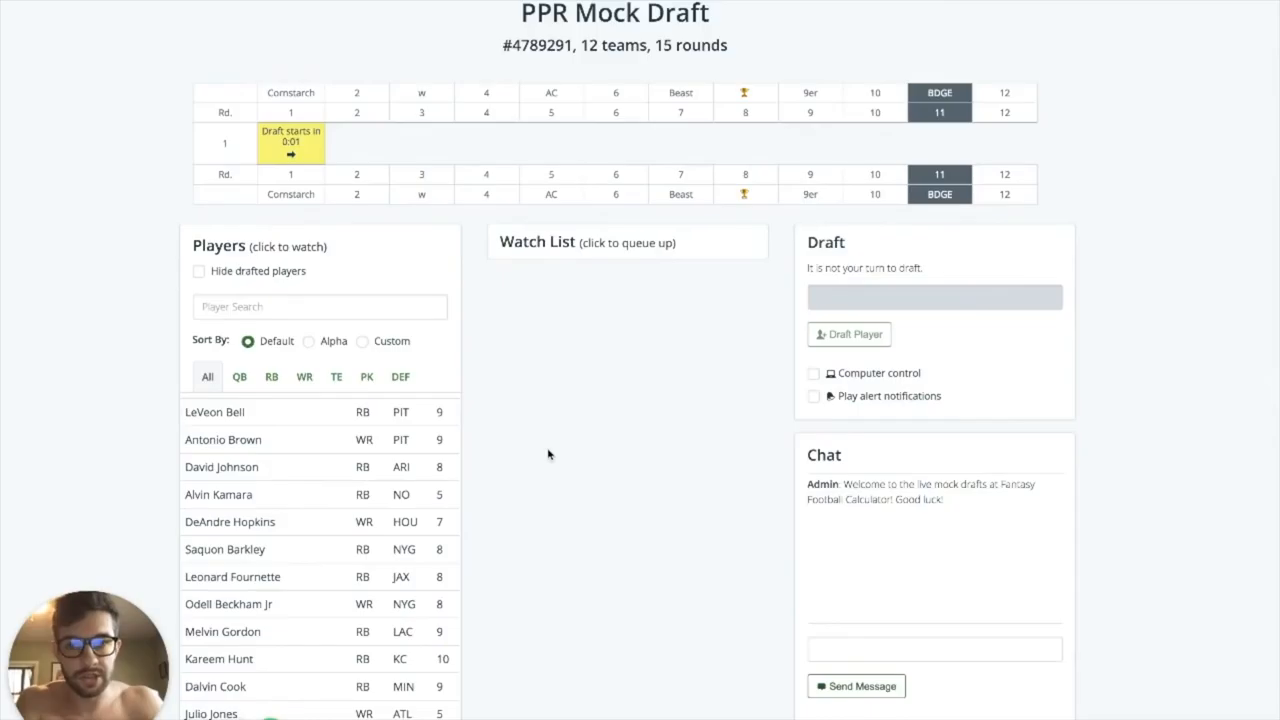
# Step: Filter the player list to running backs and hide already-drafted players
pyautogui.scroll(-3)
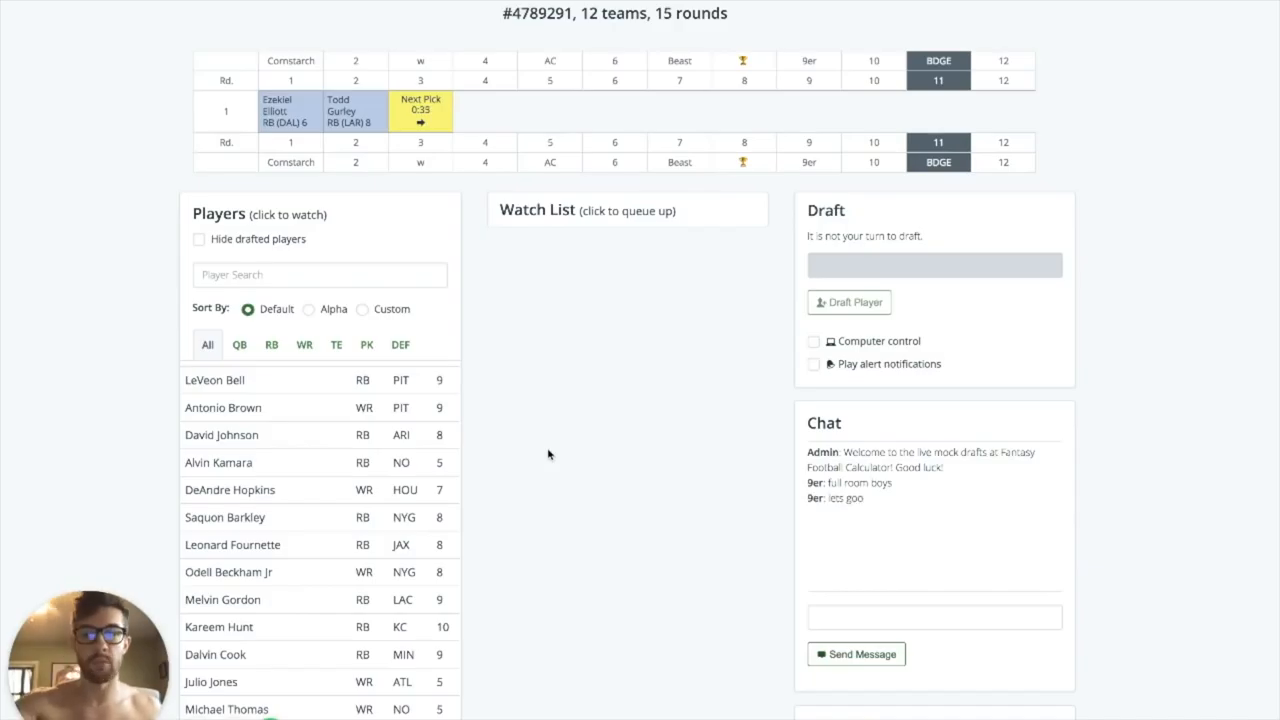
pyautogui.moveTo(370, 452)
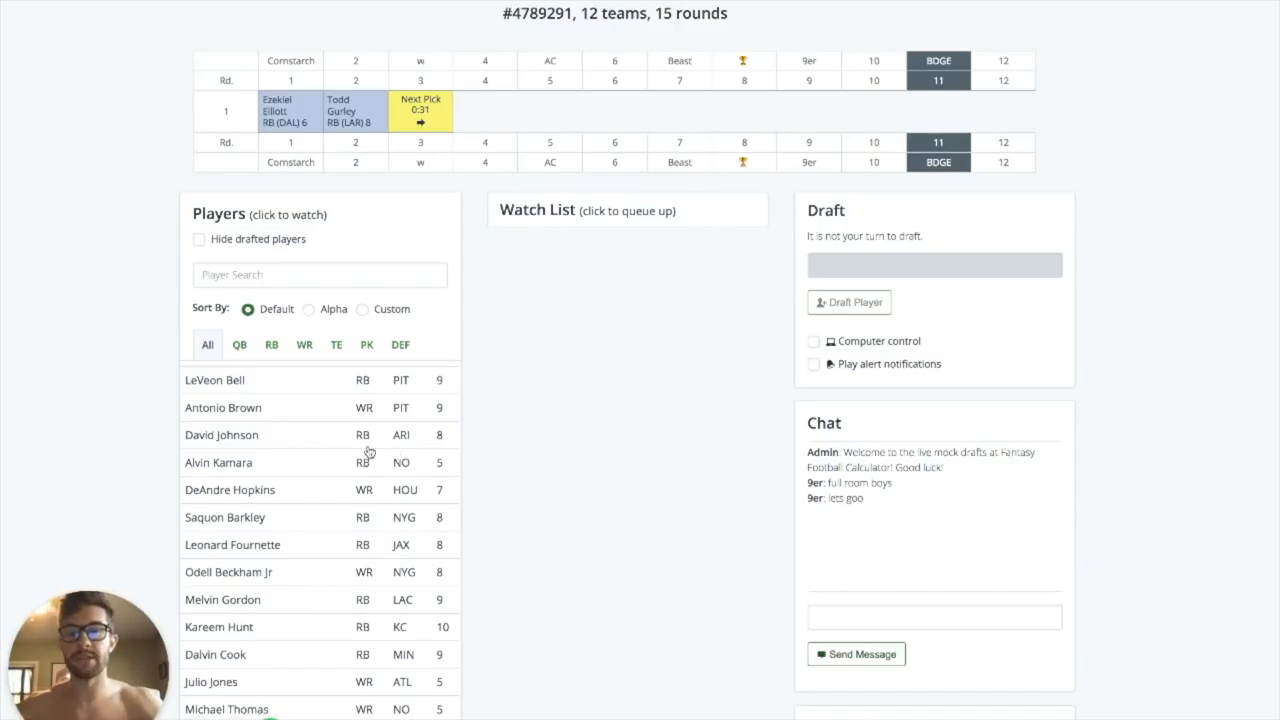
pyautogui.click(272, 344)
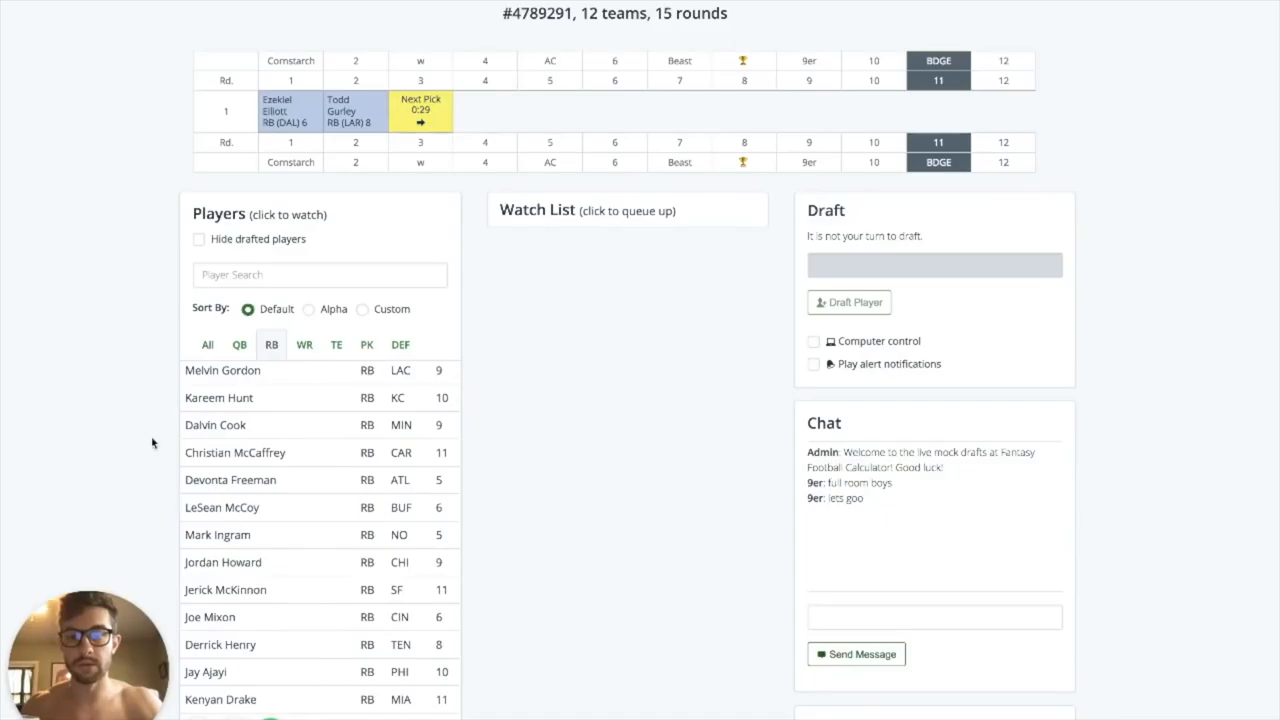
pyautogui.scroll(-3)
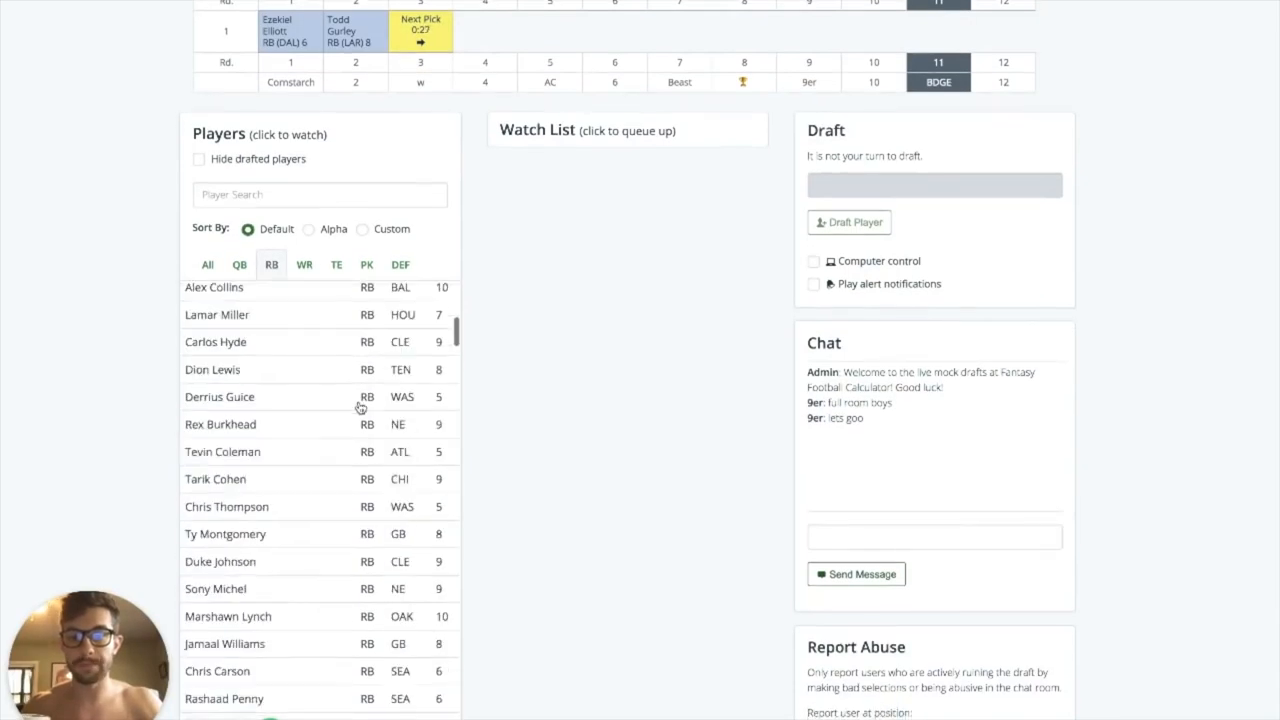
pyautogui.scroll(-3)
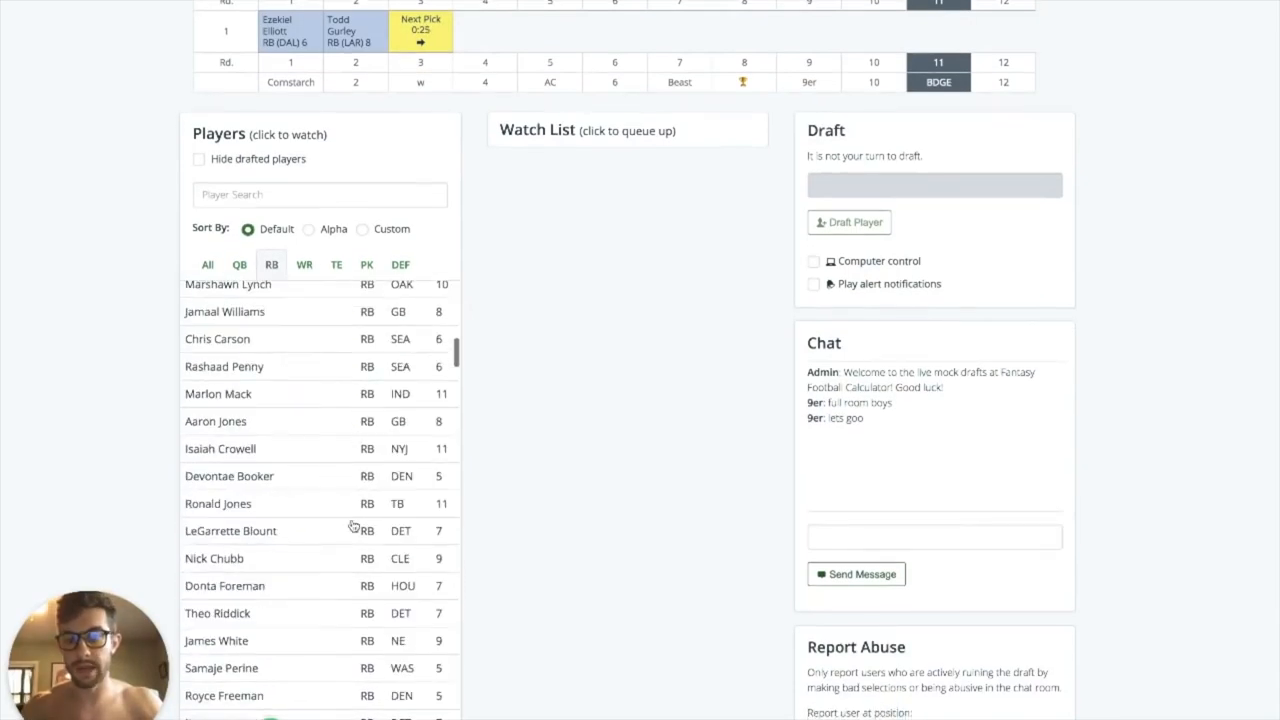
pyautogui.moveTo(308, 572)
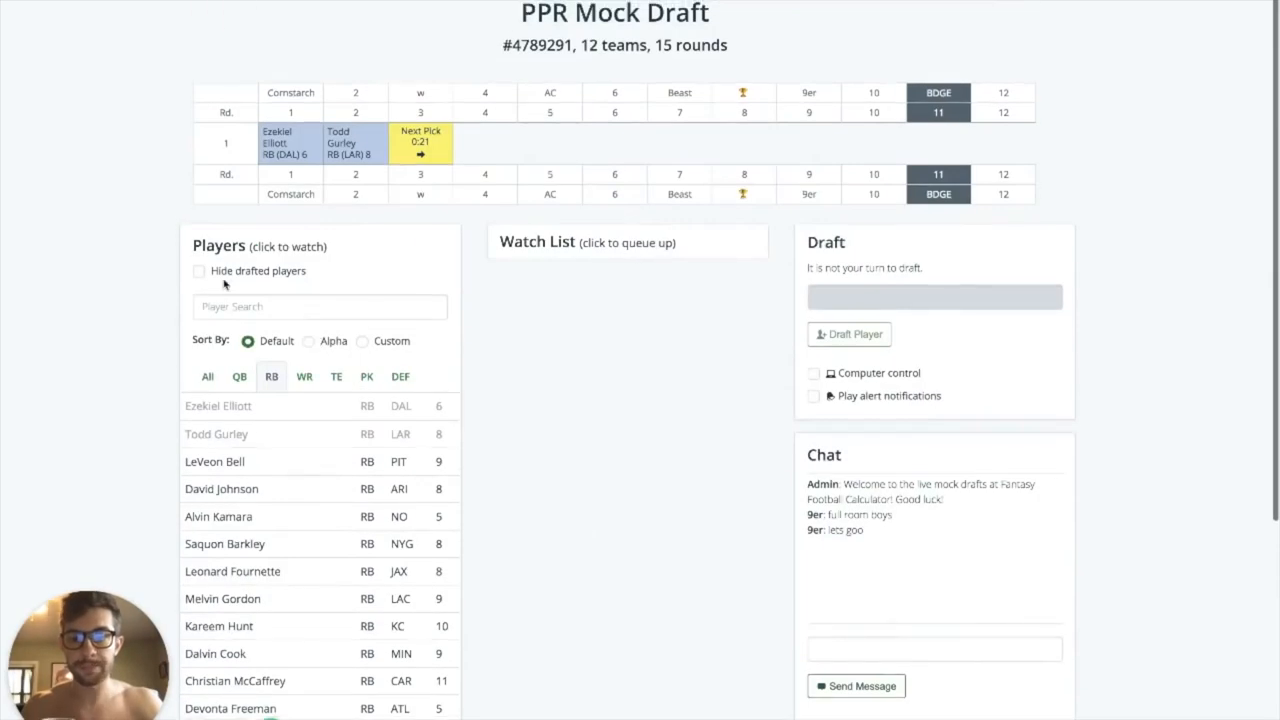
pyautogui.click(200, 272)
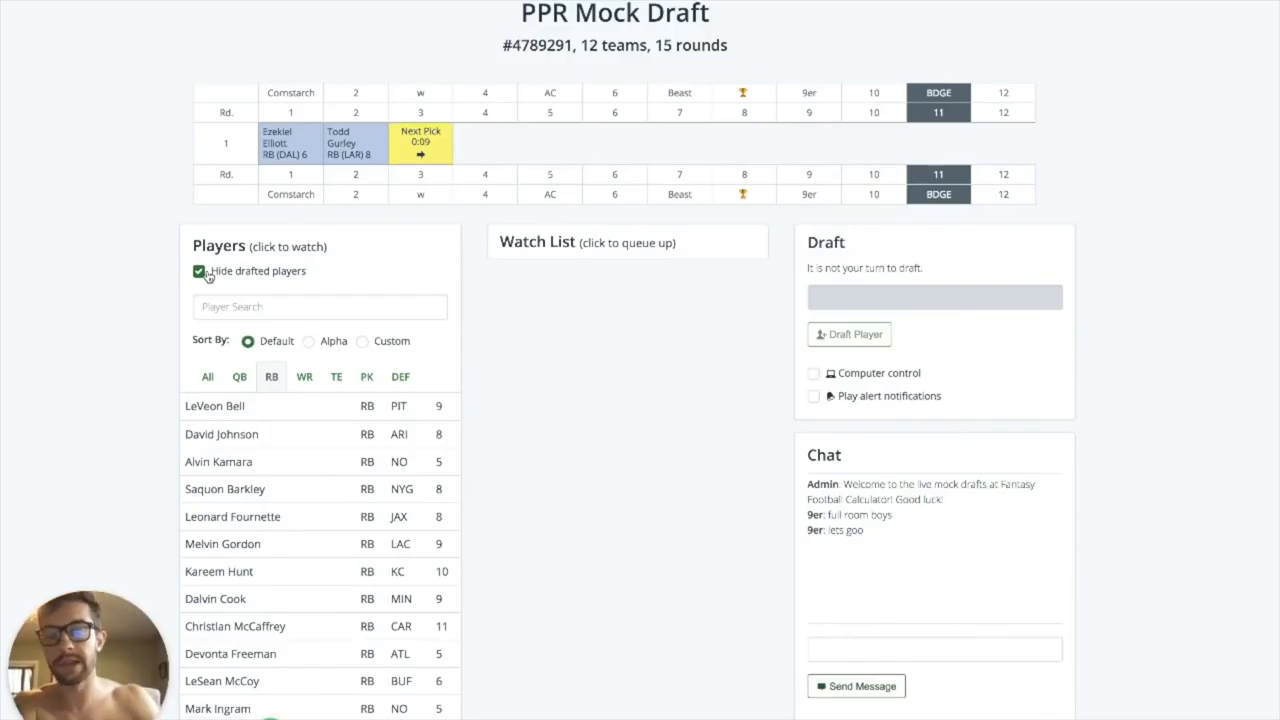
pyautogui.scroll(-3)
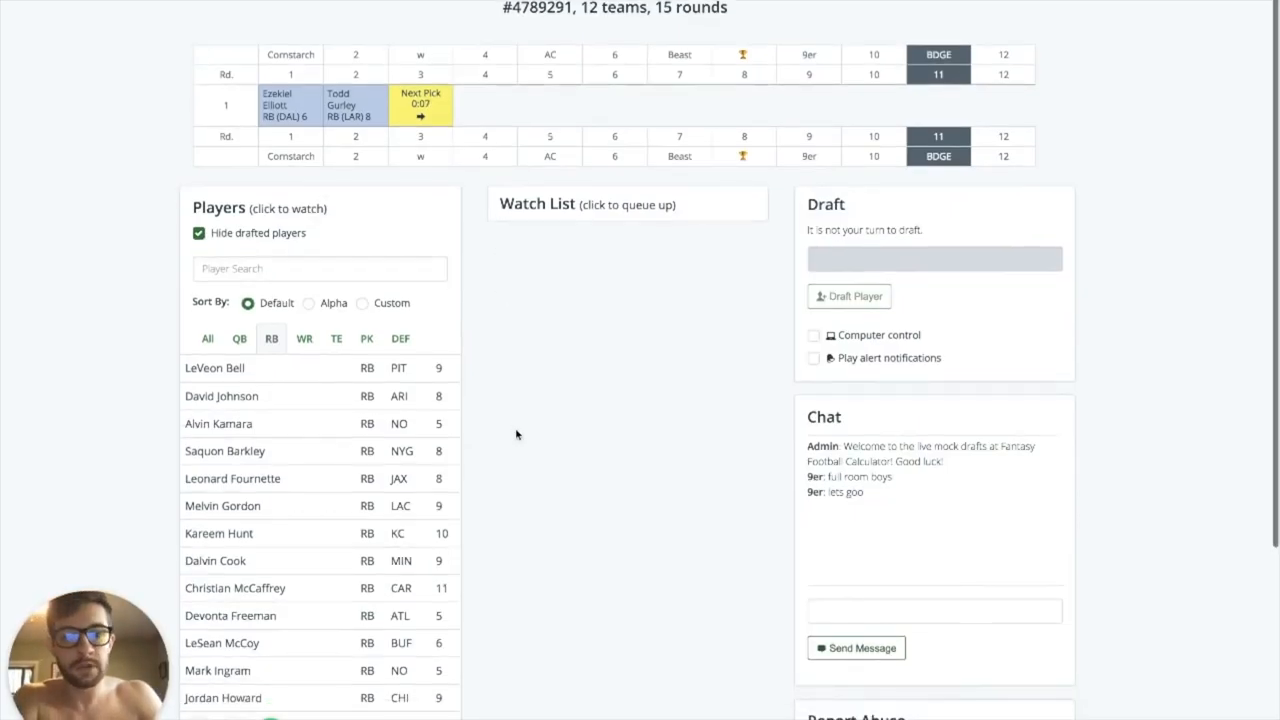
# Step: Post a message in the draft chat, then show players of all positions again
pyautogui.click(932, 612)
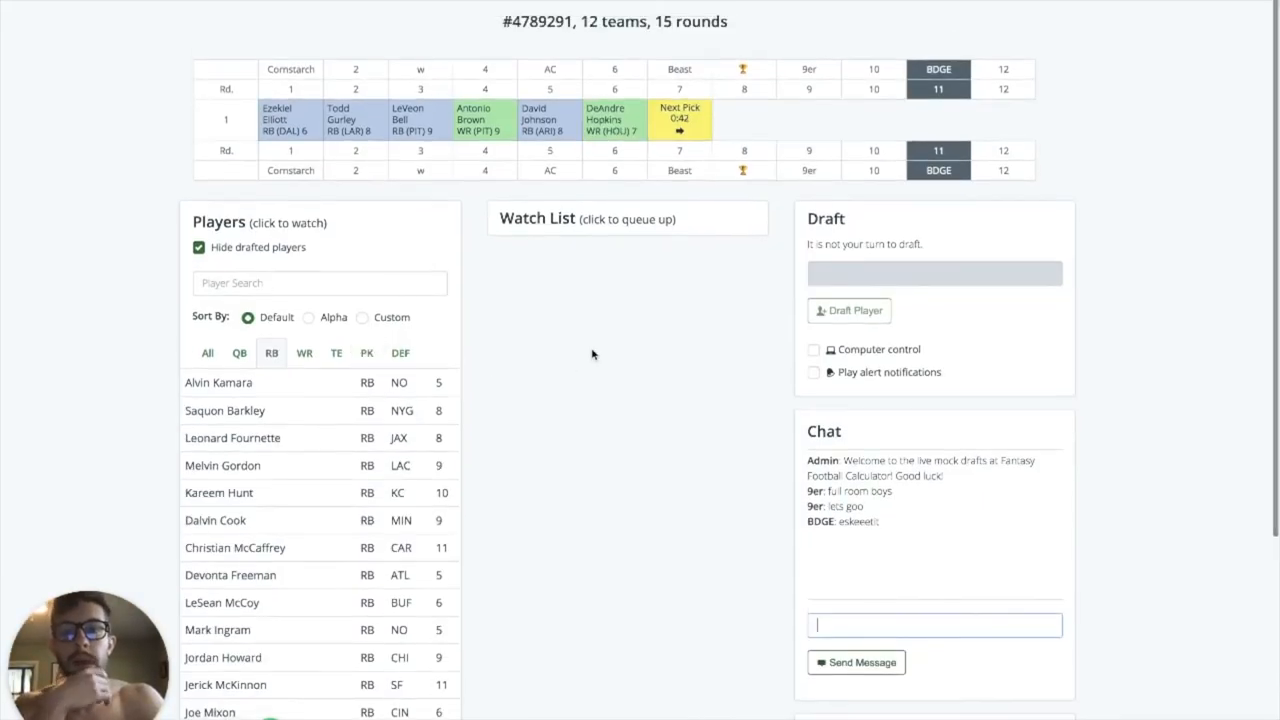
pyautogui.scroll(-3)
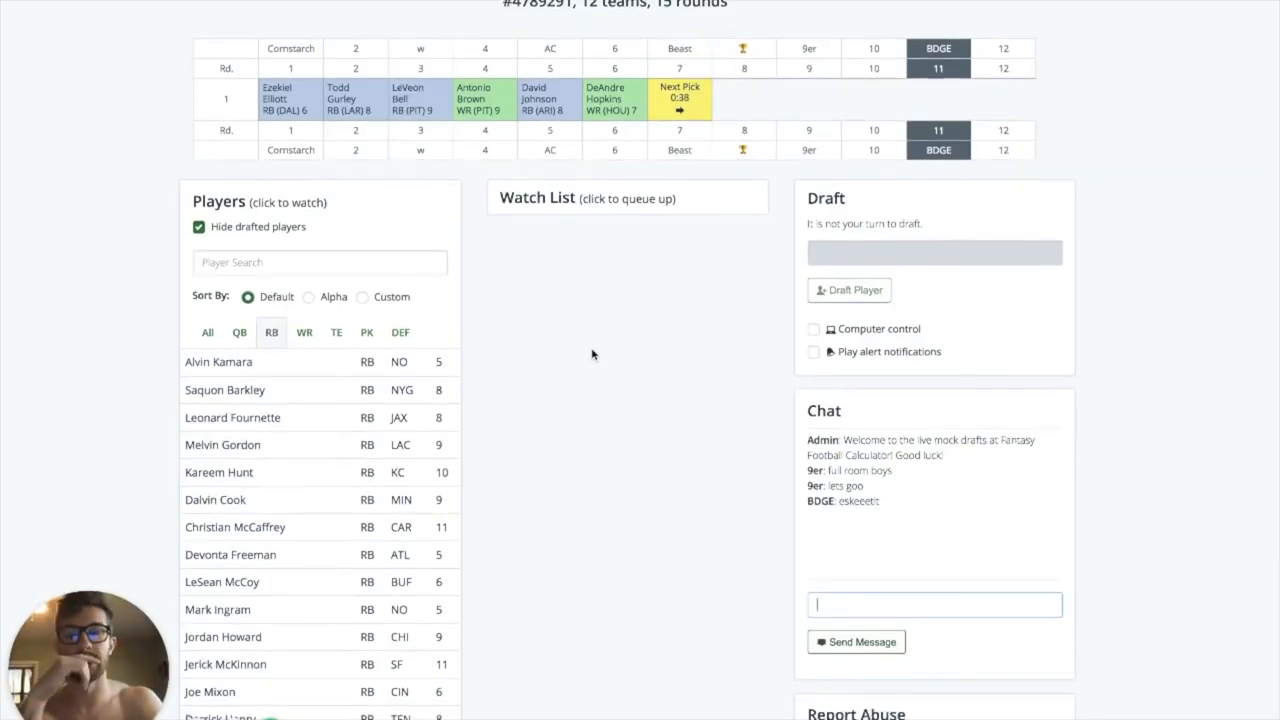
pyautogui.scroll(-3)
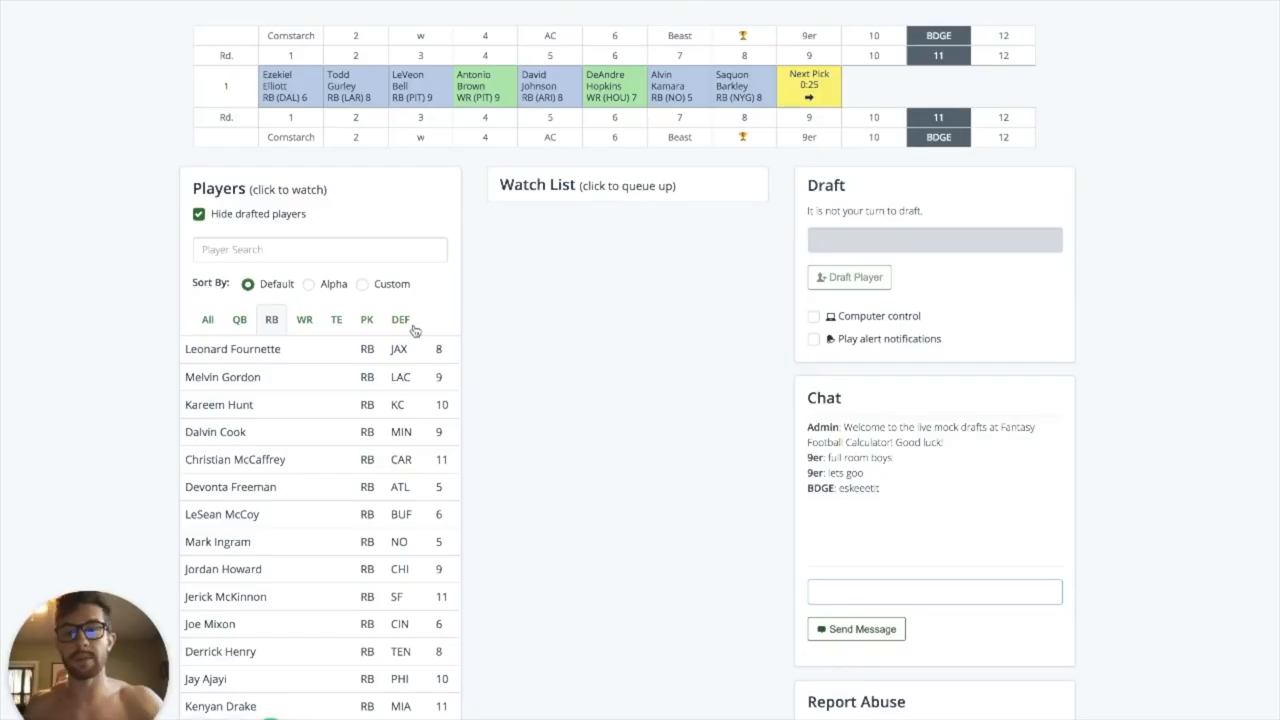
pyautogui.click(208, 320)
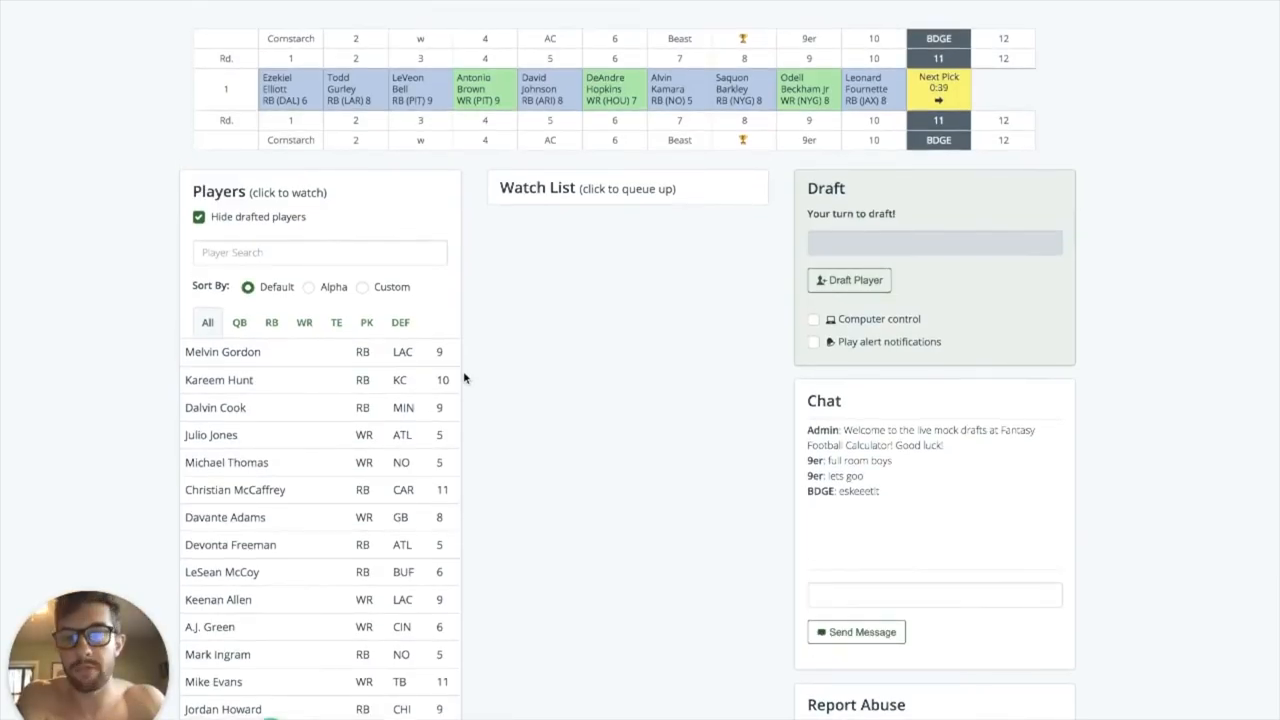
pyautogui.moveTo(654, 456)
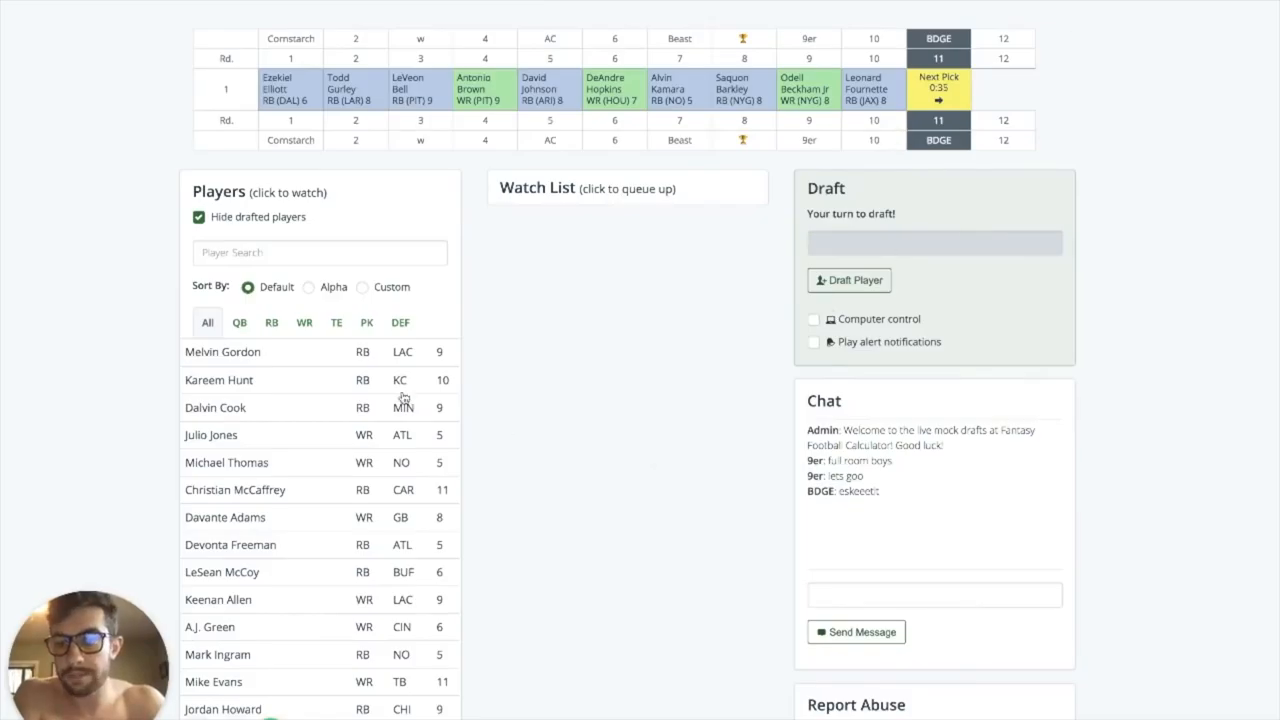
# Step: Queue Kareem Hunt (RB, KC) and draft him as the 11th overall pick
pyautogui.click(220, 380)
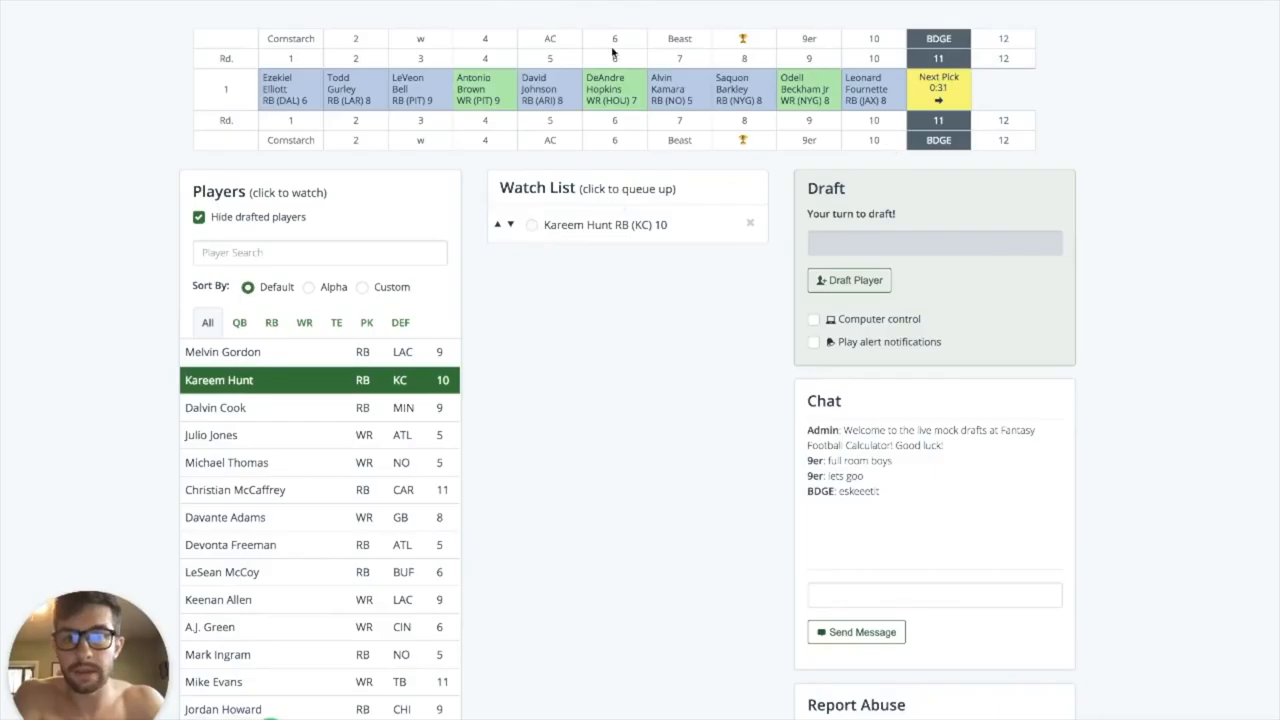
pyautogui.moveTo(640, 124)
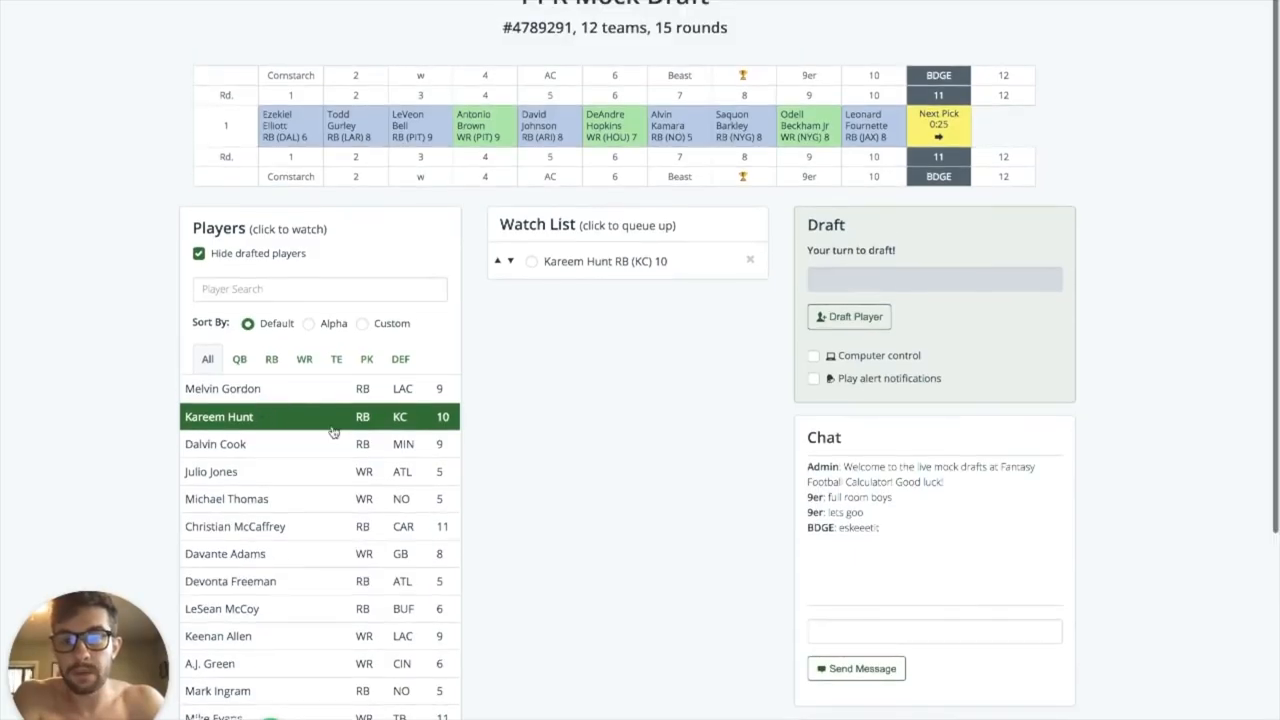
pyautogui.scroll(-3)
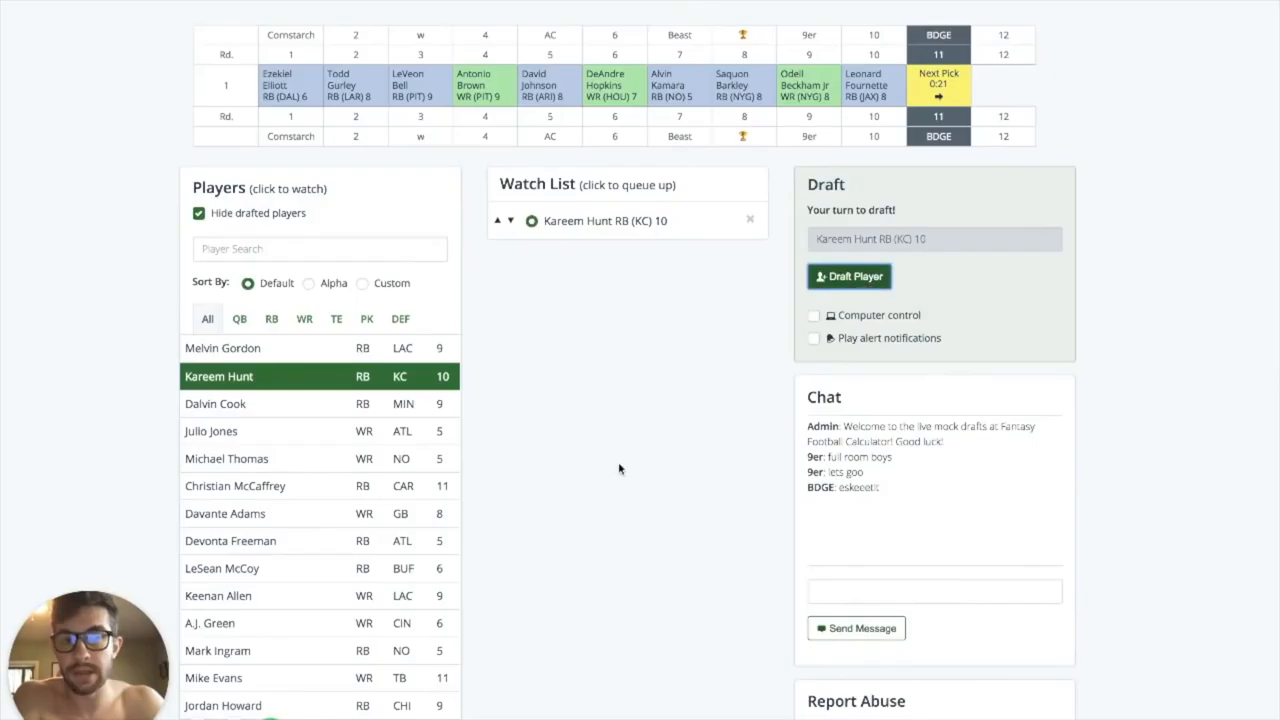
pyautogui.click(848, 276)
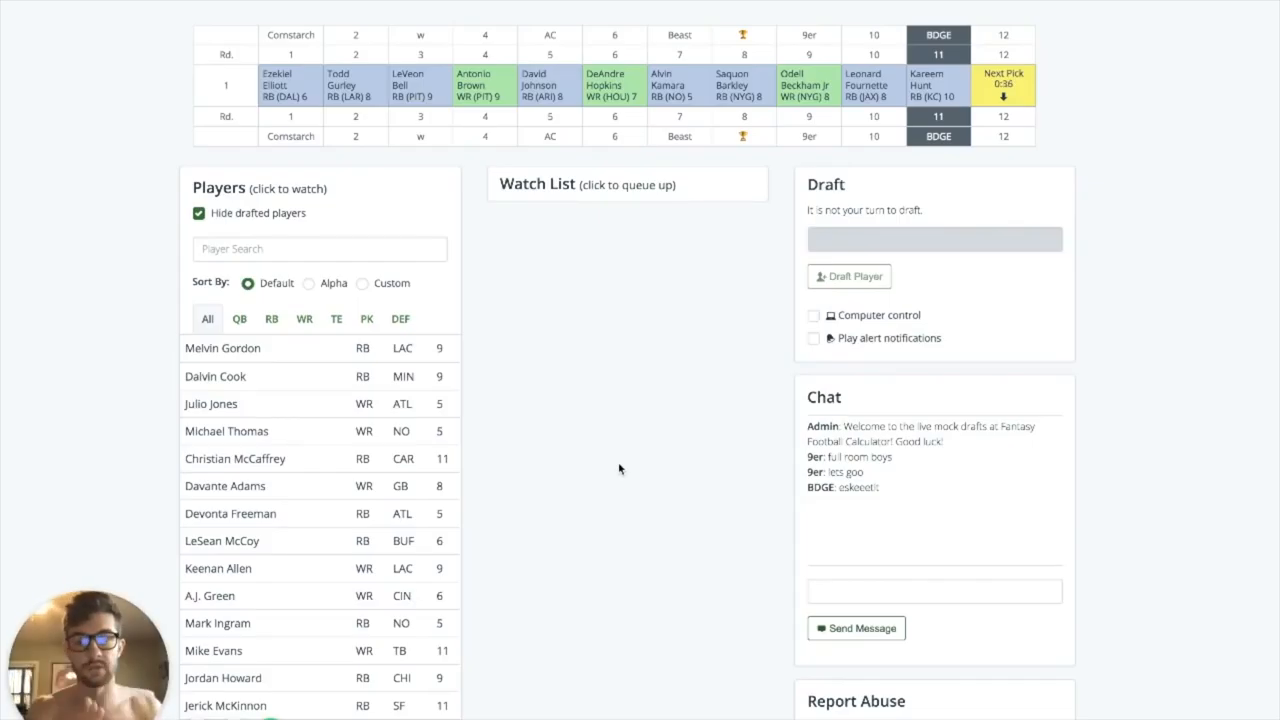
pyautogui.moveTo(762, 292)
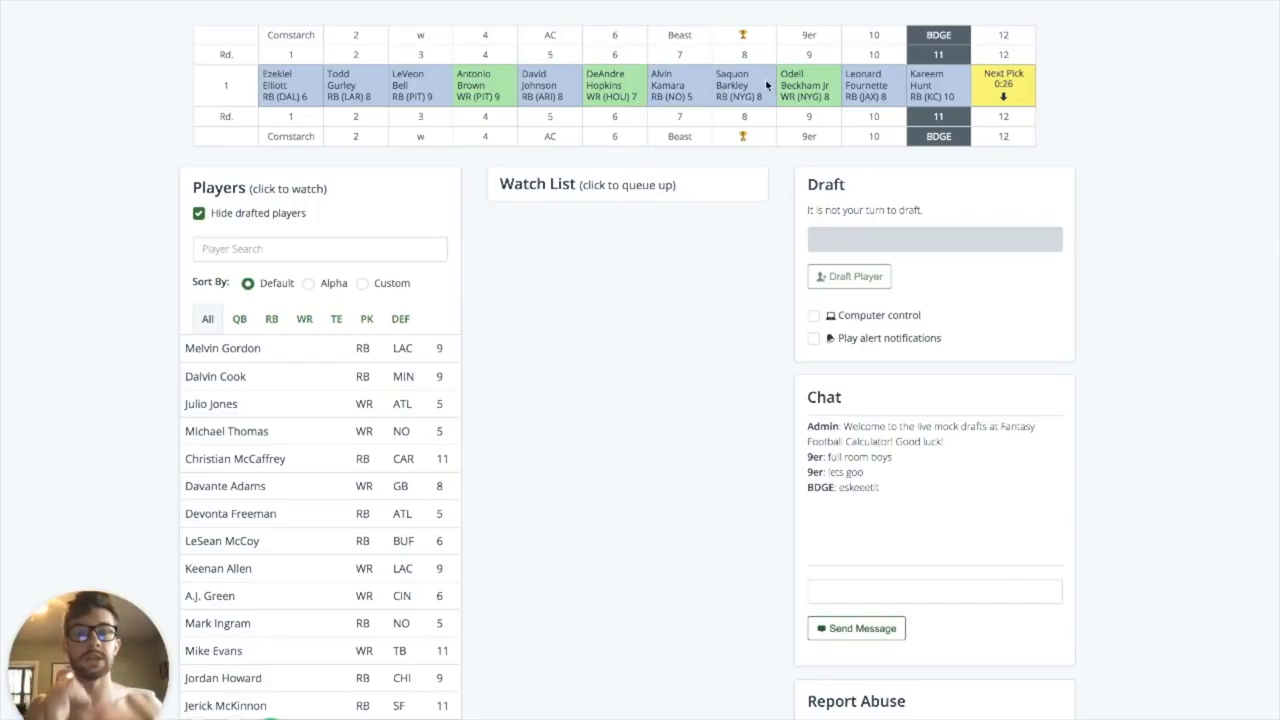
pyautogui.moveTo(688, 360)
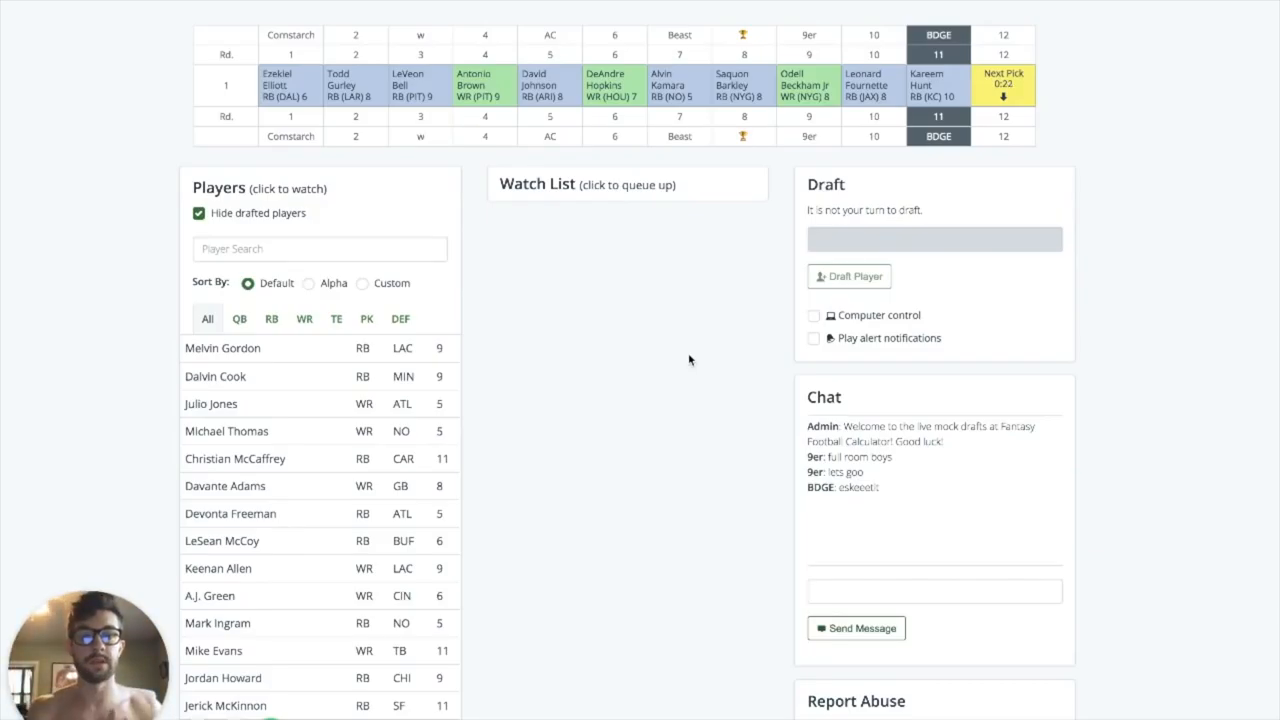
pyautogui.scroll(-3)
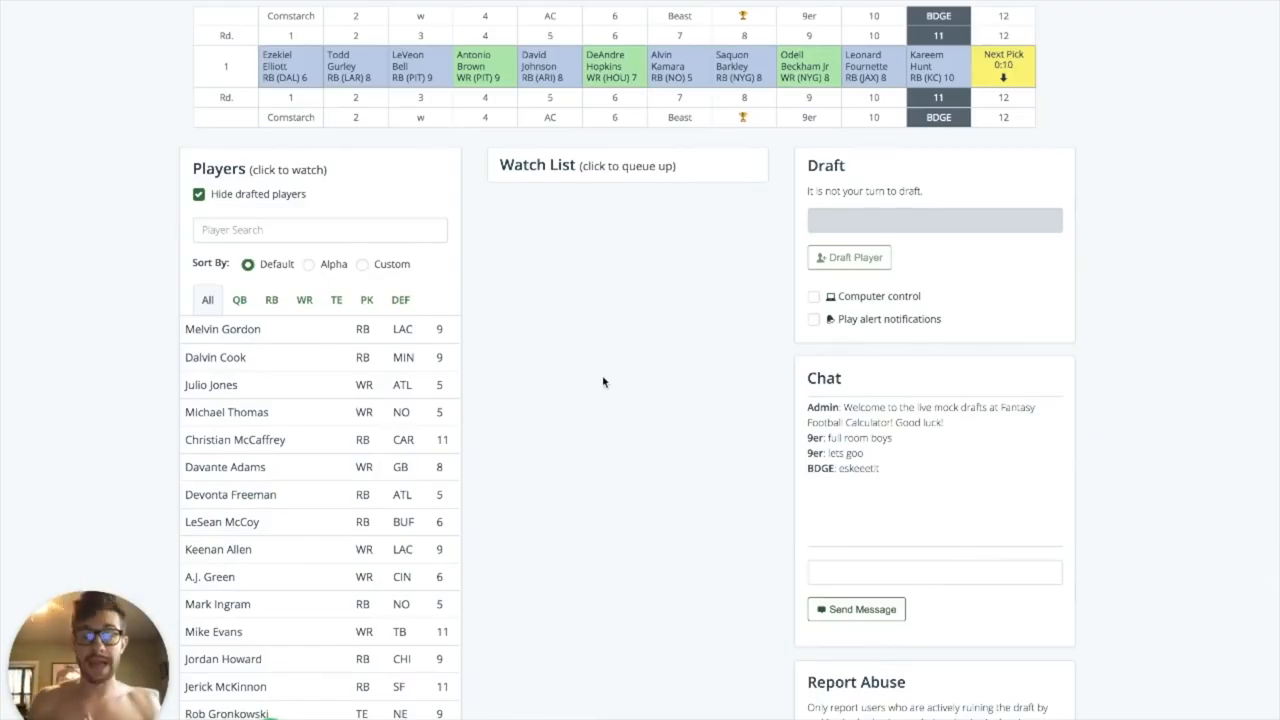
pyautogui.scroll(-3)
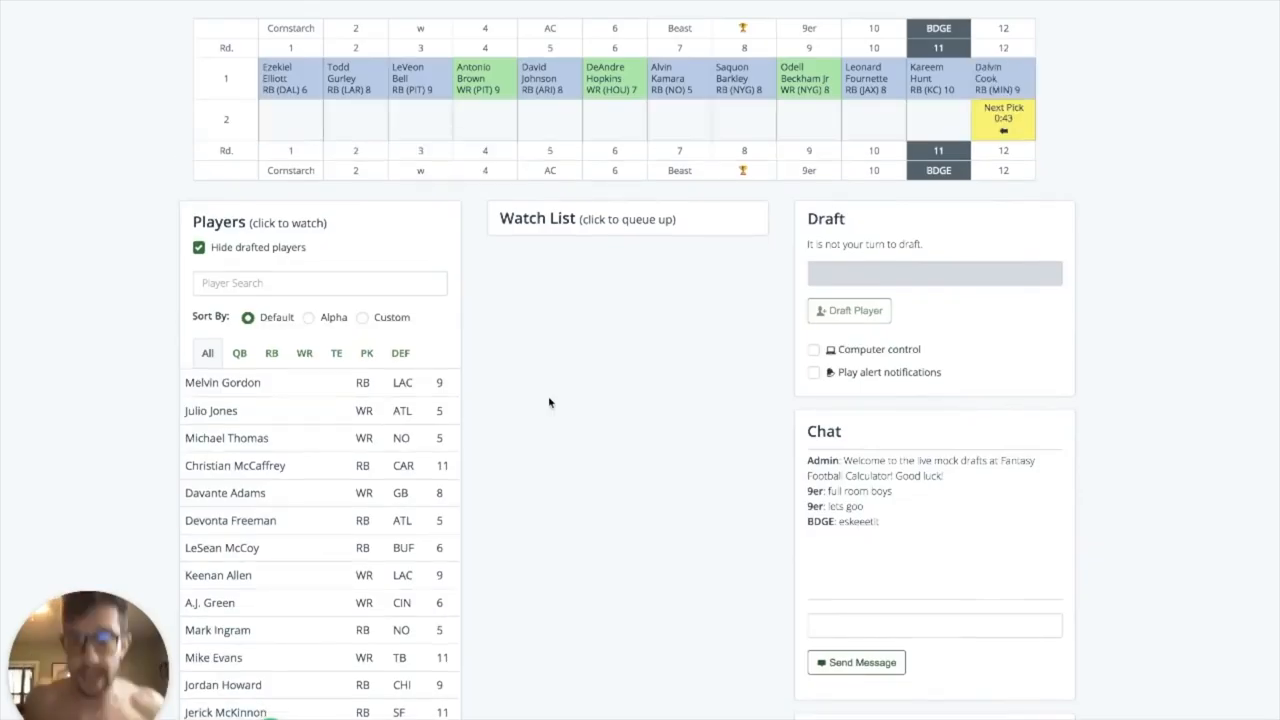
pyautogui.moveTo(460, 412)
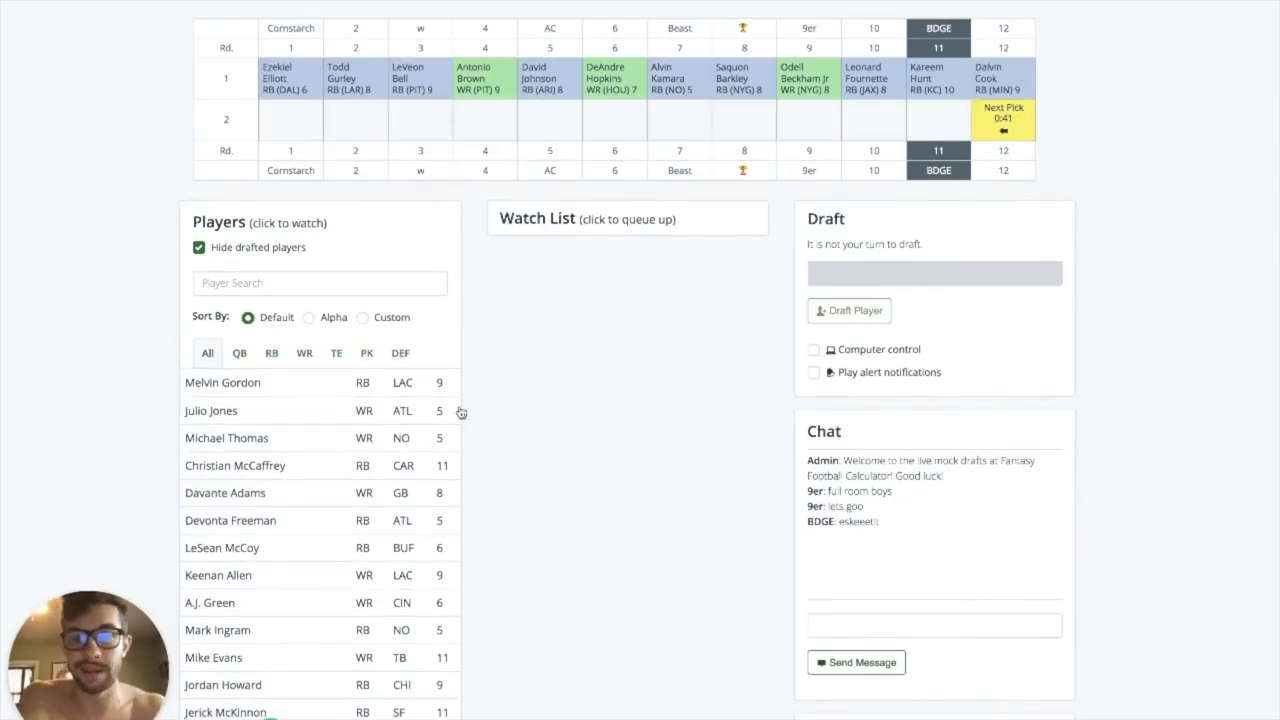
pyautogui.scroll(-3)
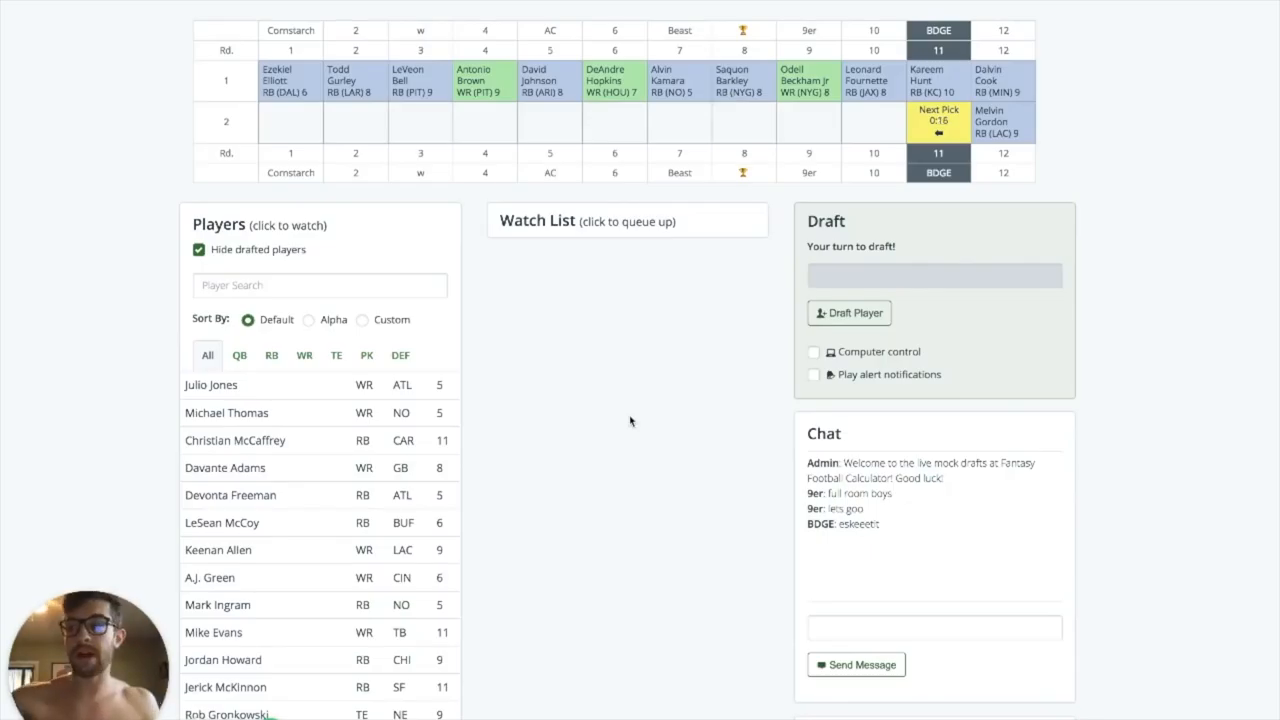
# Step: Queue Michael Thomas (WR, NO) and draft him with the second-round pick
pyautogui.scroll(-3)
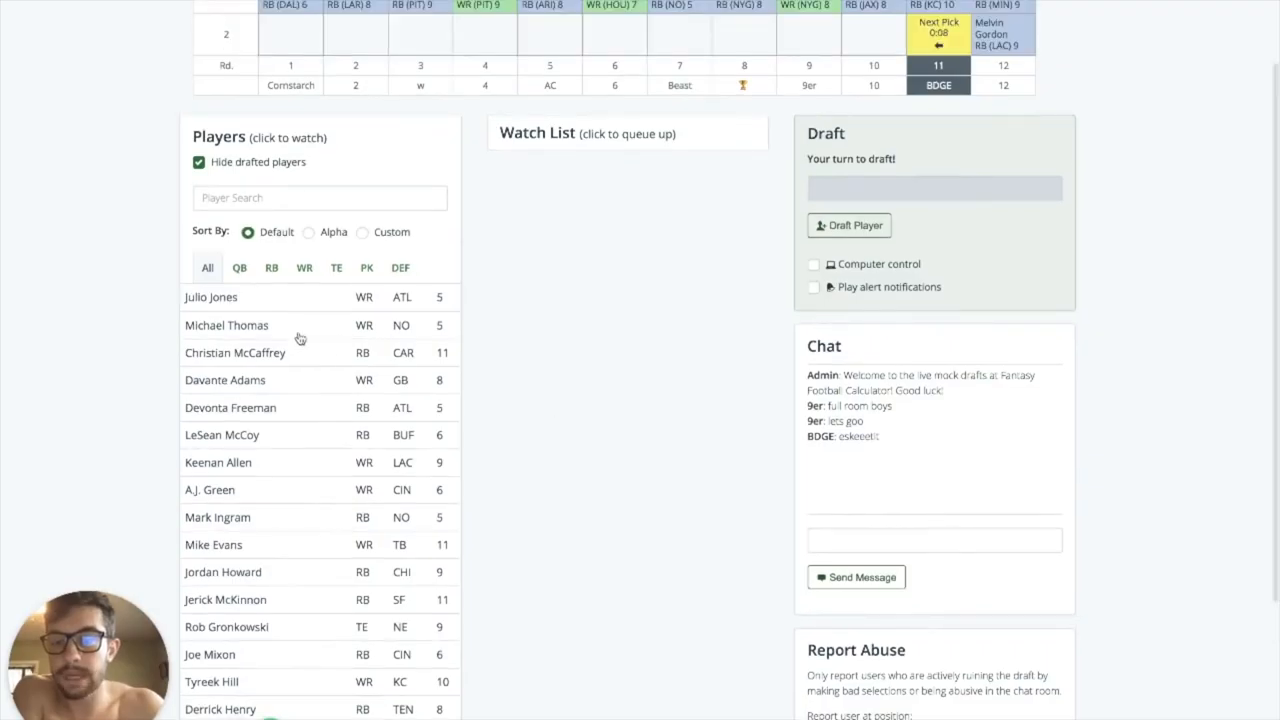
pyautogui.click(228, 324)
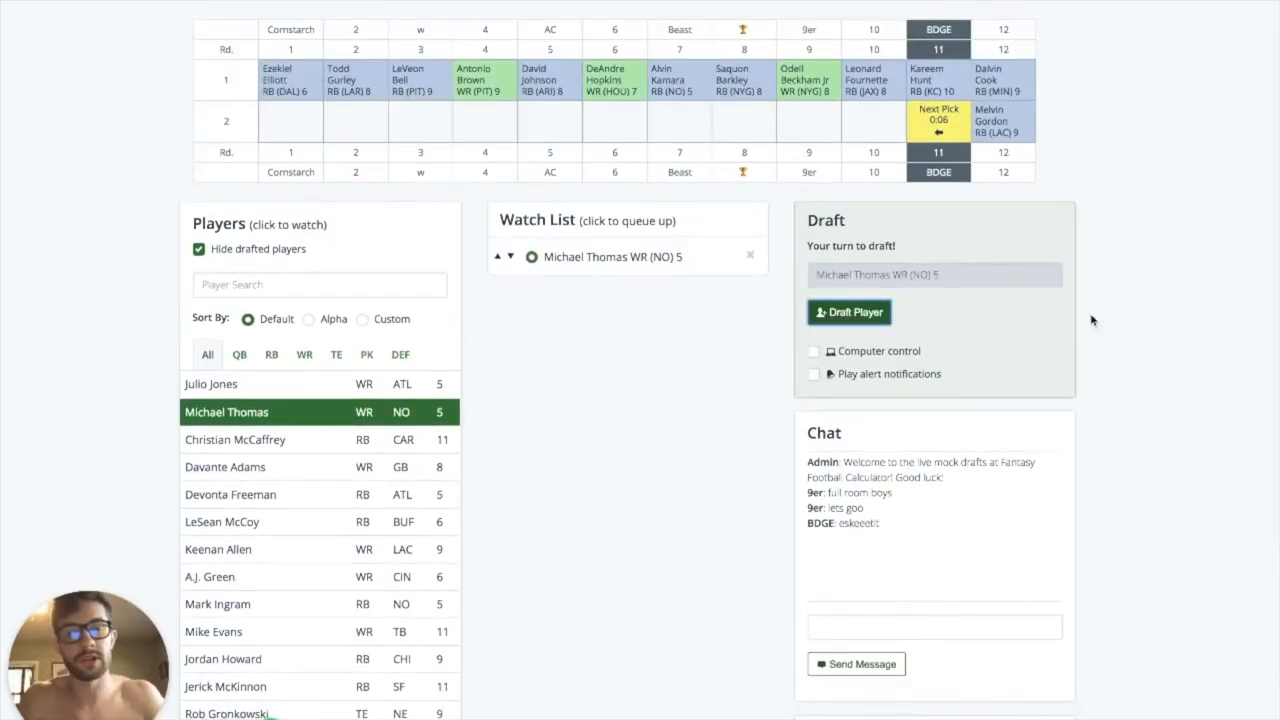
pyautogui.click(848, 312)
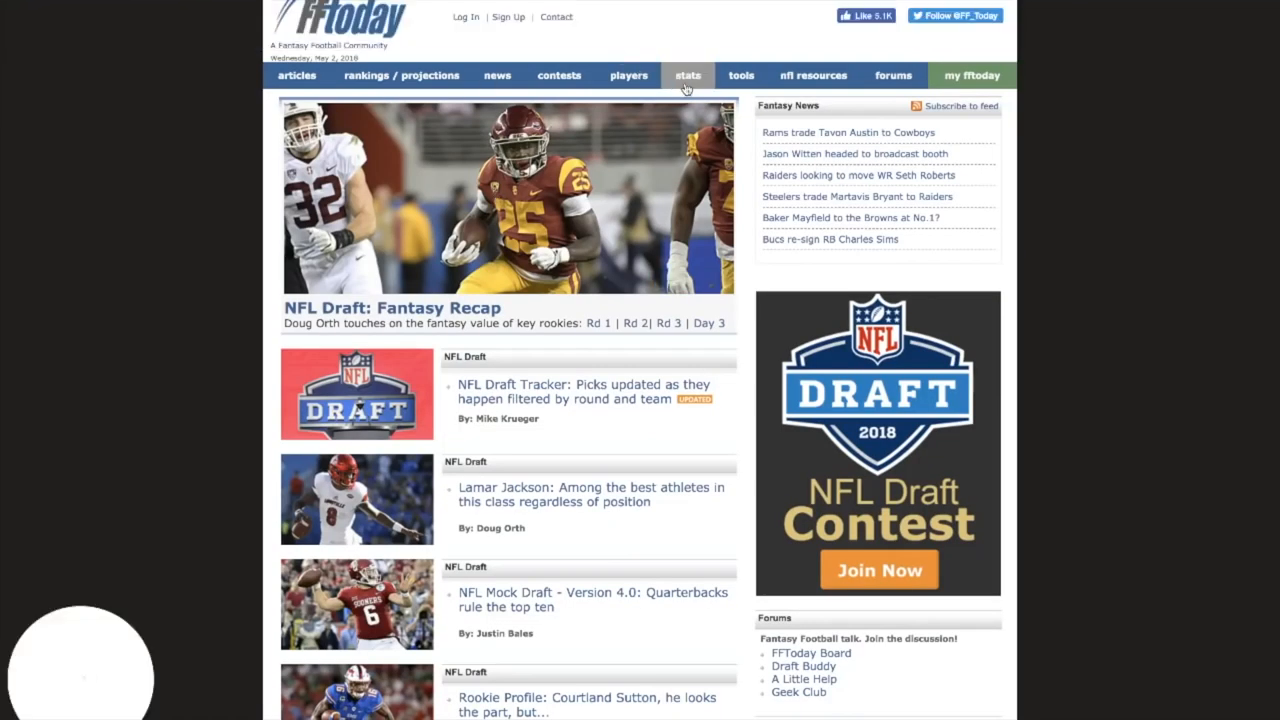
# Step: Go to FFToday's stats section and the Wide Receivers listing for Michael Thomas
pyautogui.click(688, 76)
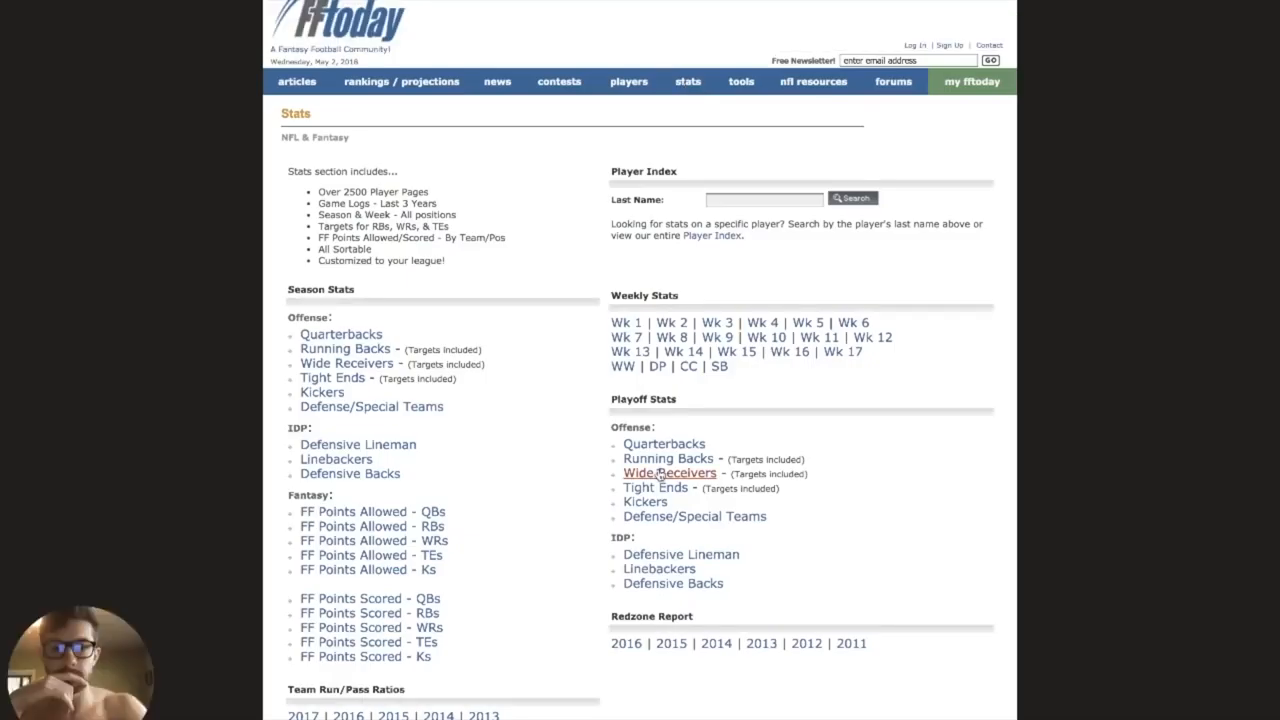
pyautogui.click(668, 472)
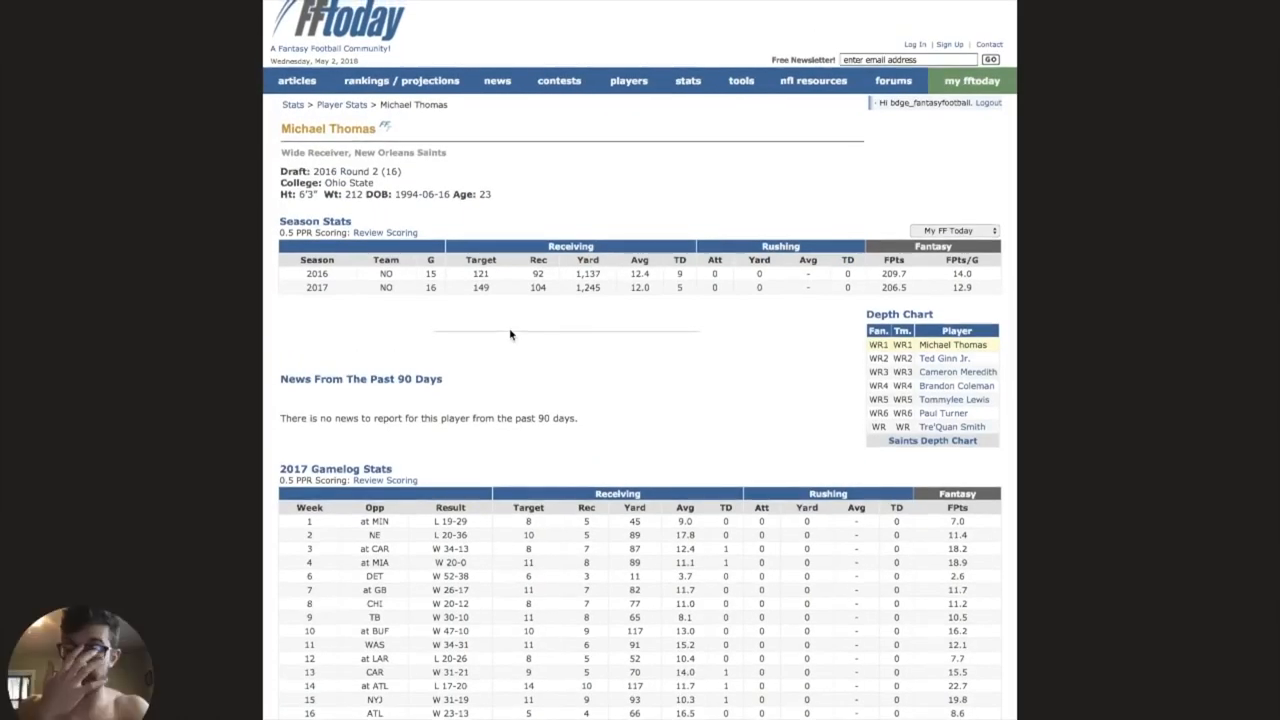
pyautogui.moveTo(540, 312)
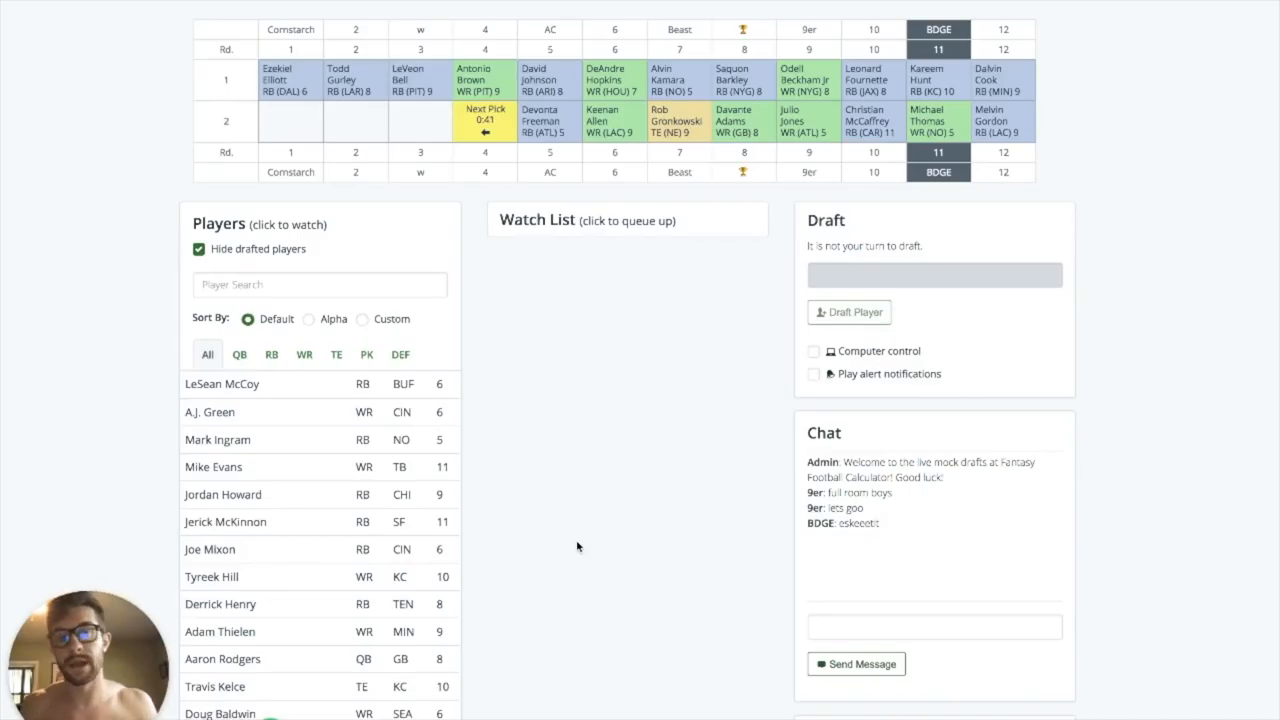
pyautogui.moveTo(608, 318)
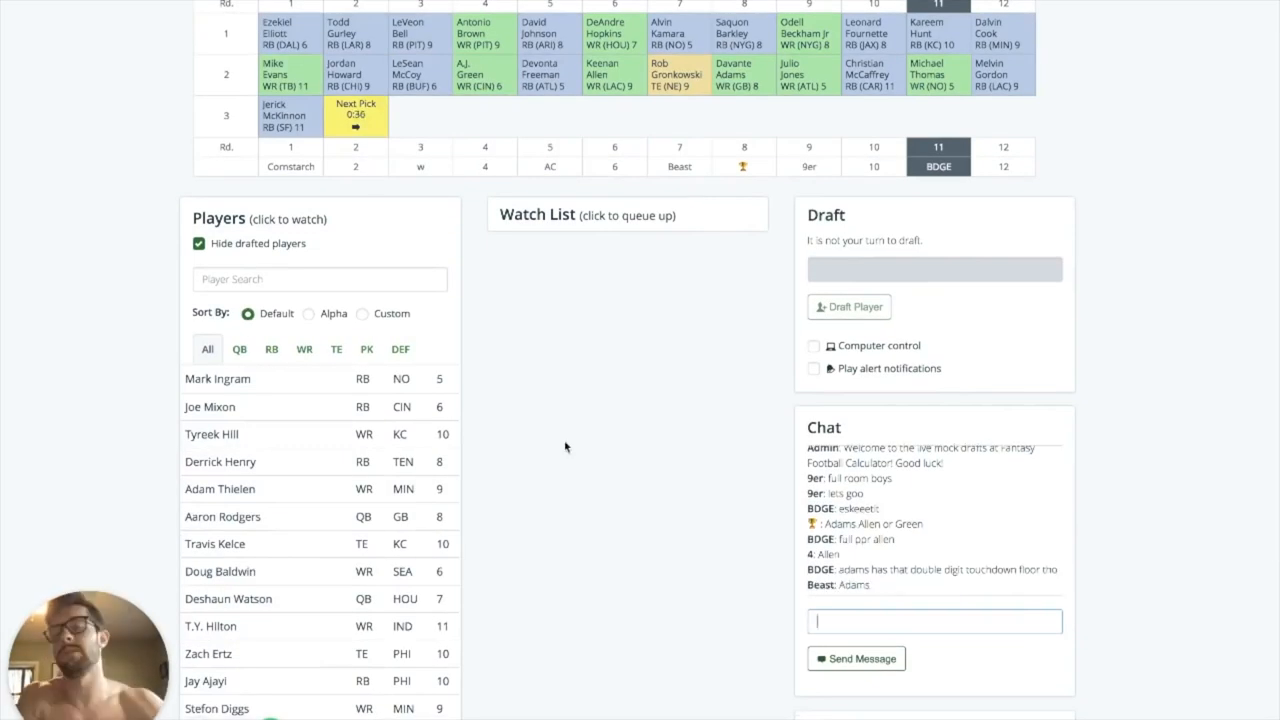
# Step: Browse the draft board and player list while other teams make their picks
pyautogui.scroll(-3)
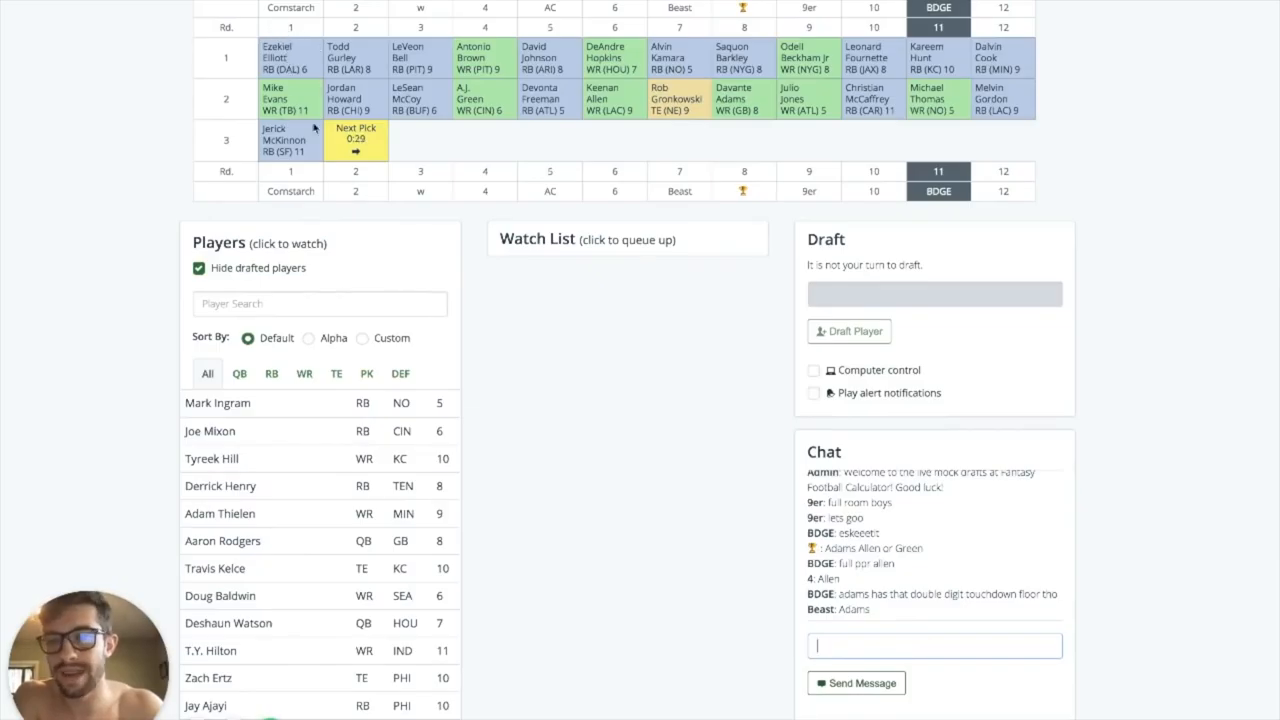
pyautogui.scroll(-3)
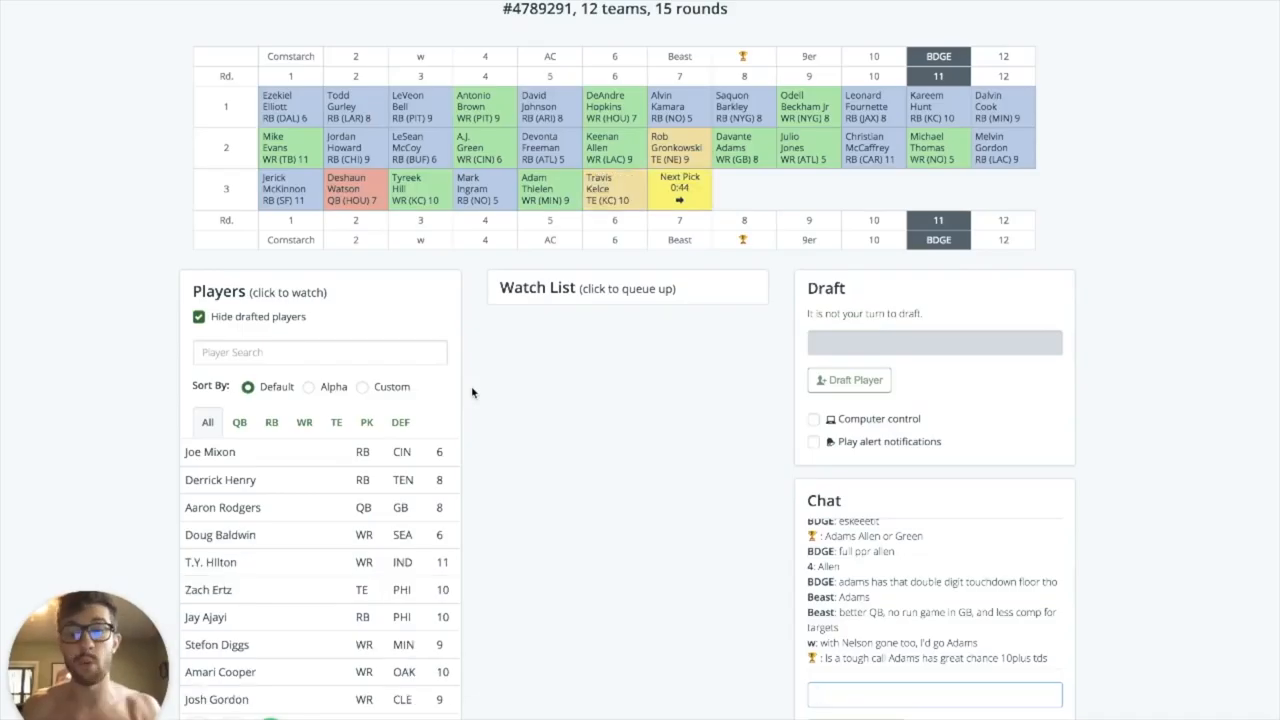
pyautogui.click(934, 694)
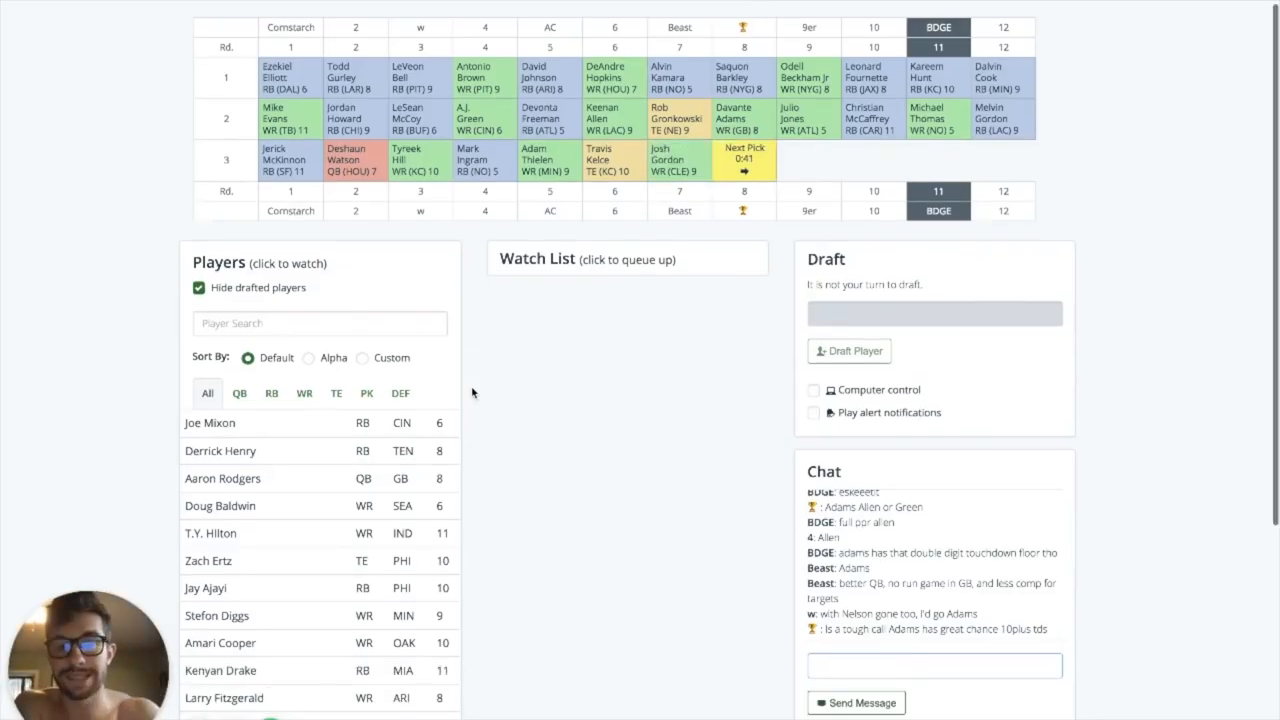
pyautogui.scroll(-3)
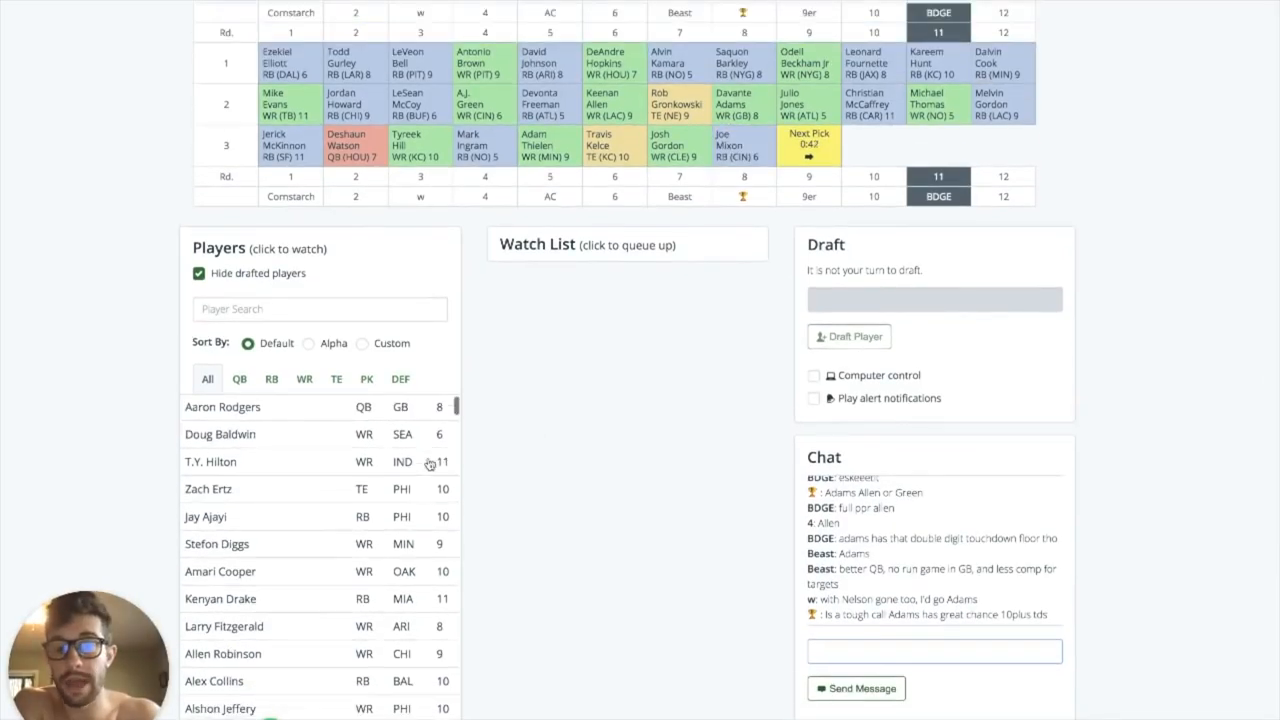
pyautogui.scroll(-3)
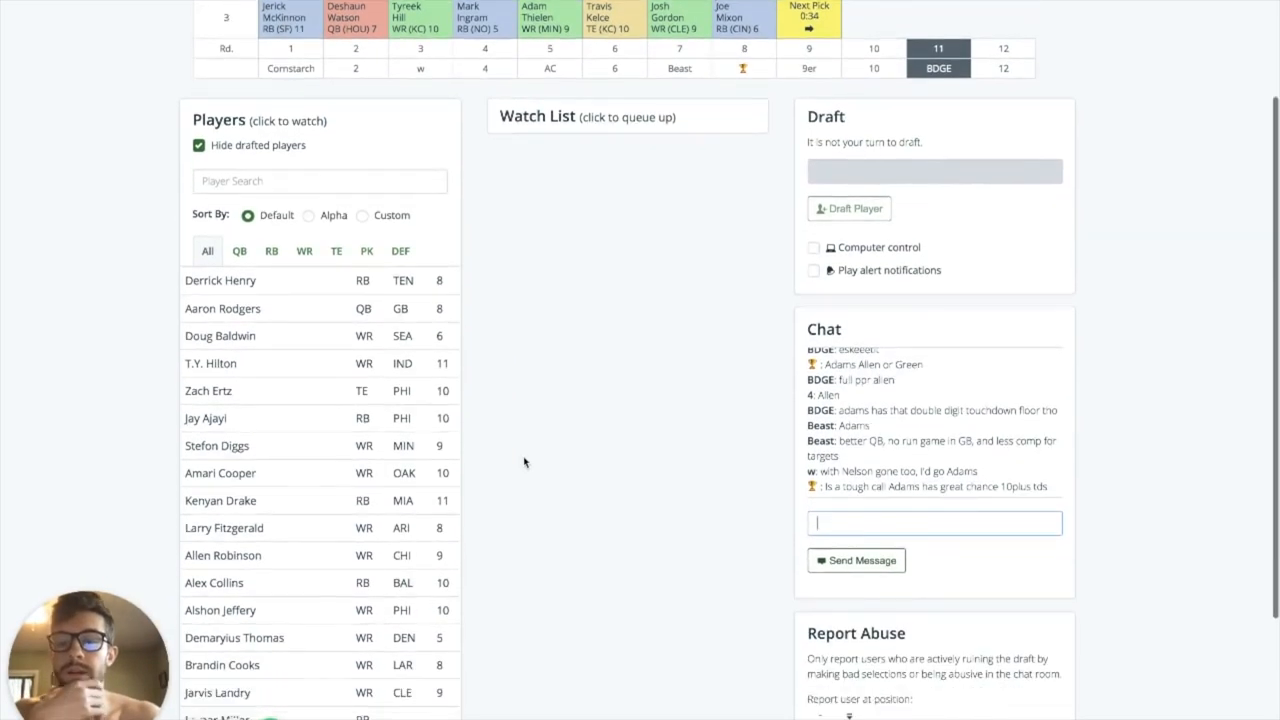
pyautogui.scroll(-3)
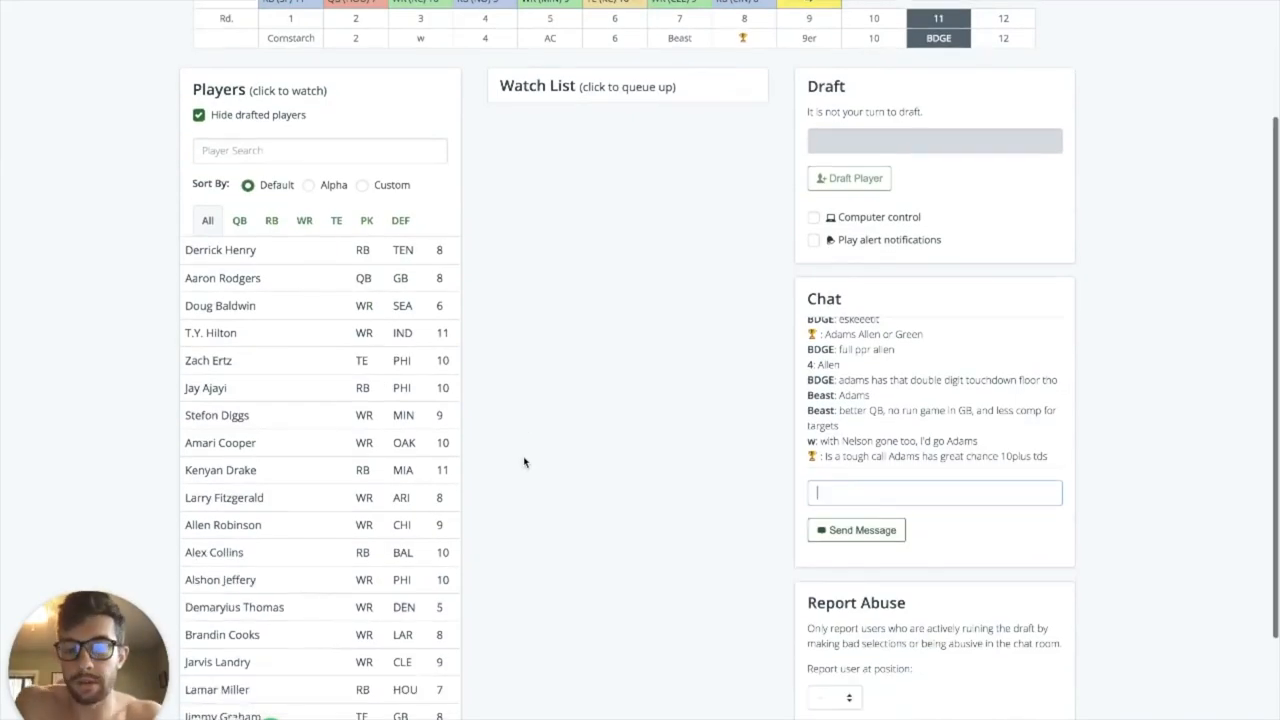
pyautogui.scroll(-3)
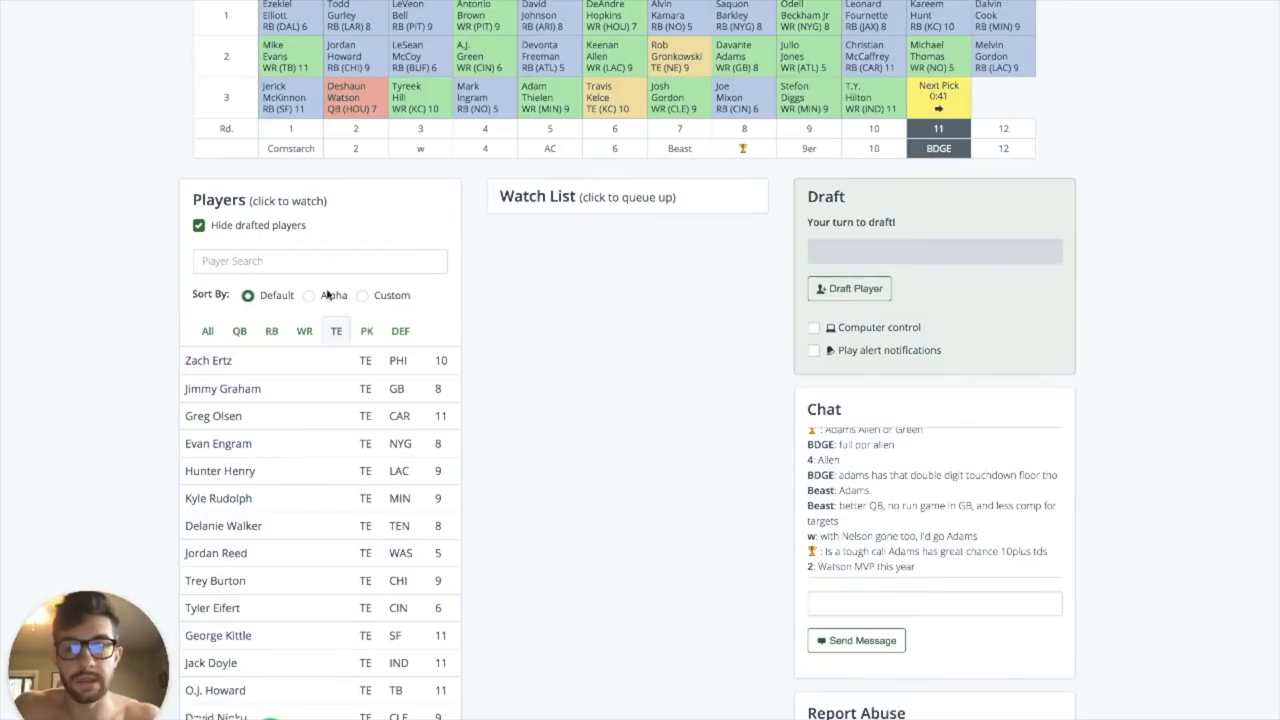
# Step: Compare the RB and WR lists, then queue Doug Baldwin (WR, SEA) for the third-round pick
pyautogui.click(304, 330)
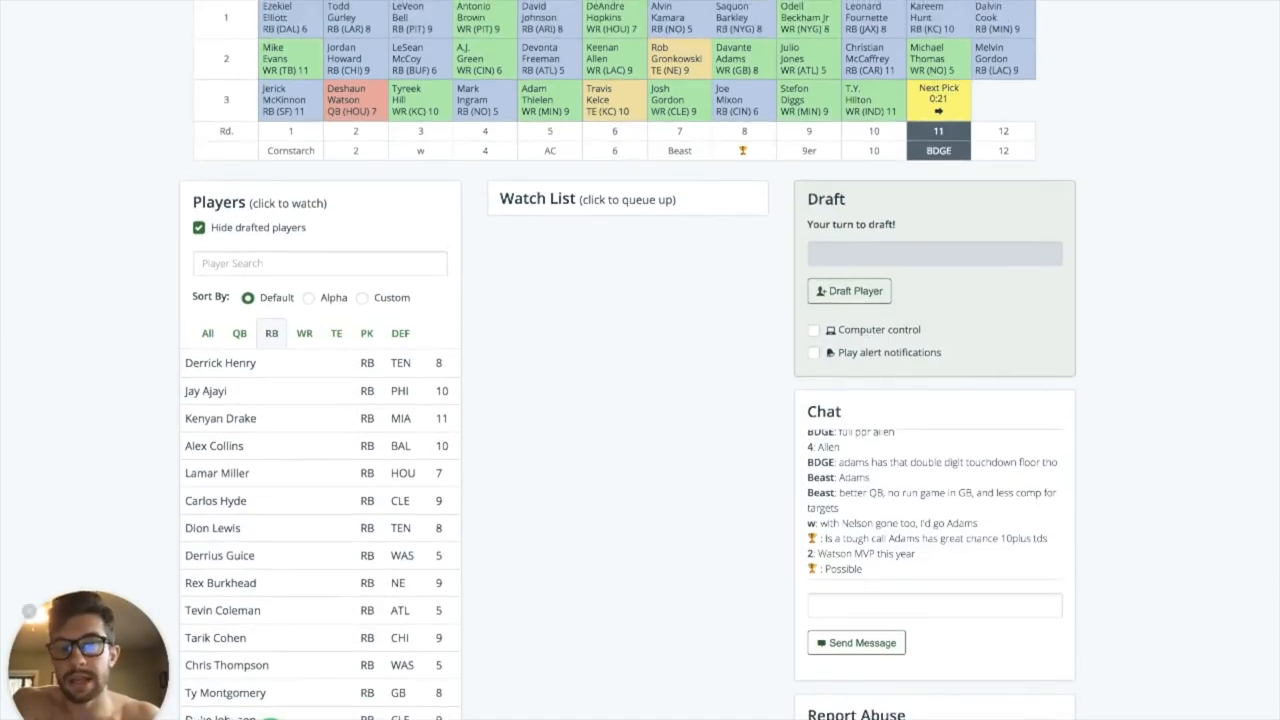
pyautogui.click(304, 332)
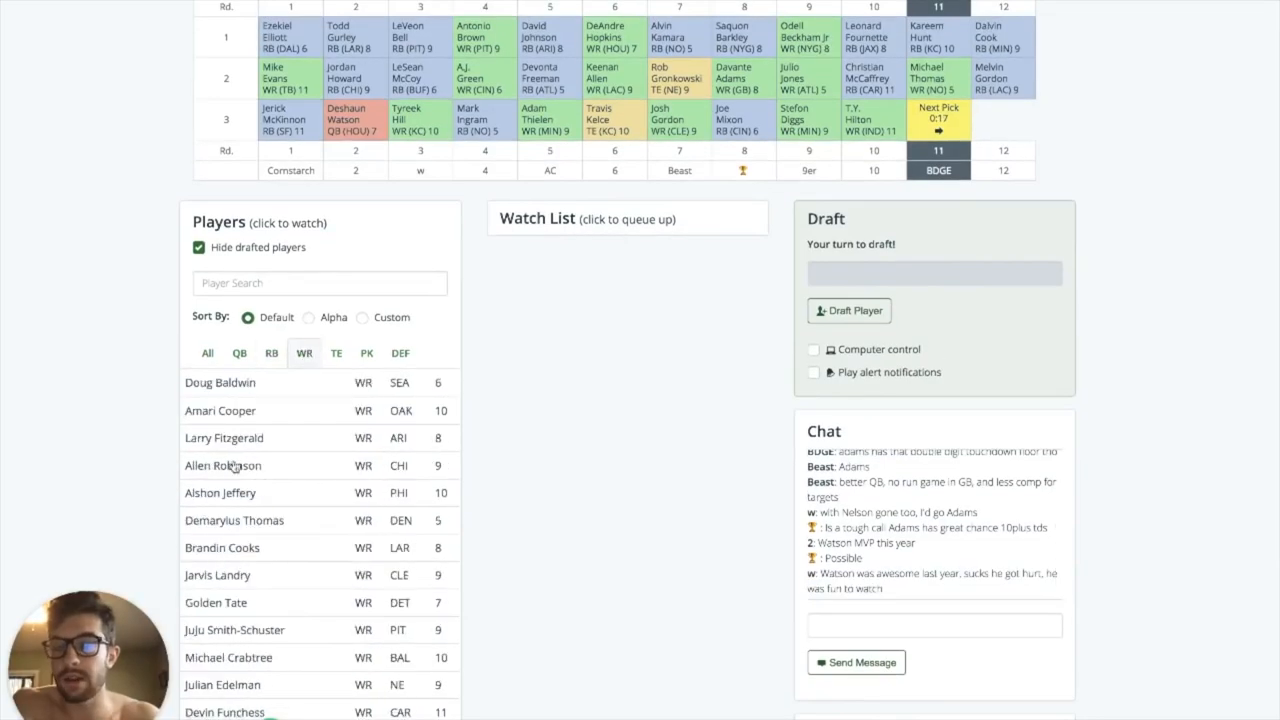
pyautogui.click(272, 352)
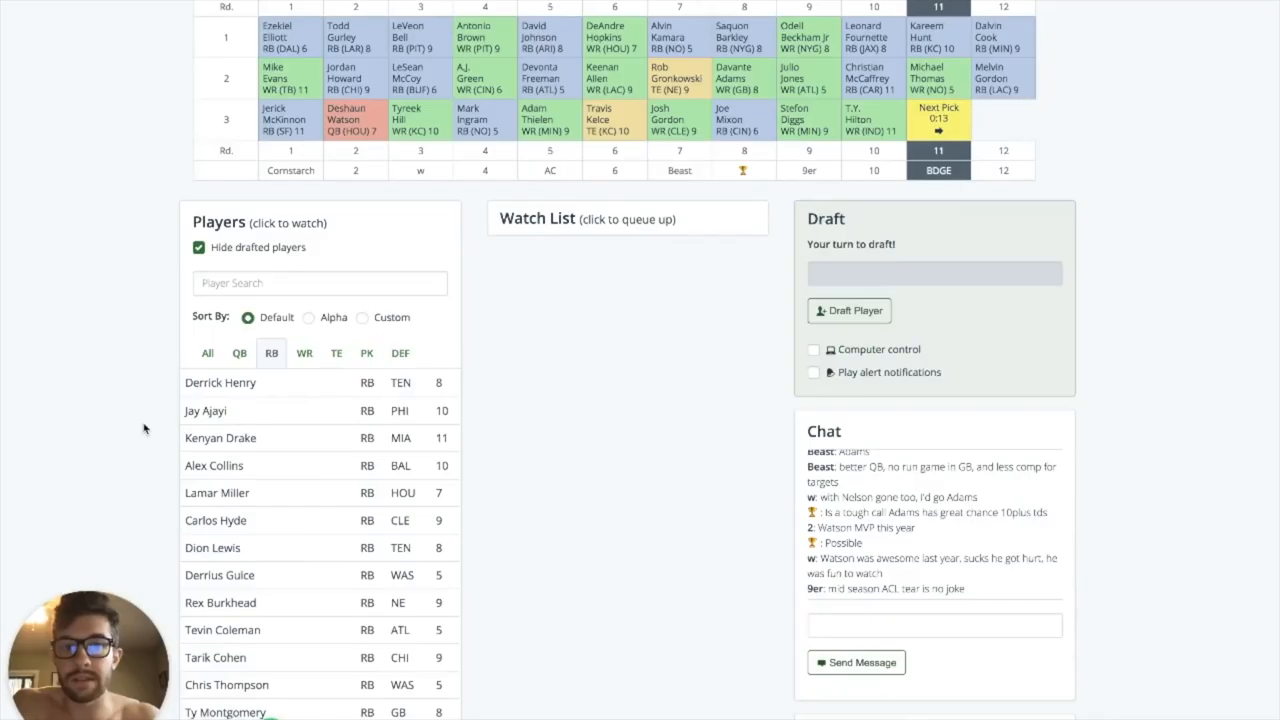
pyautogui.scroll(-3)
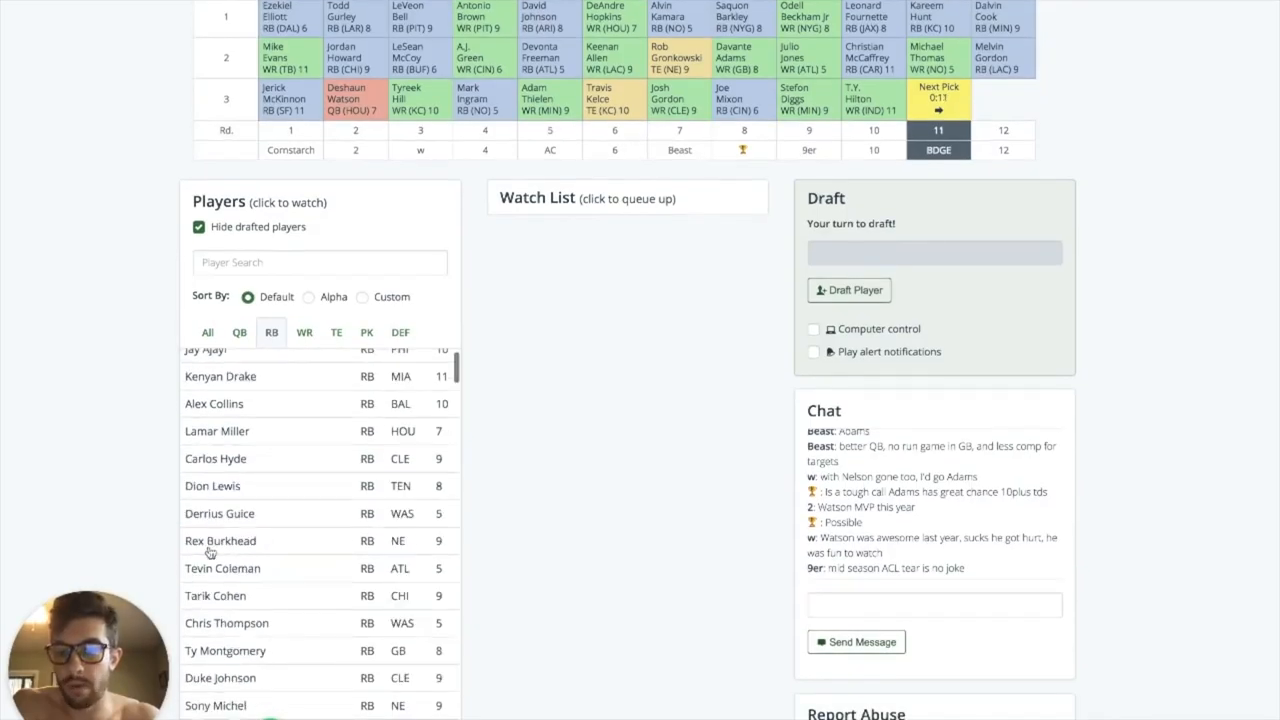
pyautogui.click(304, 332)
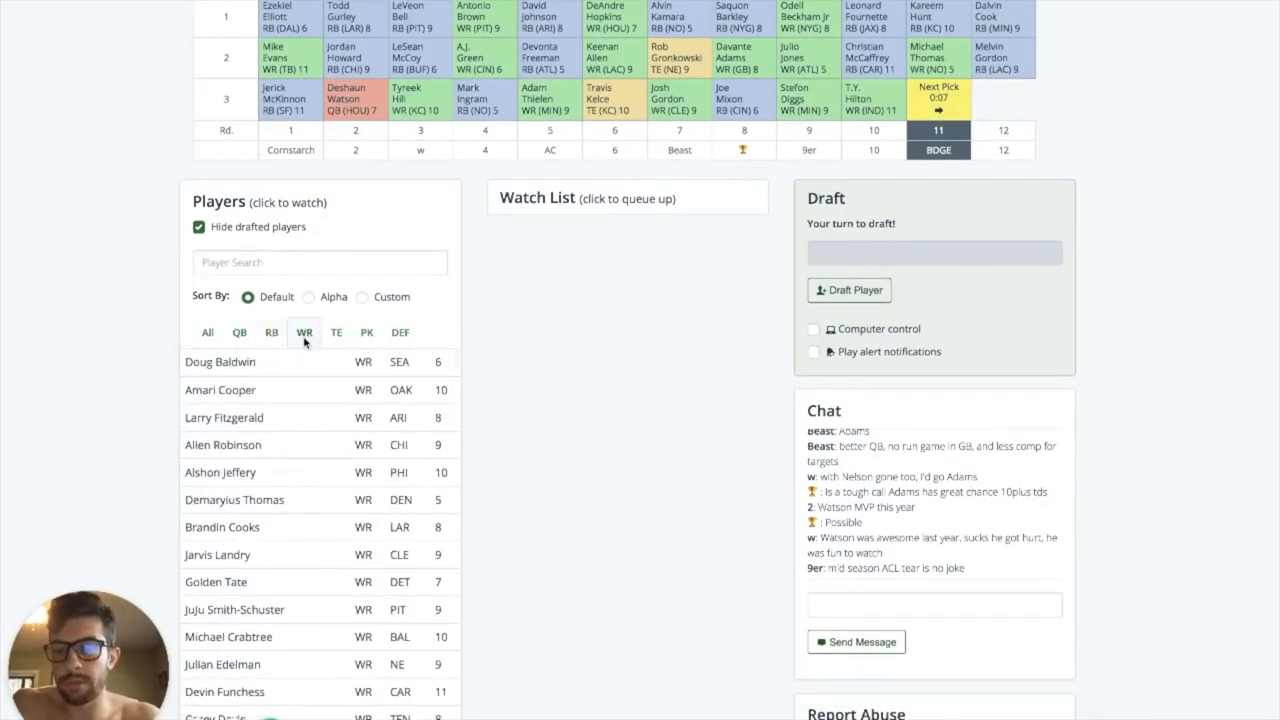
pyautogui.click(220, 362)
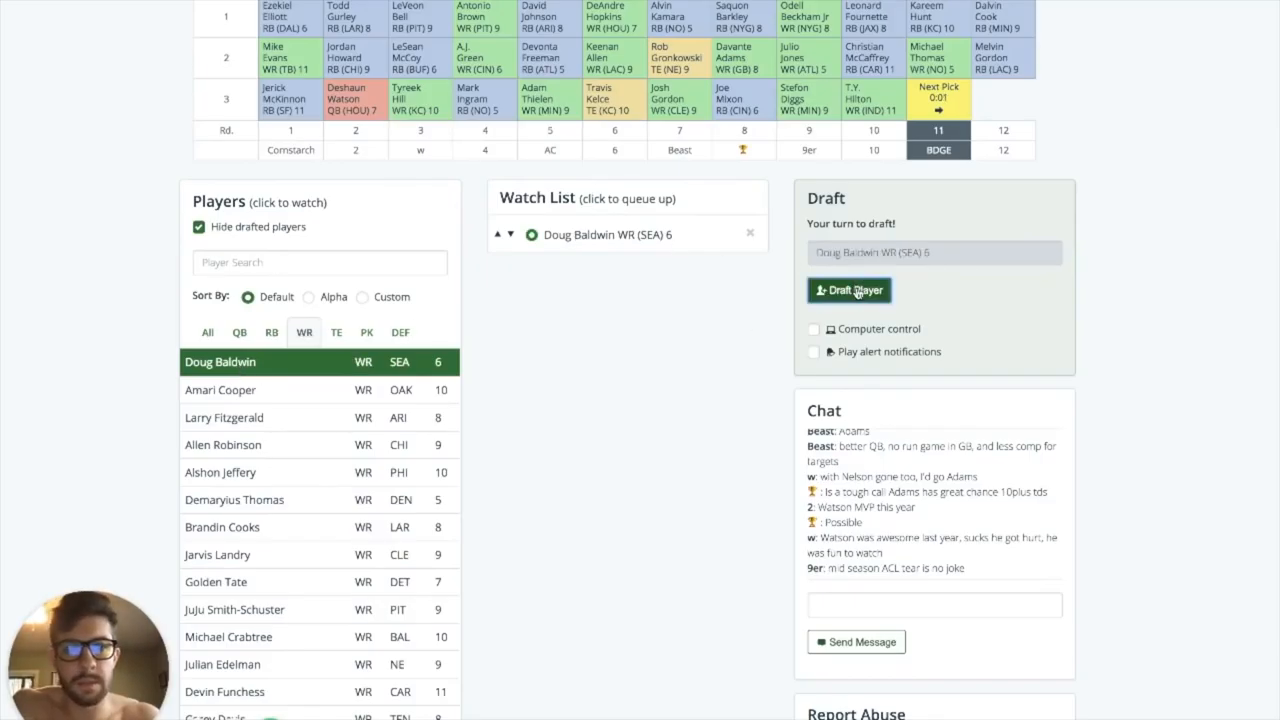
# Step: Submit the third-round pick, landing Derrick Henry, then browse running backs during round four
pyautogui.click(848, 290)
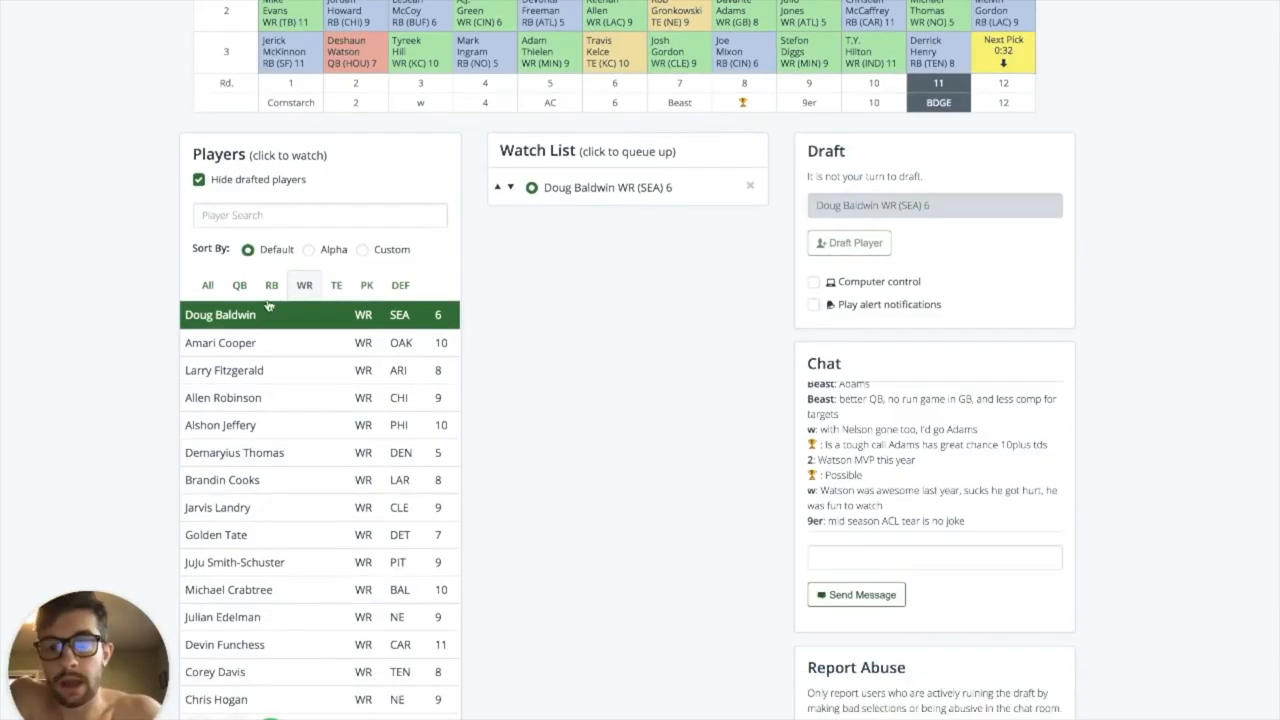
pyautogui.click(272, 284)
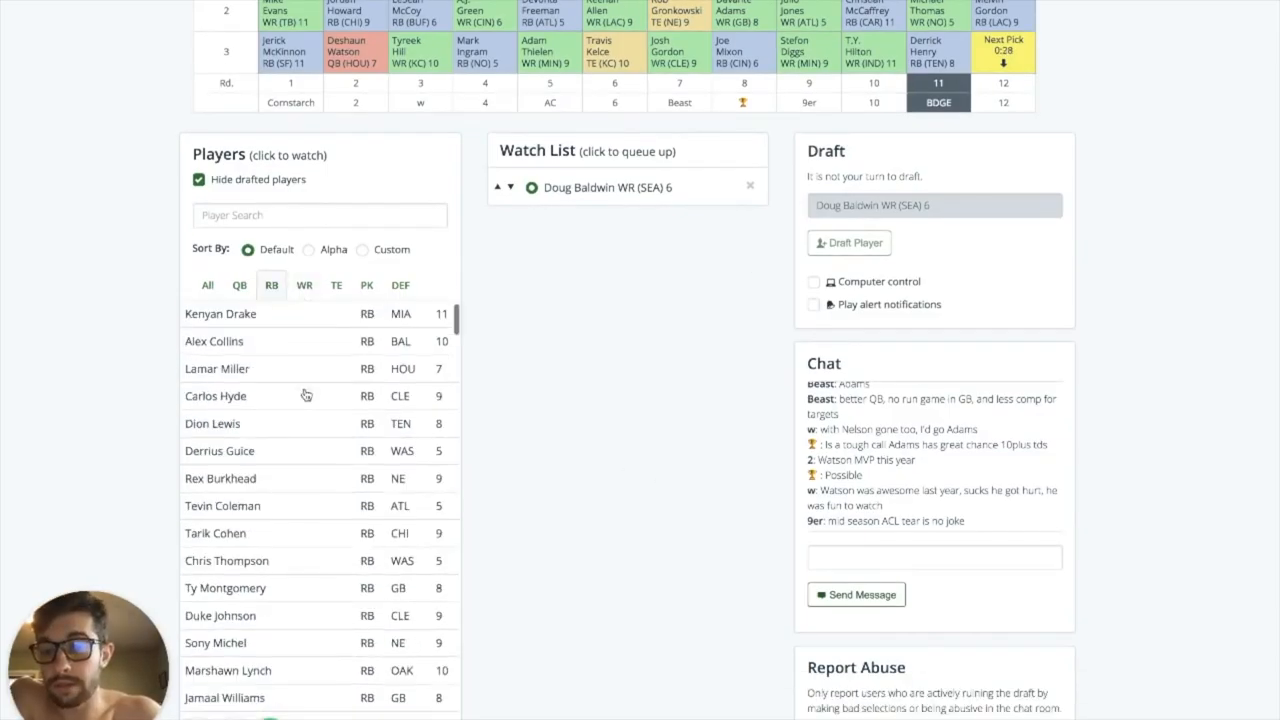
pyautogui.scroll(-3)
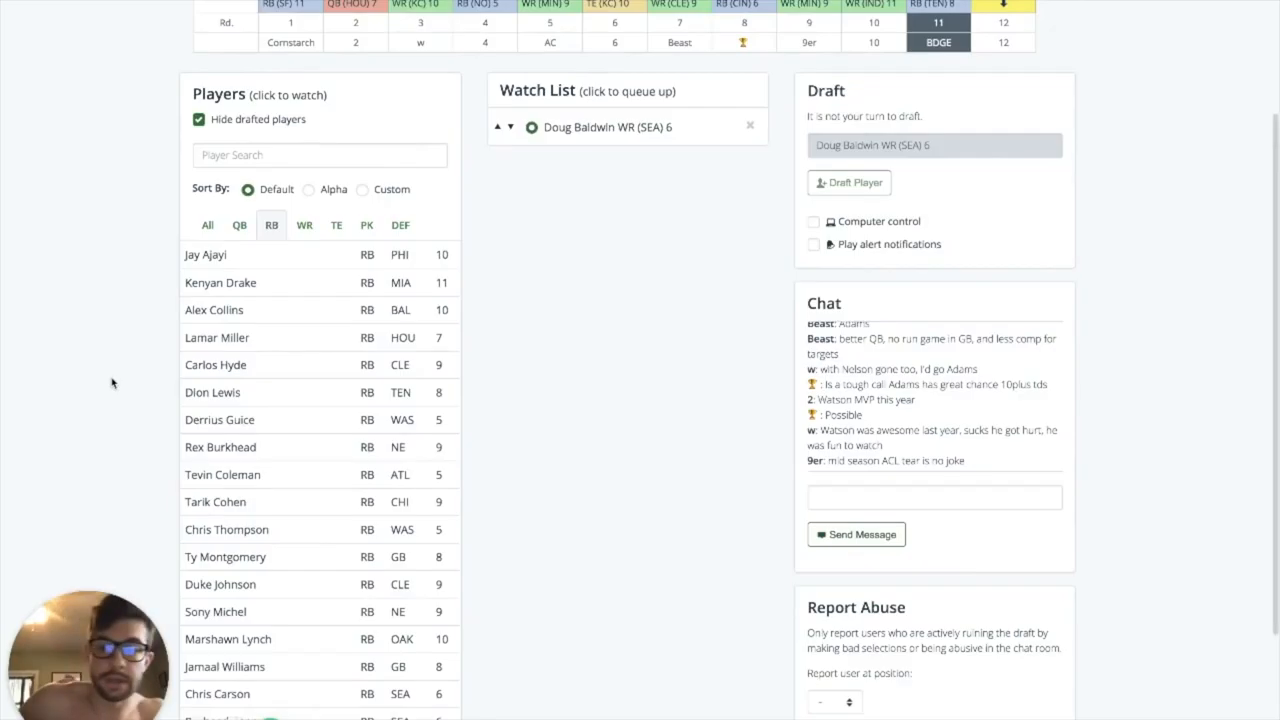
pyautogui.scroll(-3)
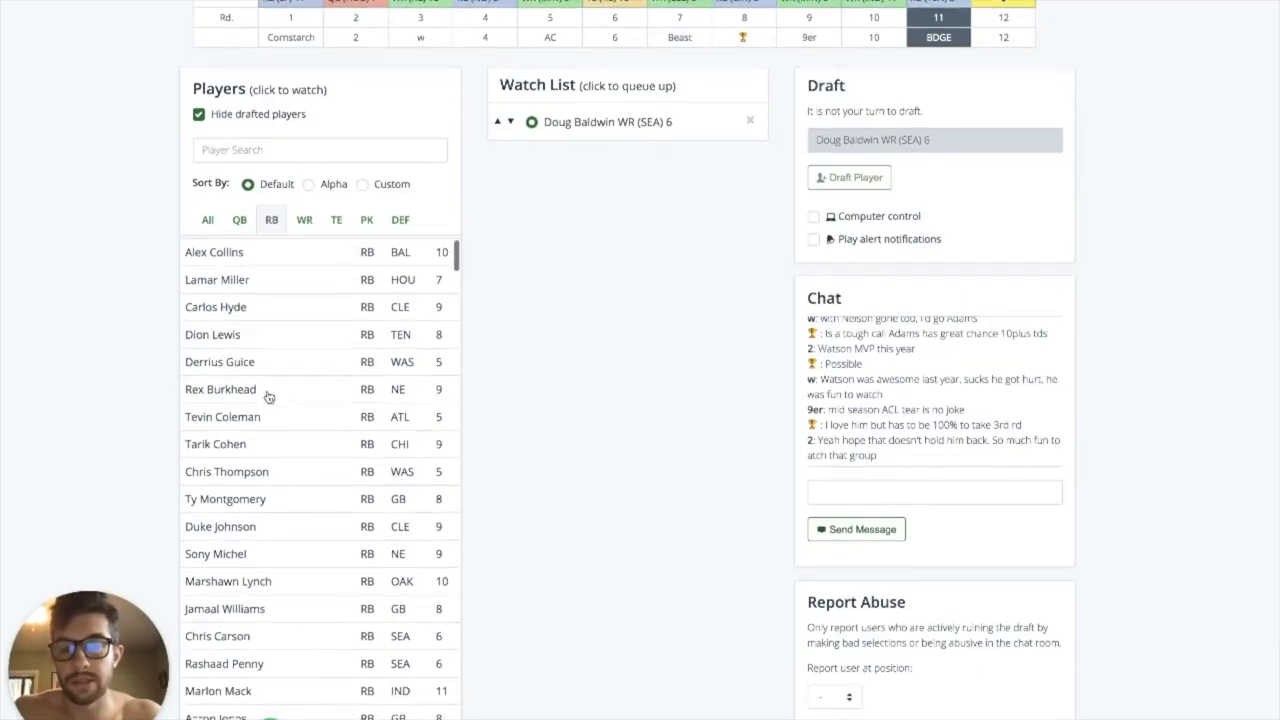
pyautogui.scroll(-3)
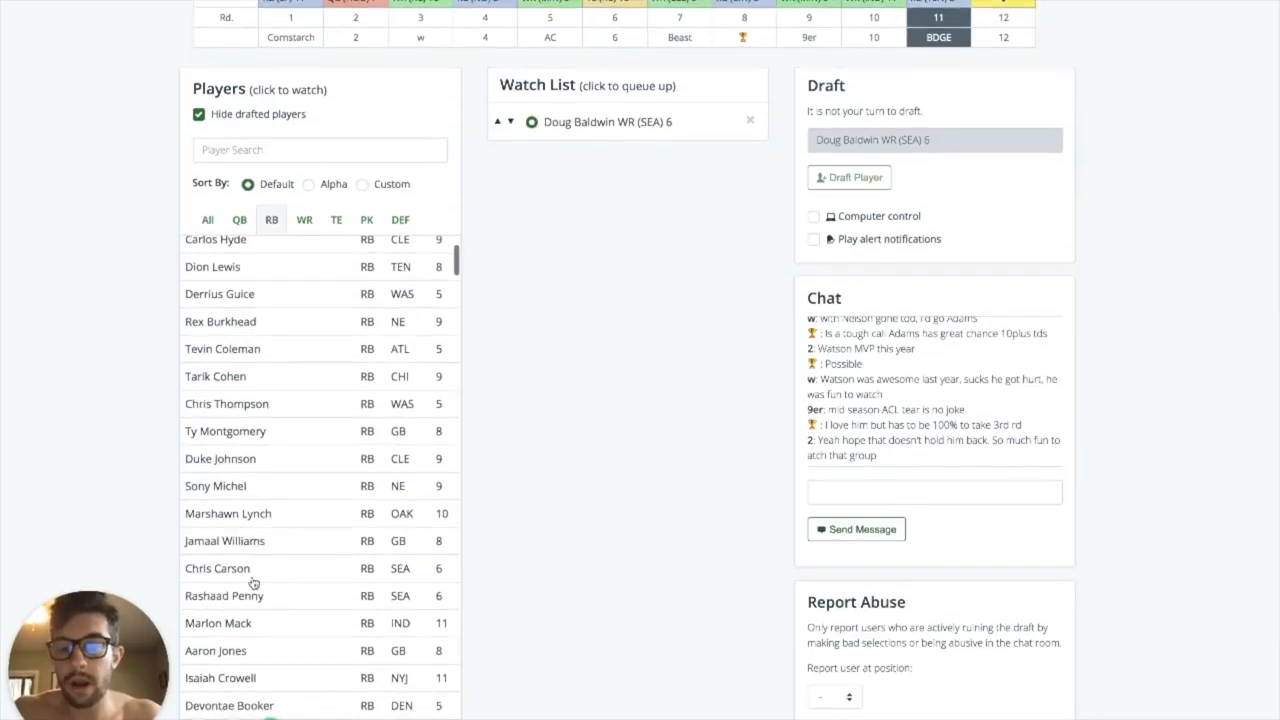
pyautogui.scroll(-3)
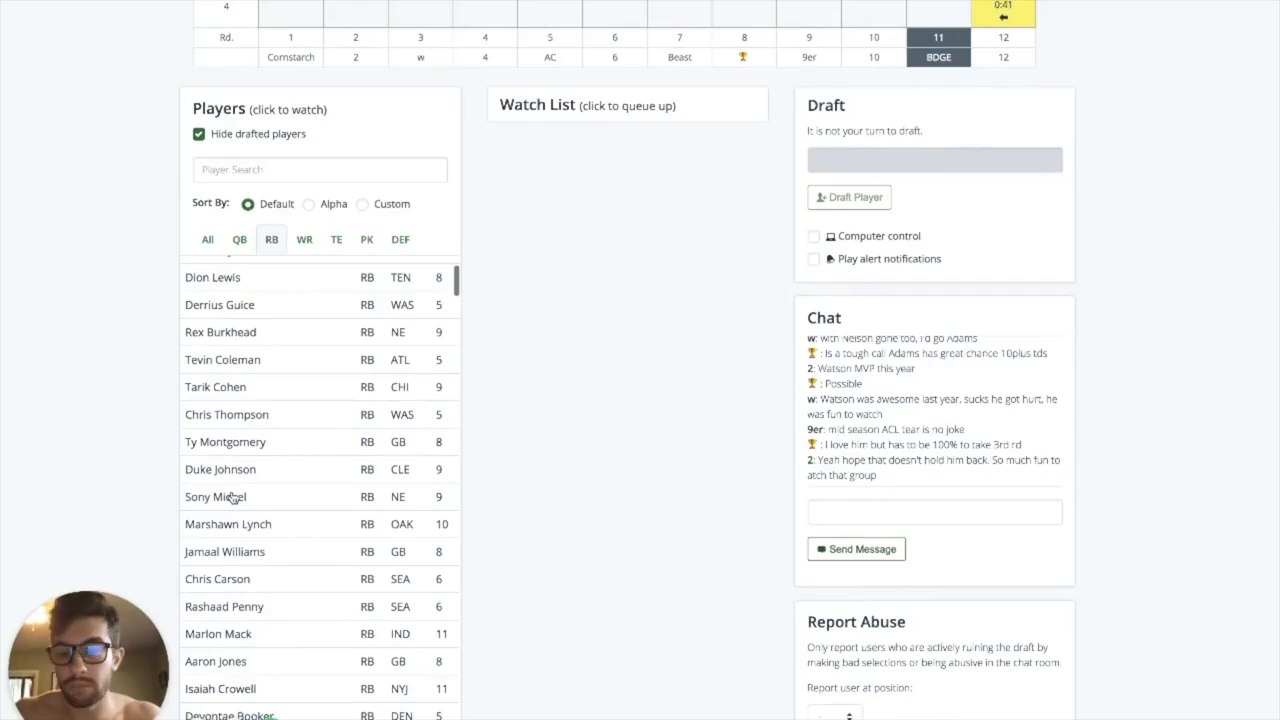
pyautogui.scroll(-3)
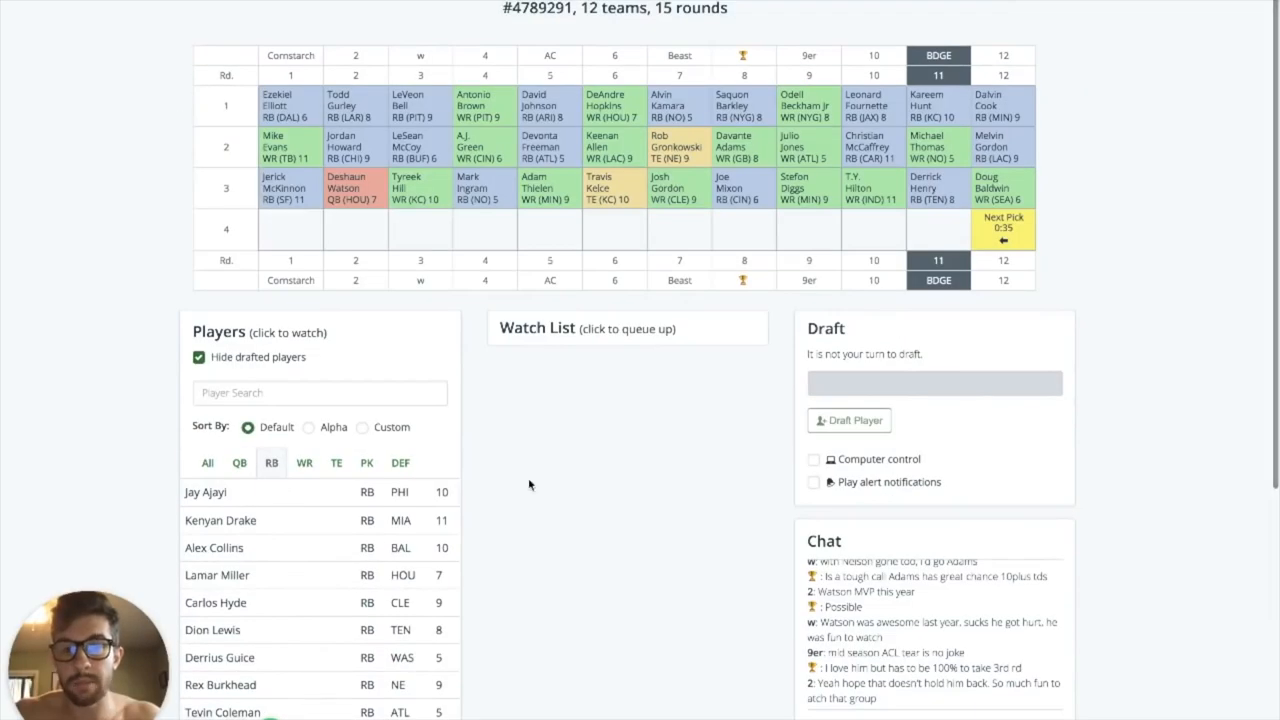
# Step: Scroll the running back list and draft Sony Michel (RB, NE) in round four
pyautogui.scroll(-3)
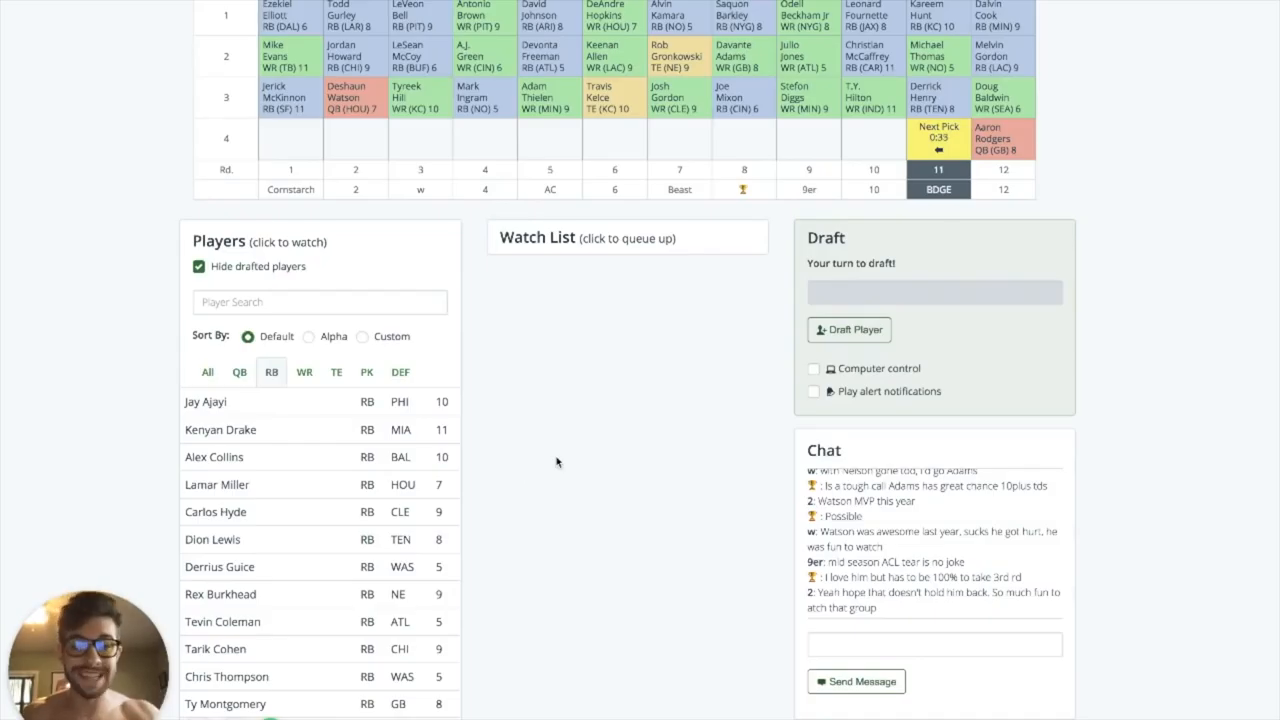
pyautogui.scroll(-3)
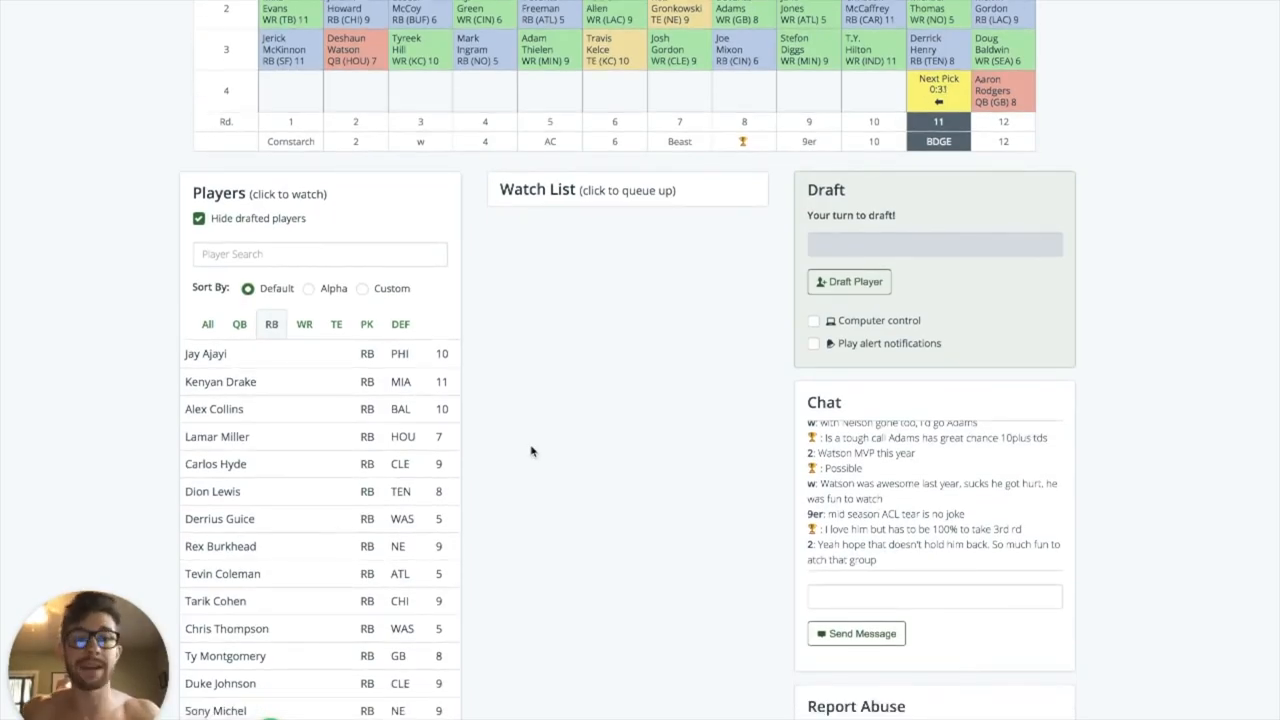
pyautogui.scroll(-3)
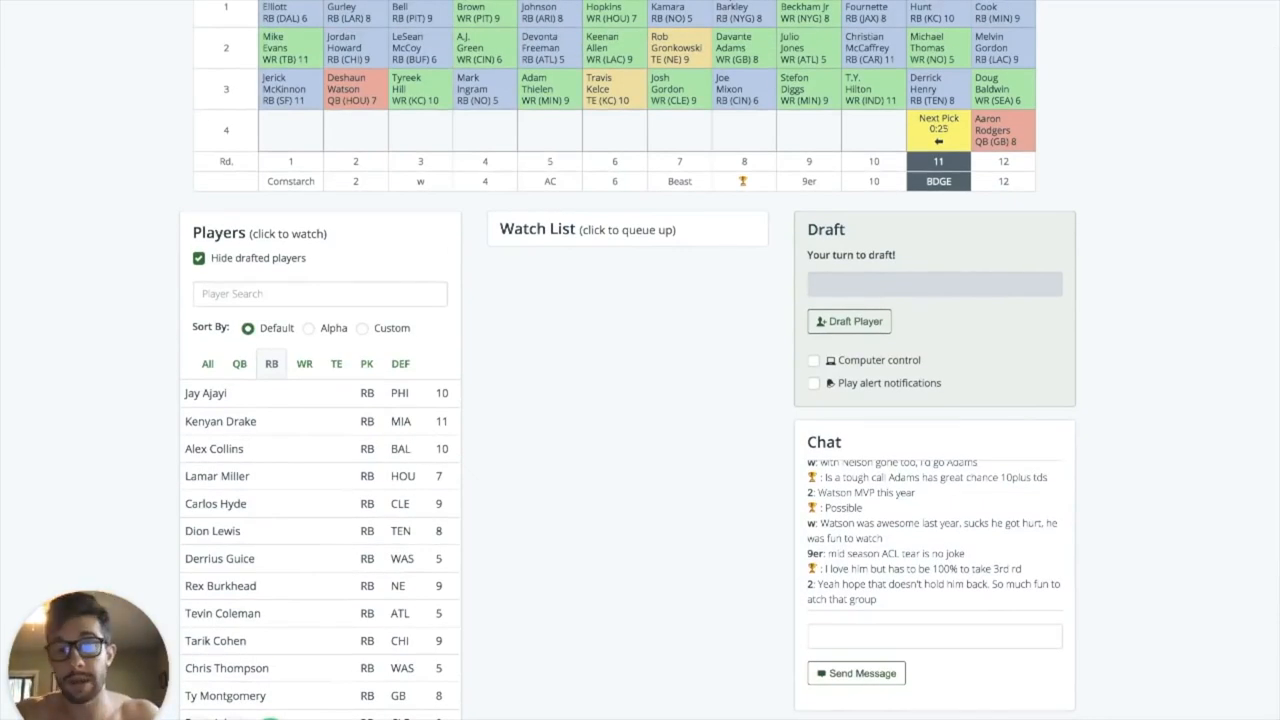
pyautogui.scroll(-3)
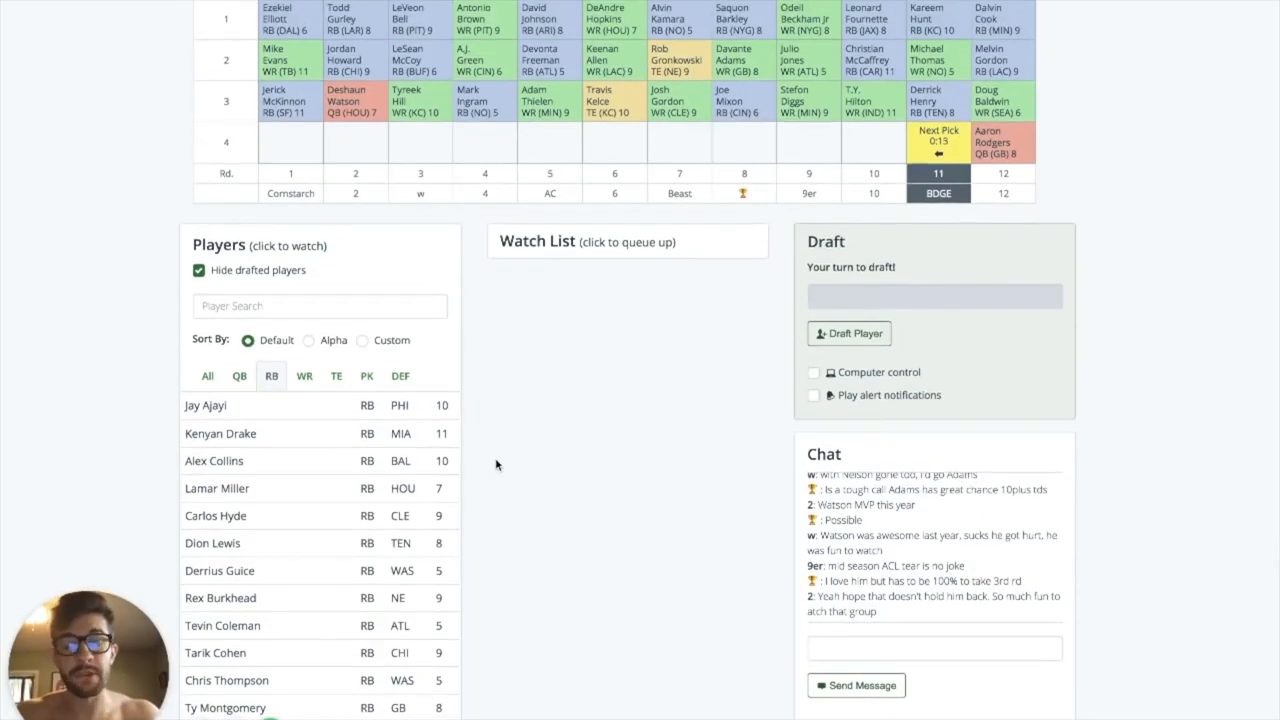
pyautogui.scroll(-3)
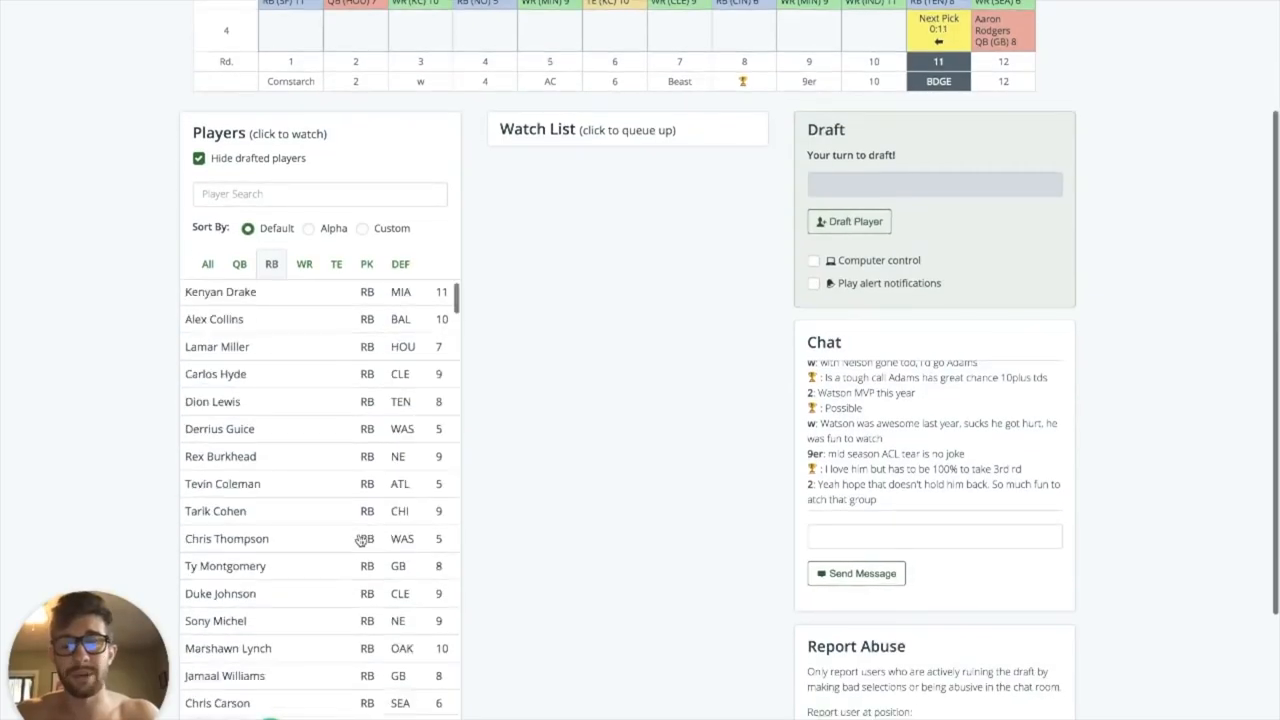
pyautogui.click(216, 620)
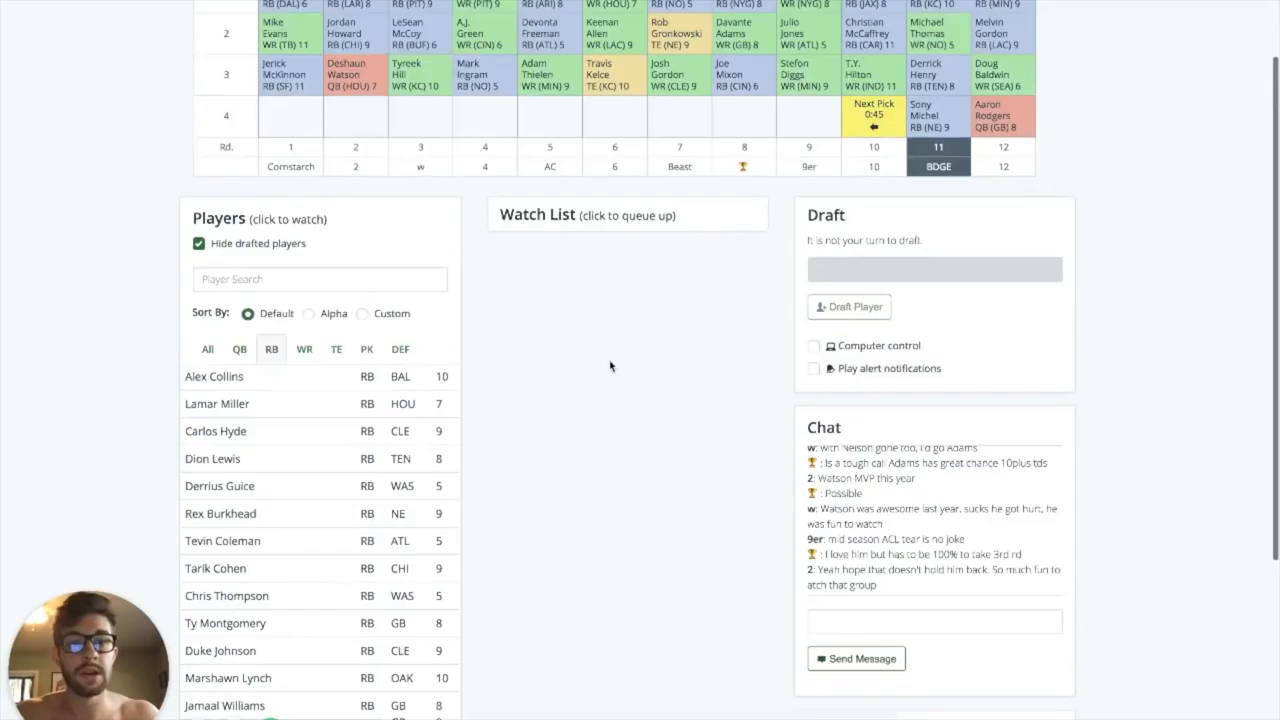
pyautogui.scroll(3)
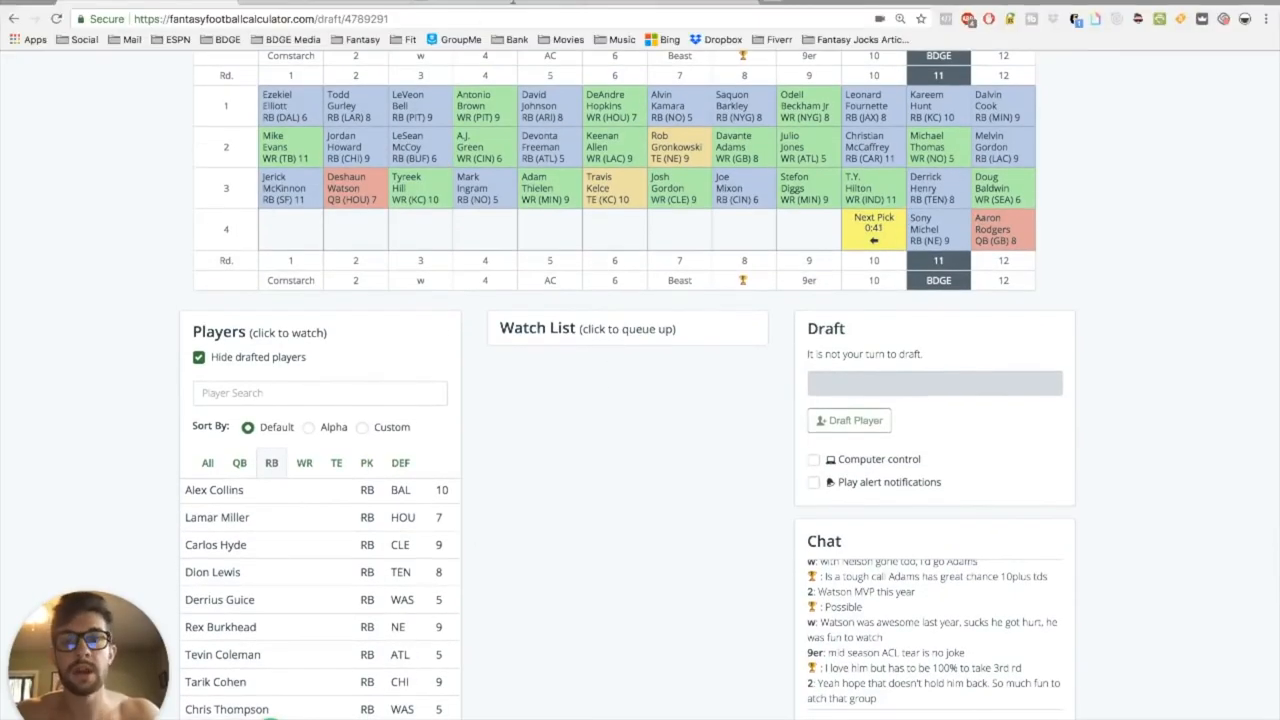
# Step: From the saved links go to Sharp Football Stats and its 2017 Situational Run:Pass Ratios page
pyautogui.click(362, 40)
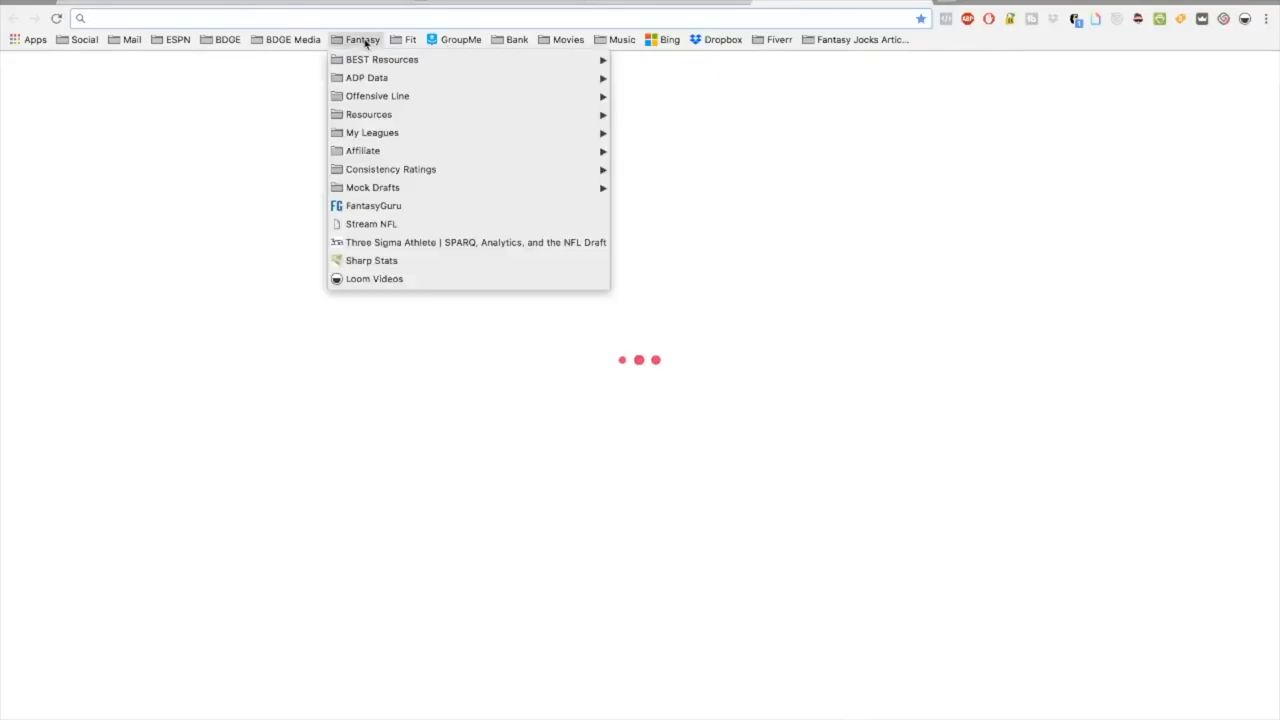
pyautogui.click(372, 260)
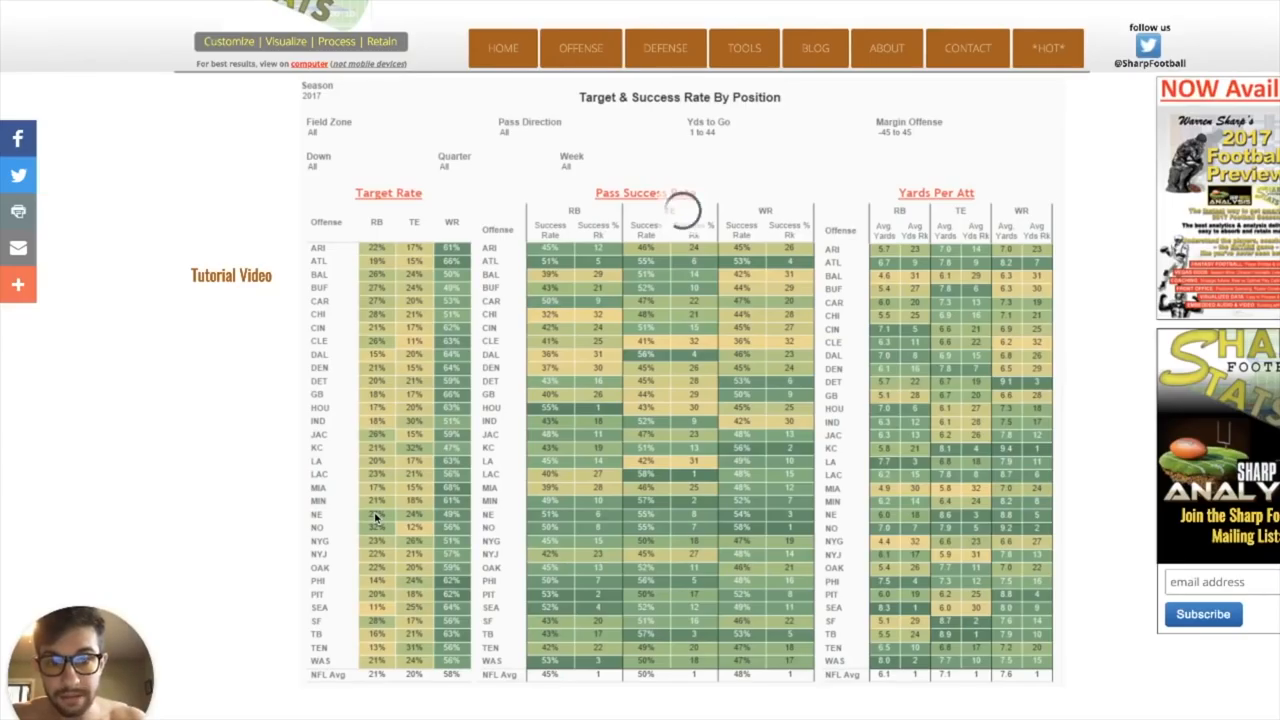
pyautogui.scroll(-3)
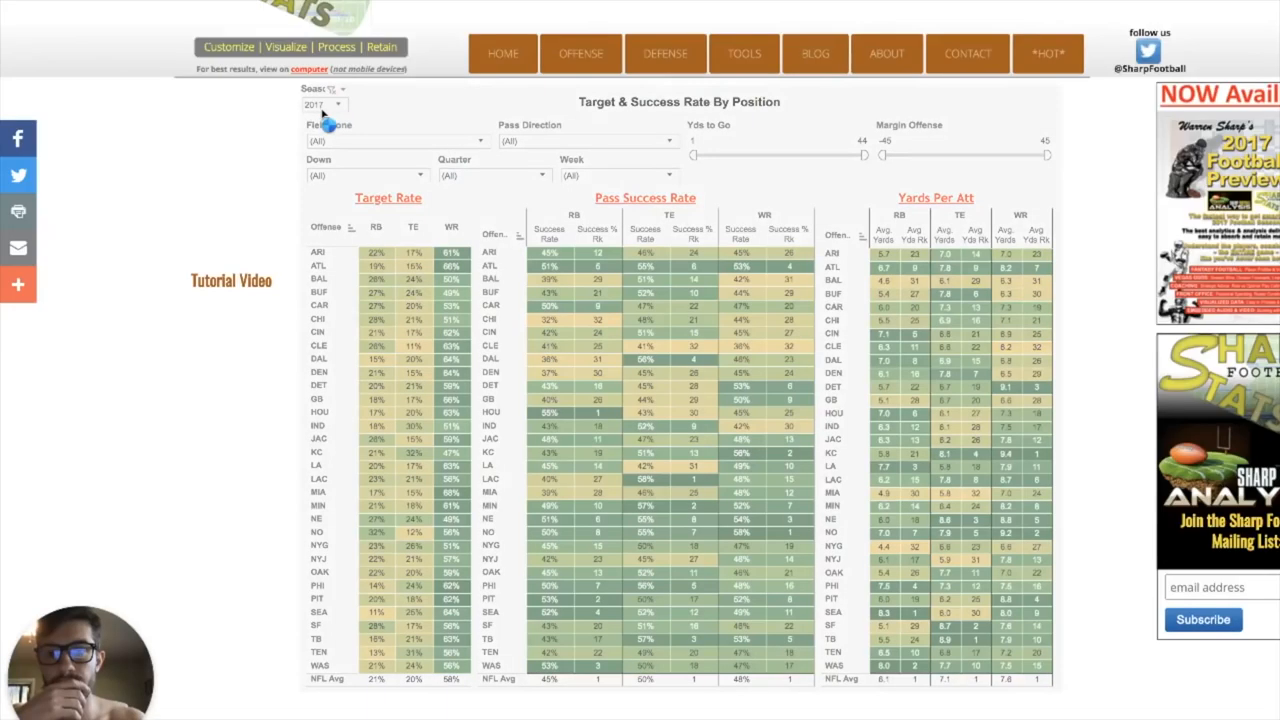
pyautogui.moveTo(258, 160)
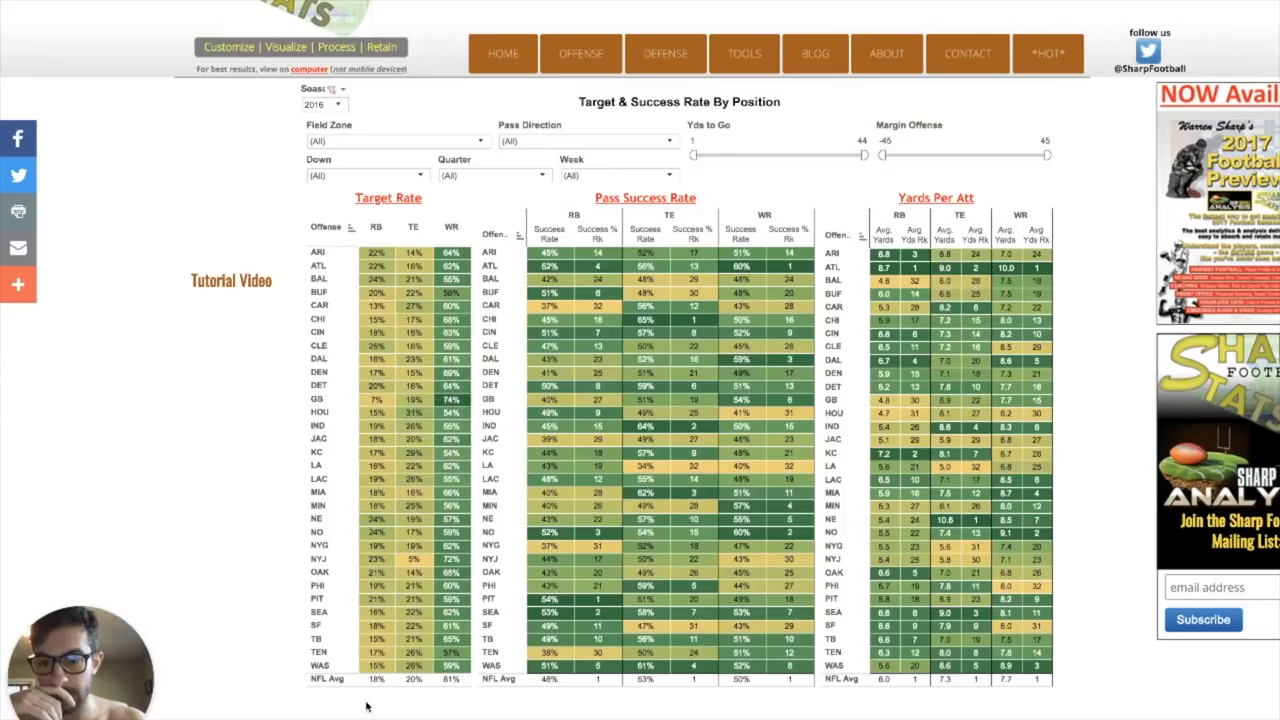
pyautogui.click(580, 52)
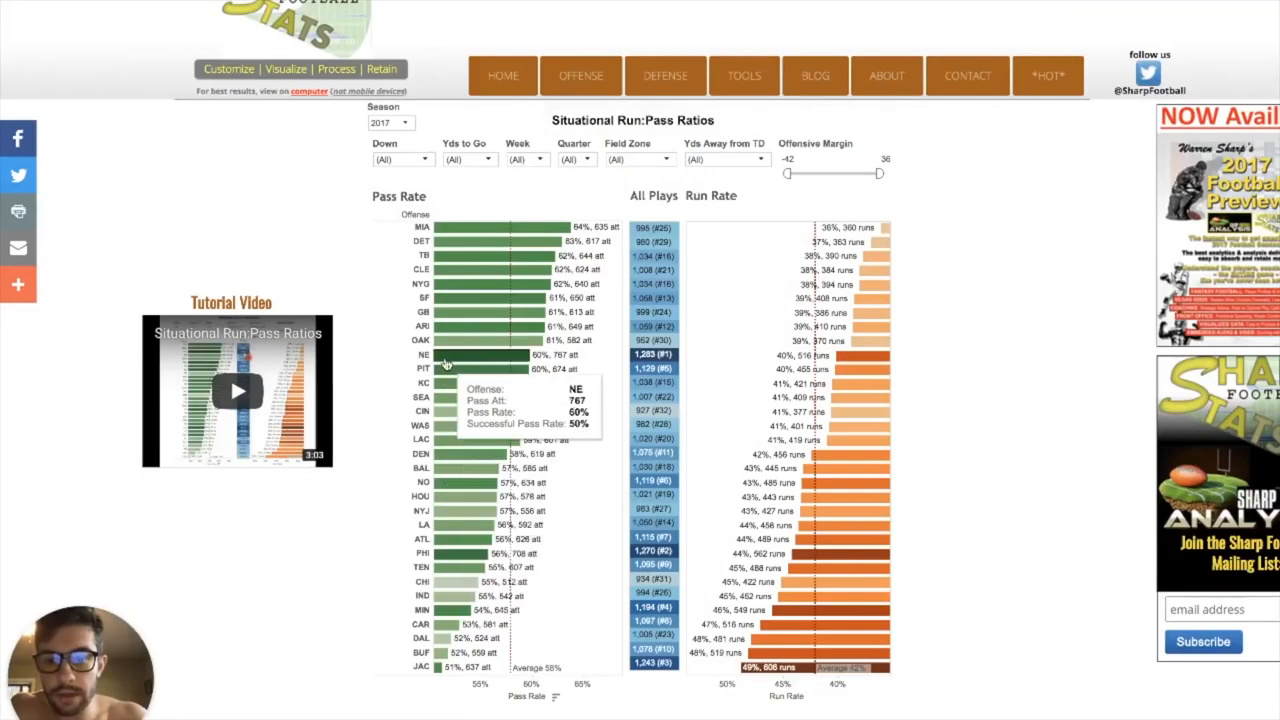
pyautogui.moveTo(580, 360)
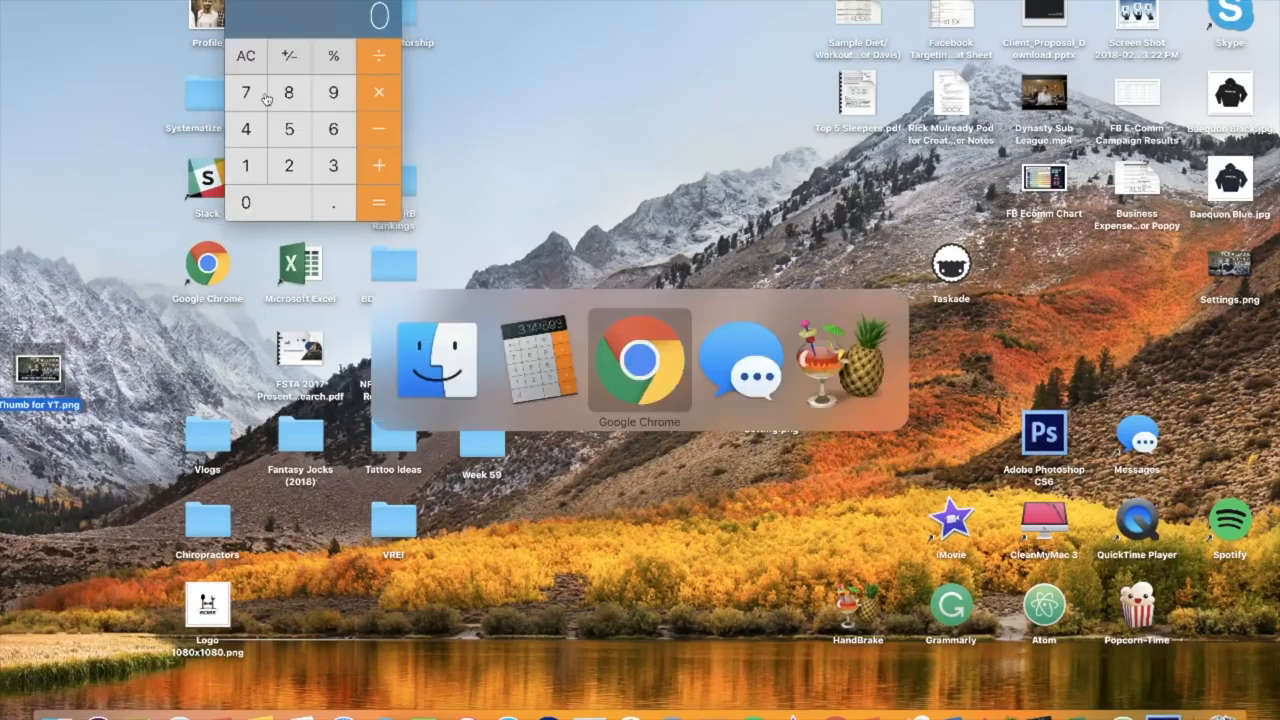
# Step: Switch from Calculator back to Chrome showing the mock draft board
pyautogui.click(640, 360)
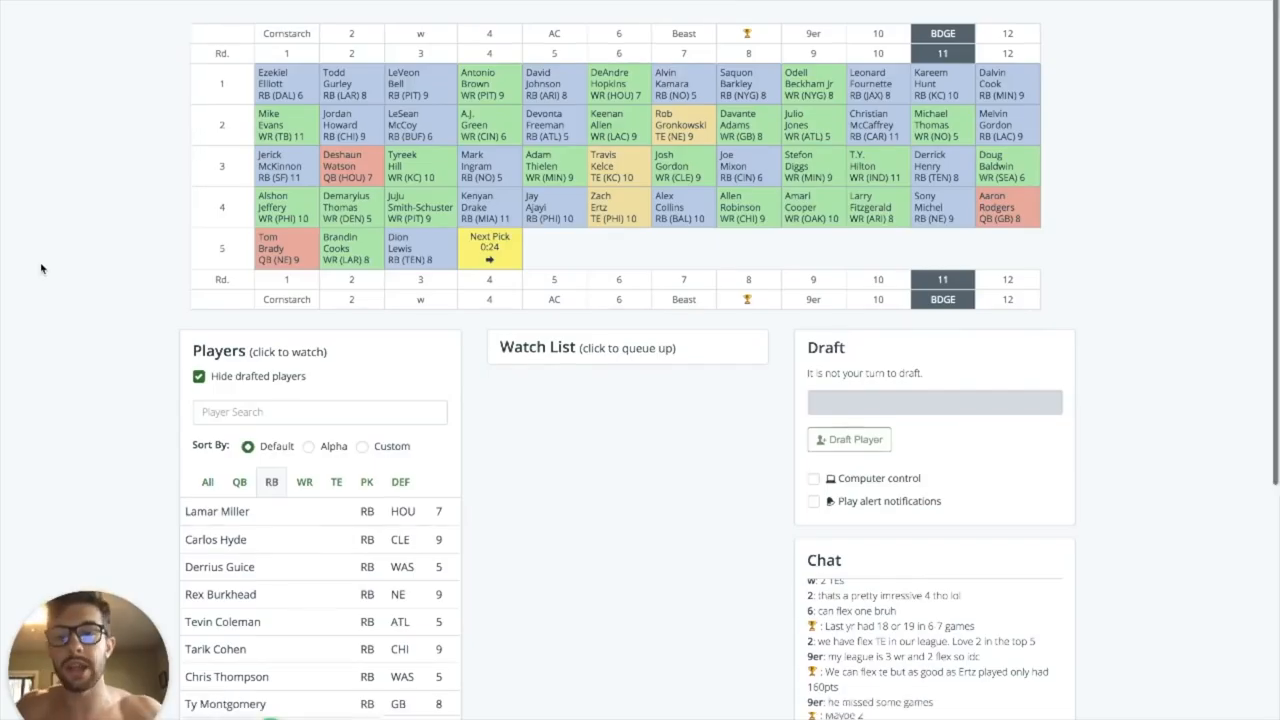
# Step: Browse the available players across every position while the round 5 picks go by
pyautogui.scroll(-3)
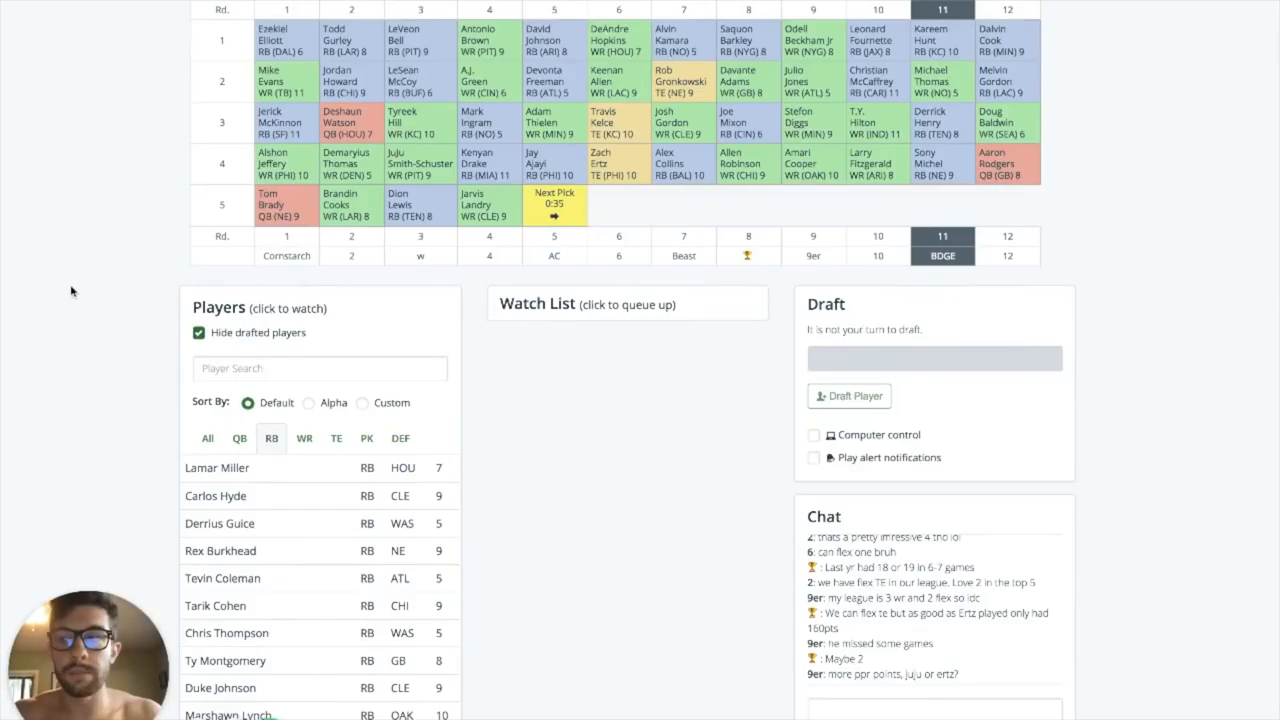
pyautogui.scroll(-3)
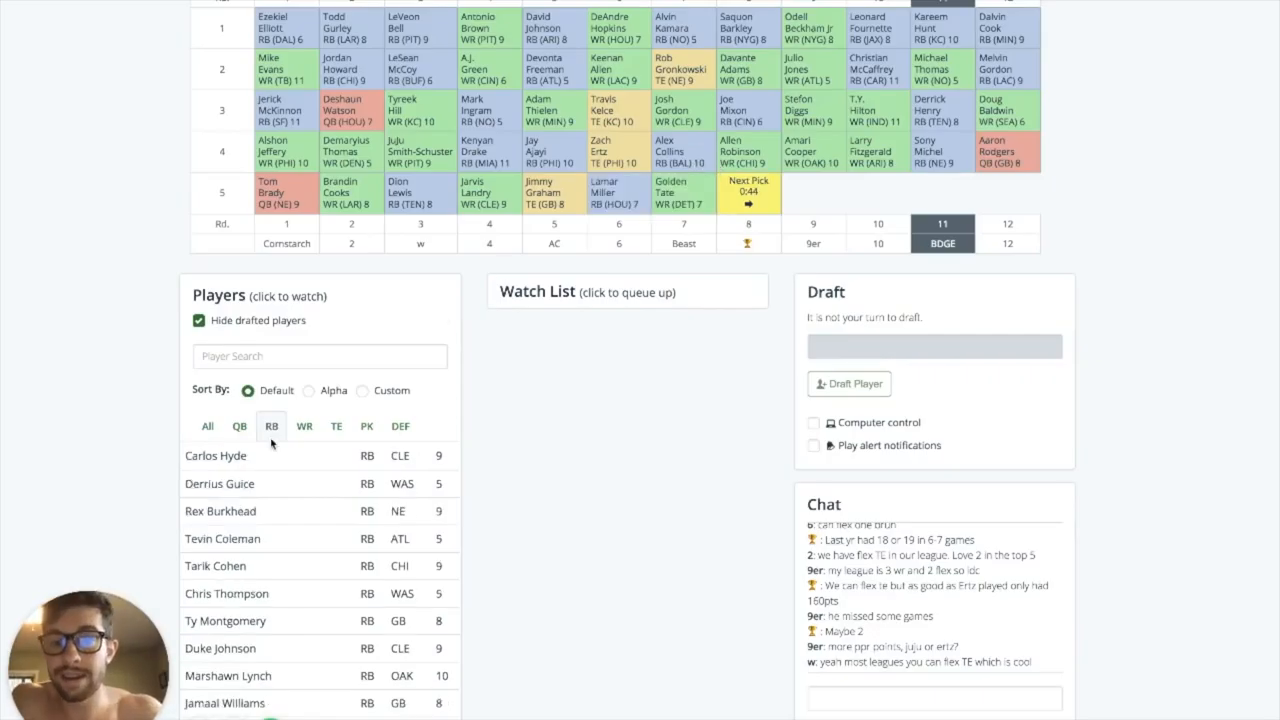
pyautogui.click(208, 422)
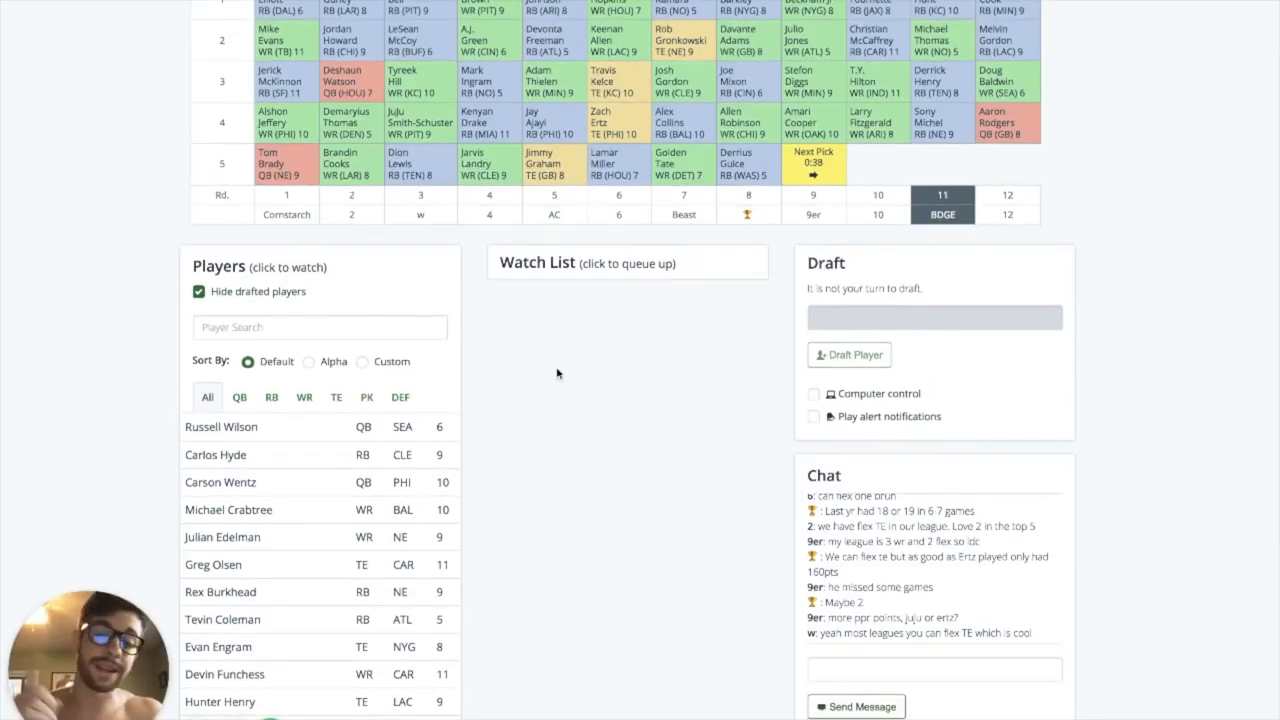
pyautogui.scroll(-3)
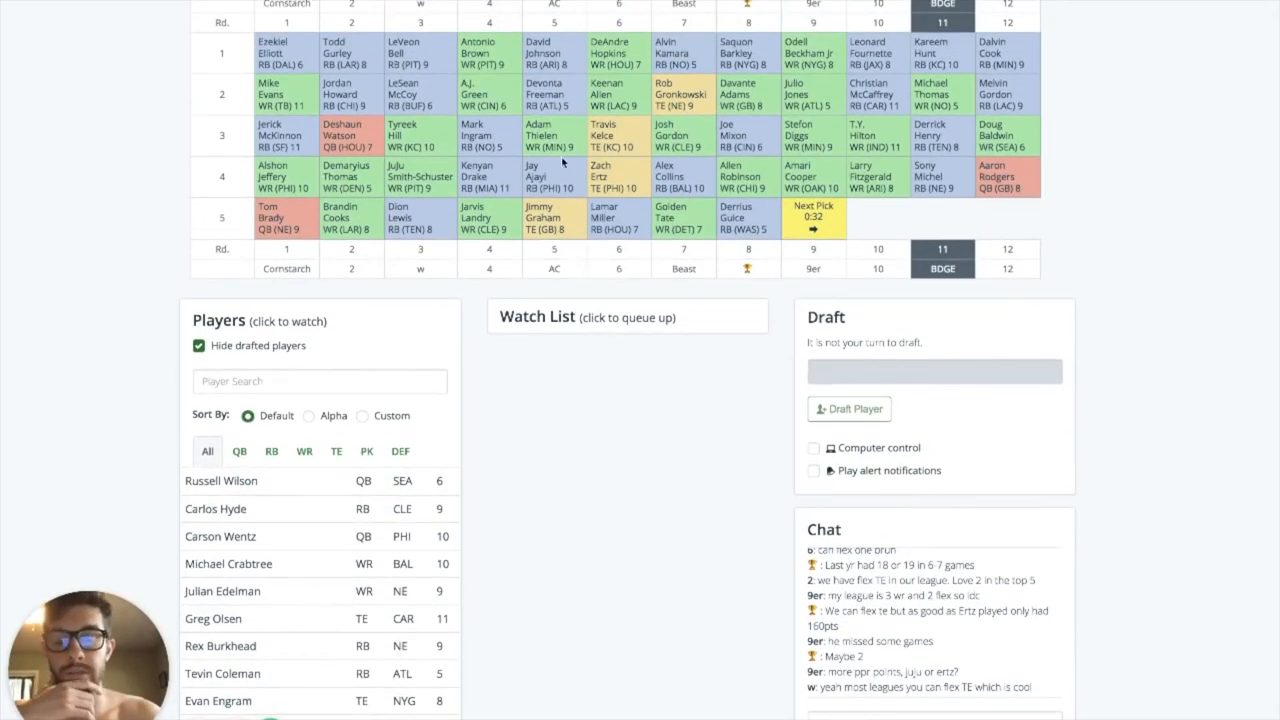
pyautogui.scroll(-3)
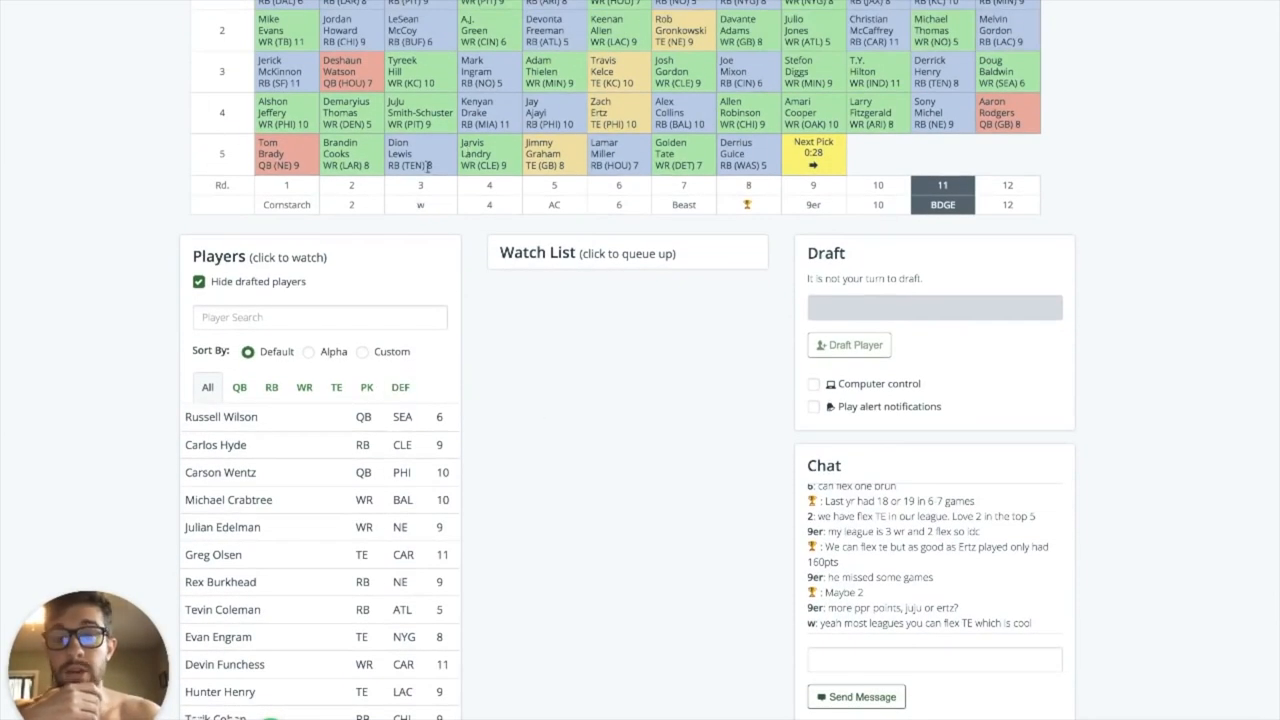
pyautogui.scroll(-3)
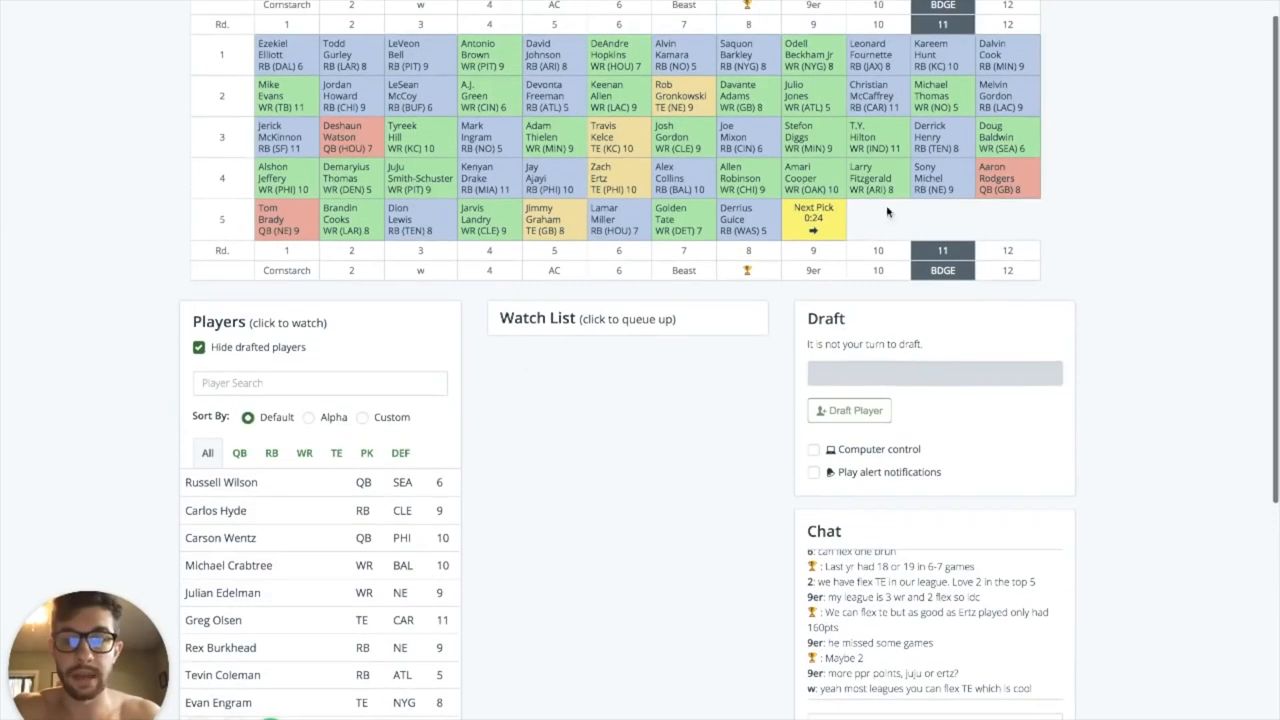
pyautogui.moveTo(696, 548)
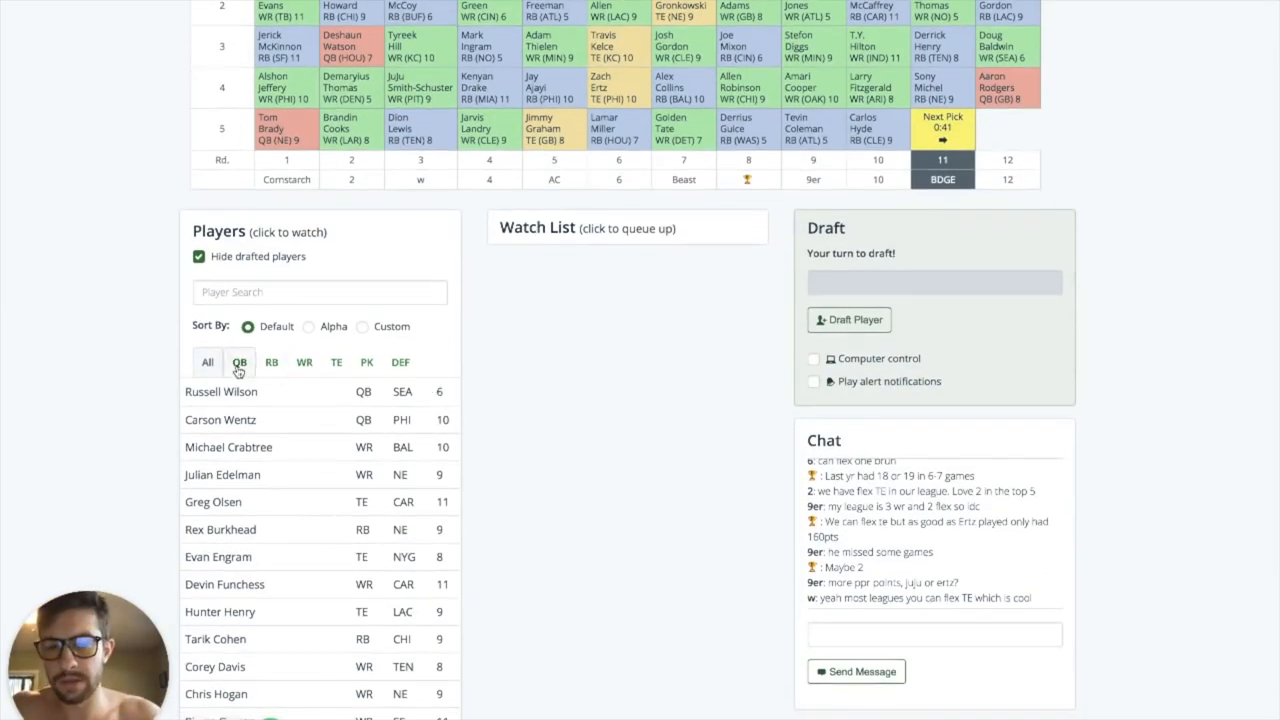
# Step: Review the running backs, then narrow the list to wide receivers for the round 5 pick
pyautogui.click(272, 362)
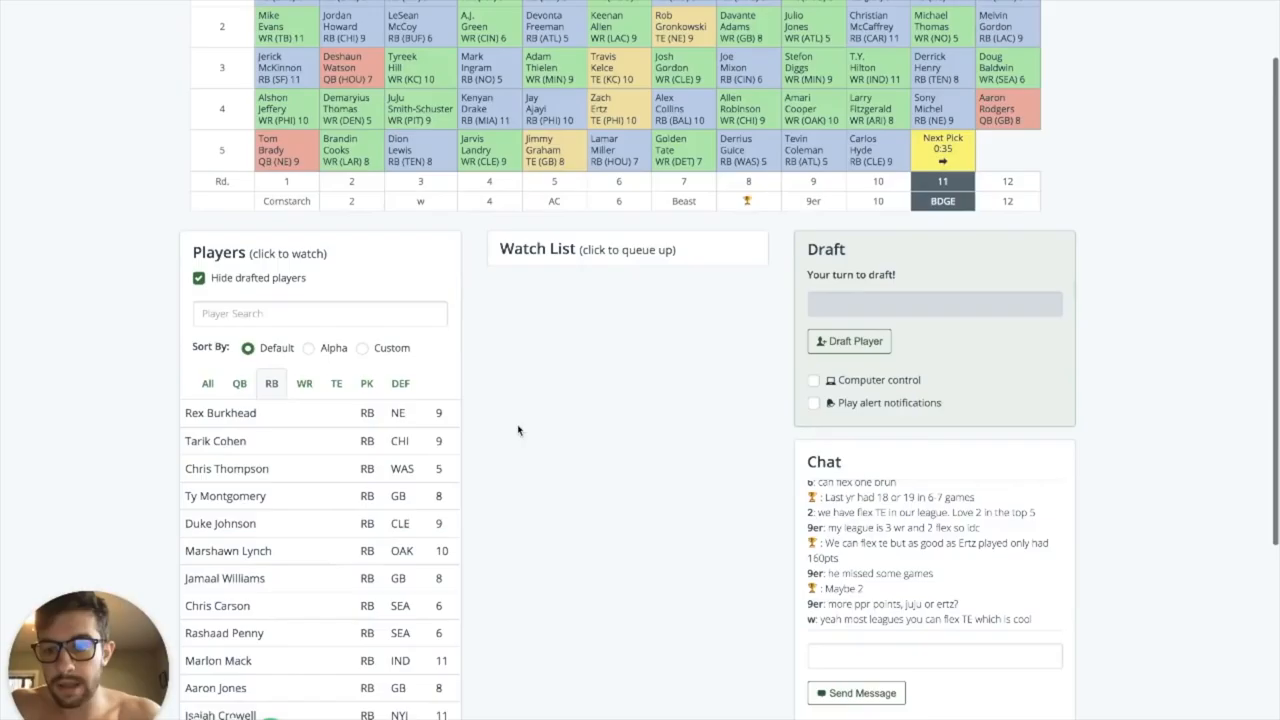
pyautogui.scroll(-3)
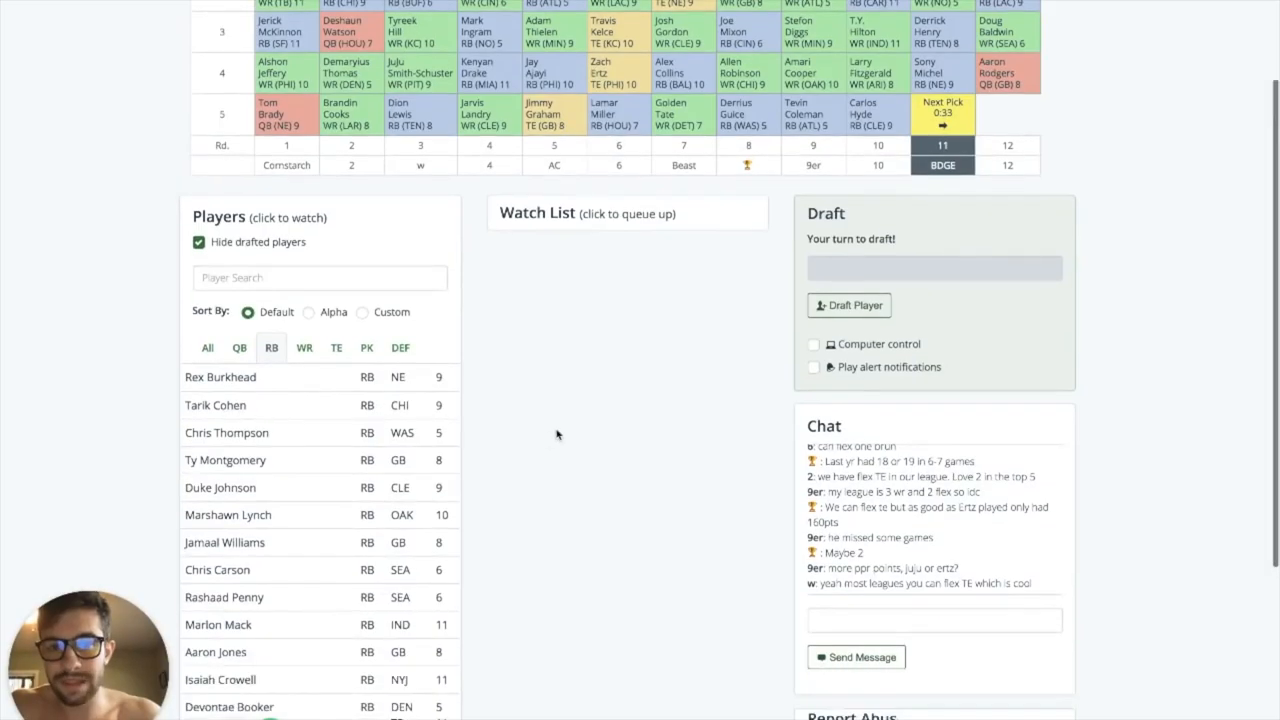
pyautogui.scroll(-3)
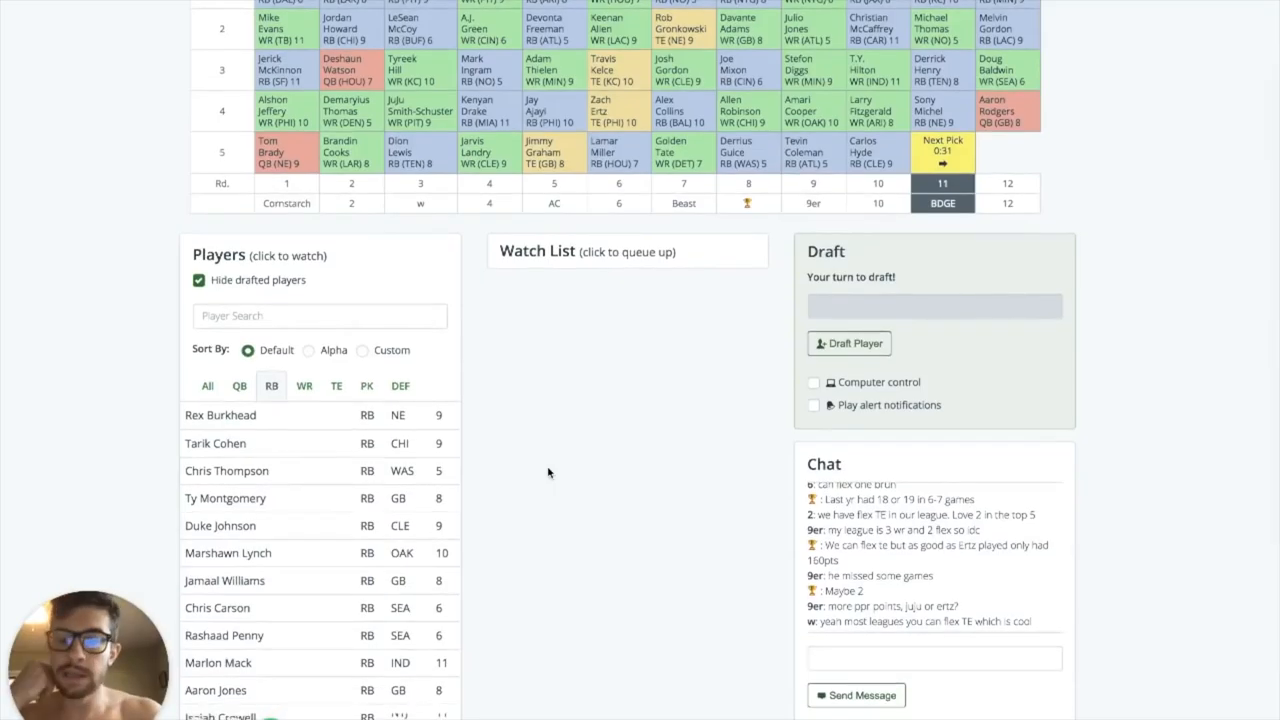
pyautogui.scroll(-3)
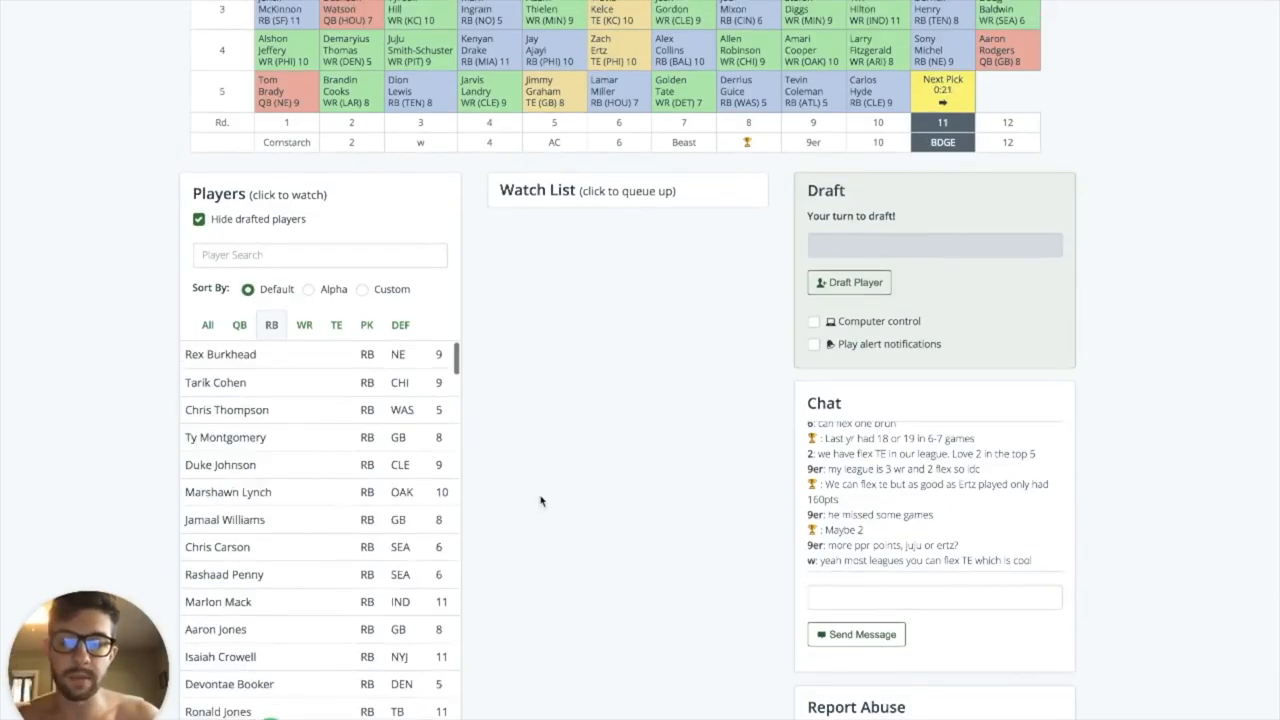
pyautogui.scroll(3)
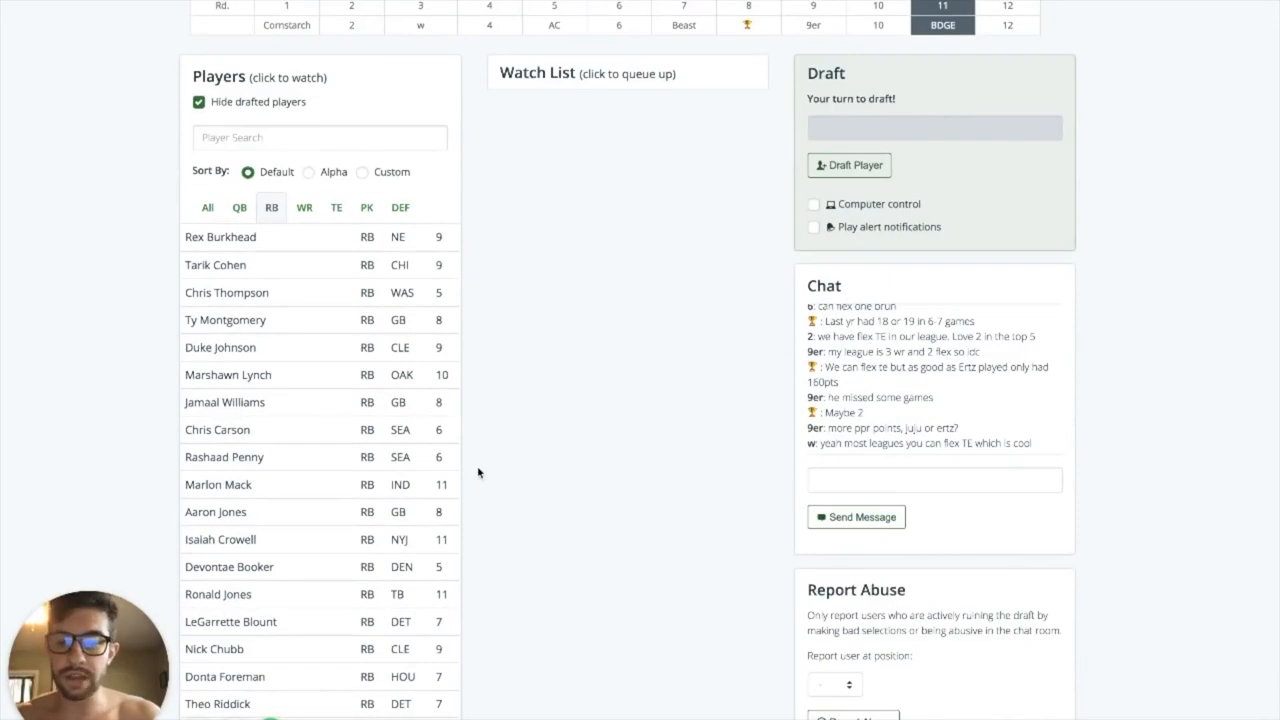
pyautogui.scroll(-3)
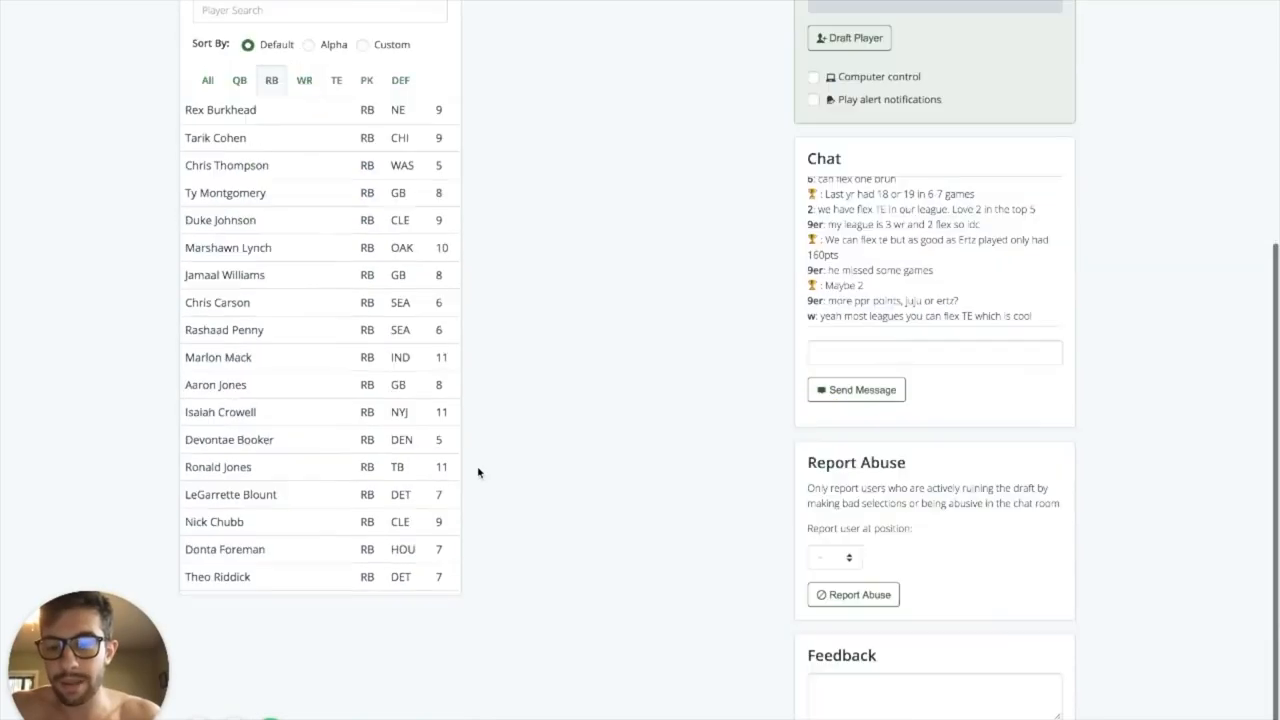
pyautogui.scroll(3)
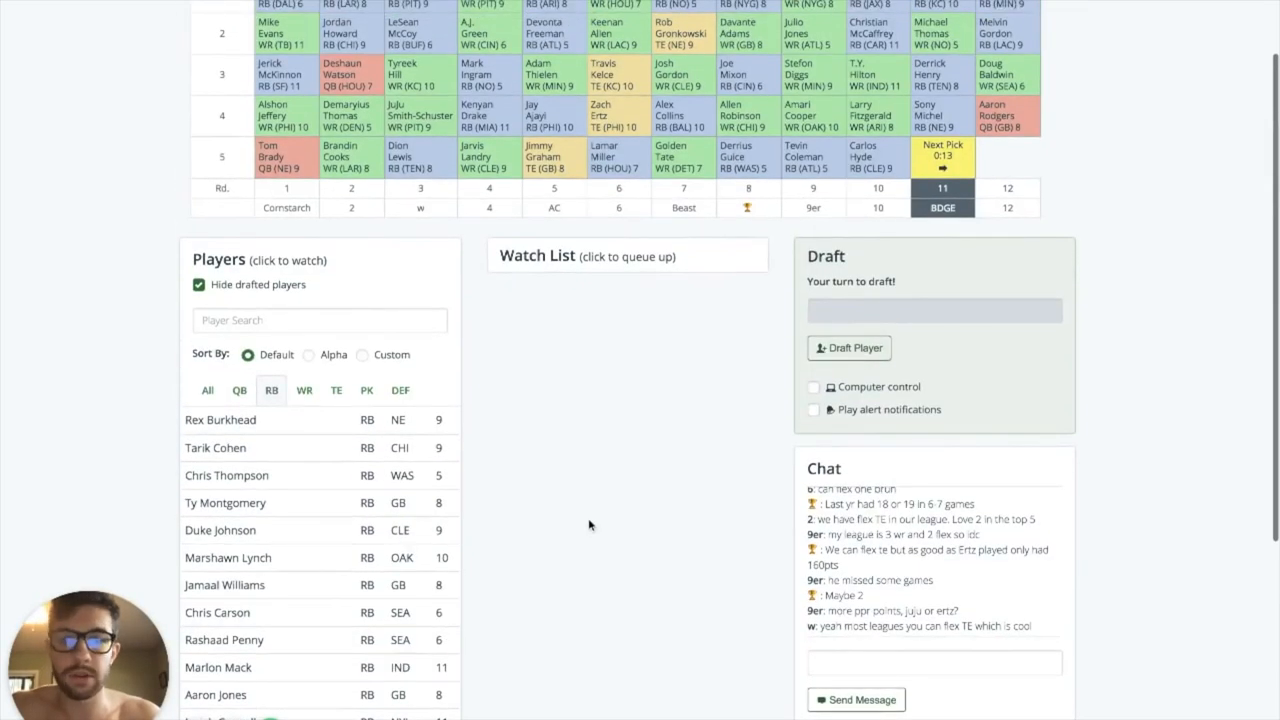
pyautogui.click(304, 390)
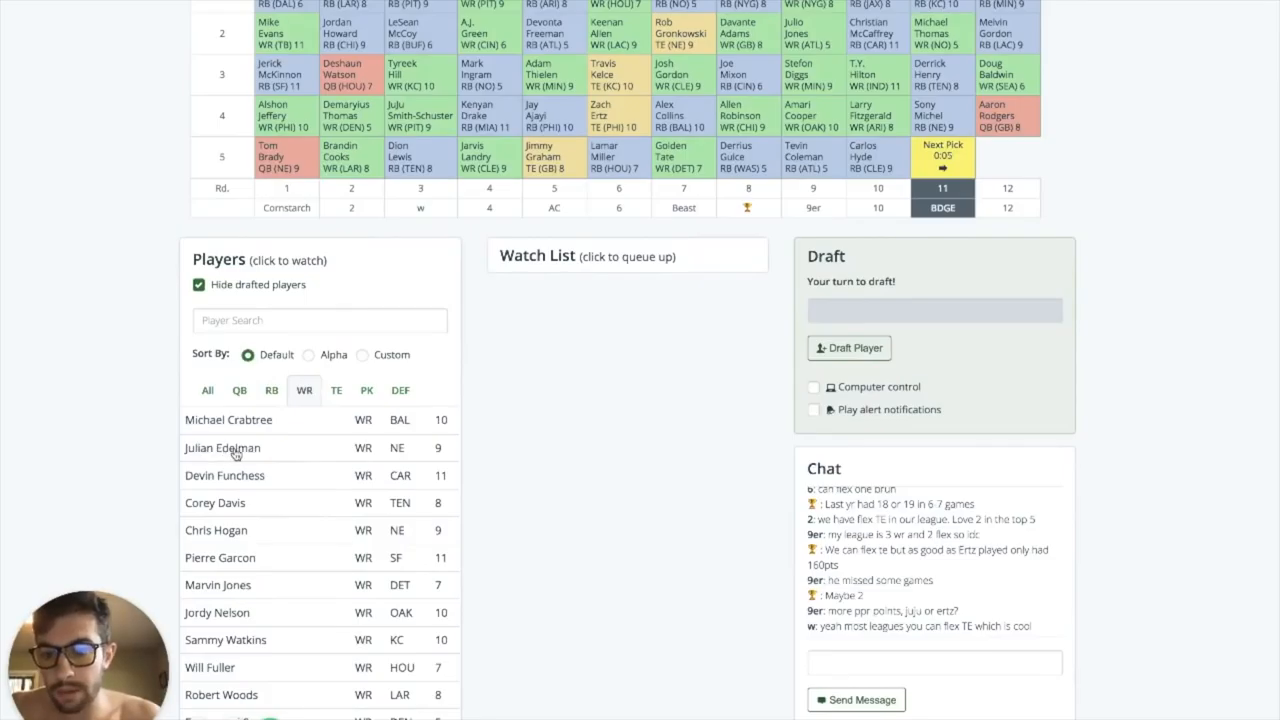
# Step: Draft Julian Edelman in round 5, then tight end Hunter Henry with the round 6 pick
pyautogui.click(224, 448)
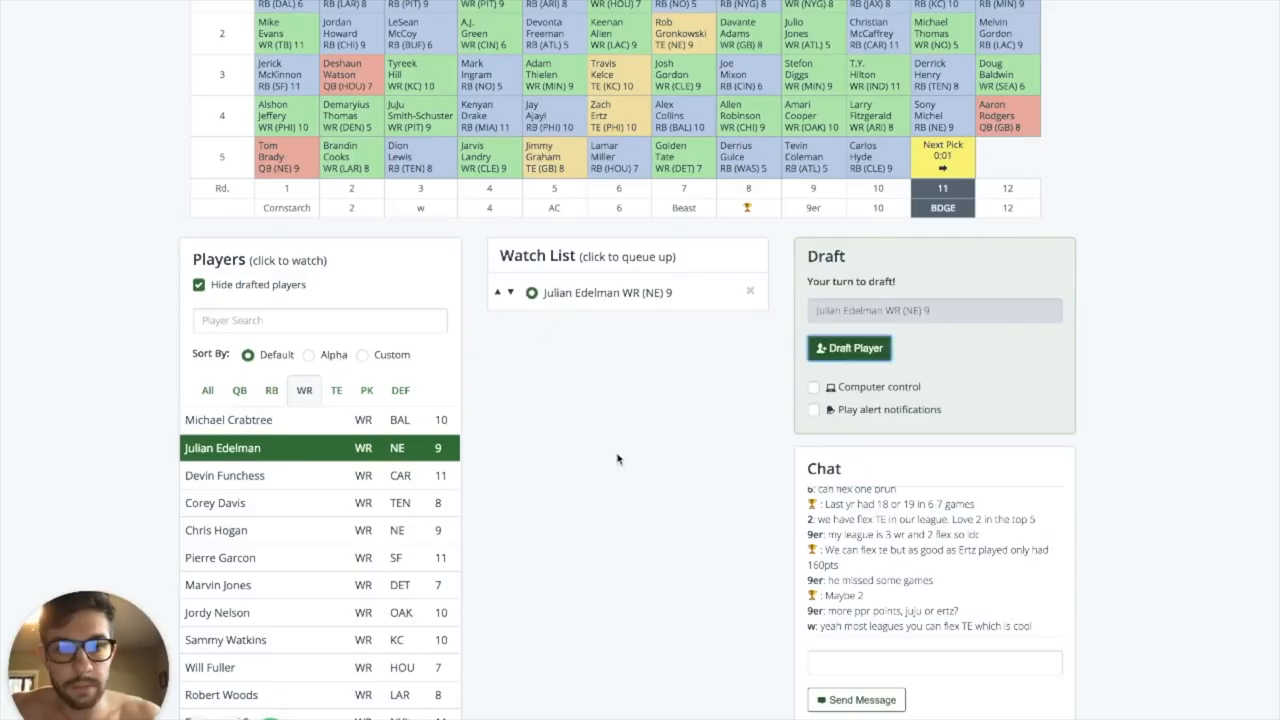
pyautogui.click(848, 348)
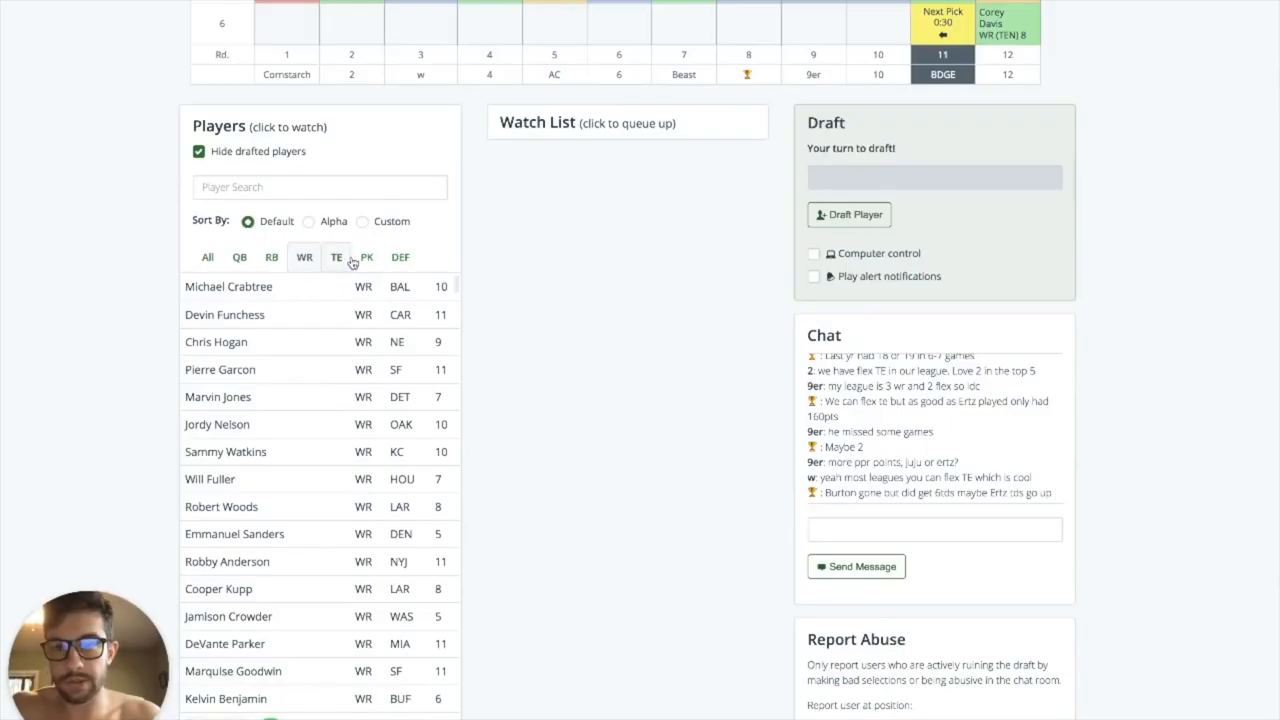
pyautogui.click(336, 256)
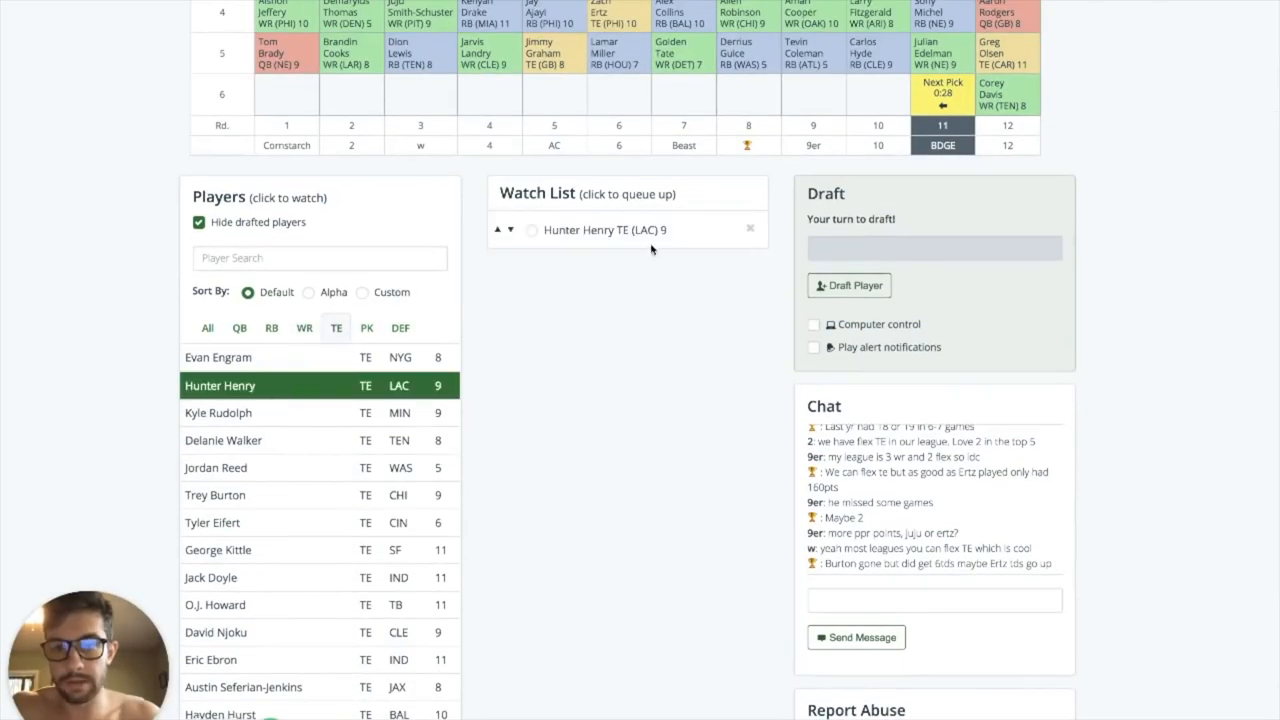
pyautogui.click(532, 230)
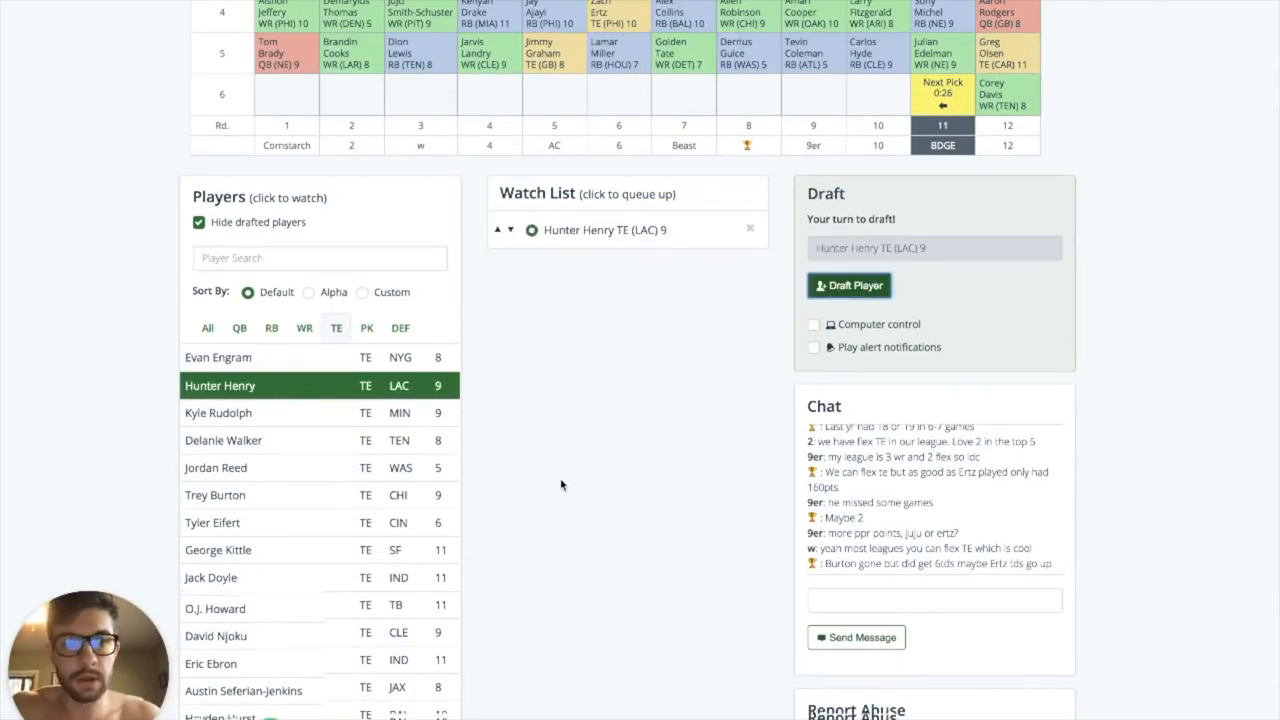
pyautogui.click(848, 284)
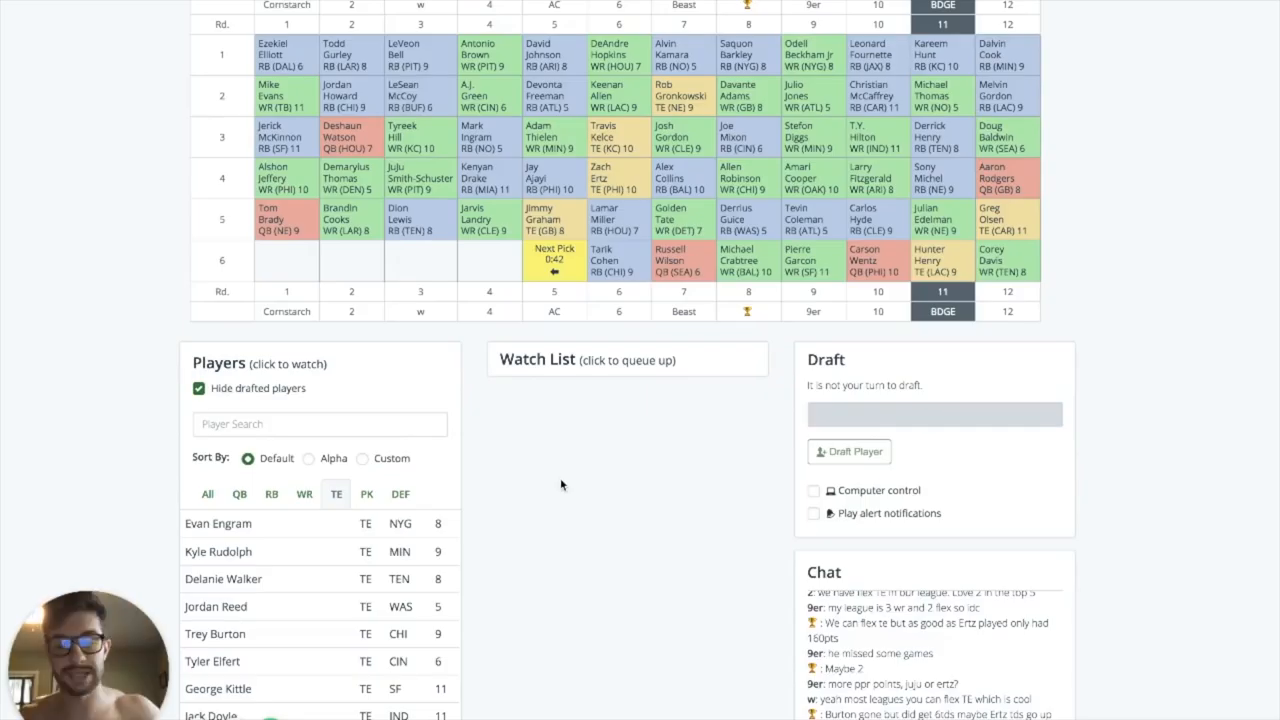
# Step: Filter the available players to running backs while rounds 6 and 7 play out
pyautogui.scroll(-3)
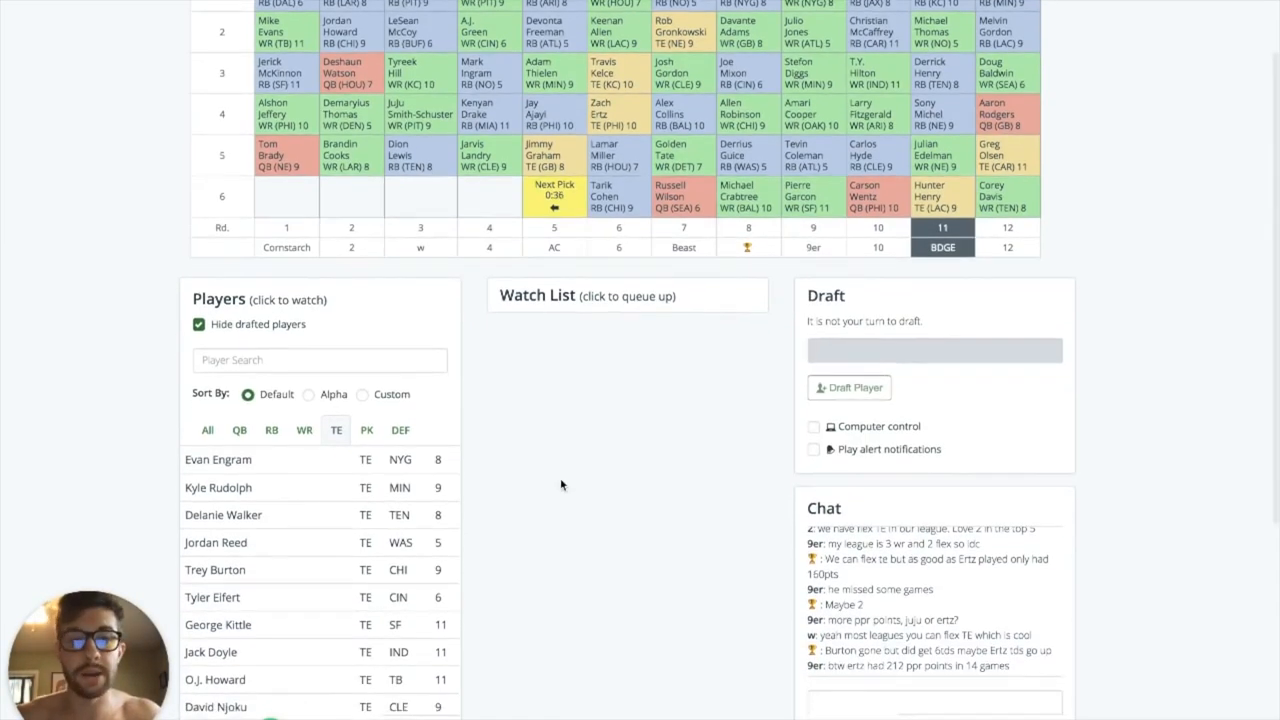
pyautogui.scroll(-3)
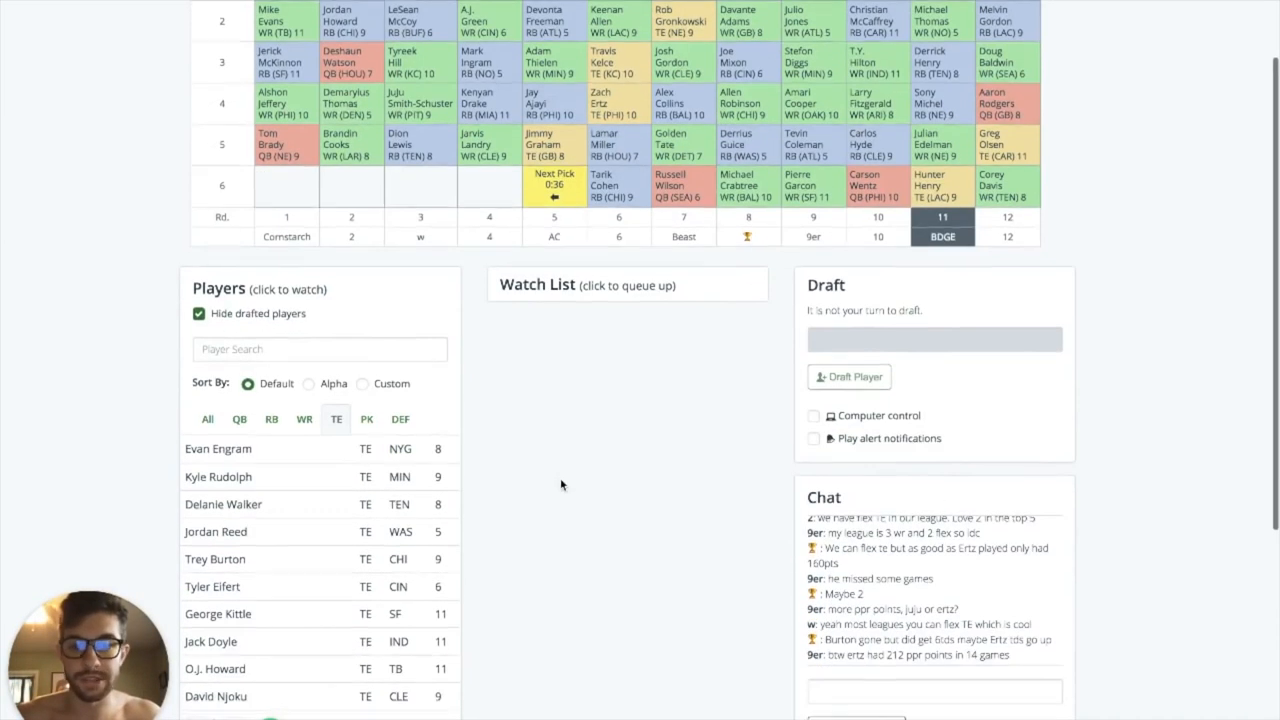
pyautogui.scroll(-3)
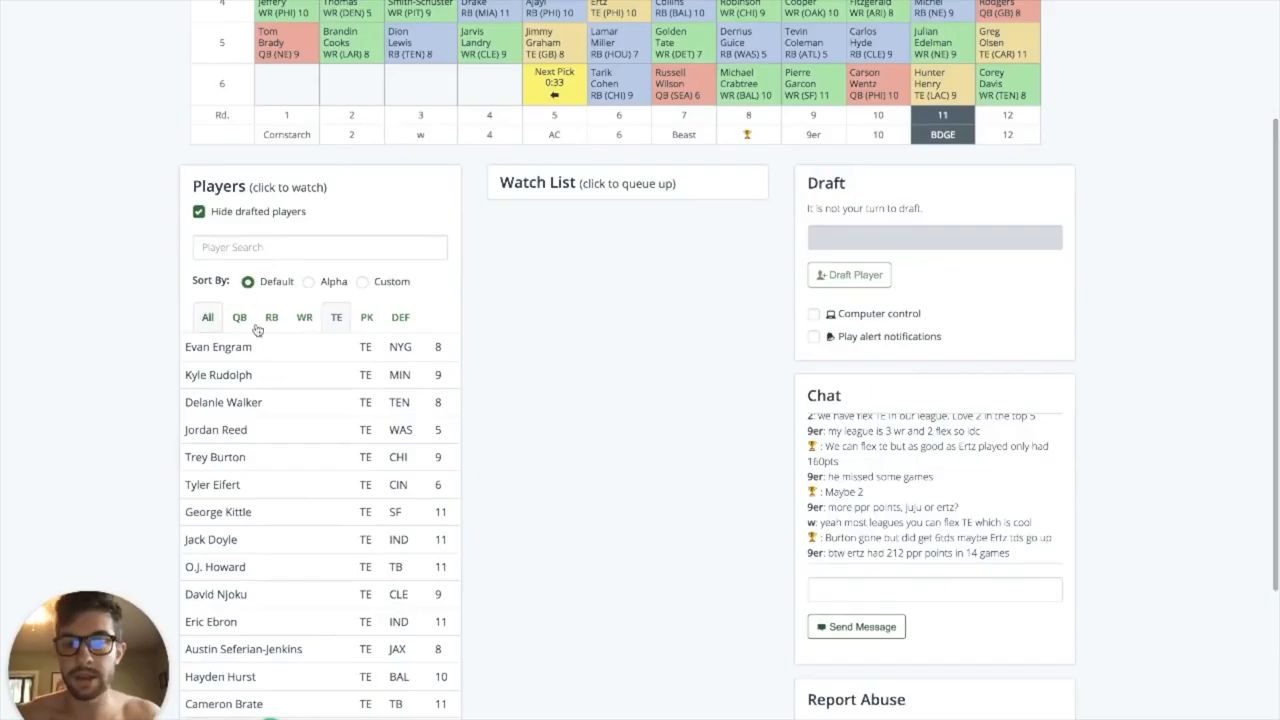
pyautogui.click(240, 316)
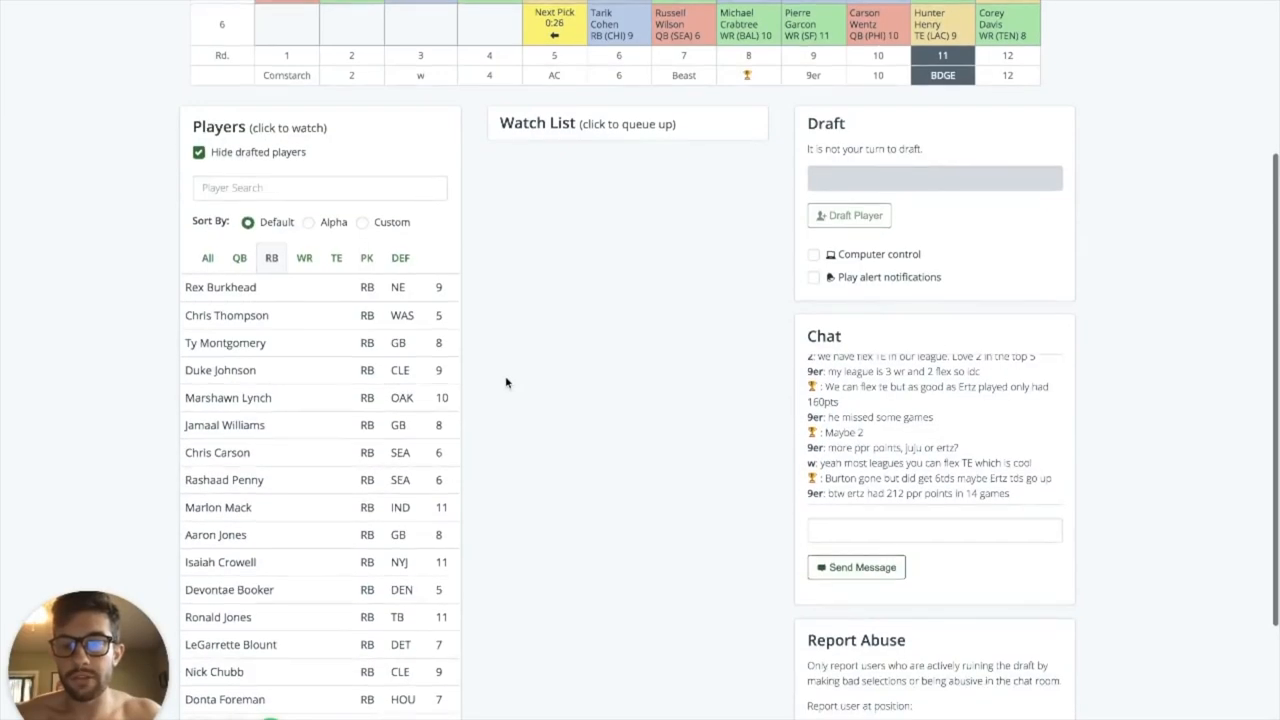
pyautogui.scroll(-3)
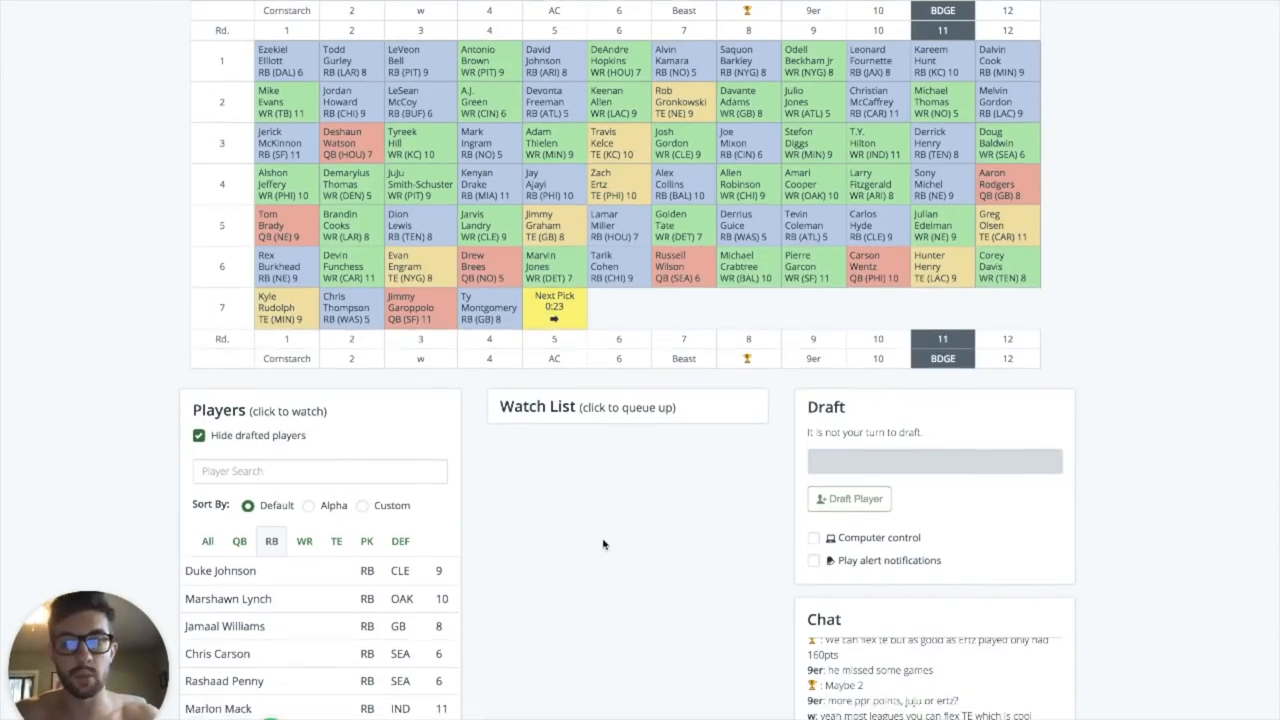
pyautogui.moveTo(592, 436)
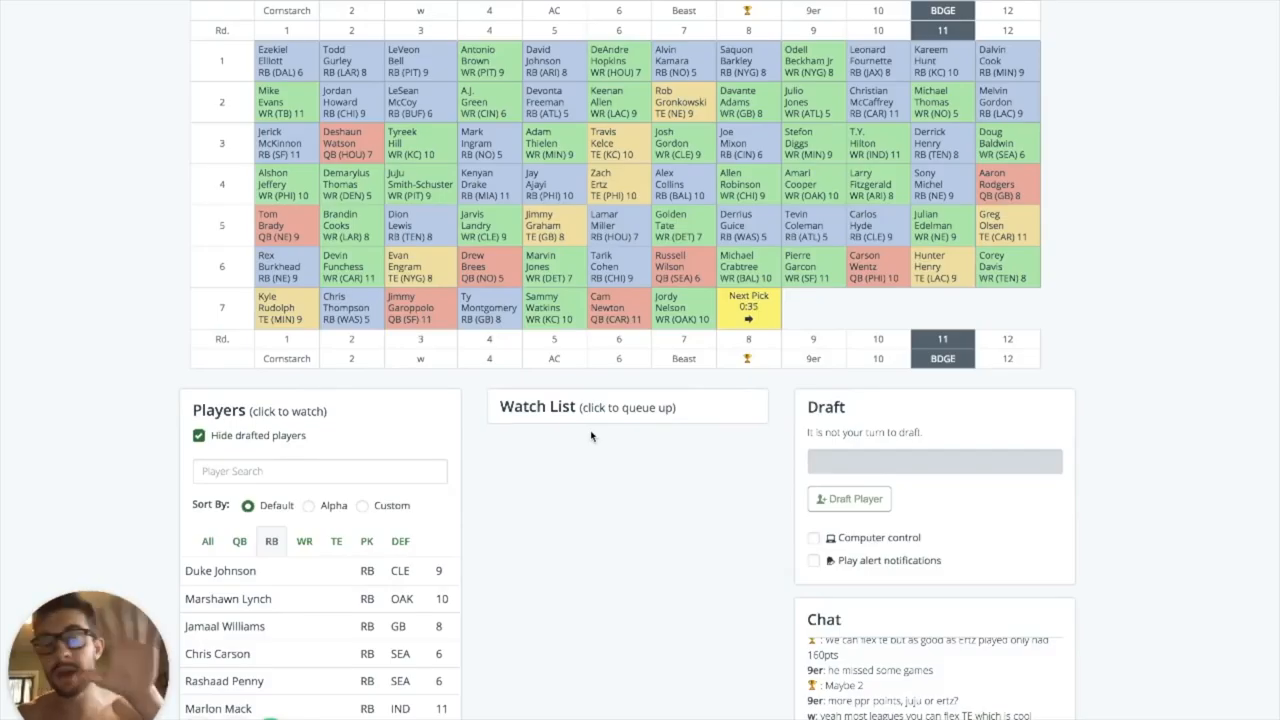
pyautogui.scroll(-3)
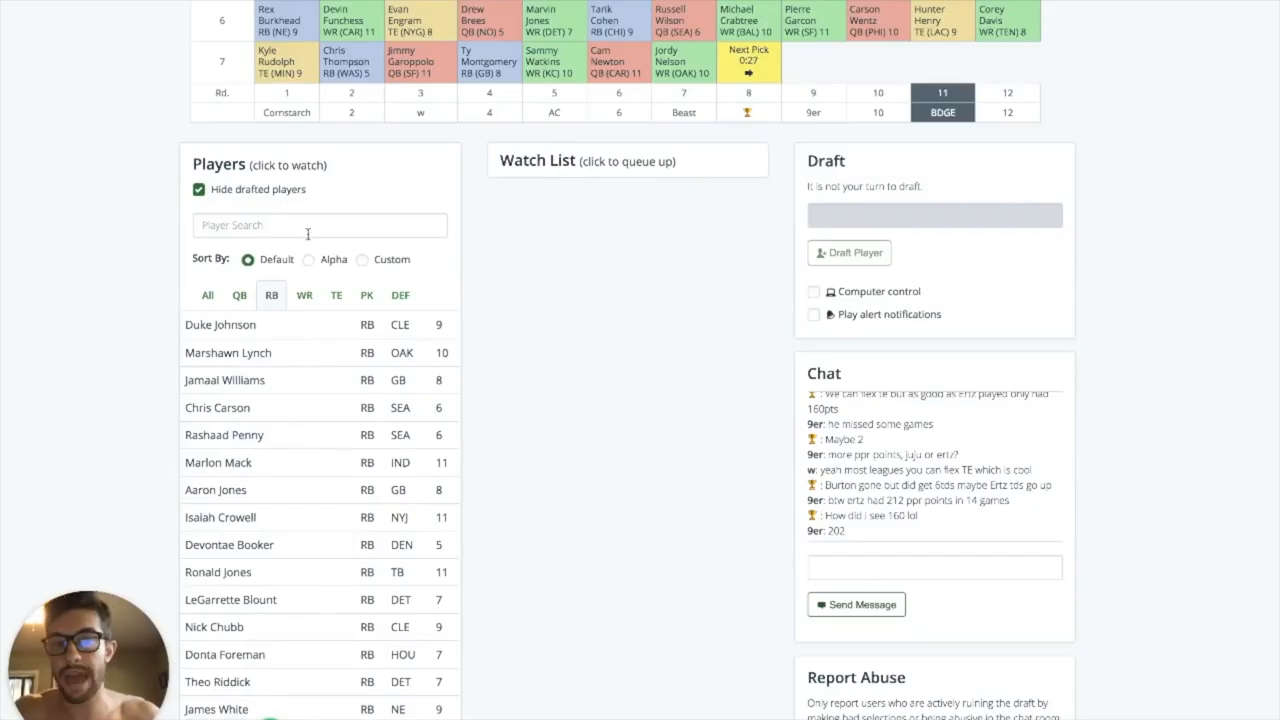
pyautogui.moveTo(278, 368)
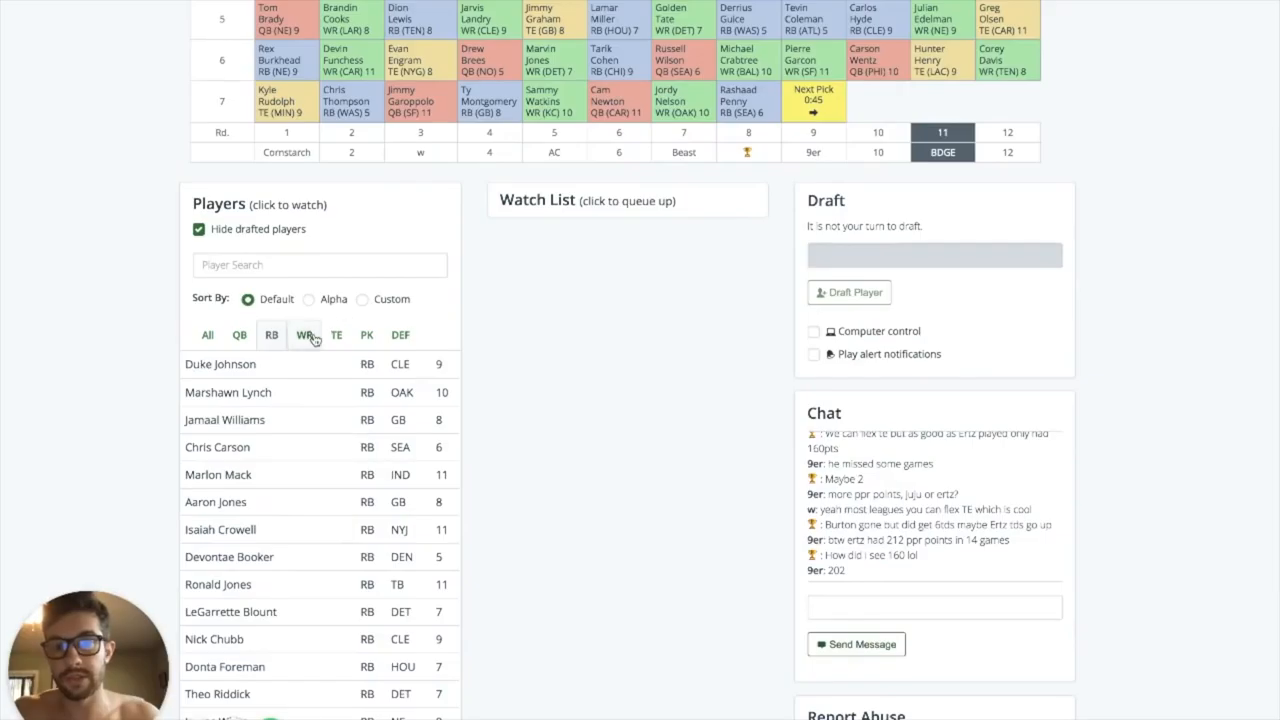
# Step: Switch the available-player filter to quarterbacks as round 7 nears the slot 11 pick
pyautogui.click(304, 334)
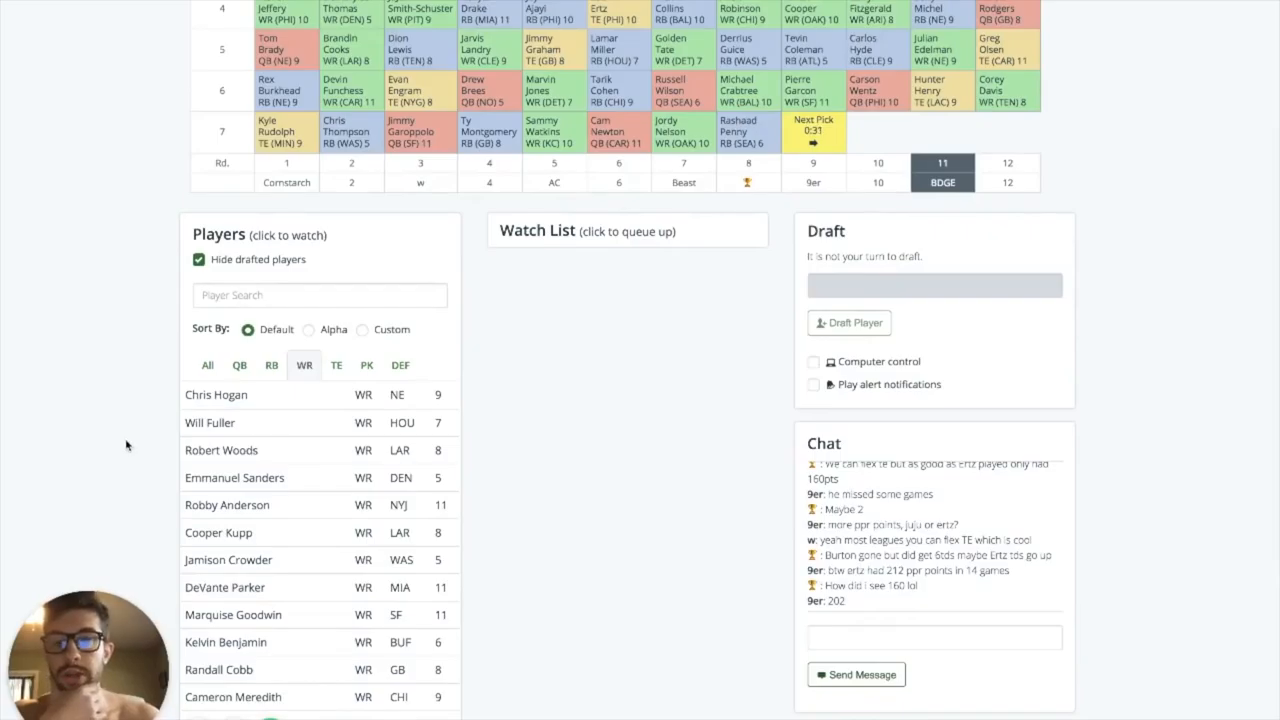
pyautogui.scroll(-3)
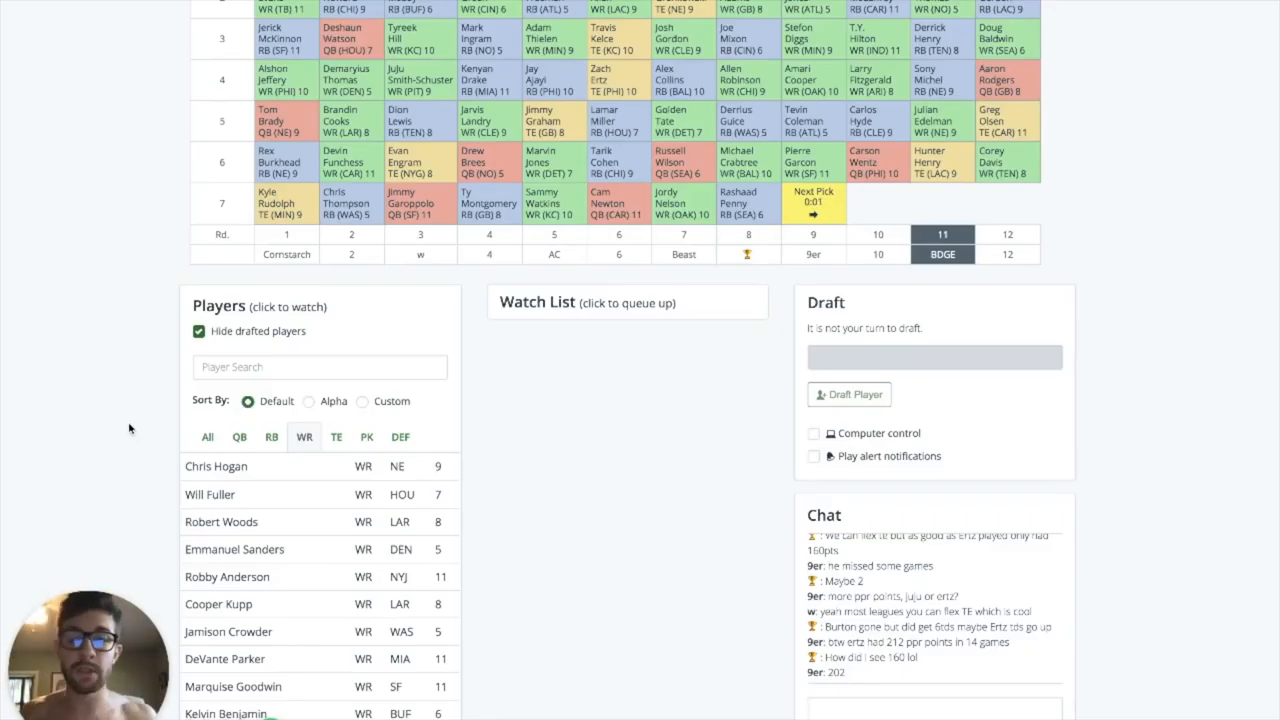
pyautogui.scroll(-3)
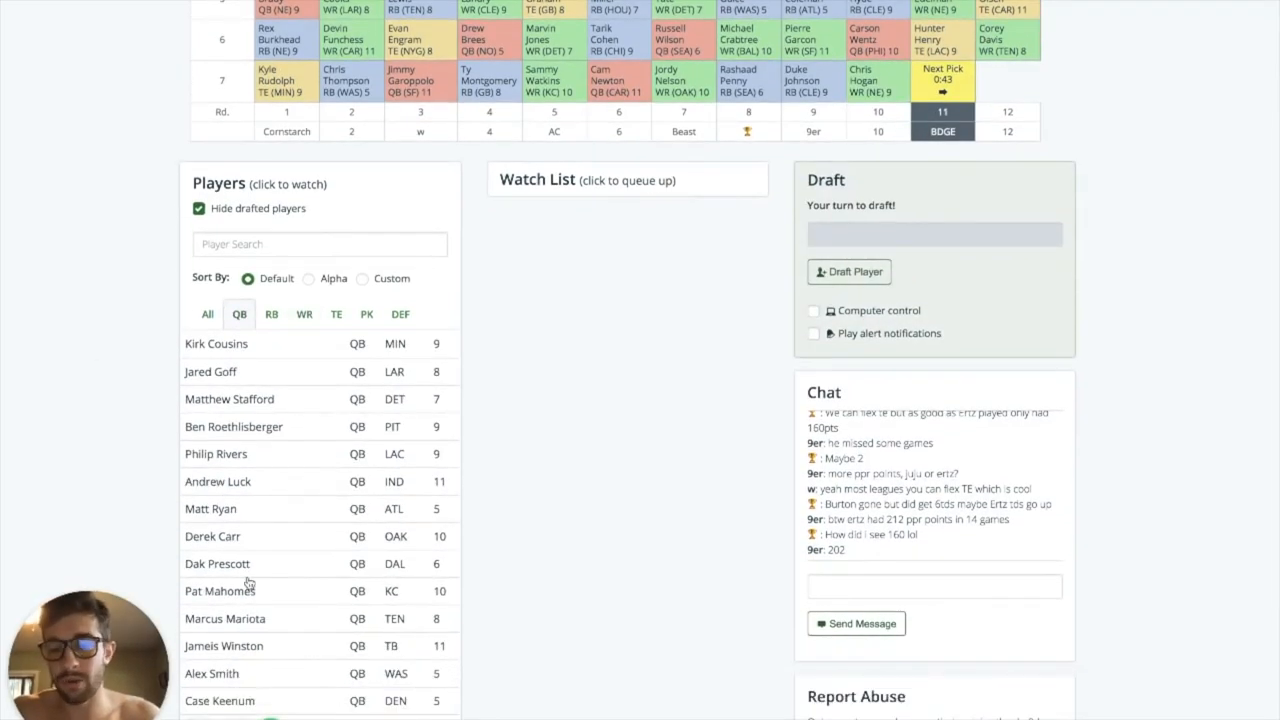
# Step: Browse every position, then filter the list to running backs for the round 7 pick
pyautogui.scroll(-3)
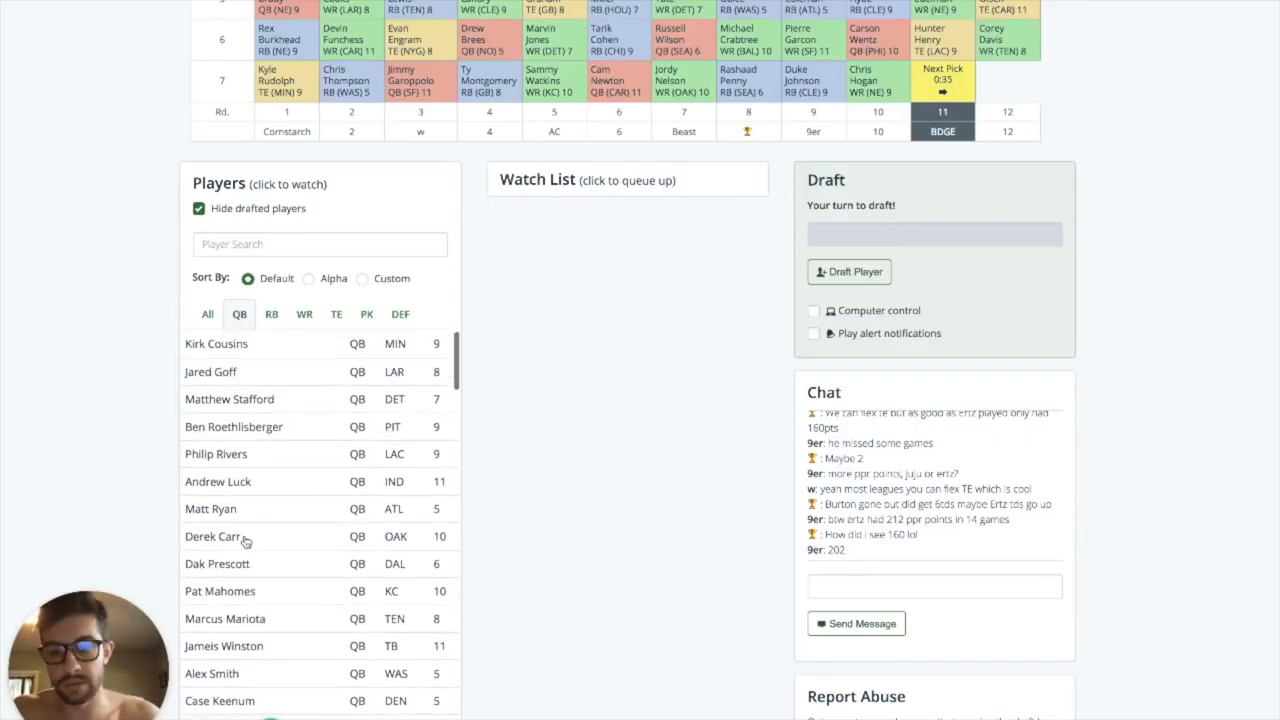
pyautogui.click(208, 314)
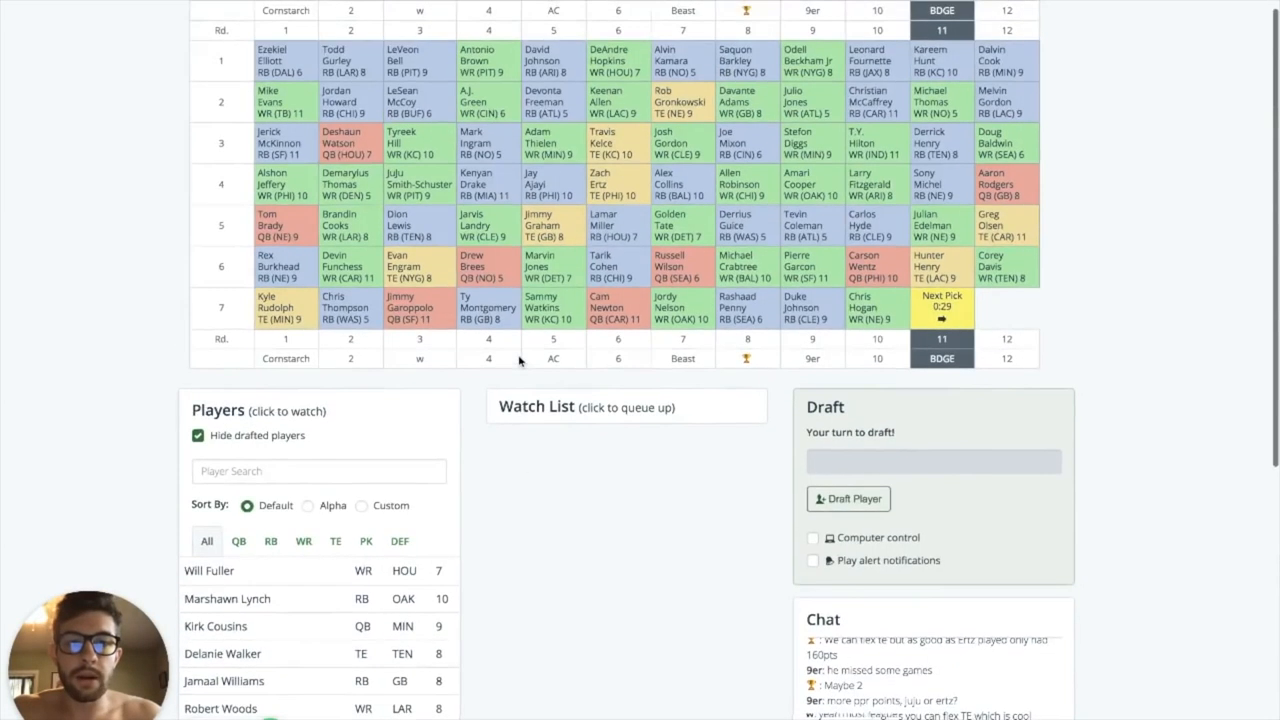
pyautogui.scroll(-3)
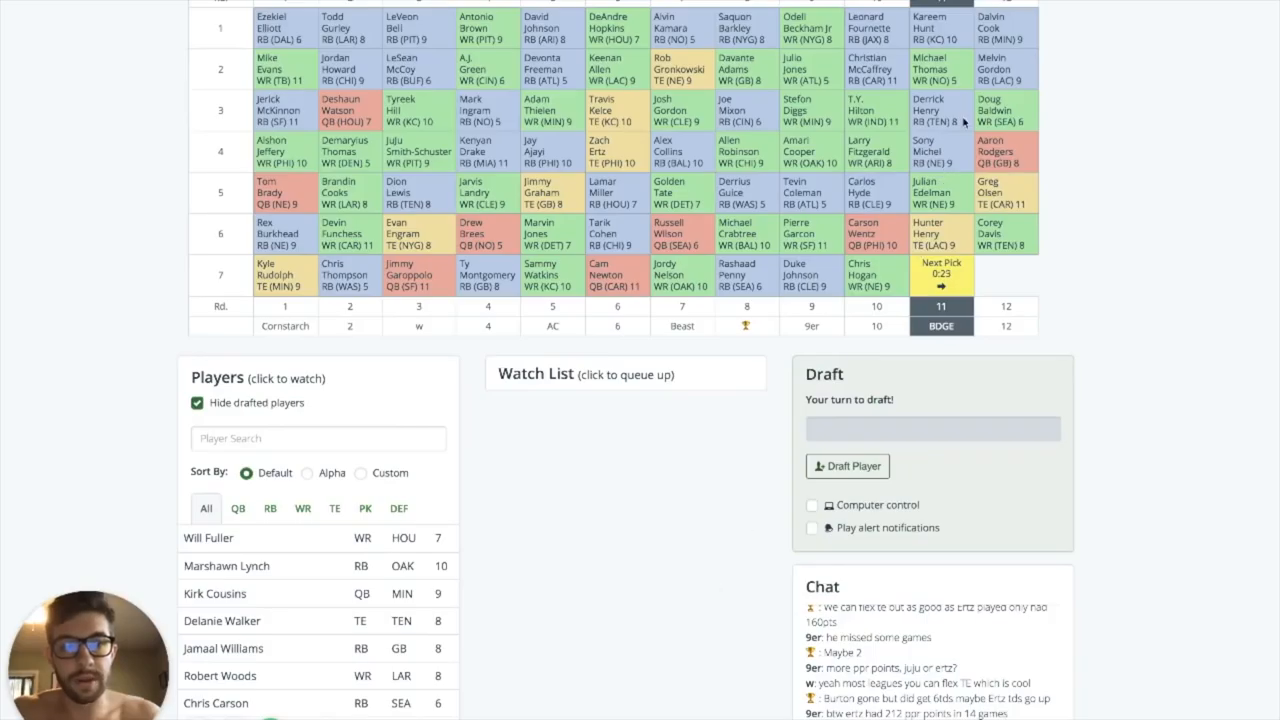
pyautogui.scroll(-3)
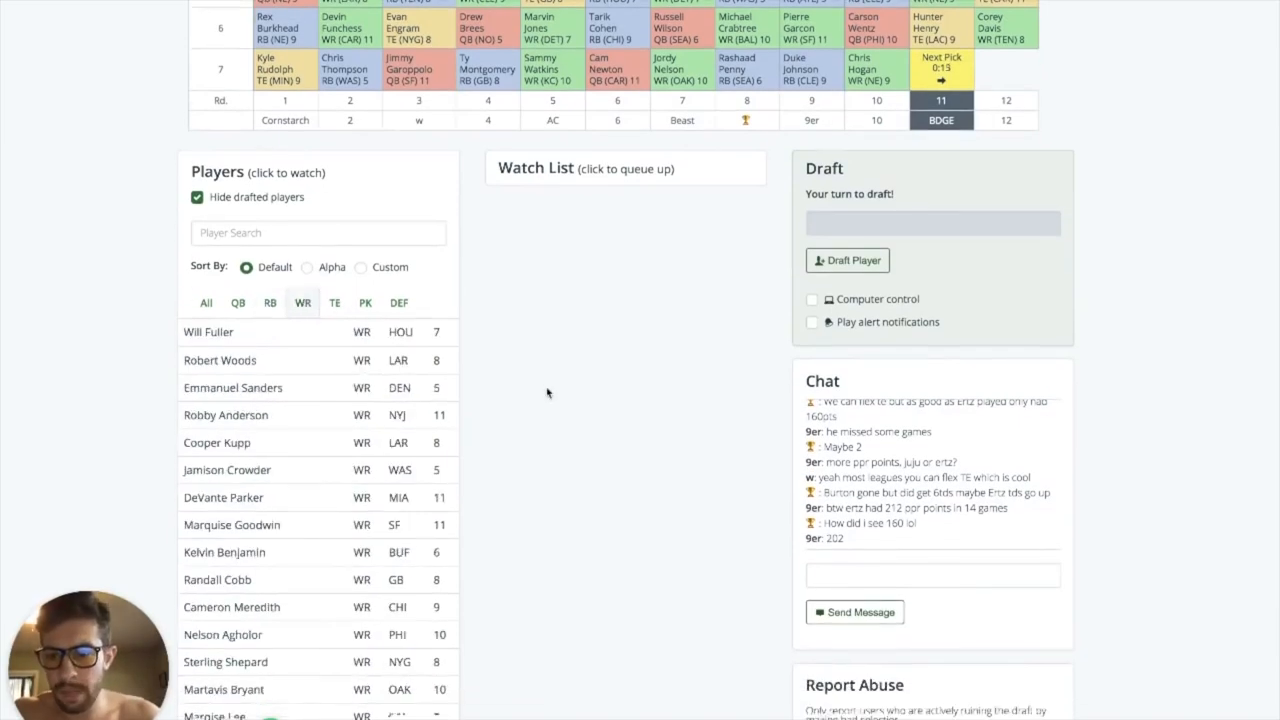
pyautogui.scroll(-3)
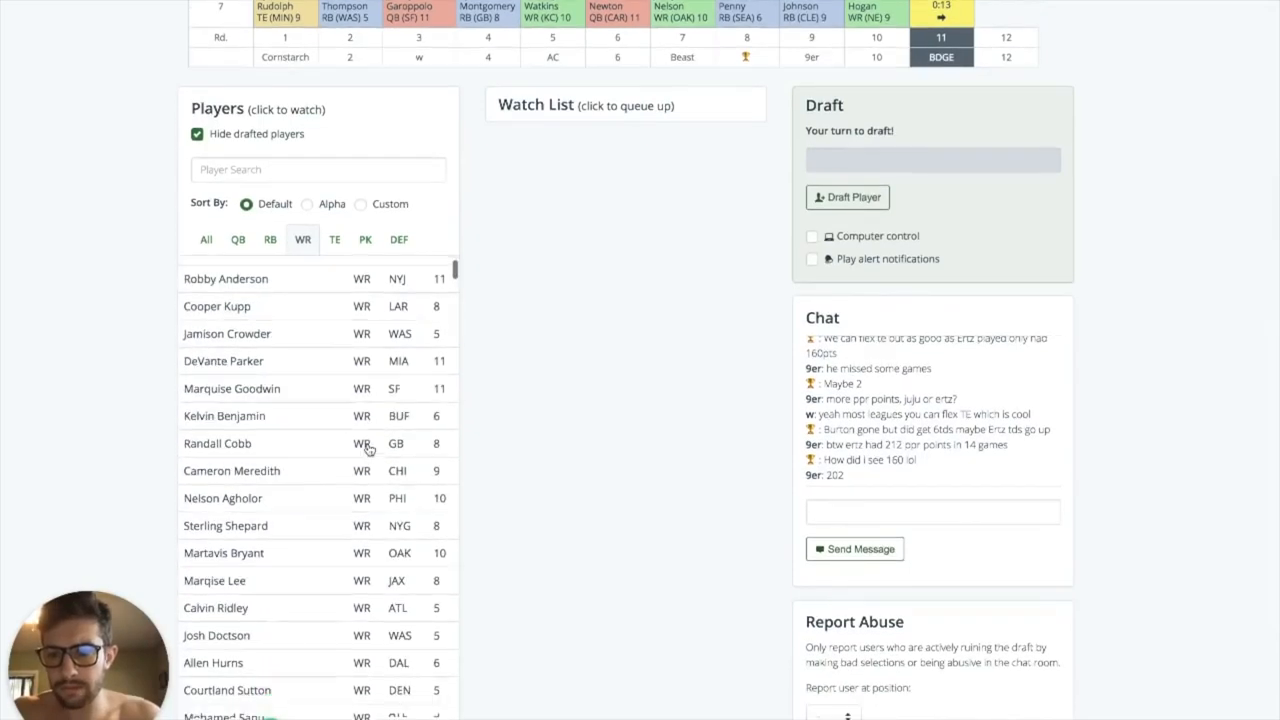
pyautogui.scroll(-3)
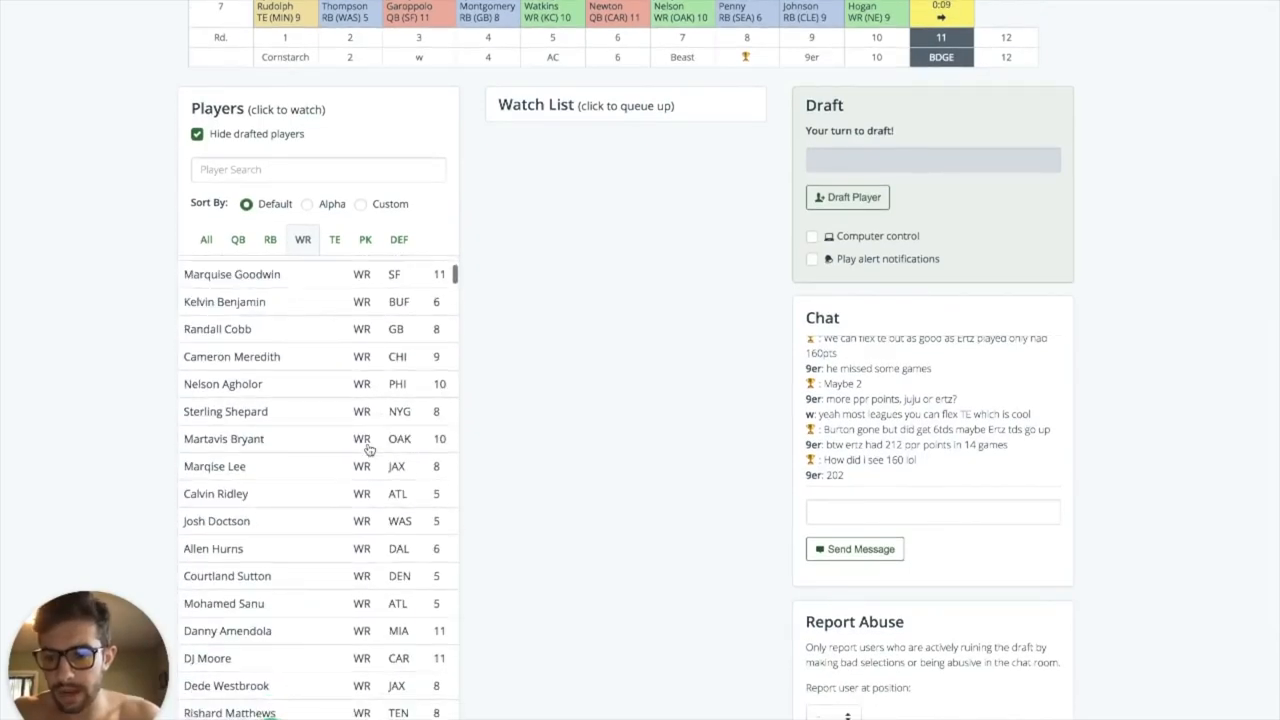
pyautogui.click(270, 240)
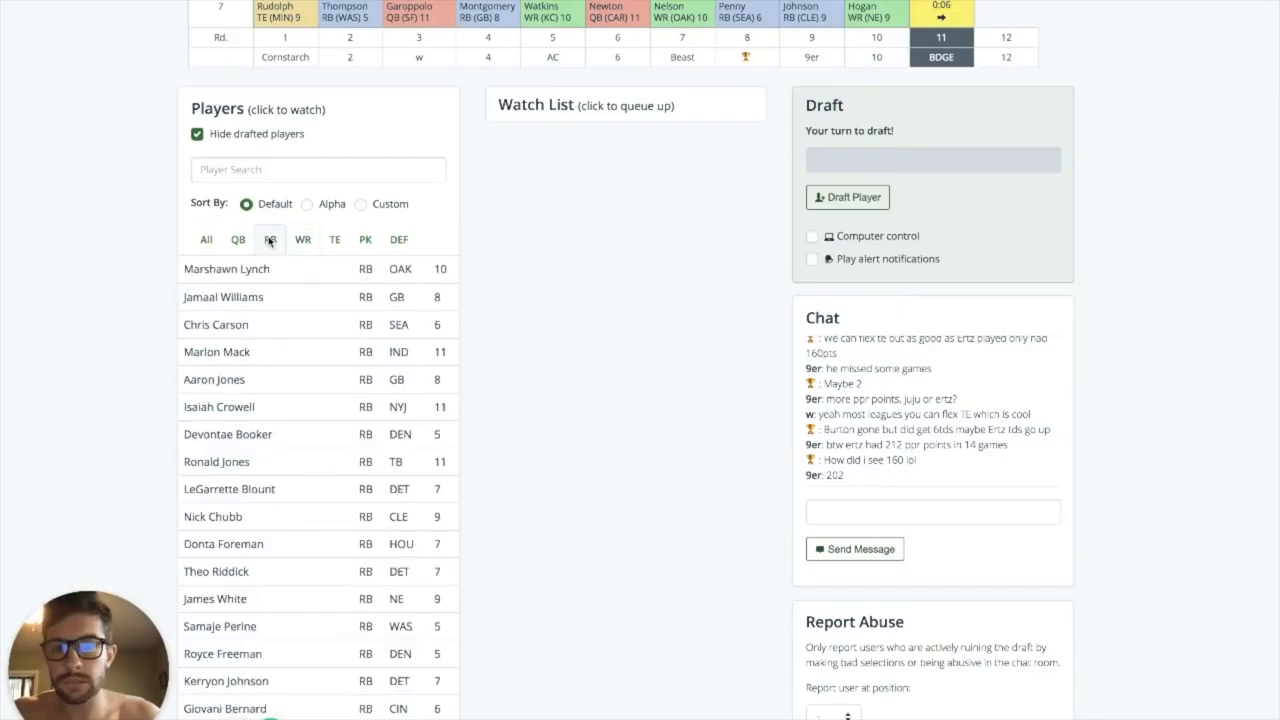
# Step: Queue Marlon Mack and draft him with the round 7 pick at slot 11
pyautogui.click(216, 352)
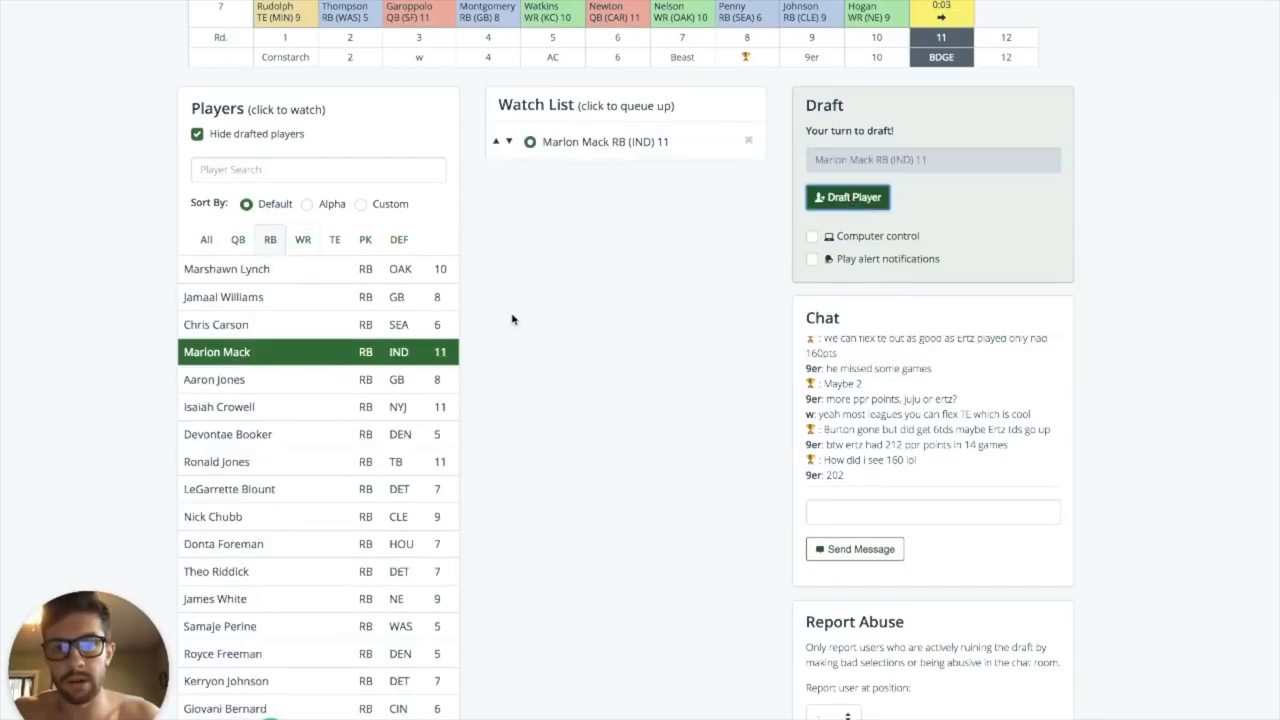
pyautogui.click(848, 198)
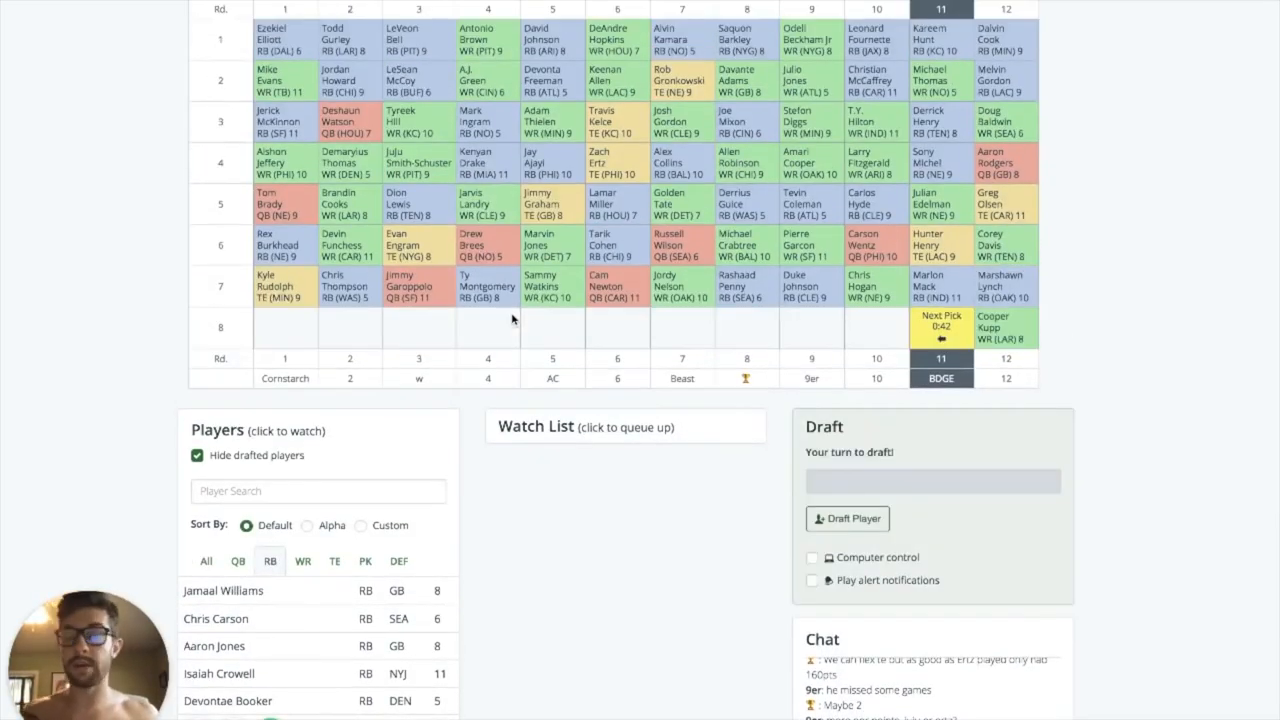
pyautogui.scroll(-3)
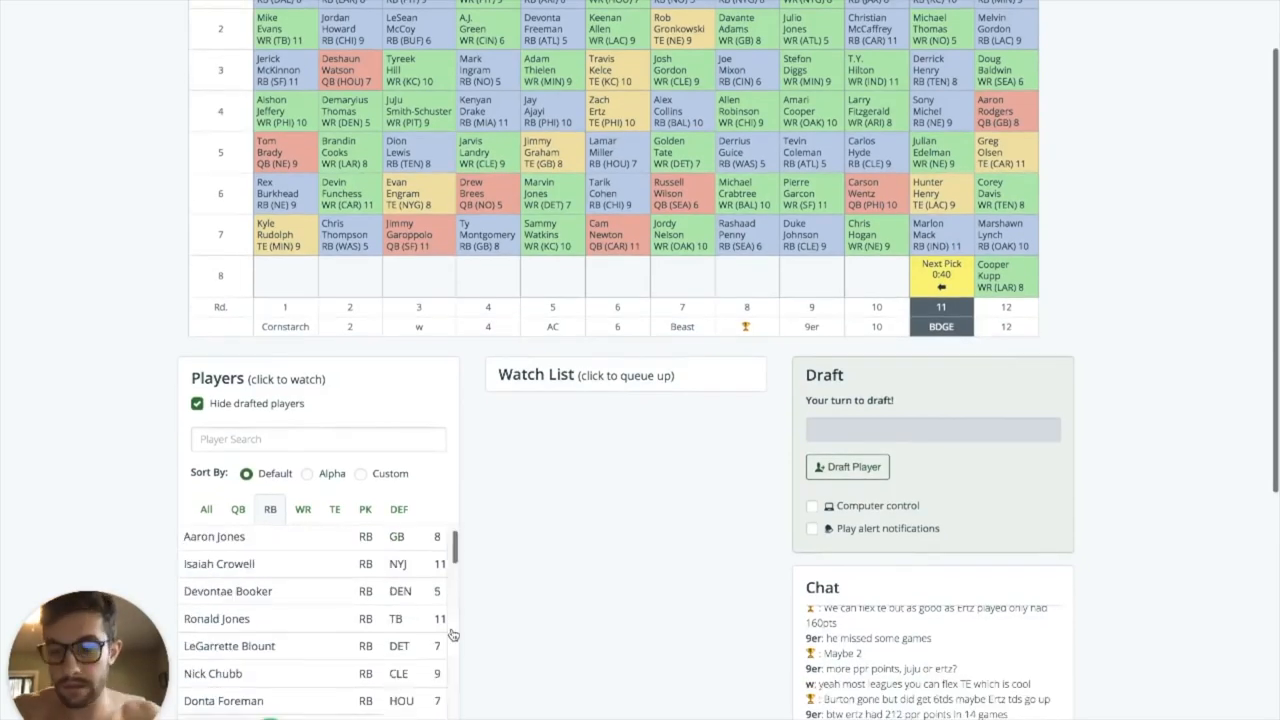
pyautogui.scroll(-3)
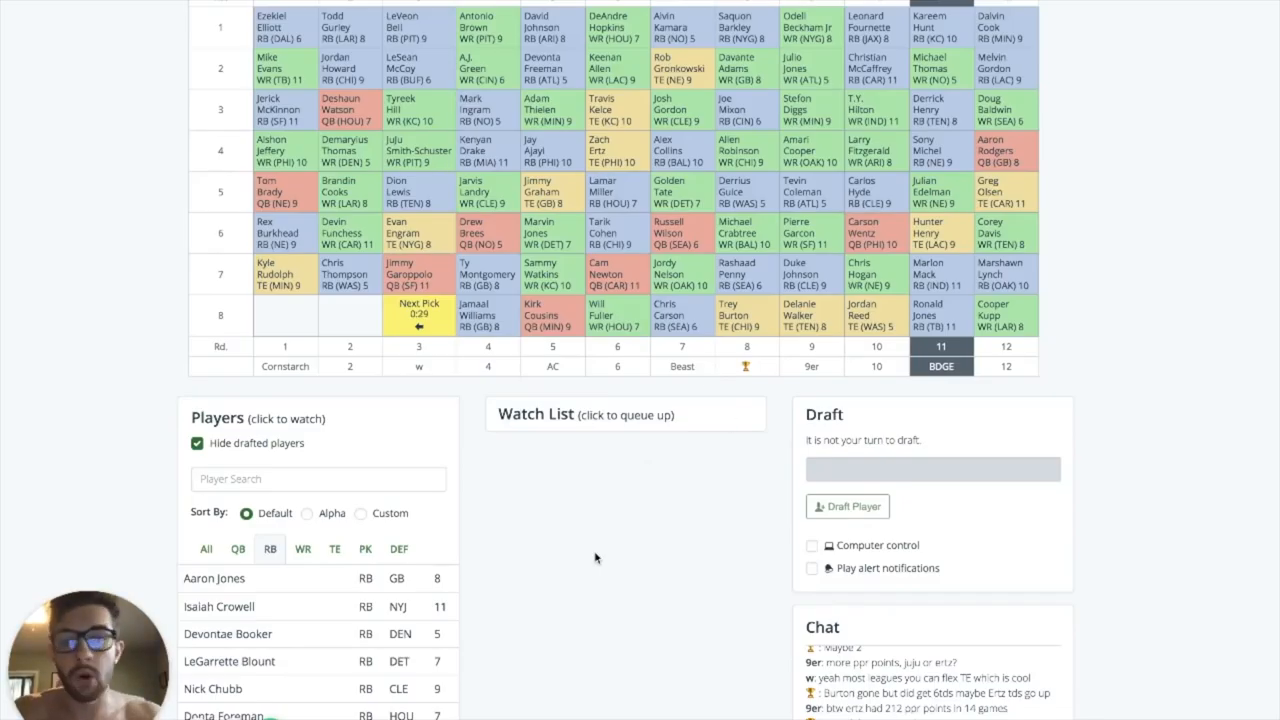
# Step: Show available players of every position as round nine gets underway
pyautogui.scroll(-3)
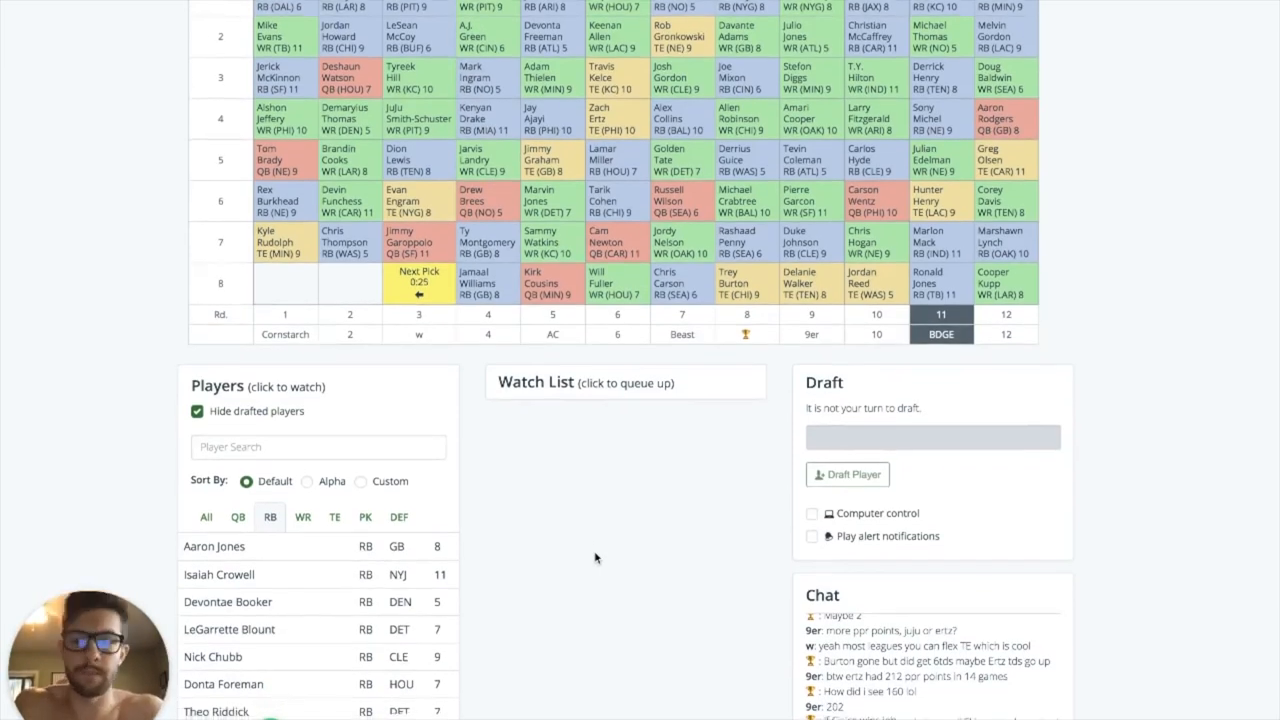
pyautogui.scroll(-3)
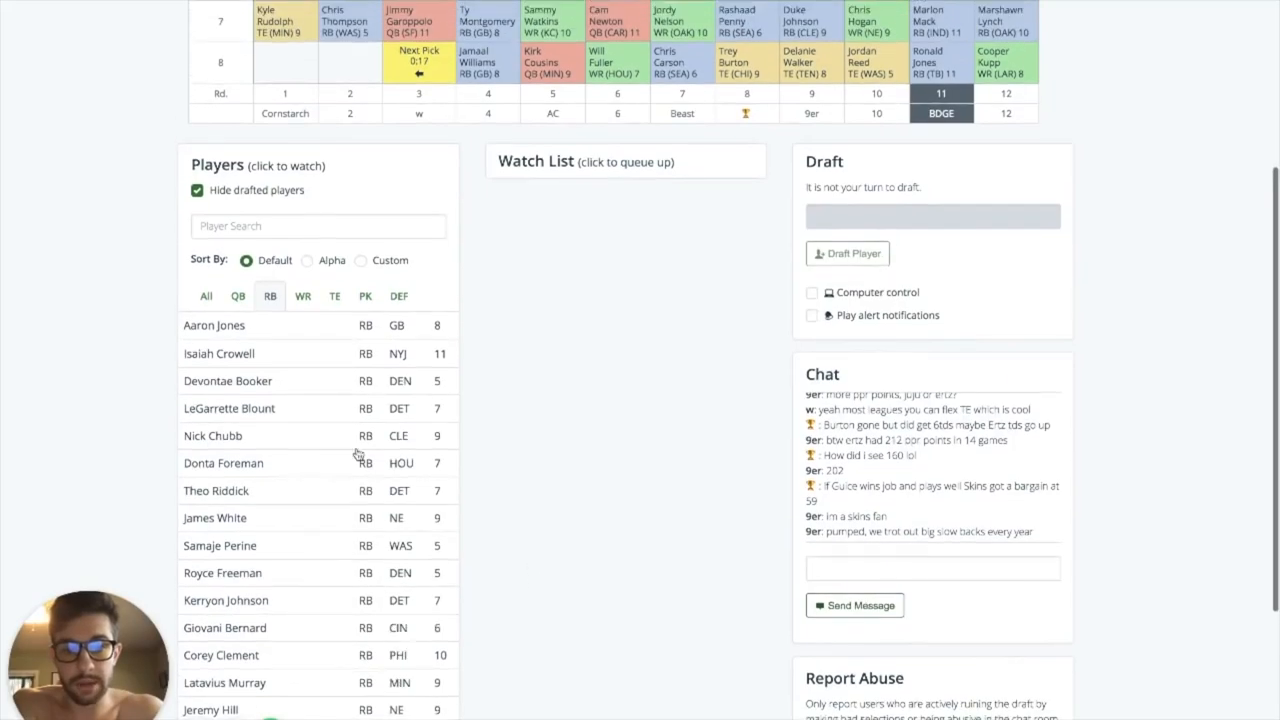
pyautogui.scroll(-3)
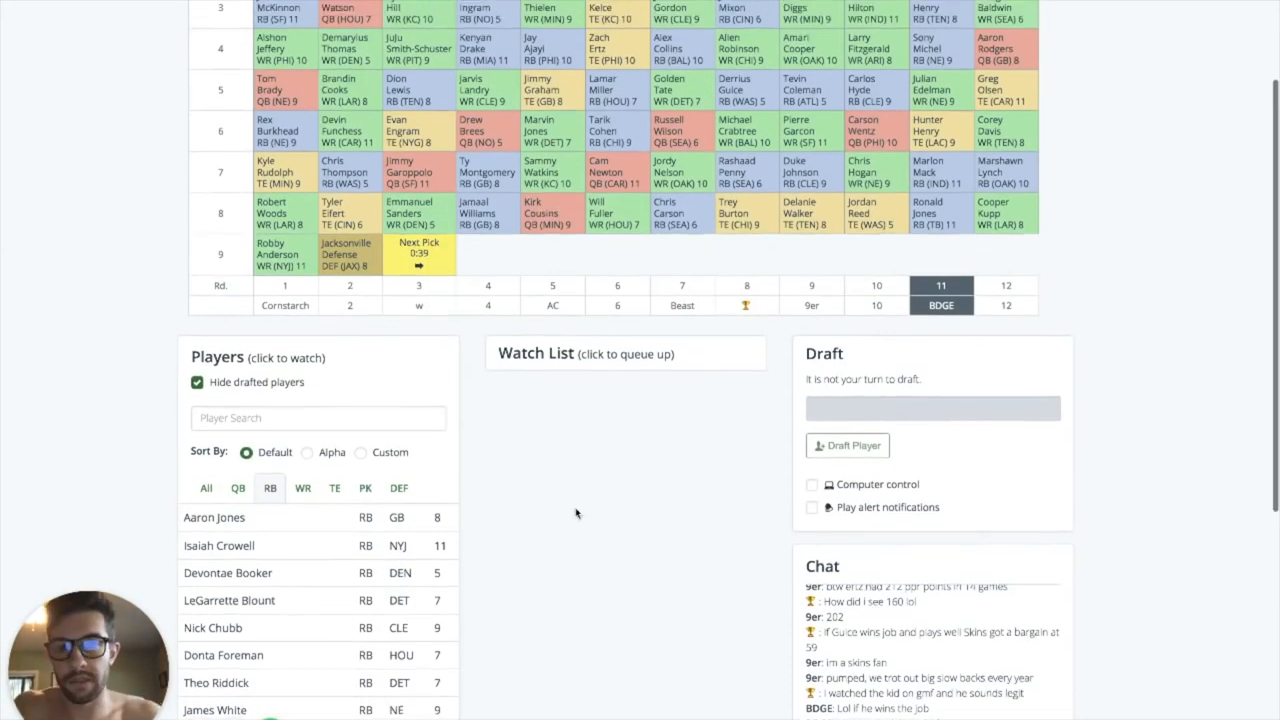
pyautogui.scroll(-3)
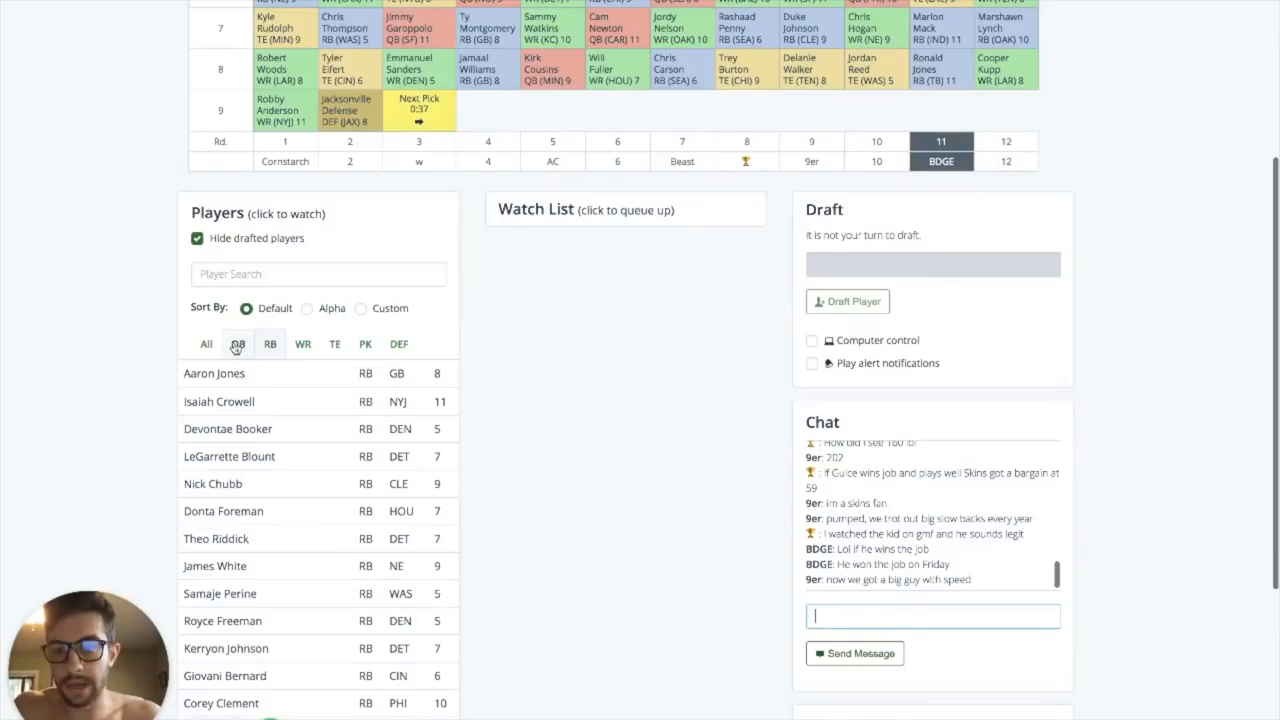
pyautogui.click(206, 344)
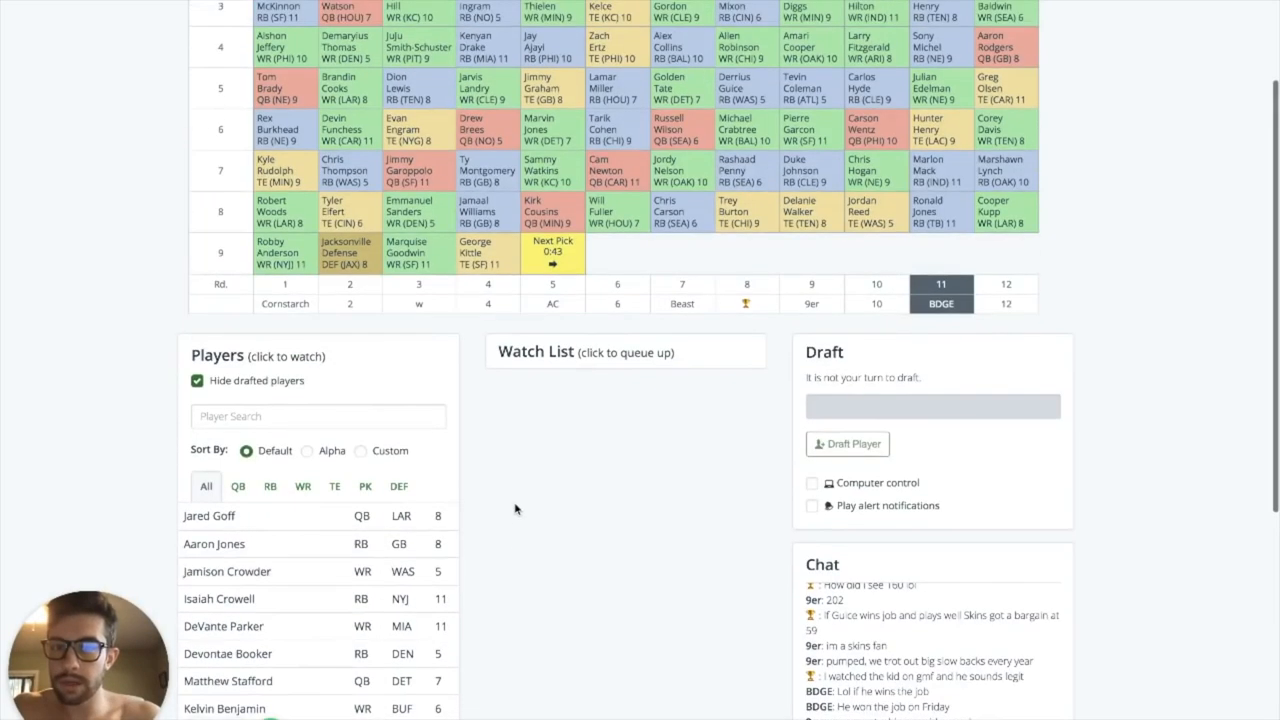
# Step: Filter to running backs and follow the board until the round 9 pick arrives
pyautogui.scroll(-3)
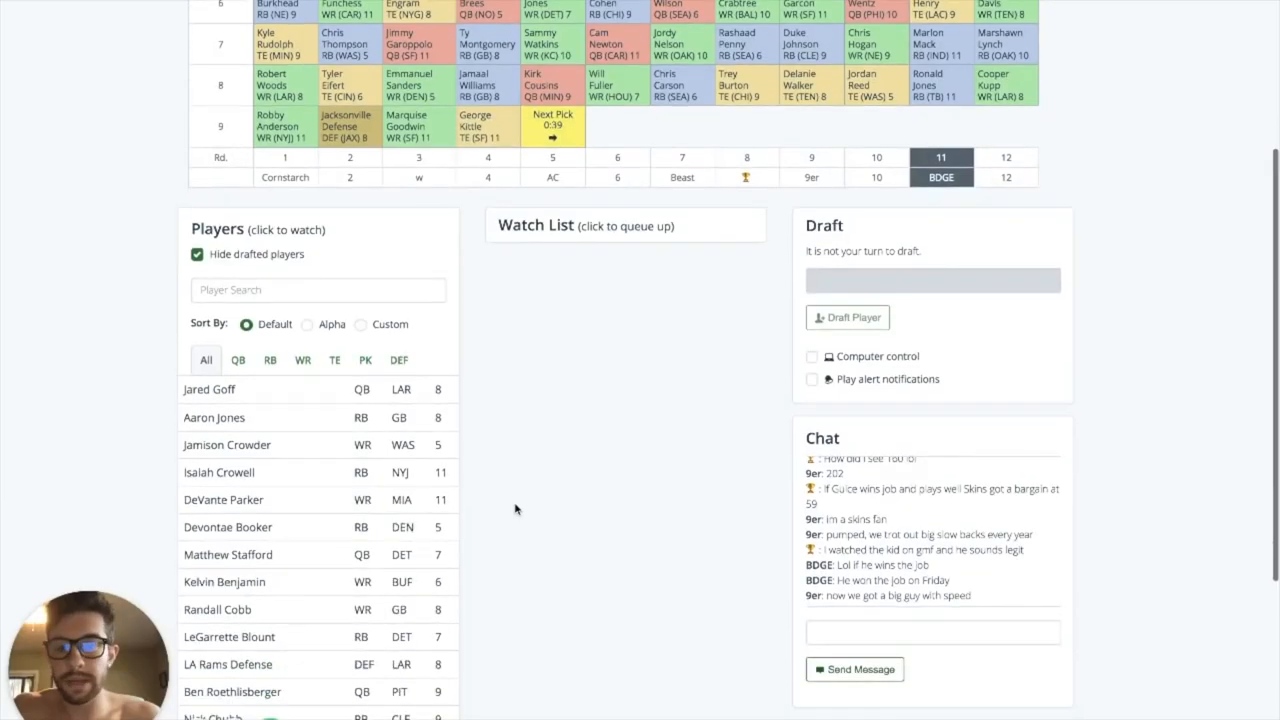
pyautogui.scroll(-3)
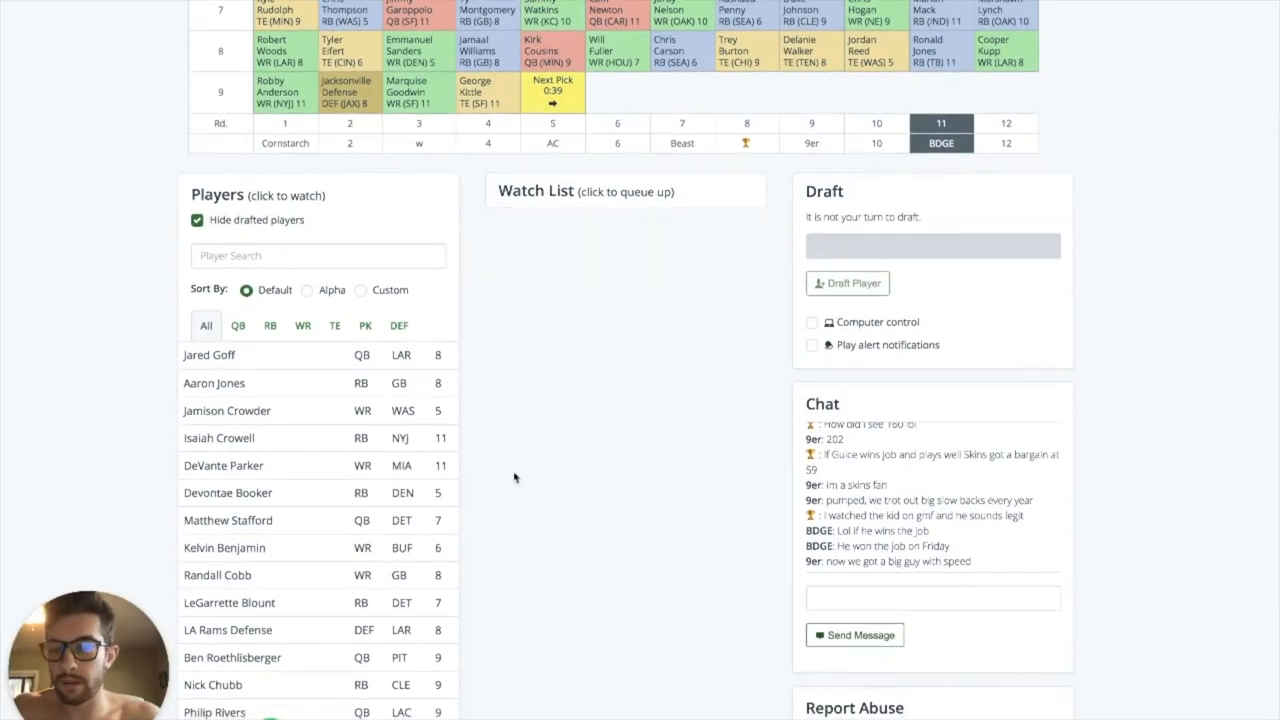
pyautogui.scroll(-3)
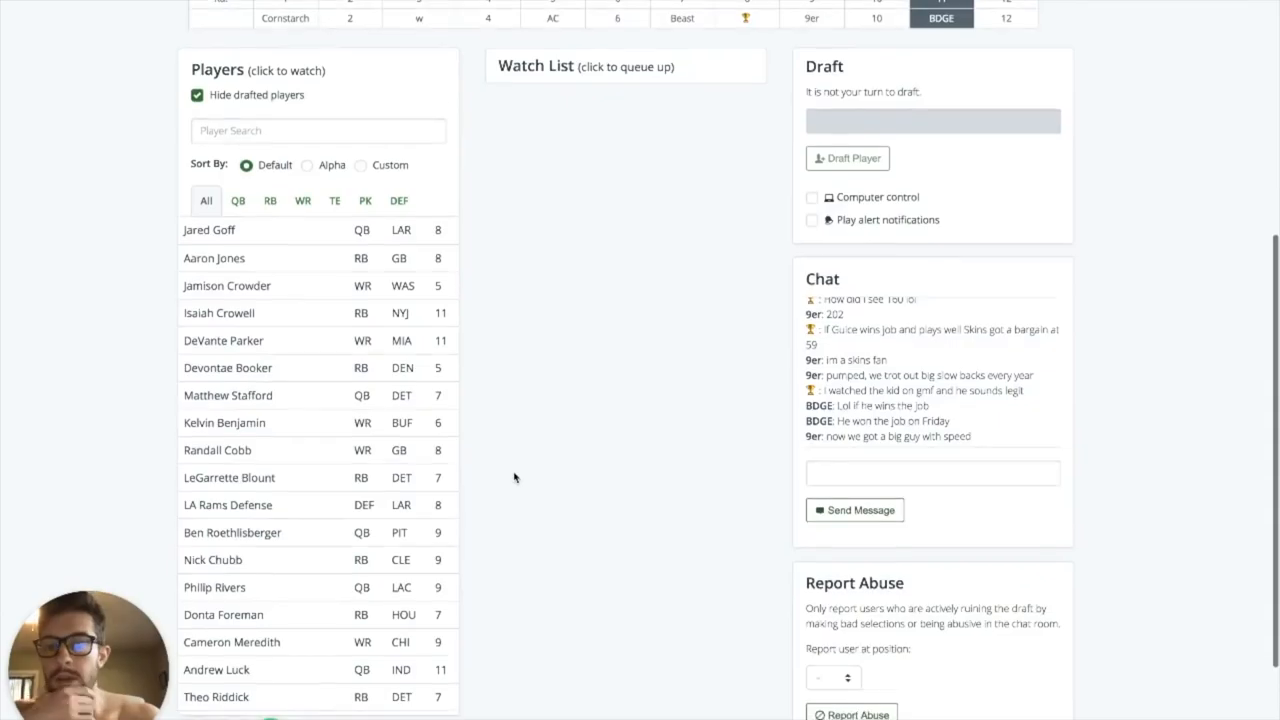
pyautogui.click(270, 200)
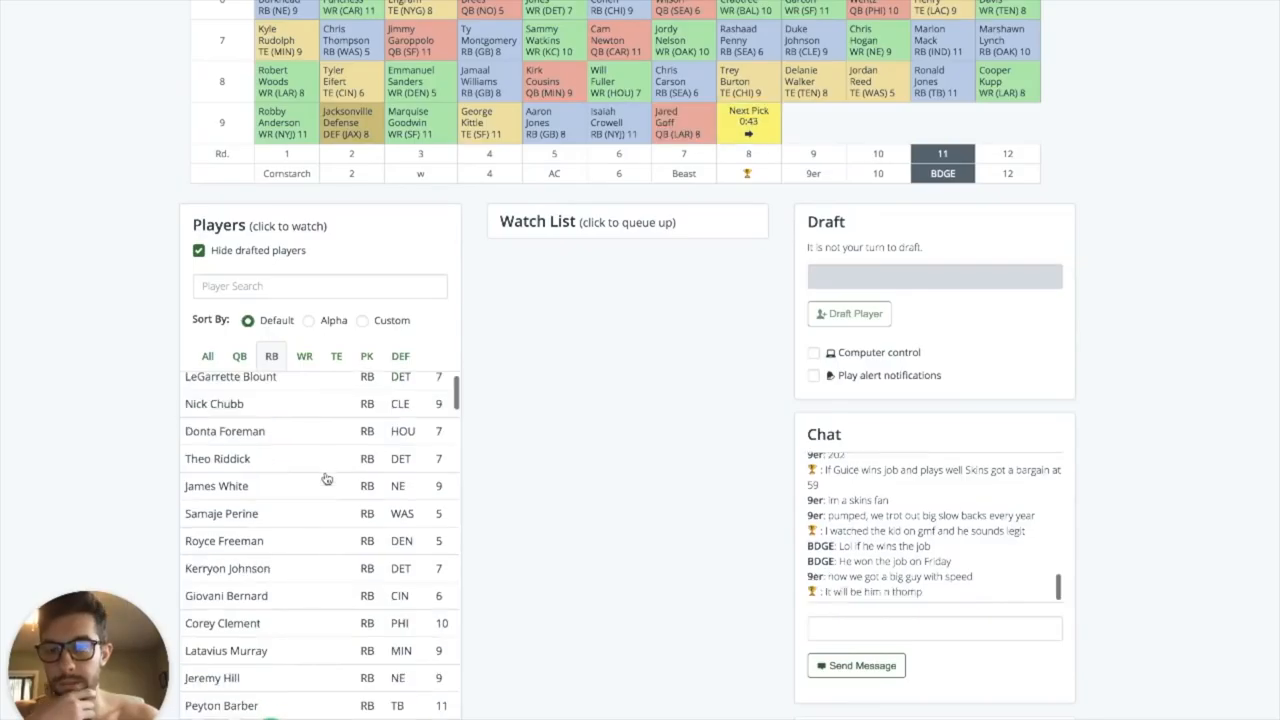
pyautogui.scroll(-3)
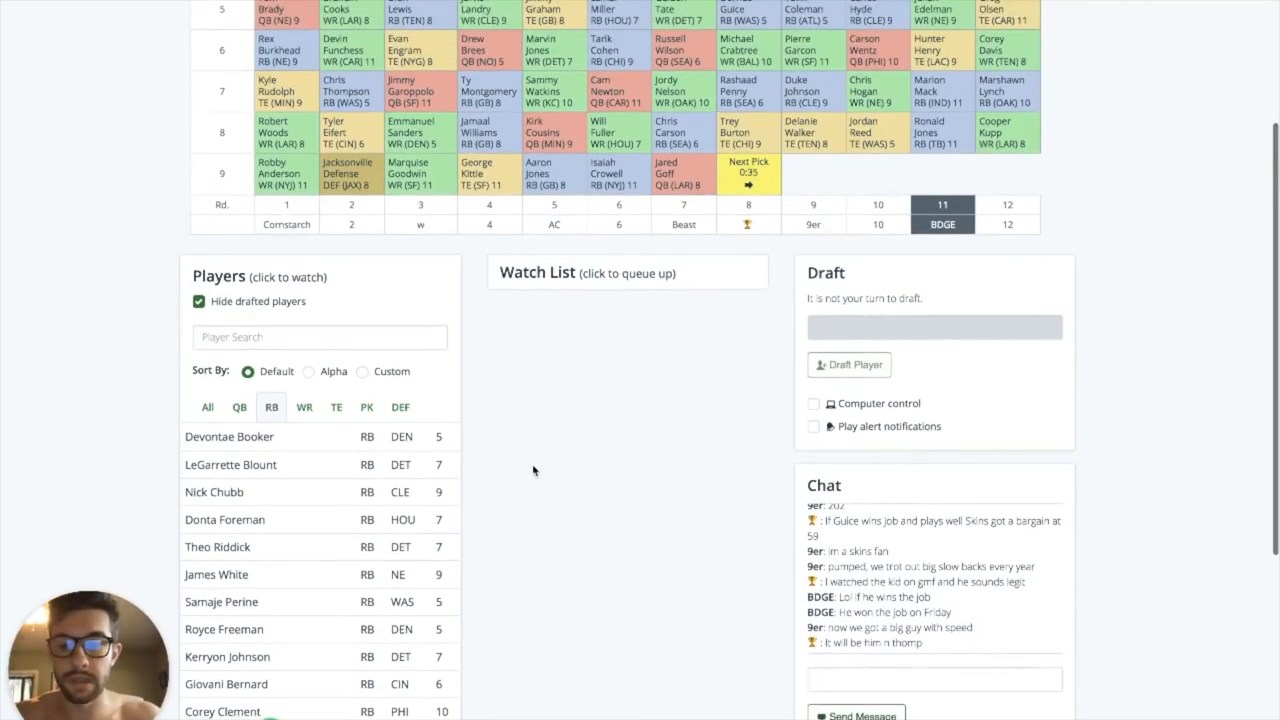
pyautogui.scroll(-3)
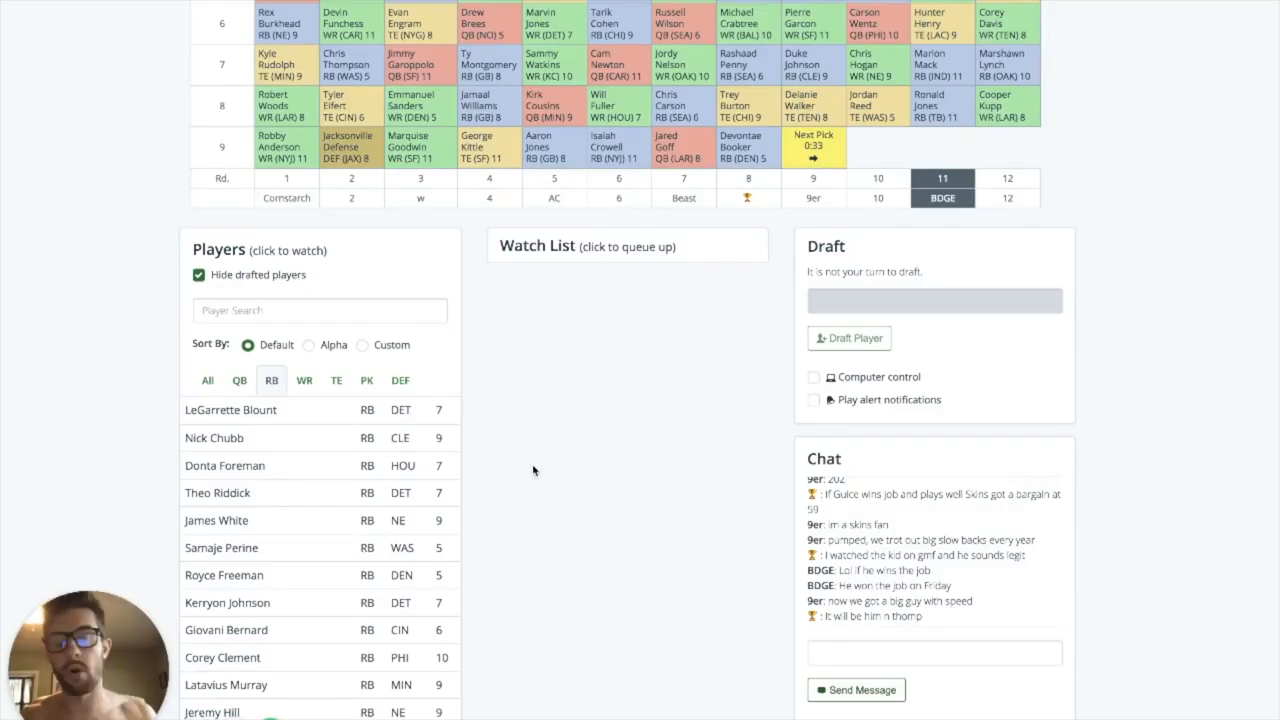
pyautogui.scroll(-3)
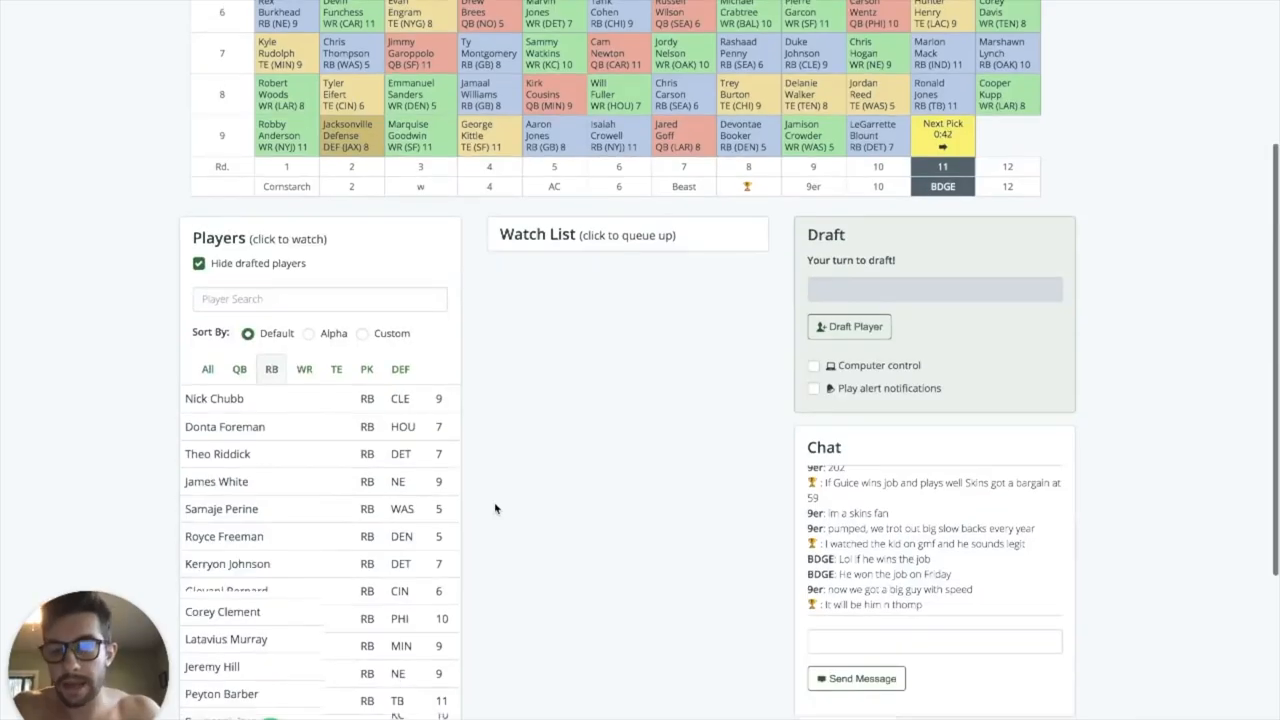
pyautogui.scroll(-3)
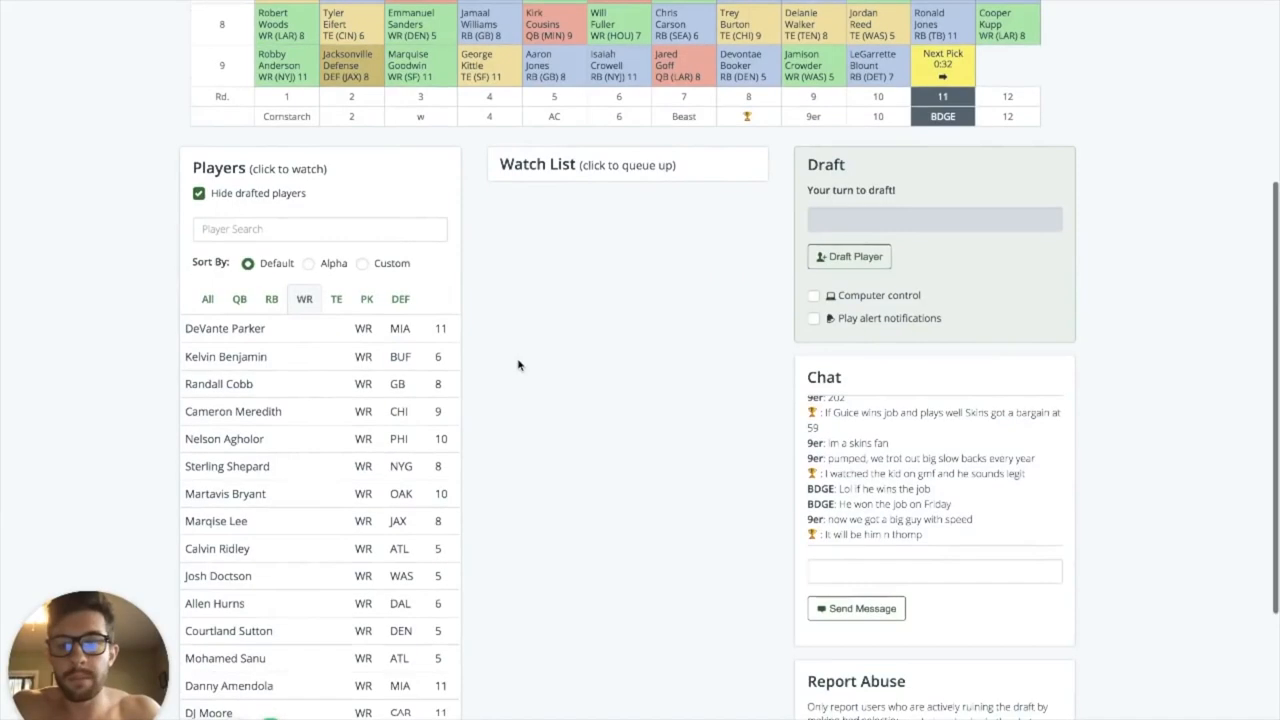
# Step: Queue Randall Cobb (WR, GB) on the watch list and draft him in round 9
pyautogui.scroll(-3)
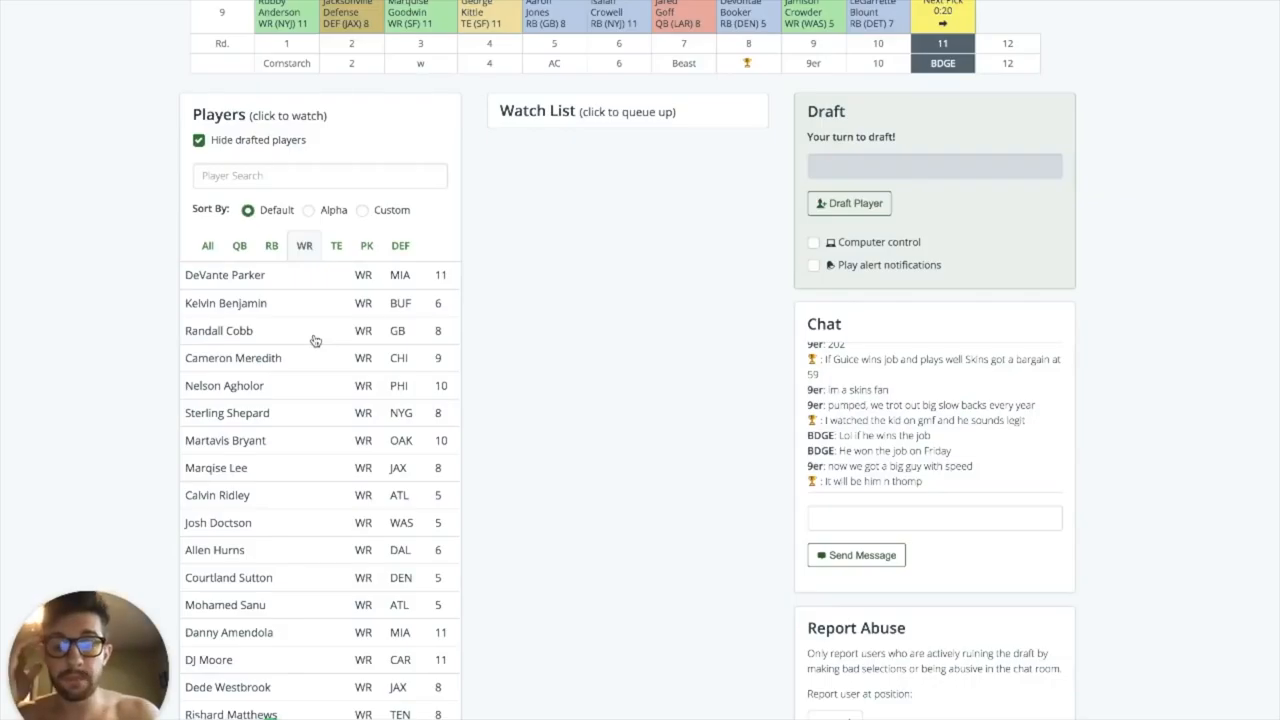
pyautogui.click(220, 330)
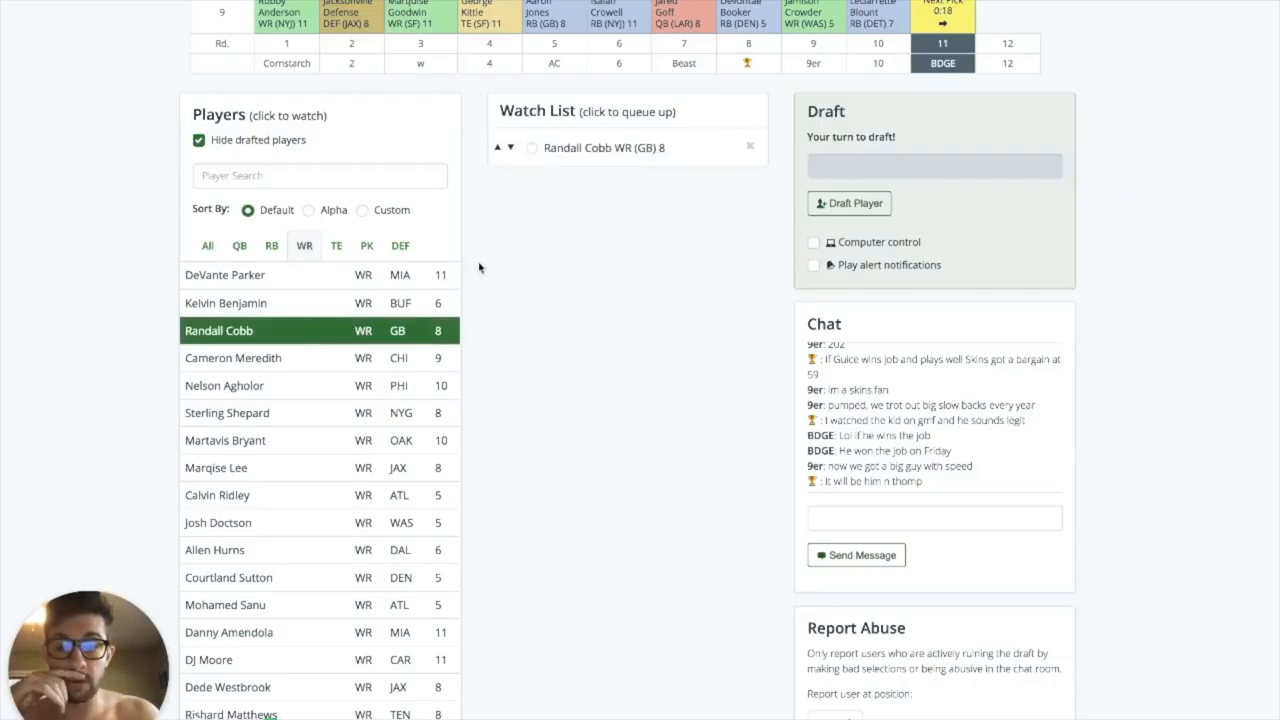
pyautogui.moveTo(502, 292)
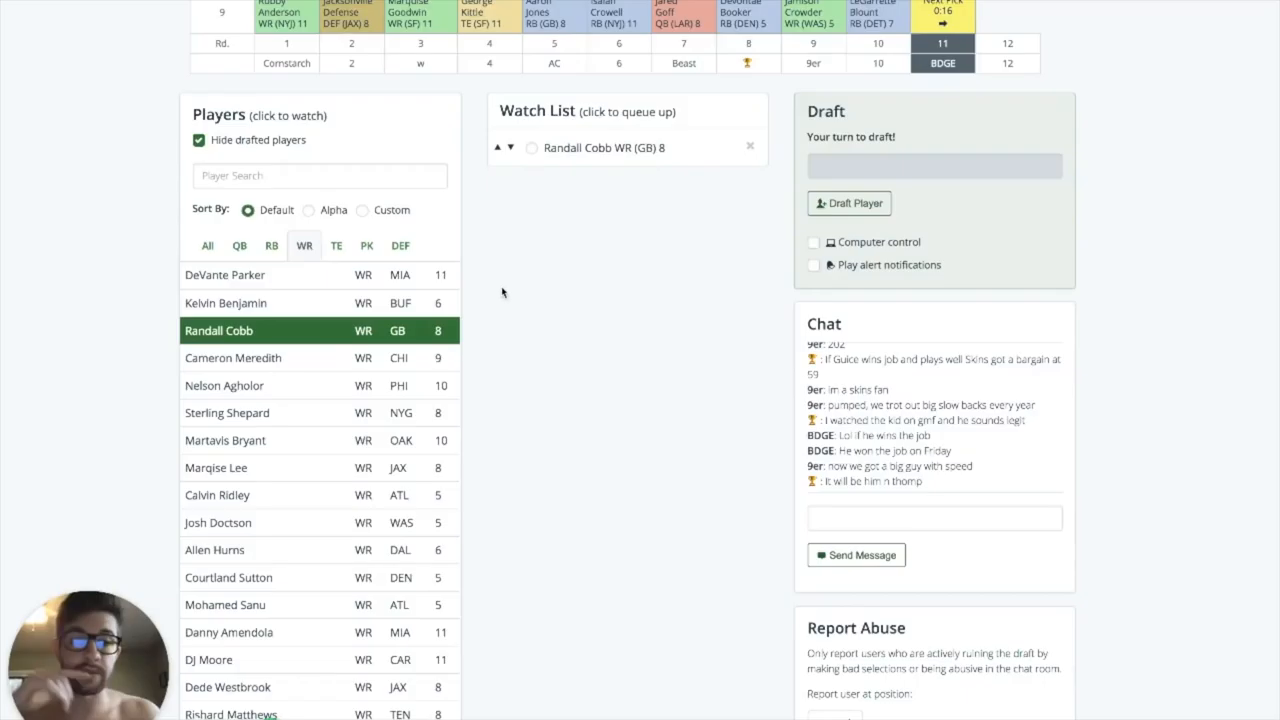
pyautogui.moveTo(516, 292)
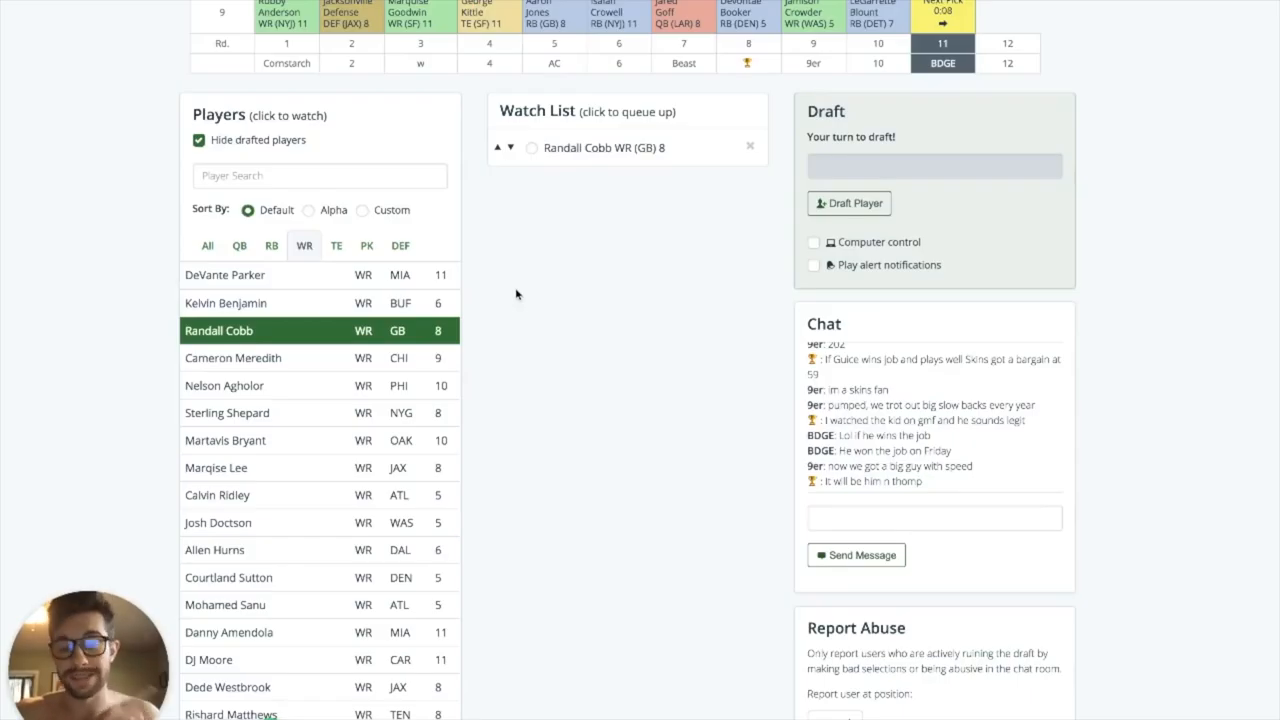
pyautogui.moveTo(564, 288)
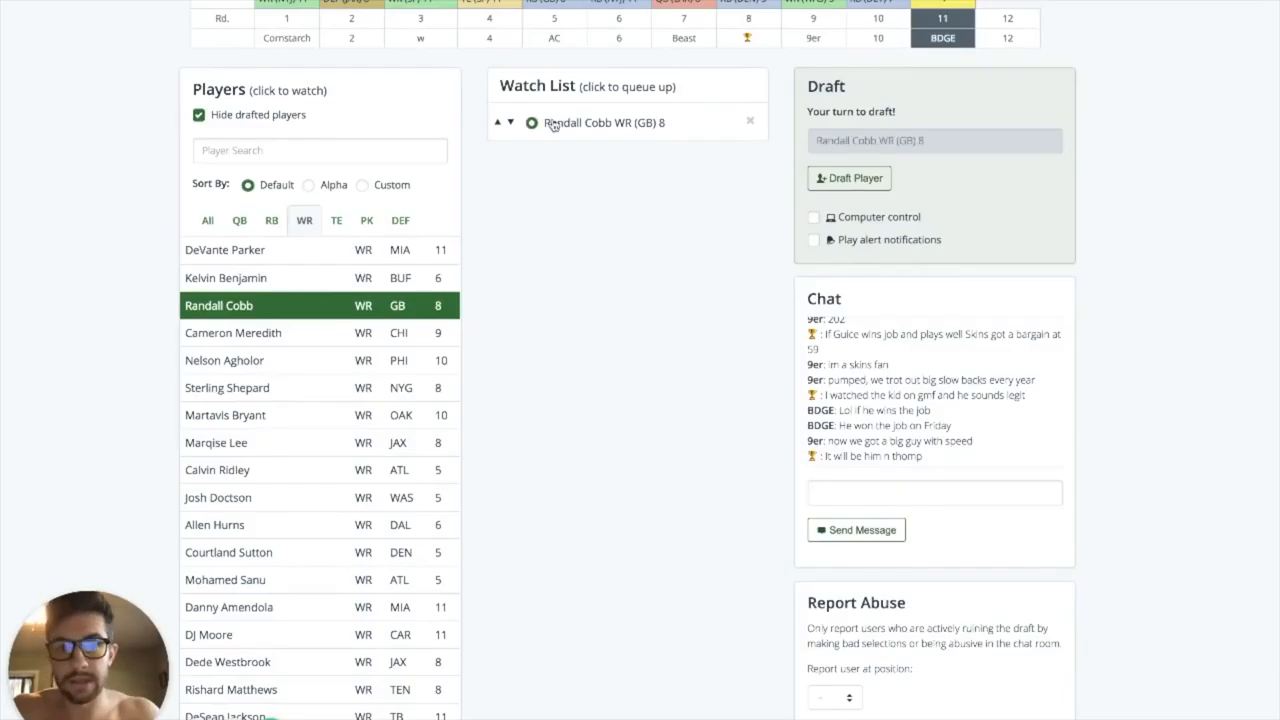
pyautogui.click(848, 178)
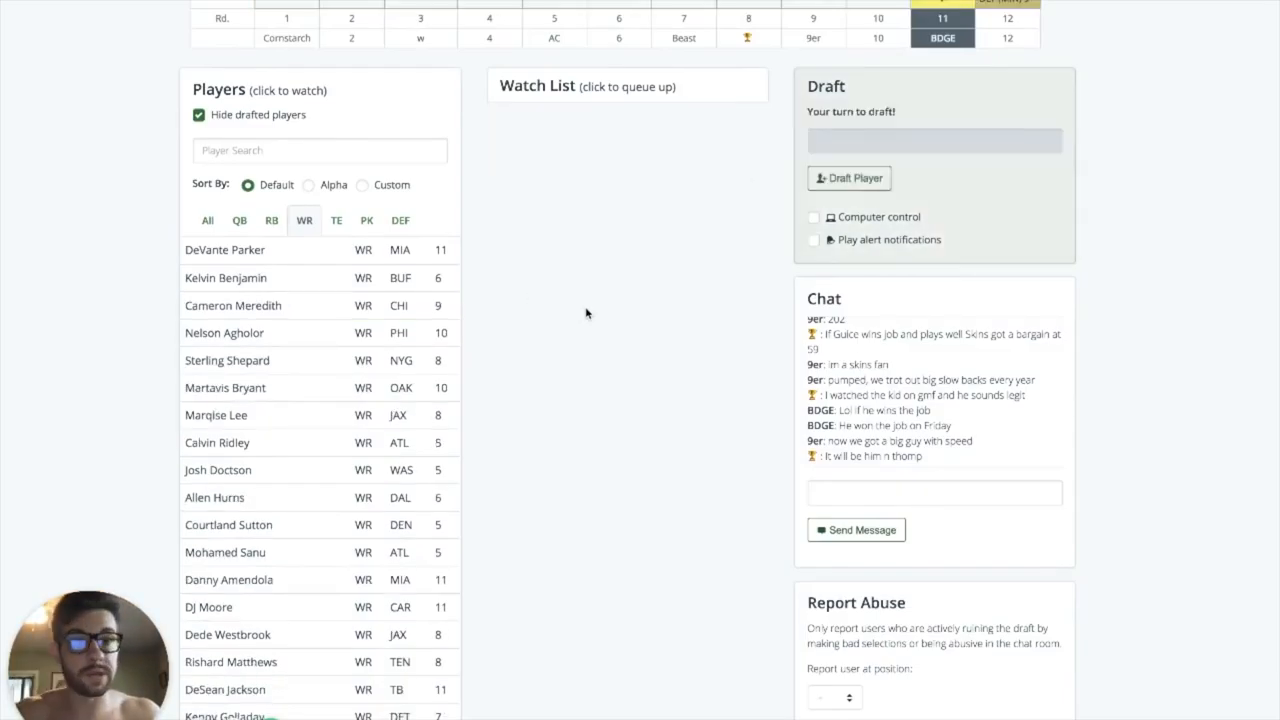
# Step: Under the RB filter, watch-list Corey Clement (RB, PHI) and draft him in round 10
pyautogui.scroll(-3)
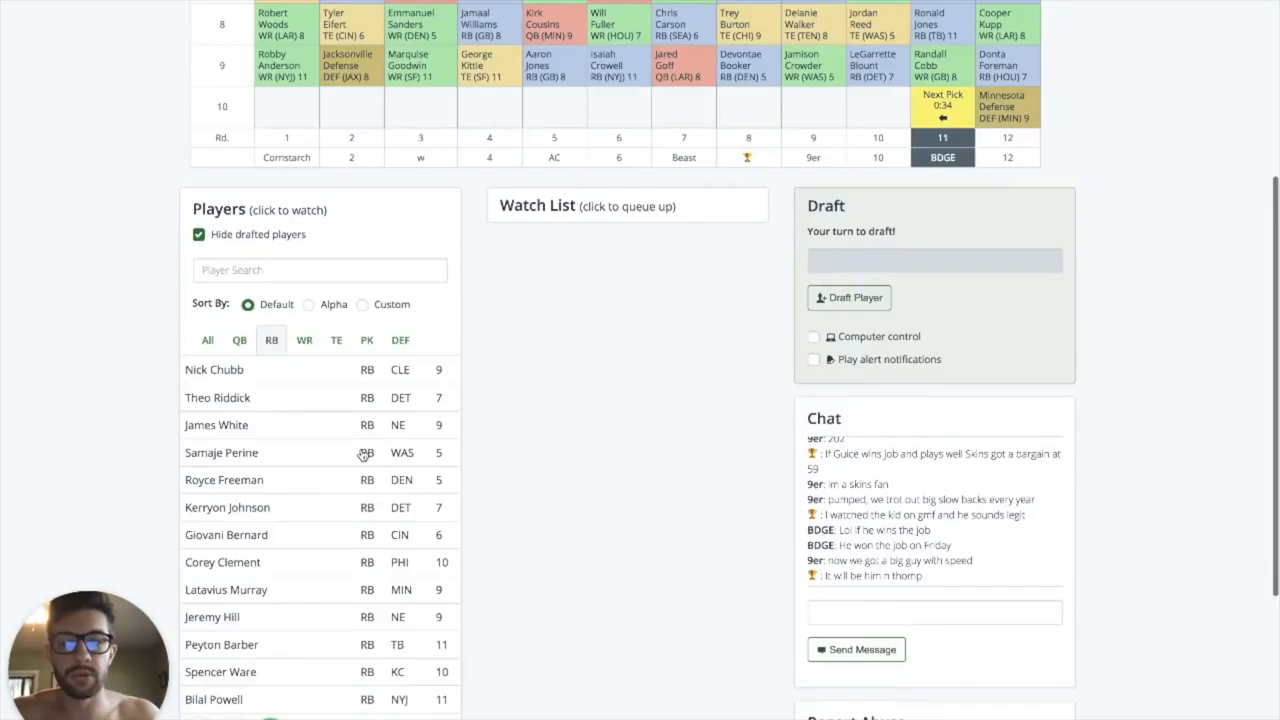
pyautogui.scroll(-3)
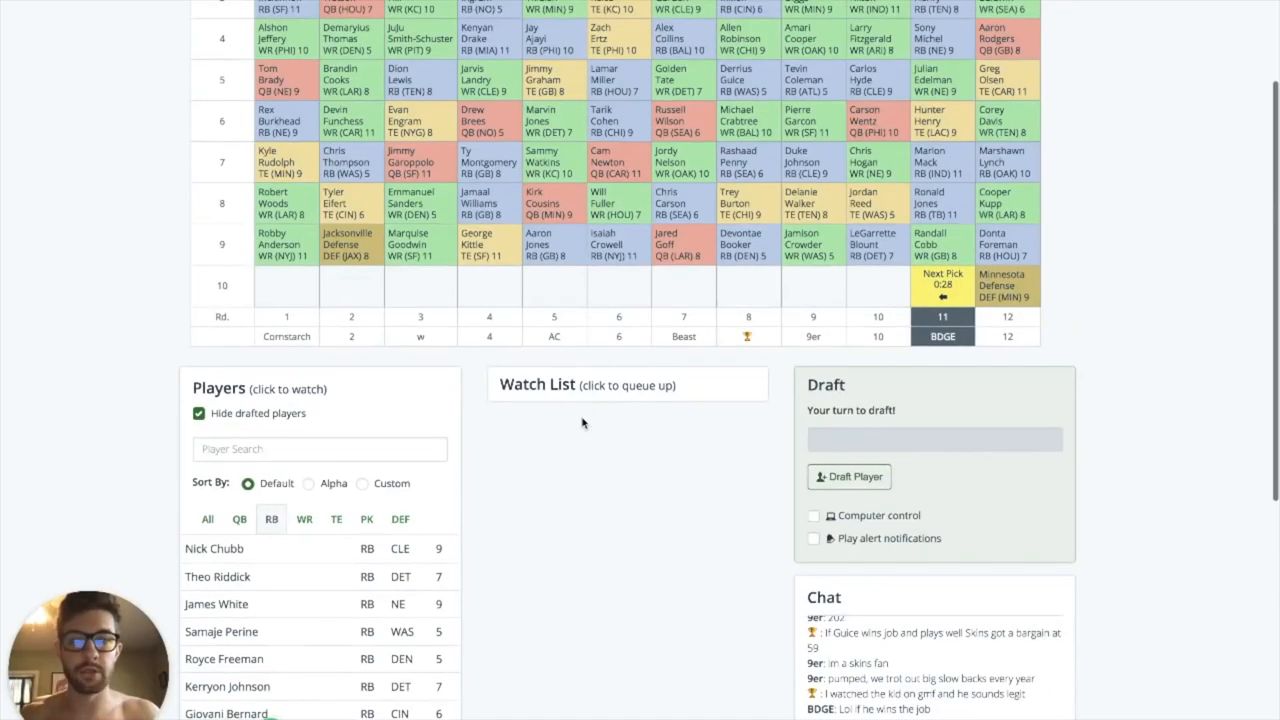
pyautogui.scroll(-3)
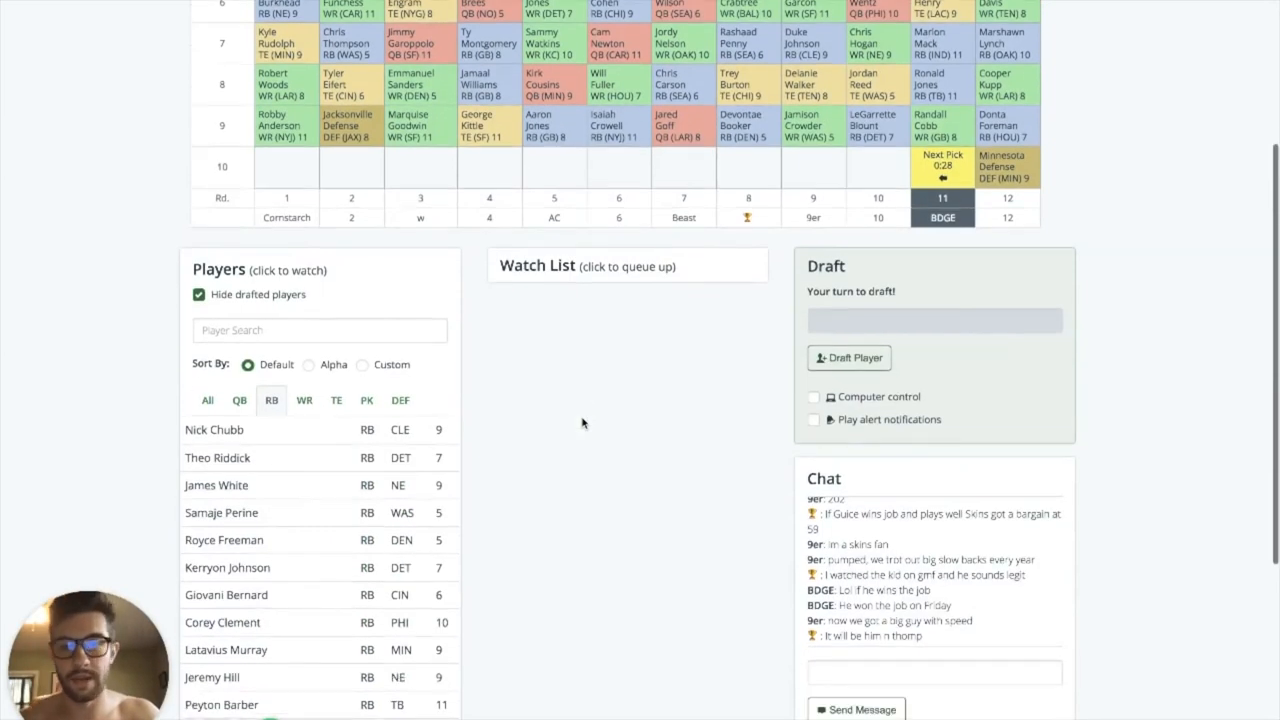
pyautogui.scroll(-3)
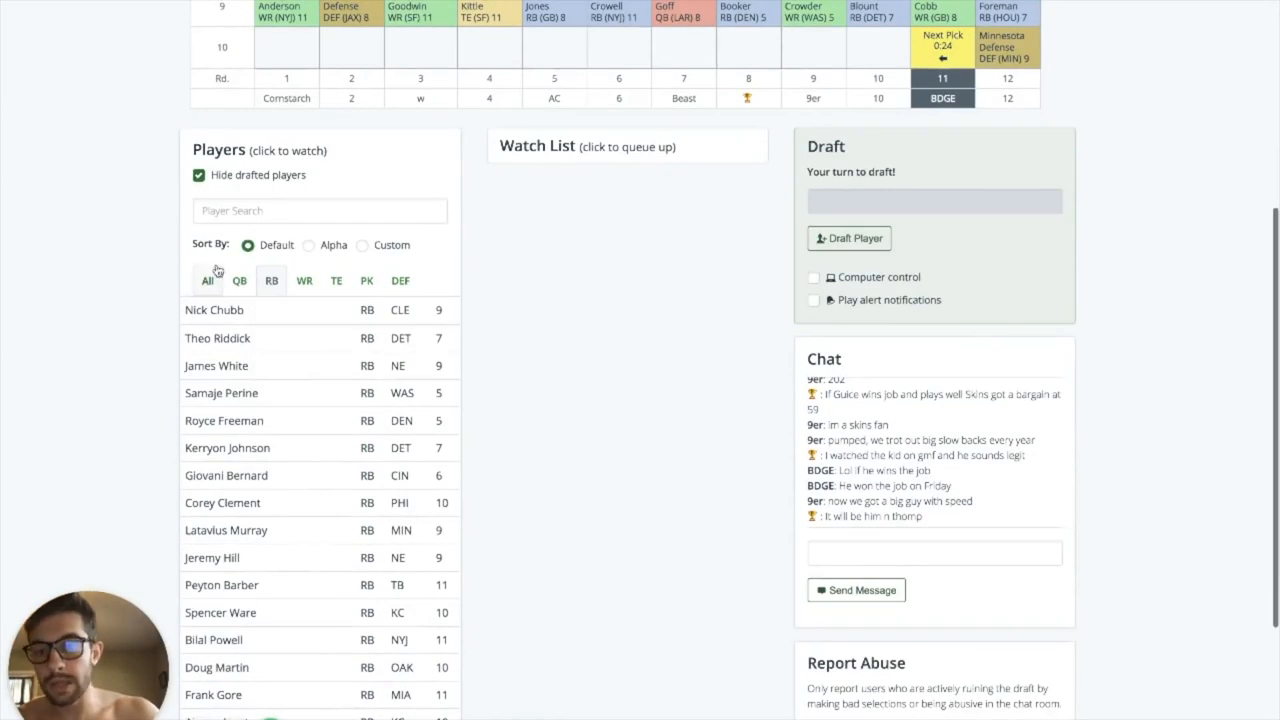
pyautogui.click(272, 280)
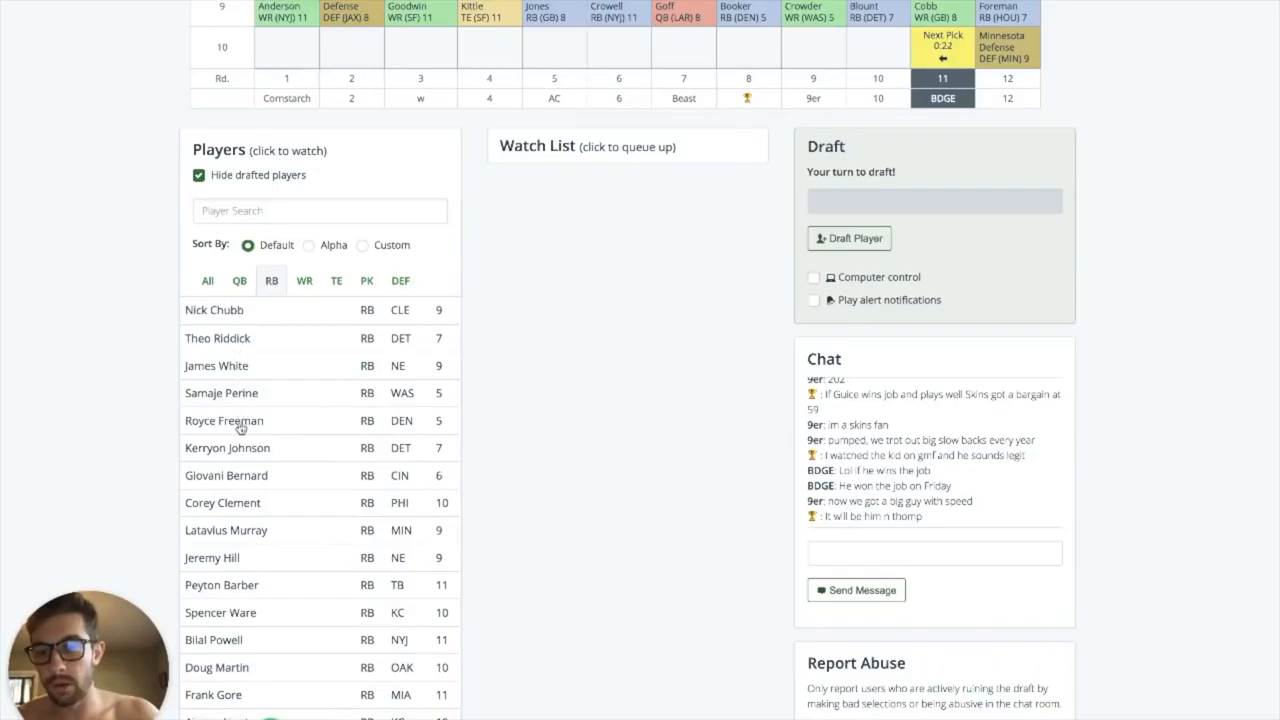
pyautogui.click(222, 502)
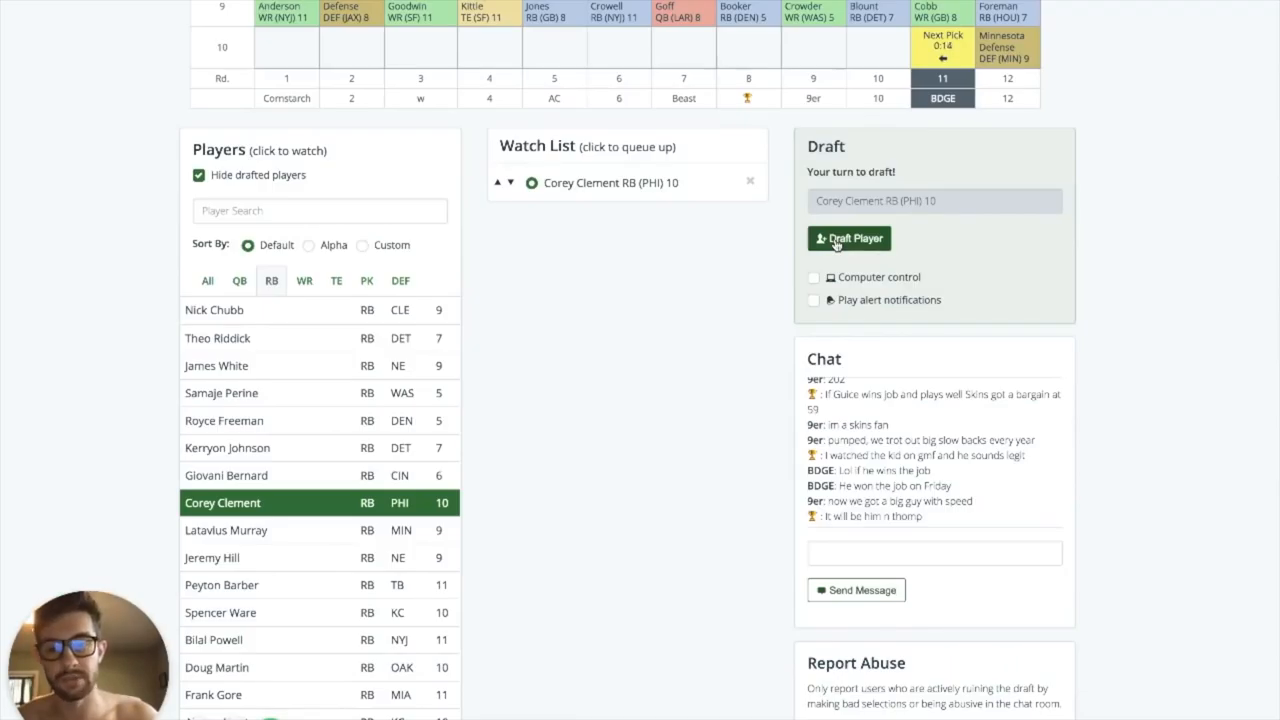
pyautogui.click(848, 238)
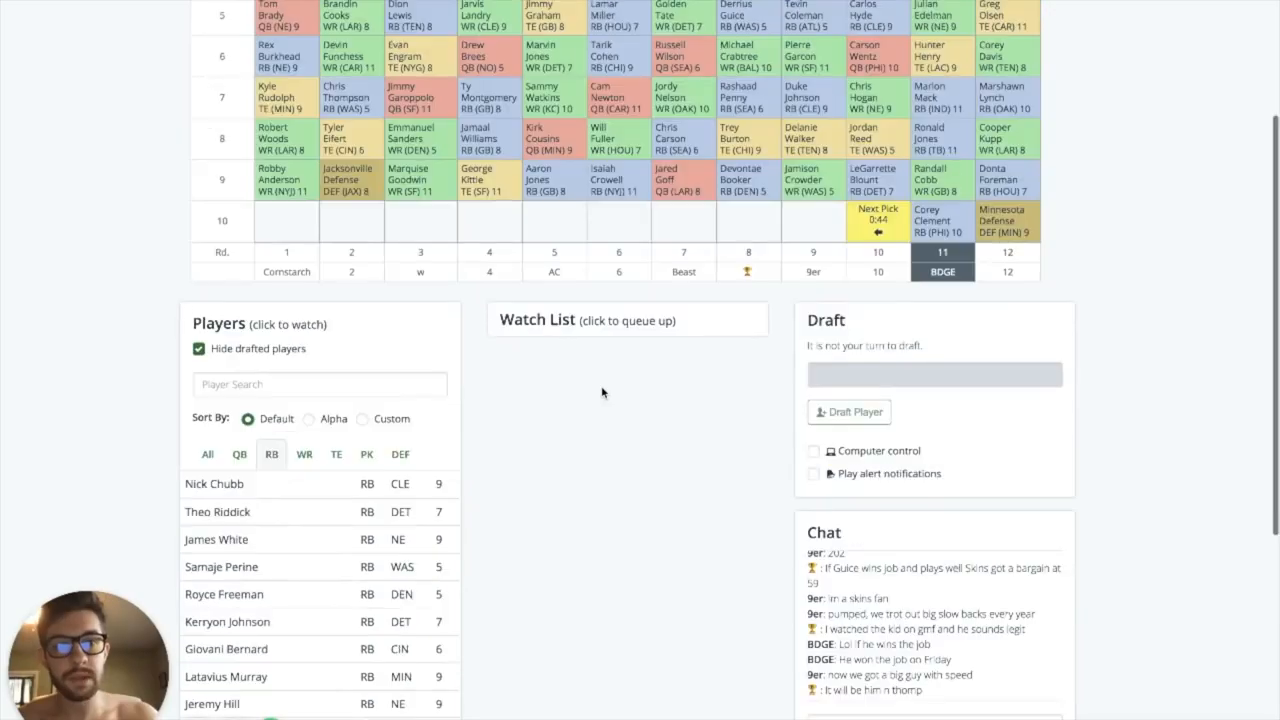
pyautogui.scroll(3)
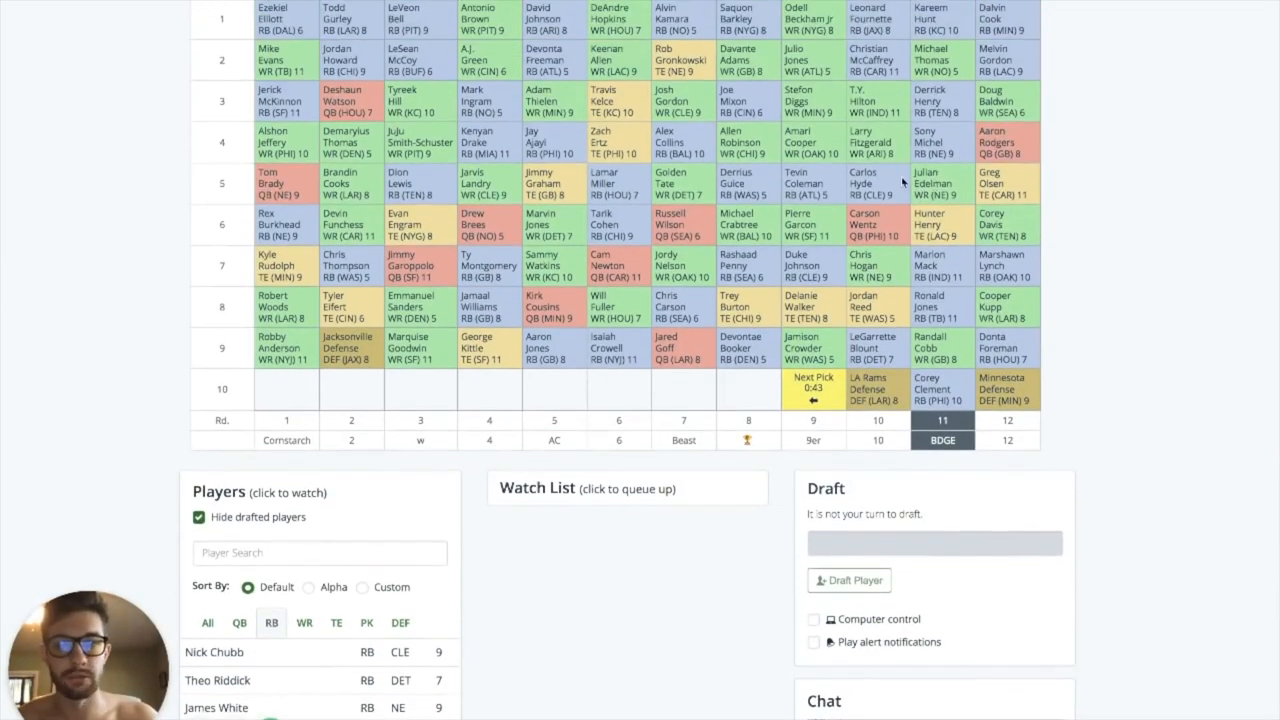
pyautogui.moveTo(944, 136)
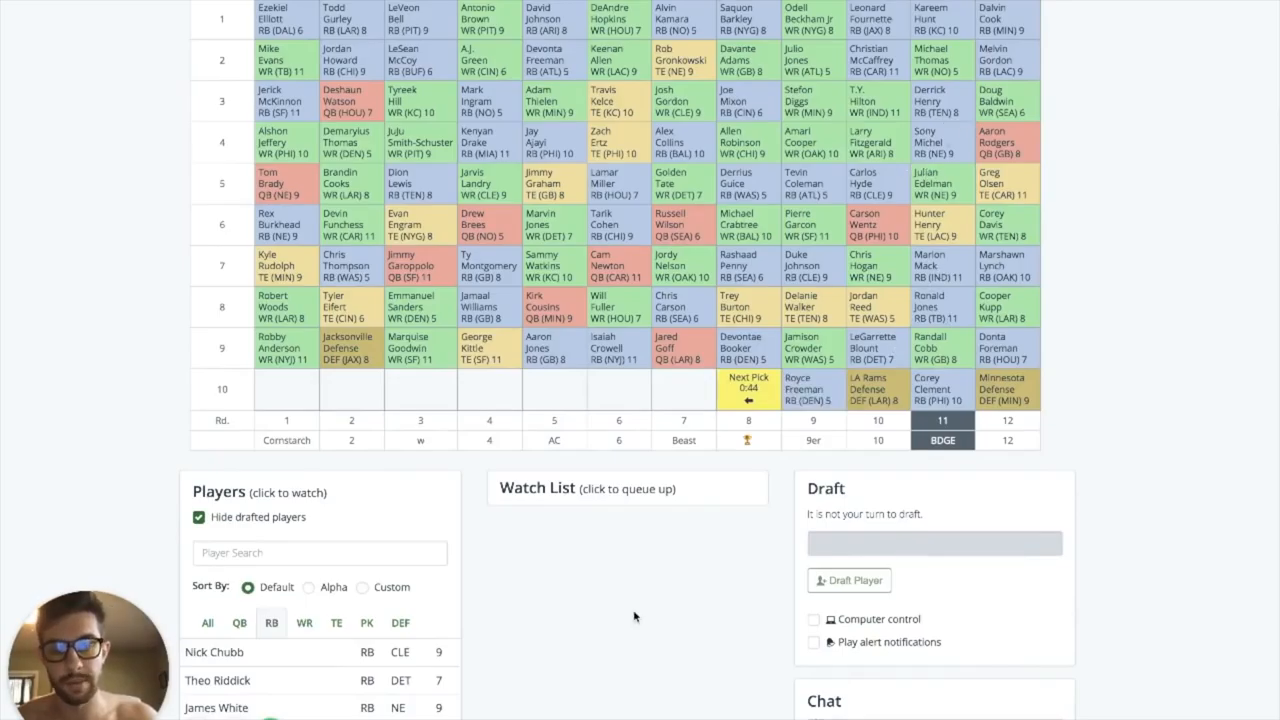
pyautogui.scroll(-3)
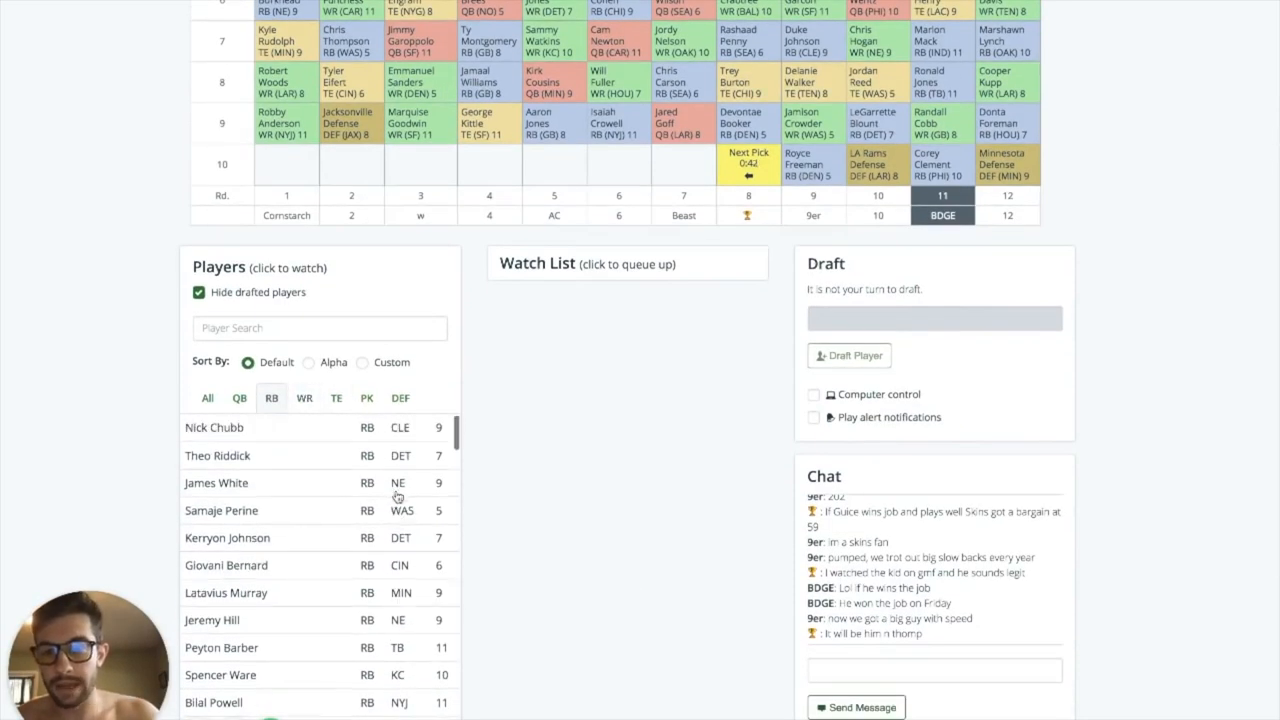
pyautogui.scroll(-3)
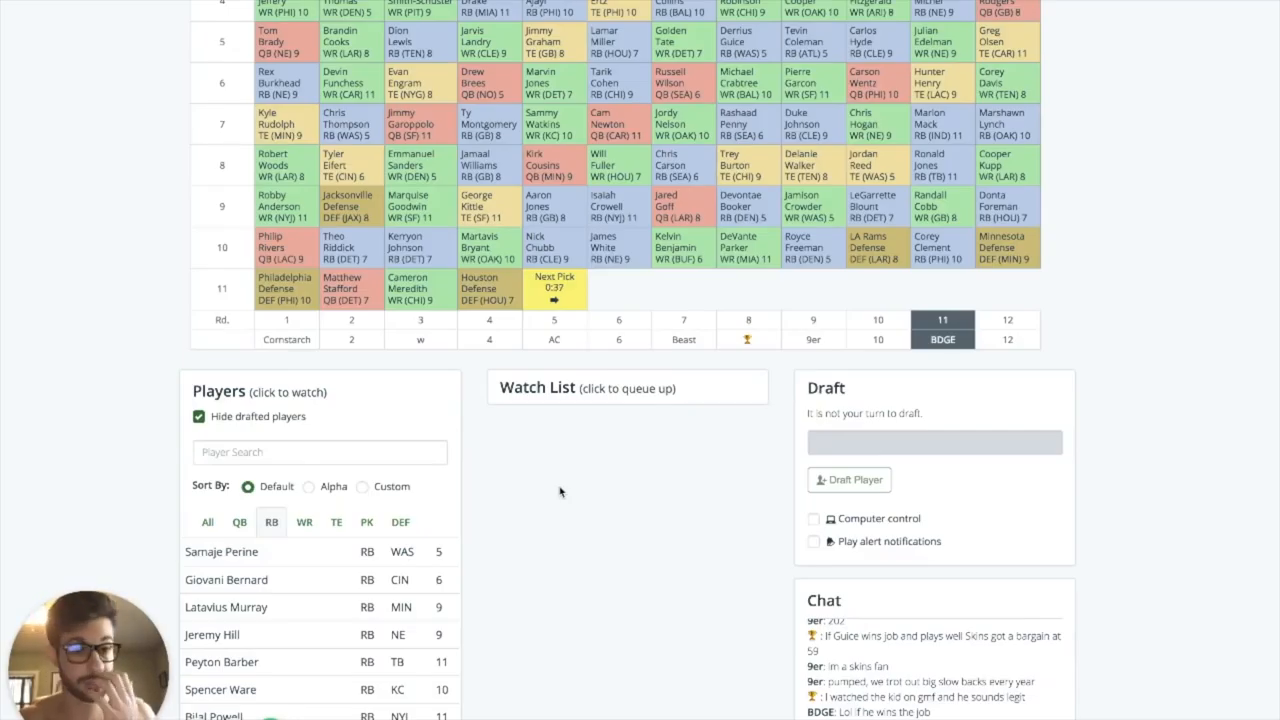
# Step: Follow the board as Matt Ryan (QB, ATL) becomes the round 11 pick and round 12 opens
pyautogui.scroll(-3)
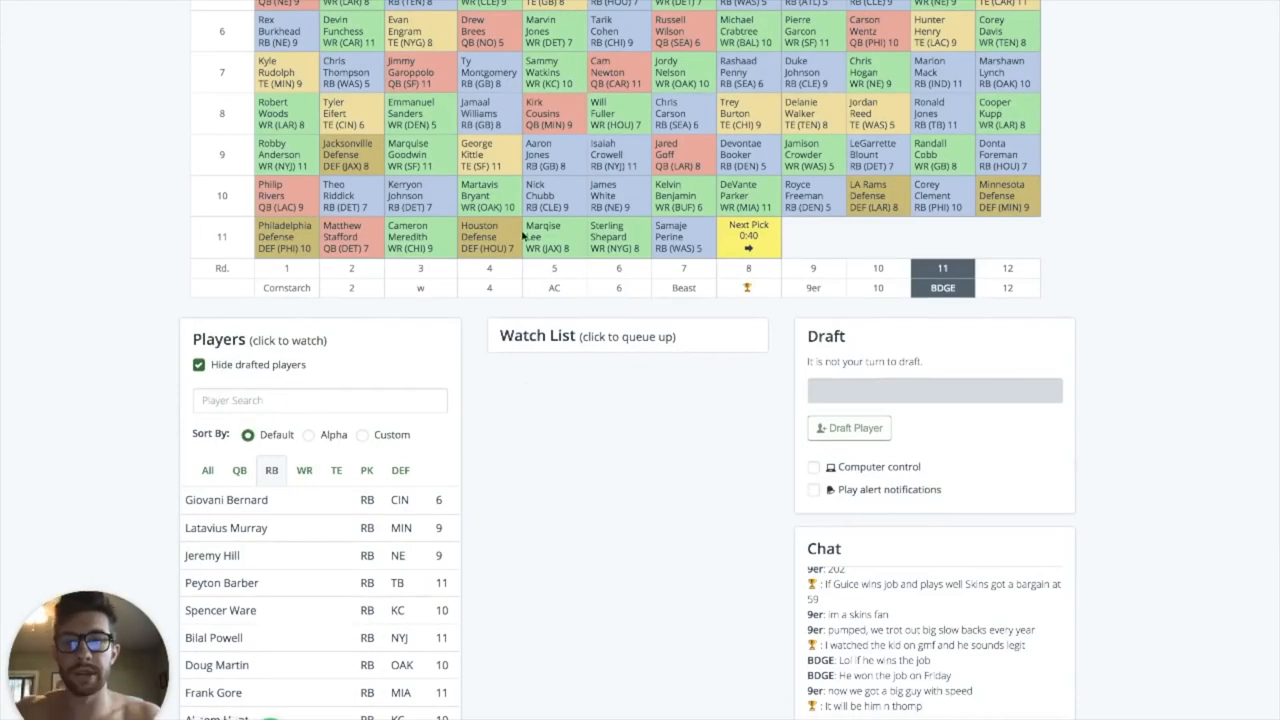
pyautogui.scroll(-3)
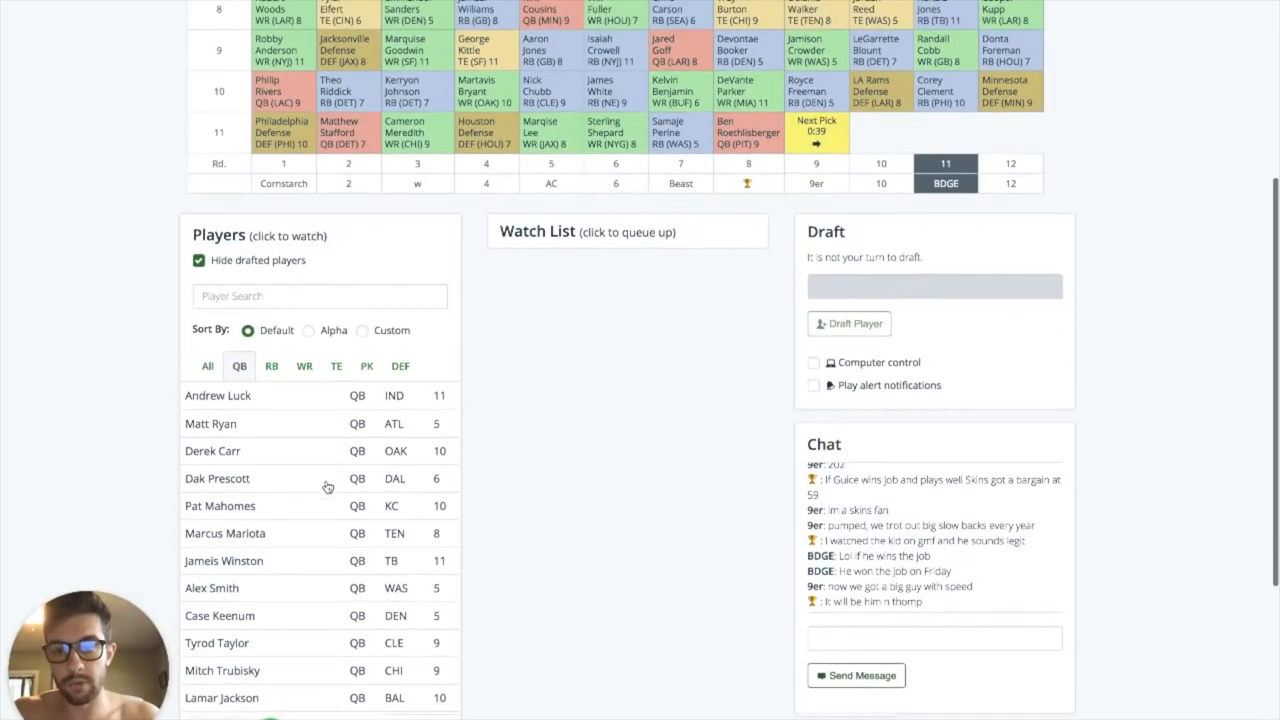
pyautogui.scroll(-3)
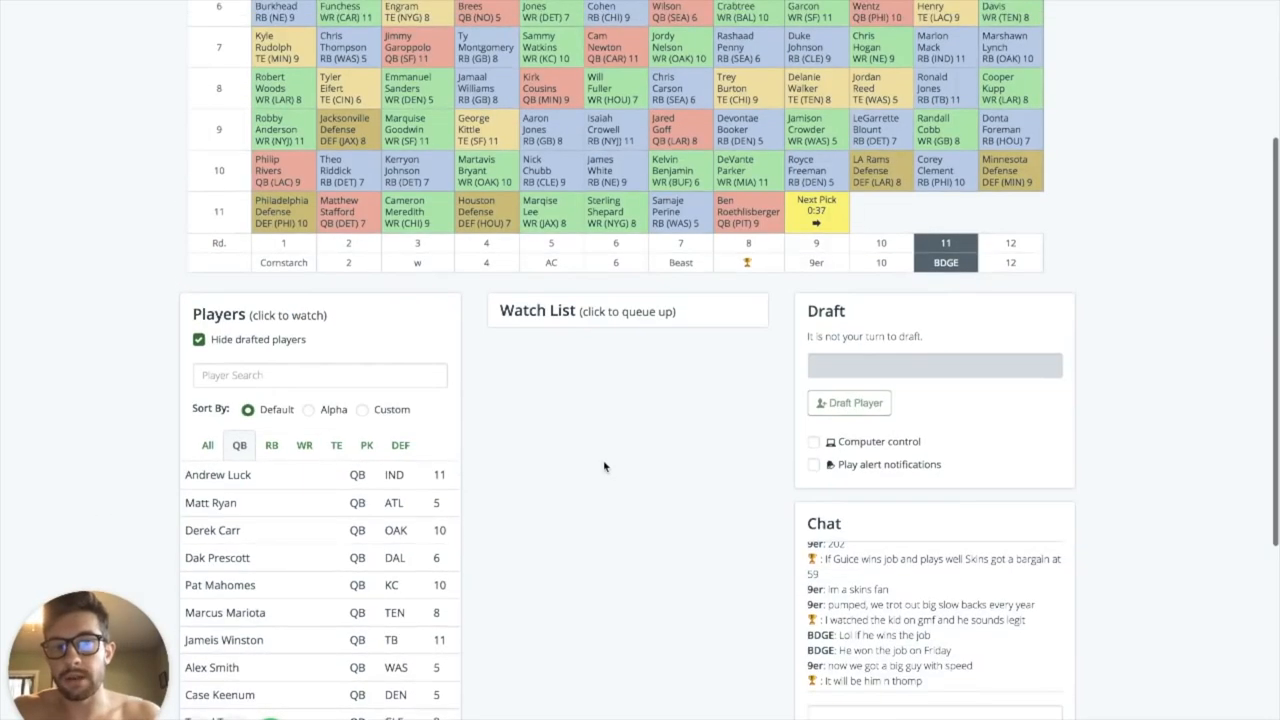
pyautogui.scroll(-3)
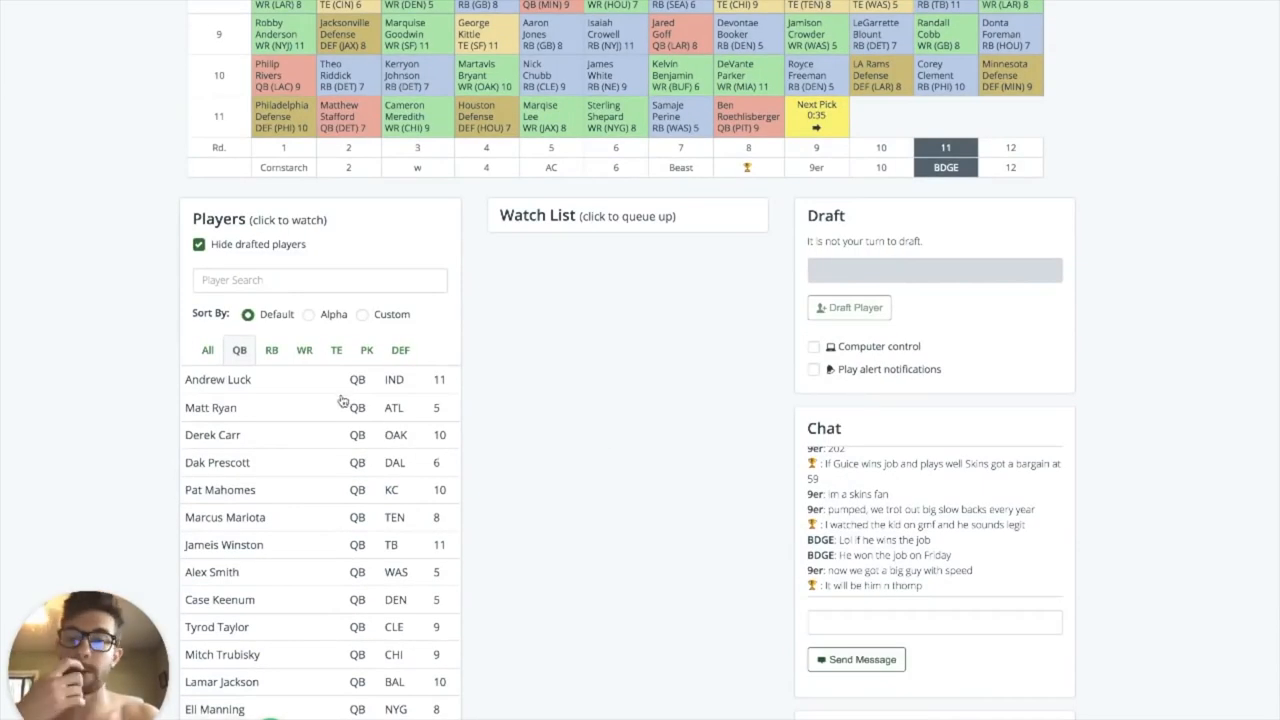
pyautogui.moveTo(320, 456)
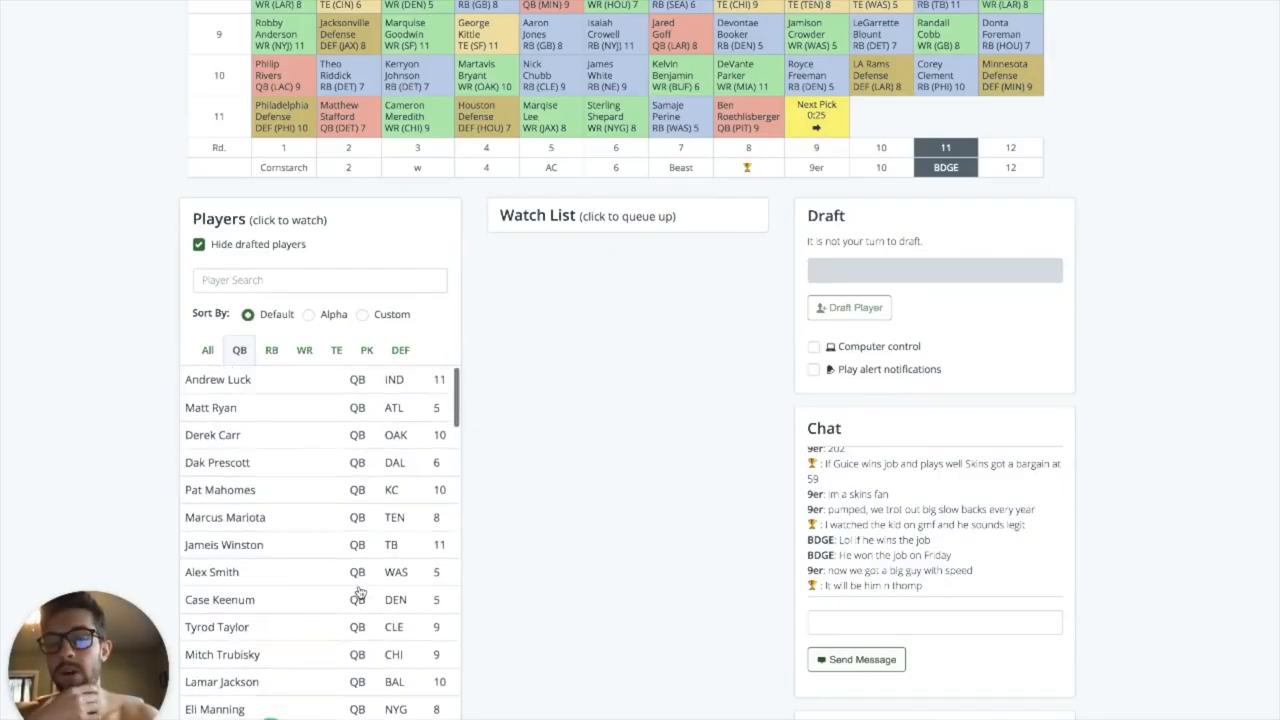
pyautogui.scroll(-3)
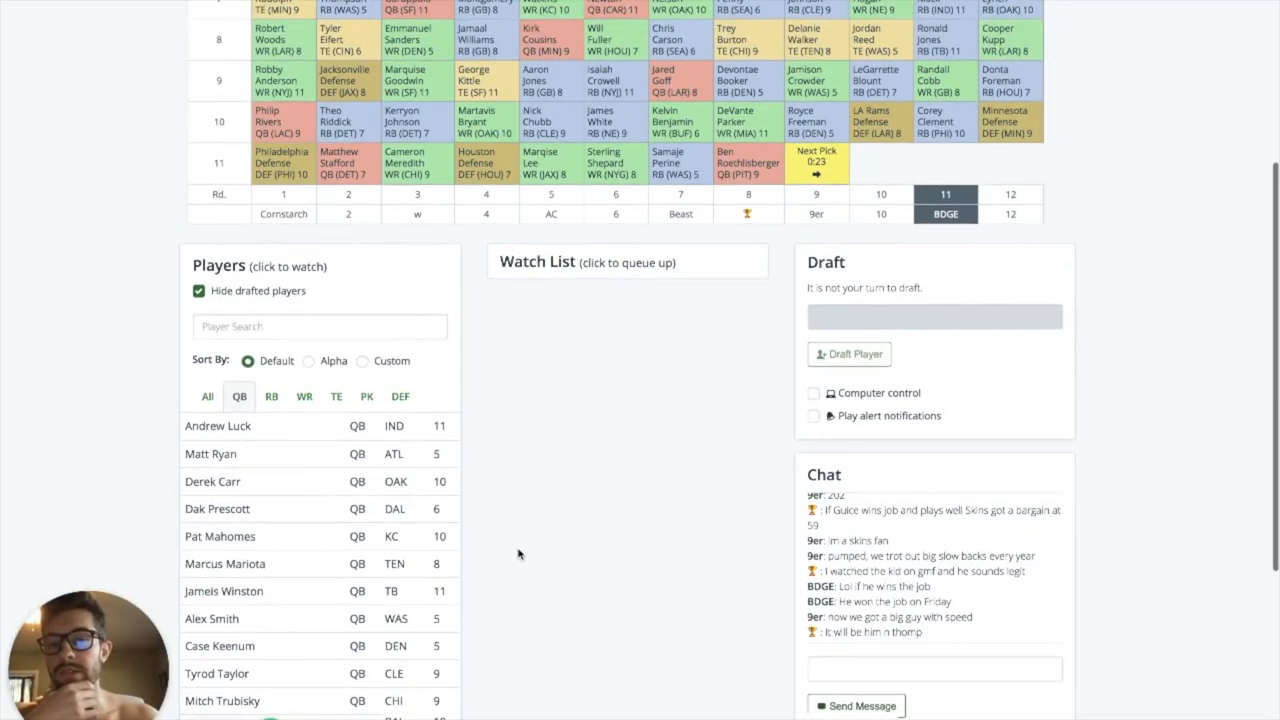
pyautogui.scroll(-3)
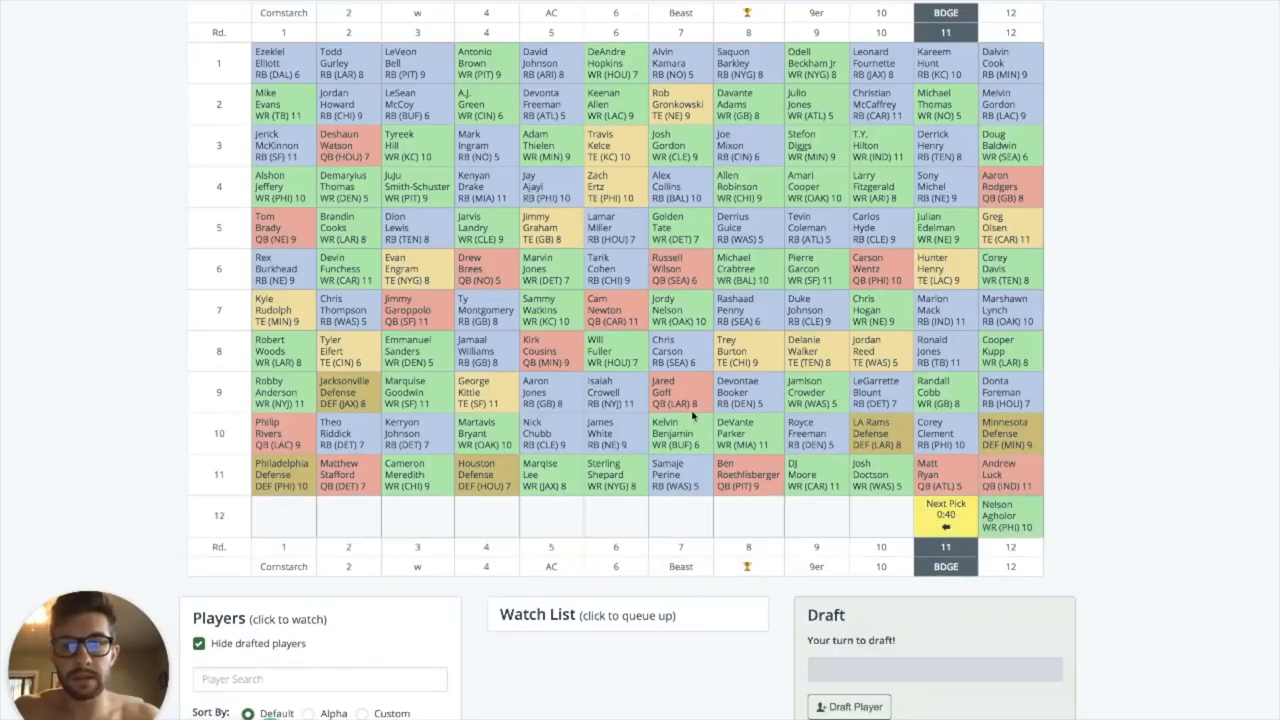
pyautogui.moveTo(732, 652)
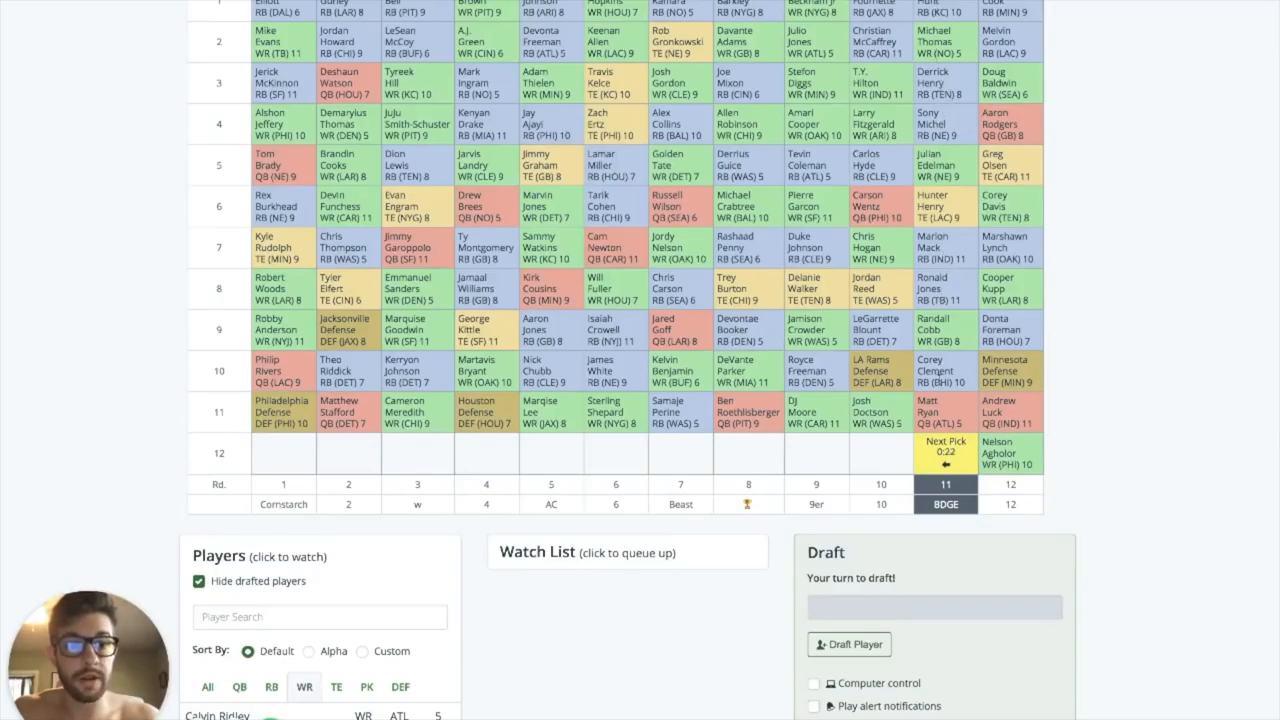
# Step: Queue Allen Hurns (WR, DAL) from the receiver list and draft him as the round 12 pick
pyautogui.scroll(-3)
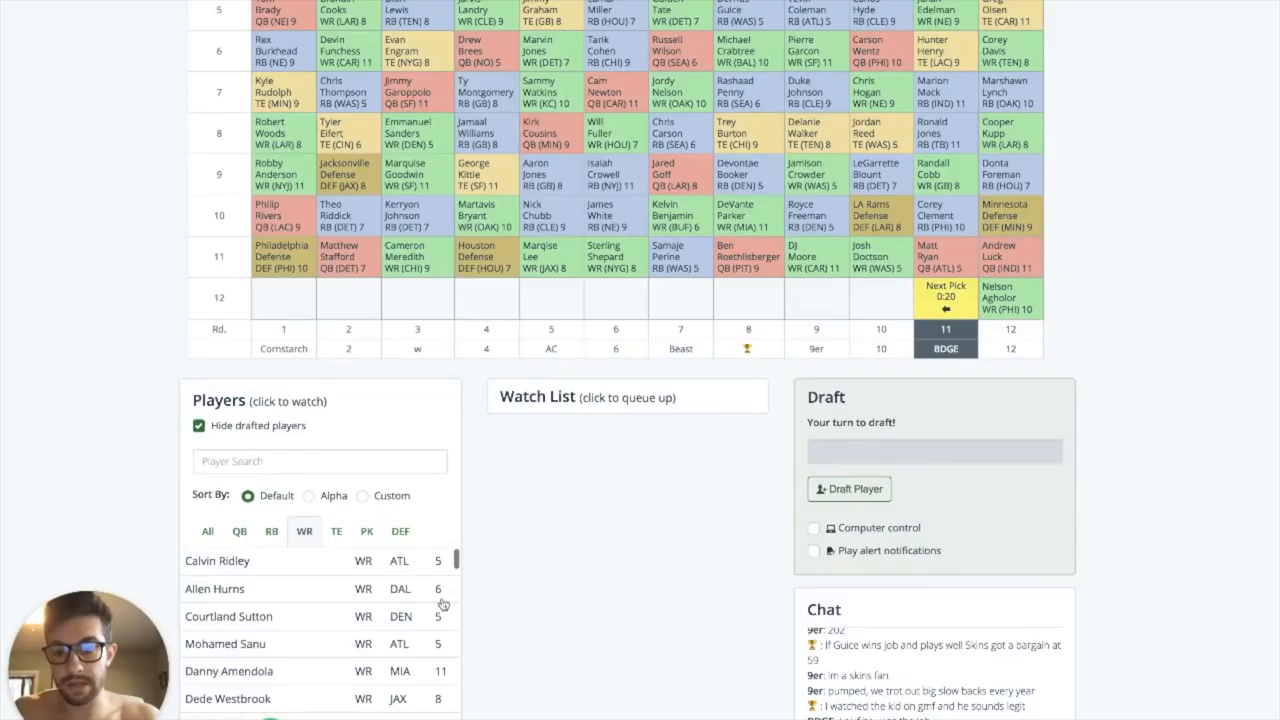
pyautogui.scroll(-3)
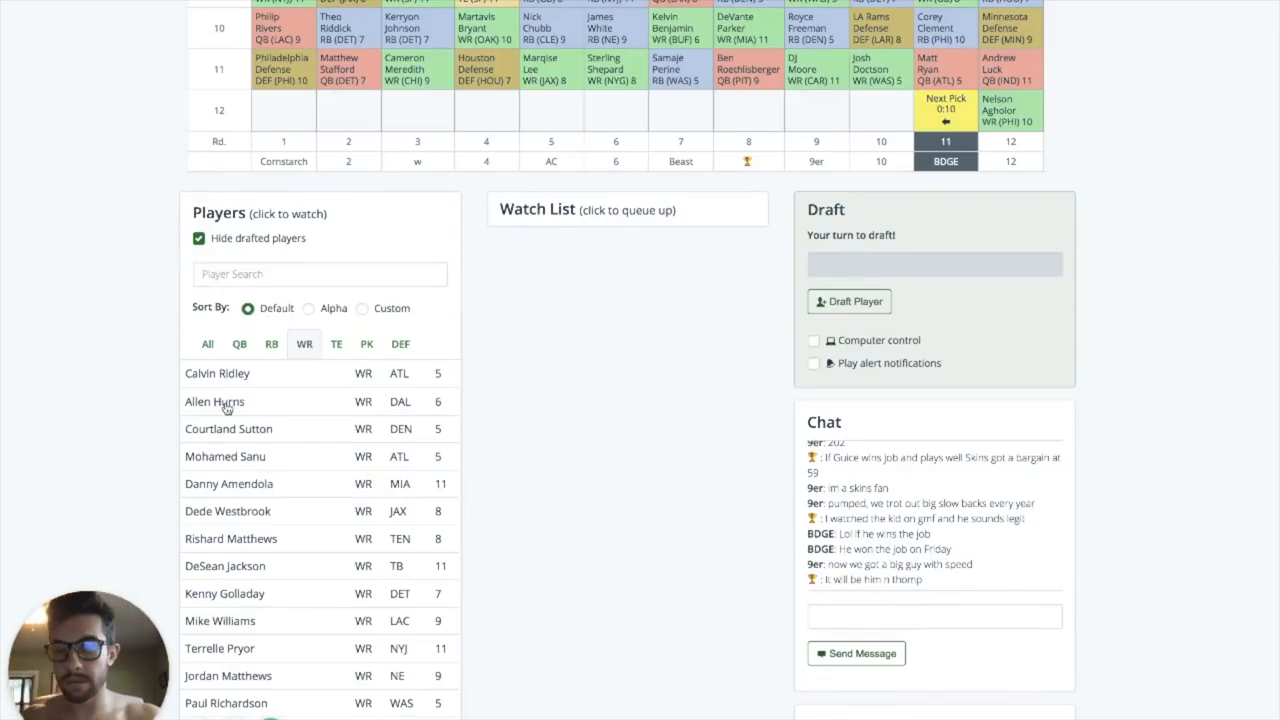
pyautogui.scroll(-3)
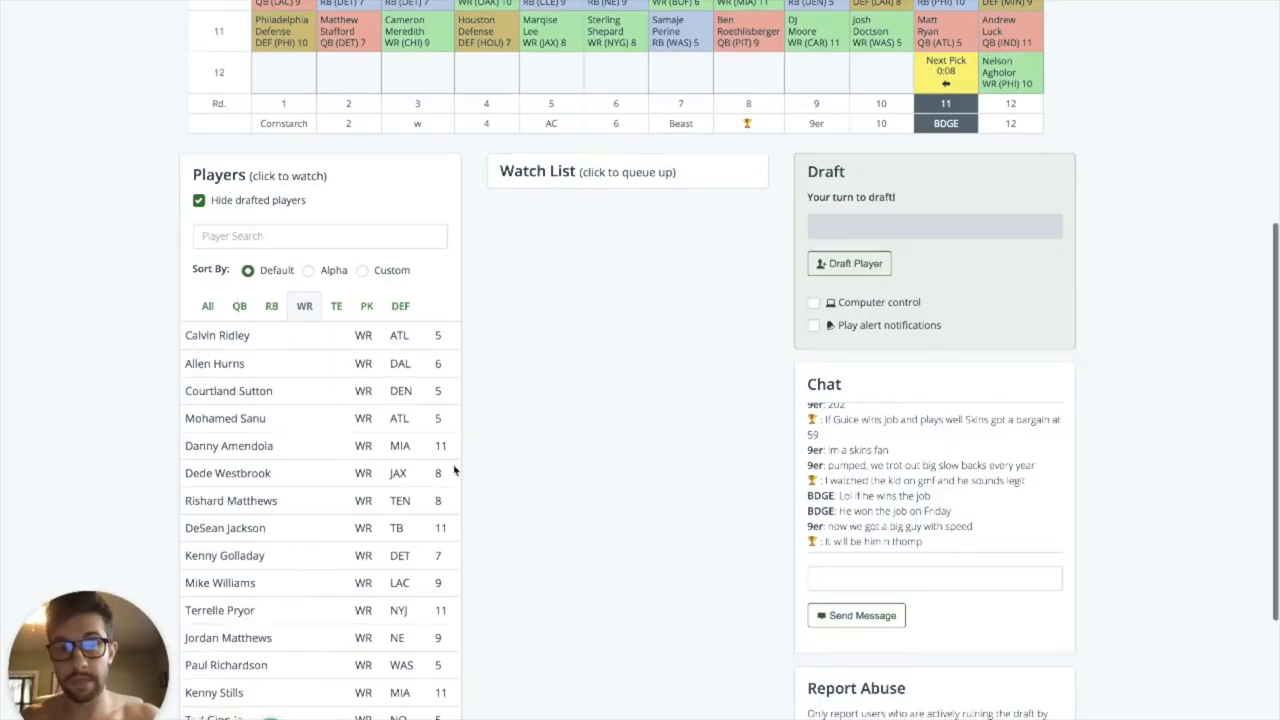
pyautogui.click(216, 364)
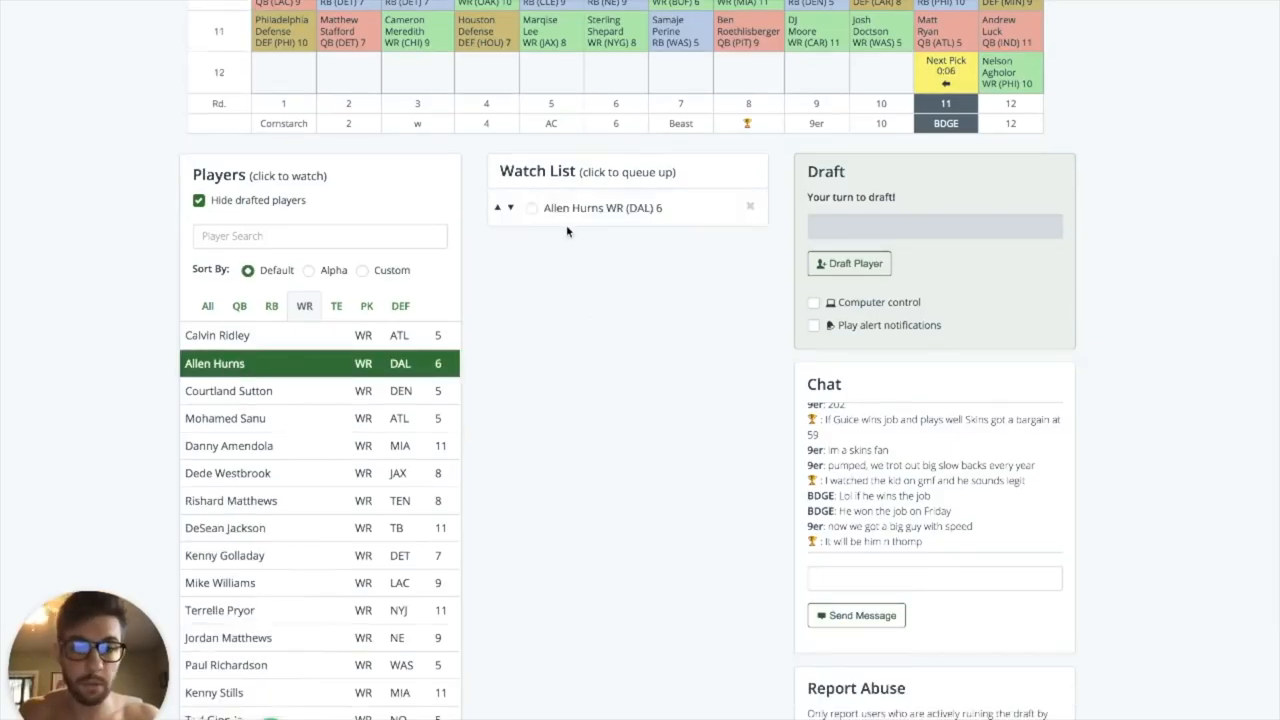
pyautogui.click(520, 208)
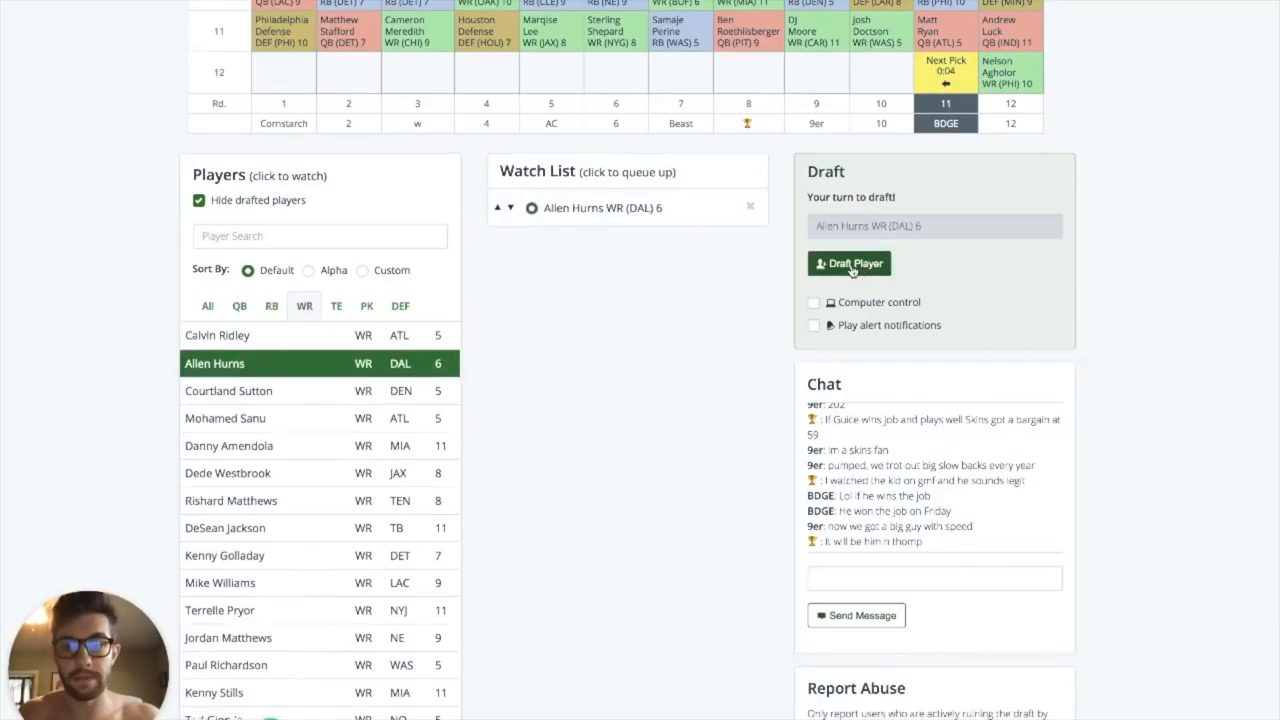
pyautogui.click(848, 264)
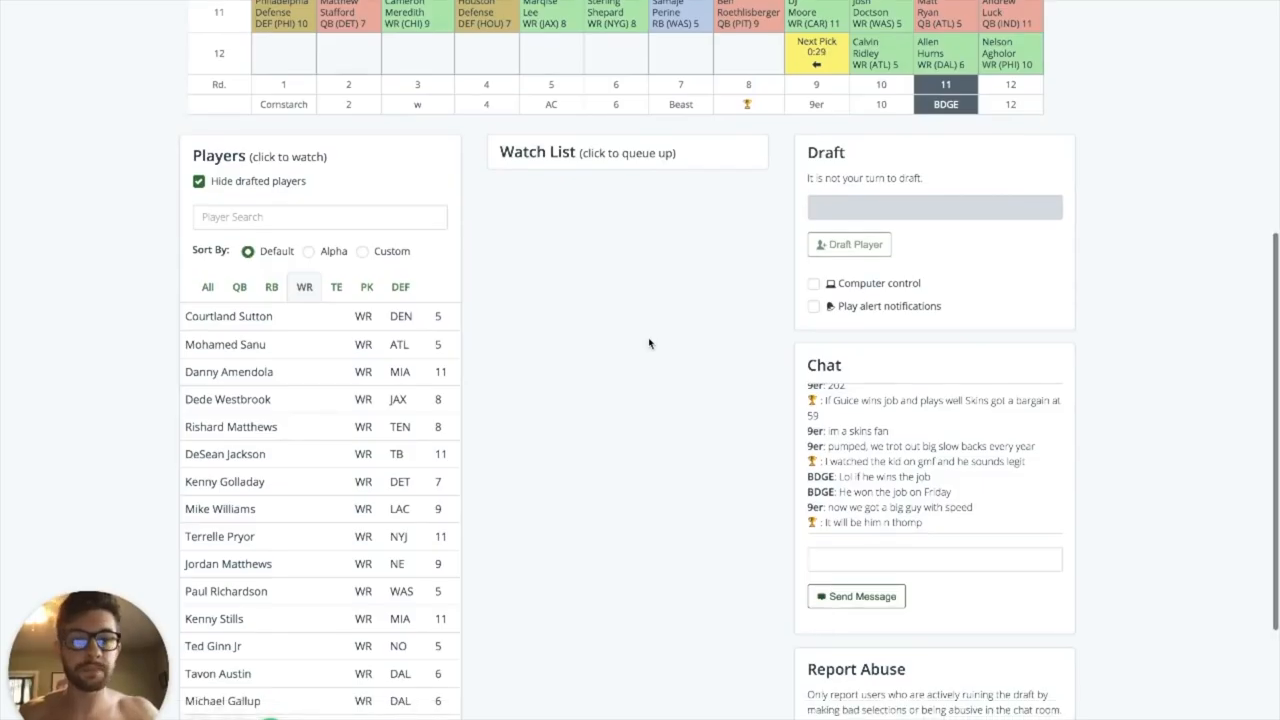
# Step: Scroll through the draft board and player list while round 13 advances to your turn
pyautogui.scroll(-3)
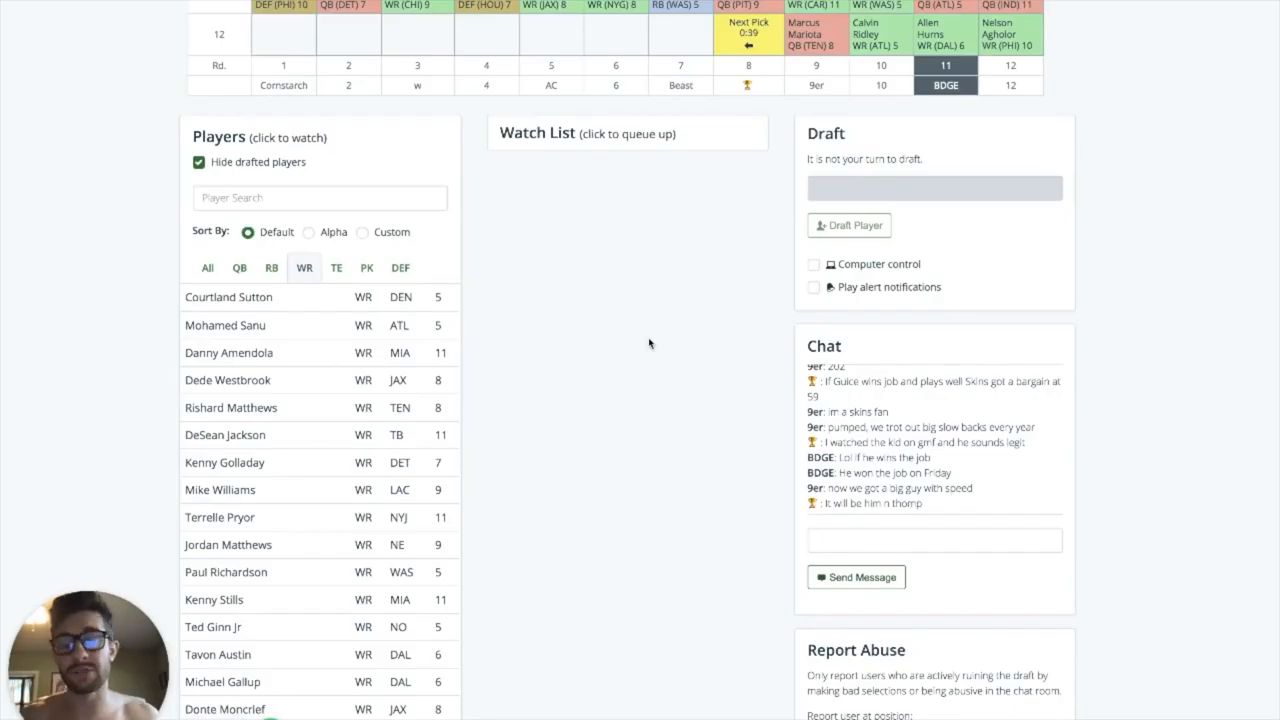
pyautogui.scroll(-3)
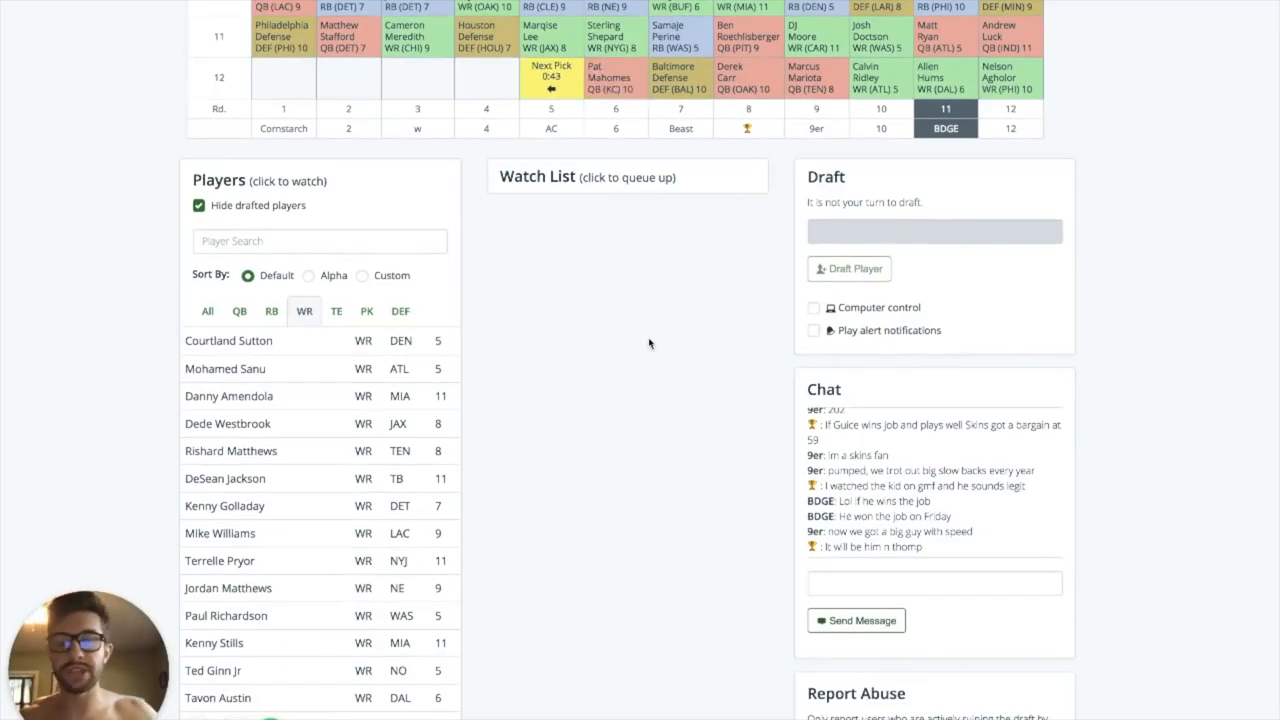
pyautogui.scroll(-3)
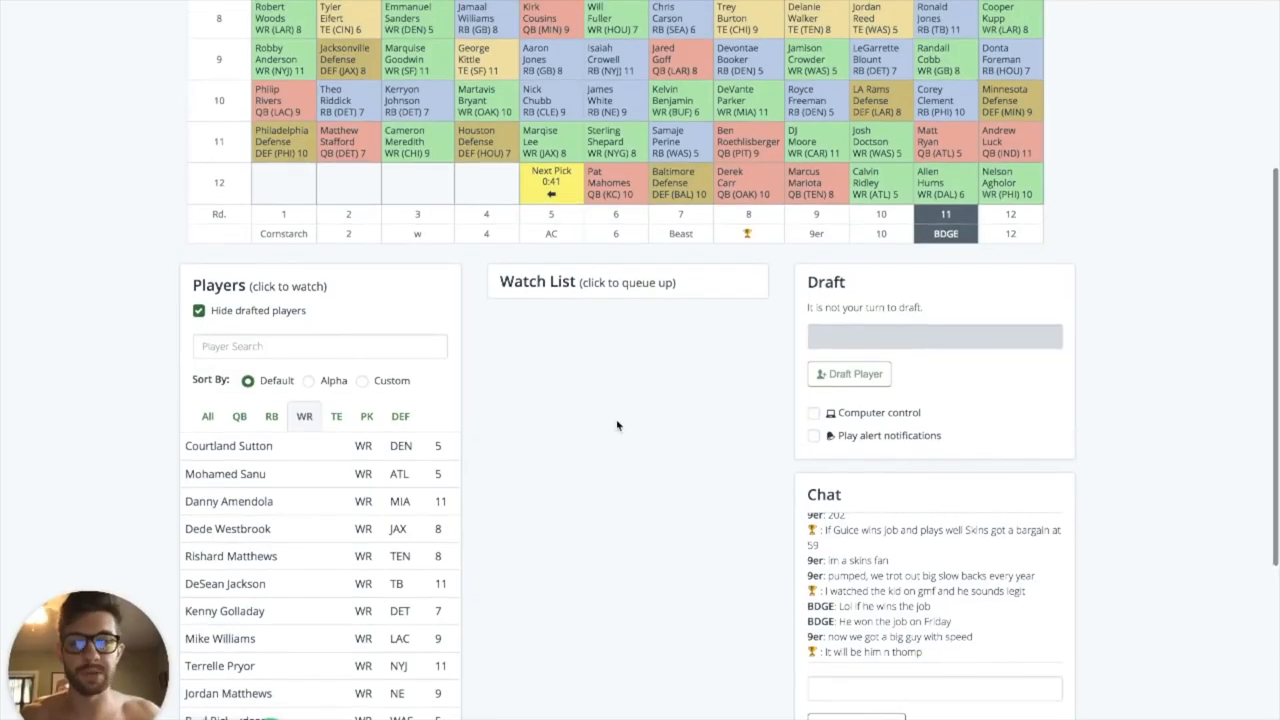
pyautogui.scroll(-3)
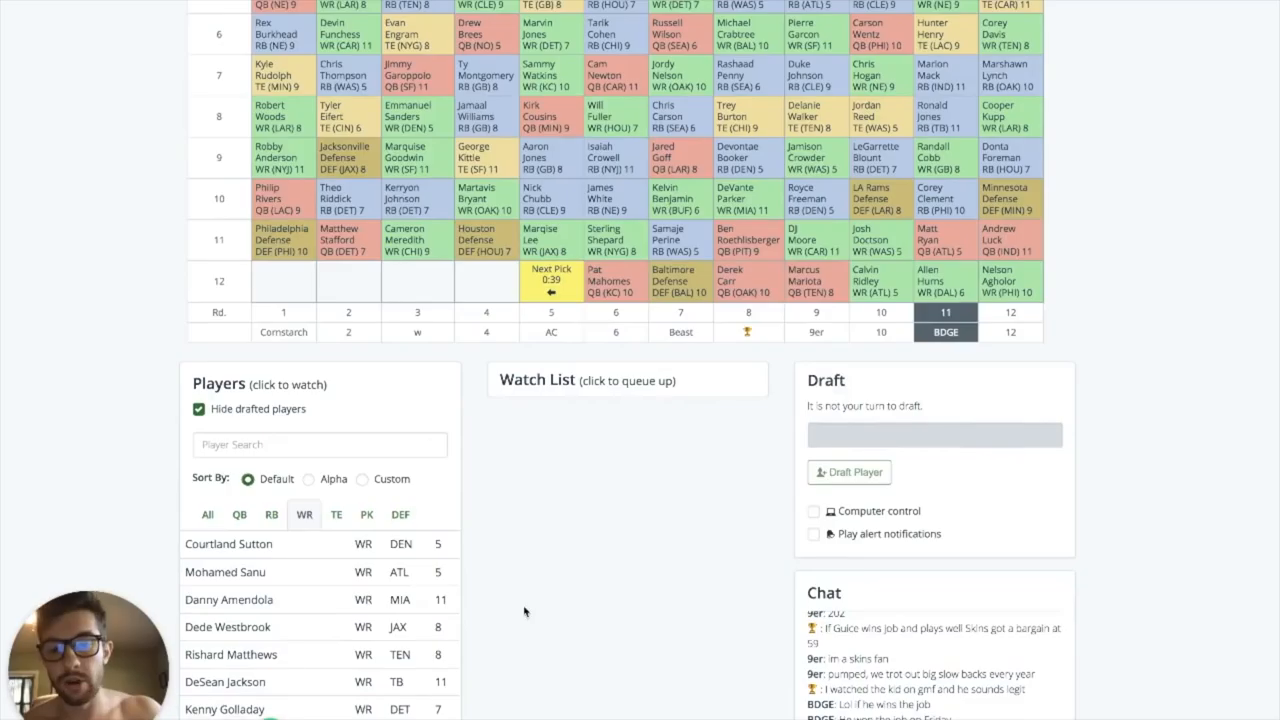
pyautogui.moveTo(540, 592)
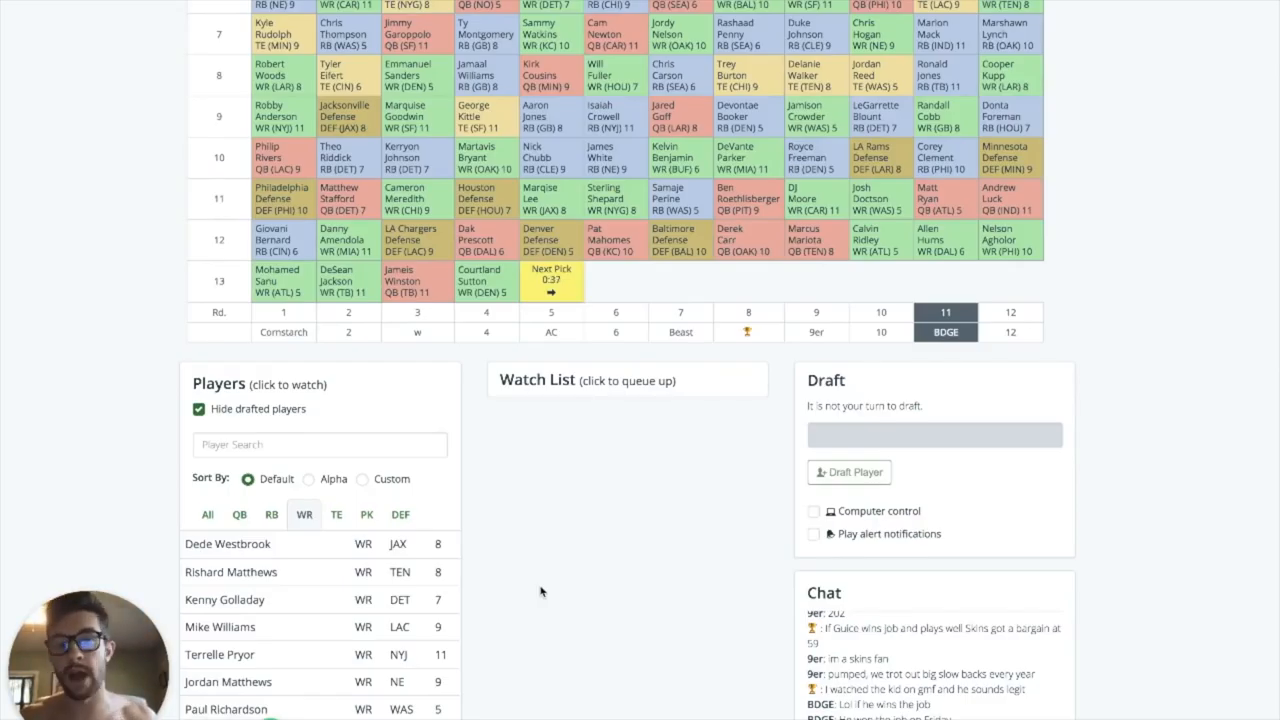
pyautogui.scroll(-3)
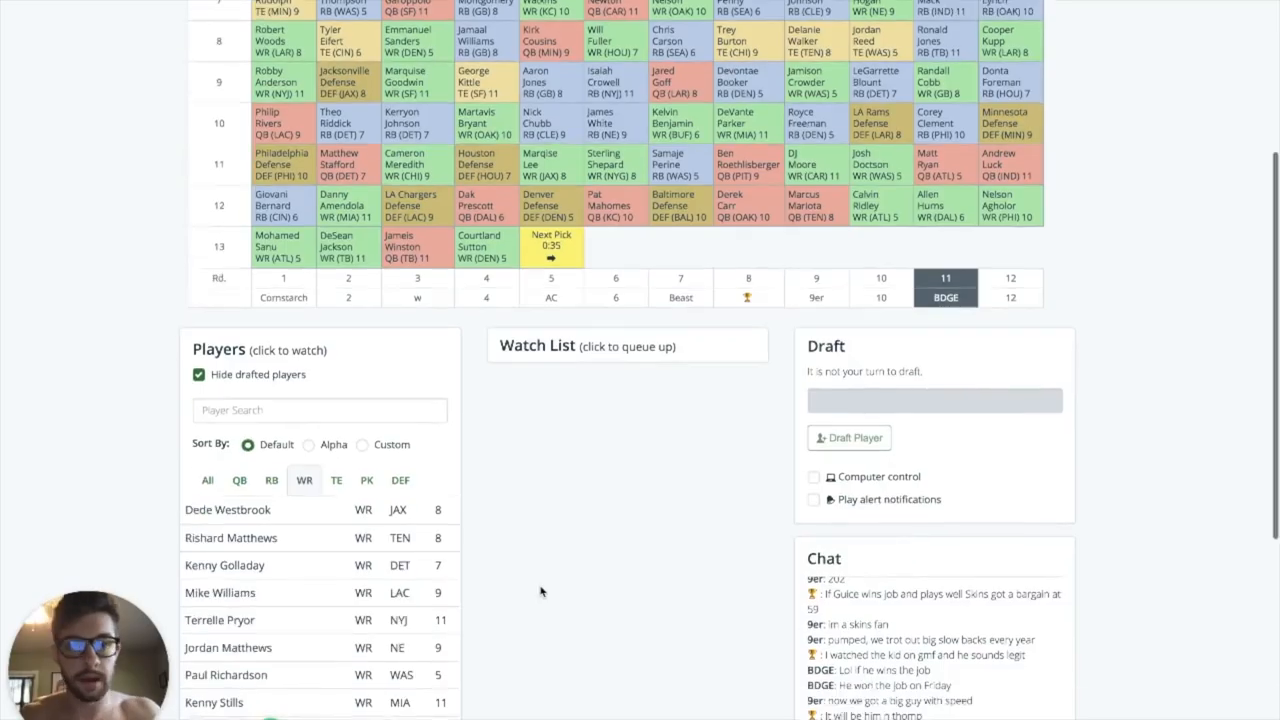
pyautogui.scroll(-3)
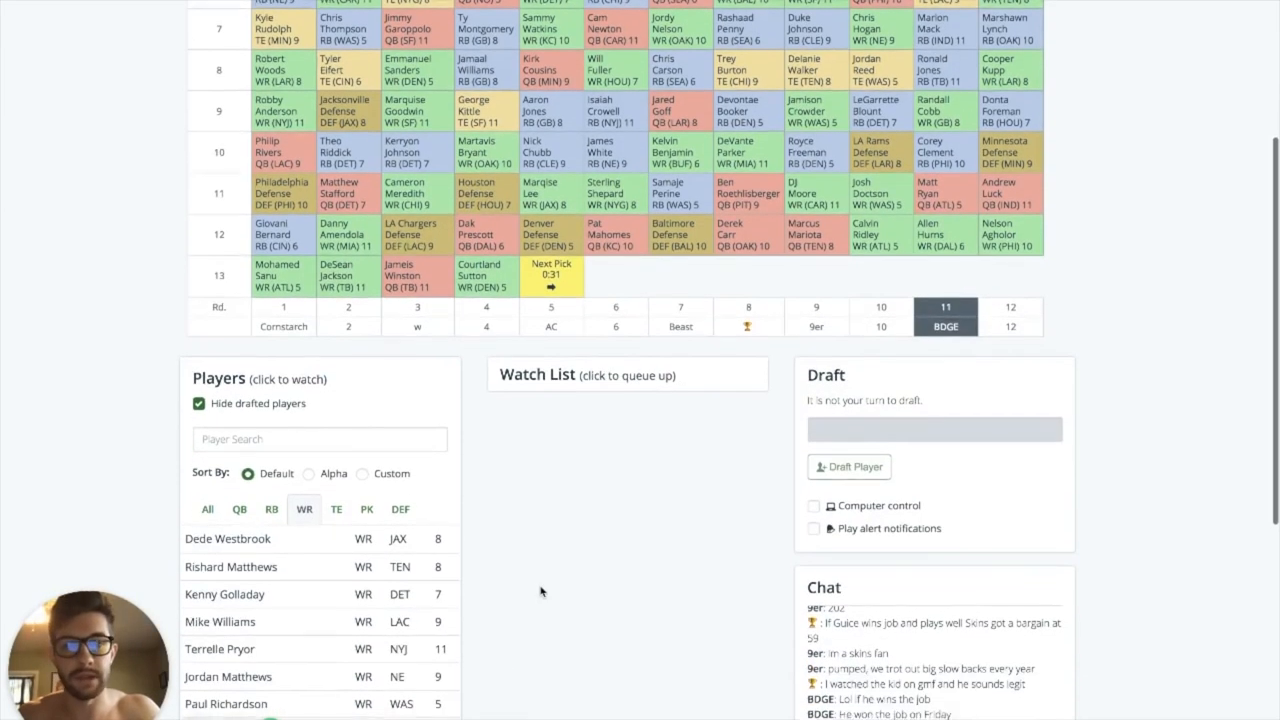
pyautogui.scroll(-3)
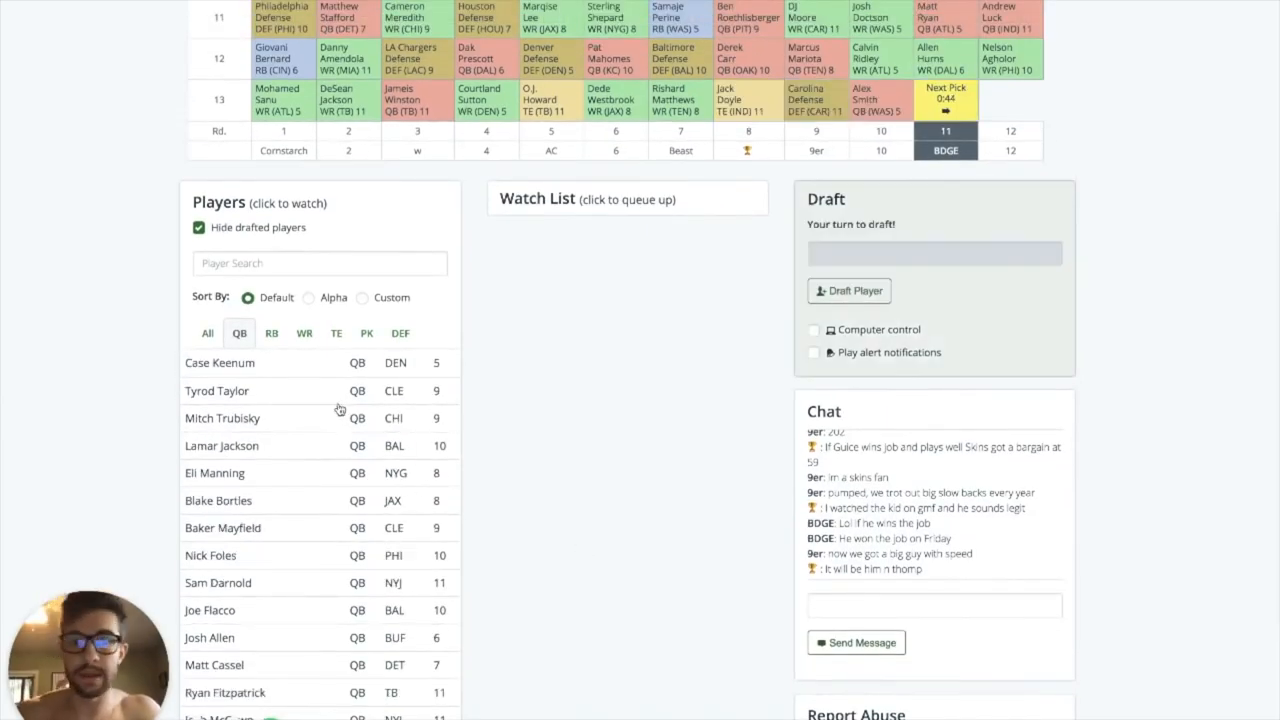
# Step: Select Tyrod Taylor and draft him as the round 13 pick
pyautogui.click(216, 390)
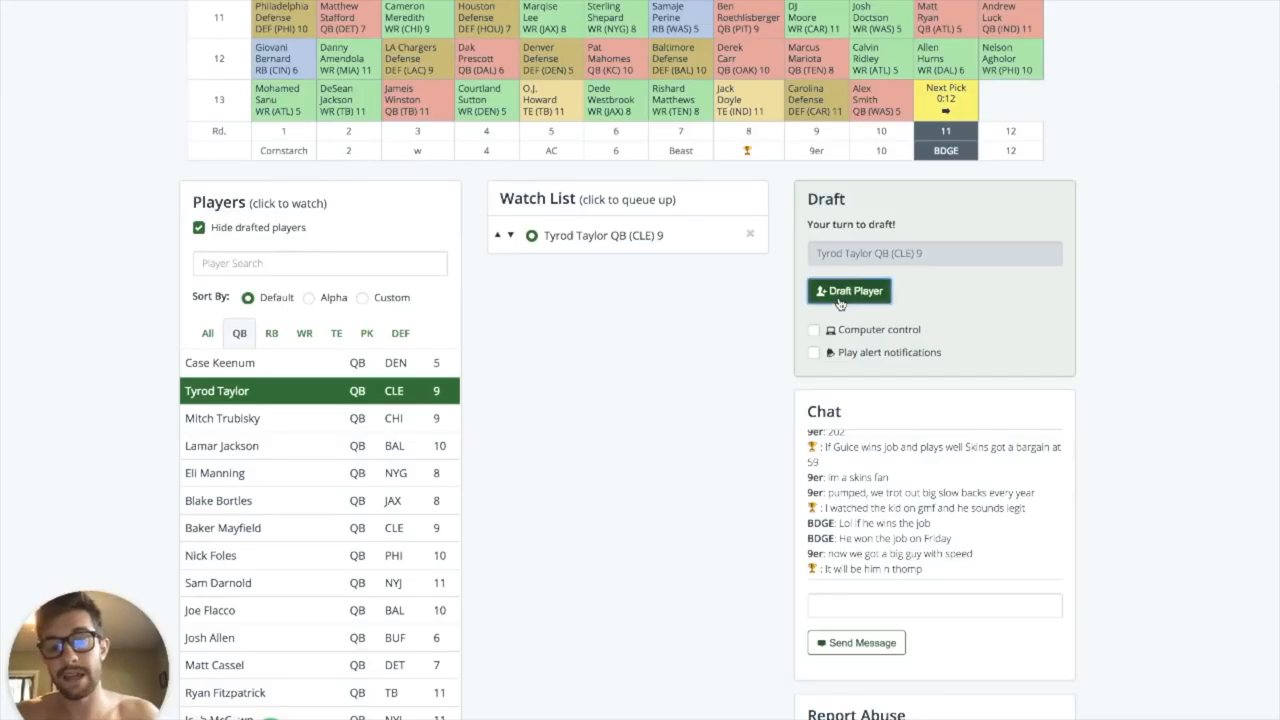
pyautogui.click(848, 290)
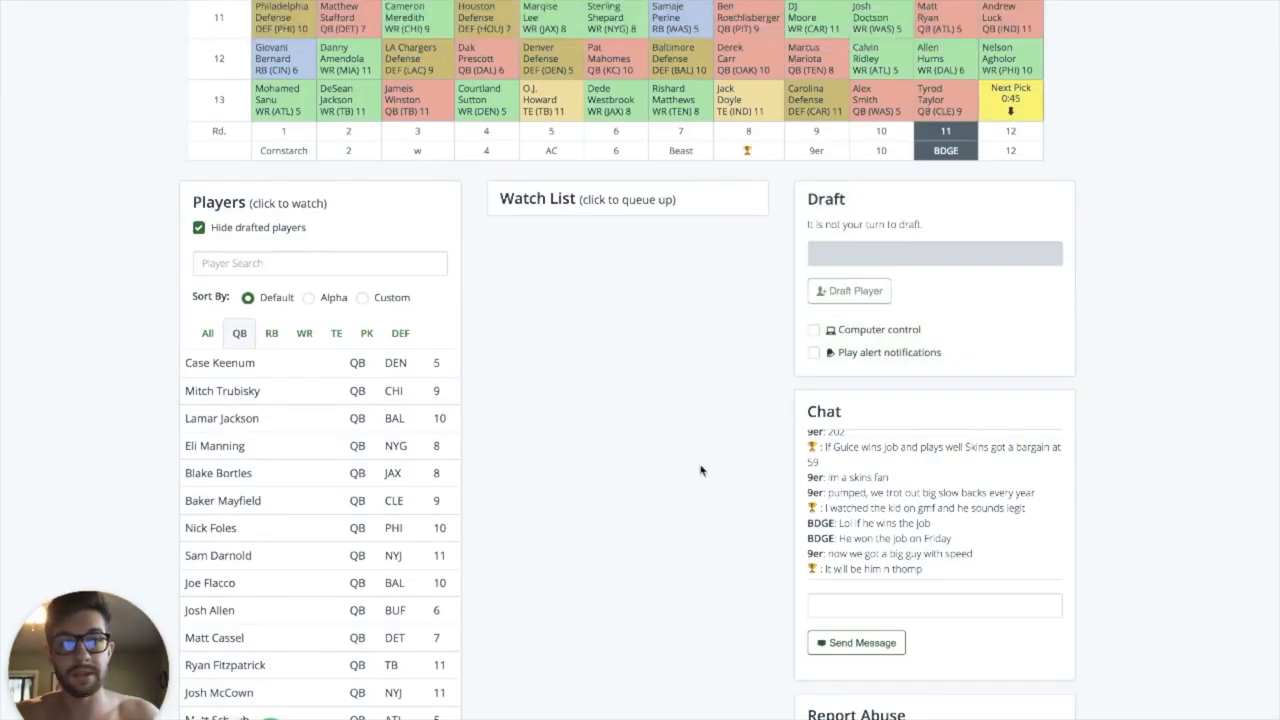
# Step: Filter to available wide receivers, add Anthony Miller to the watch list, then move to RotoViz
pyautogui.click(304, 332)
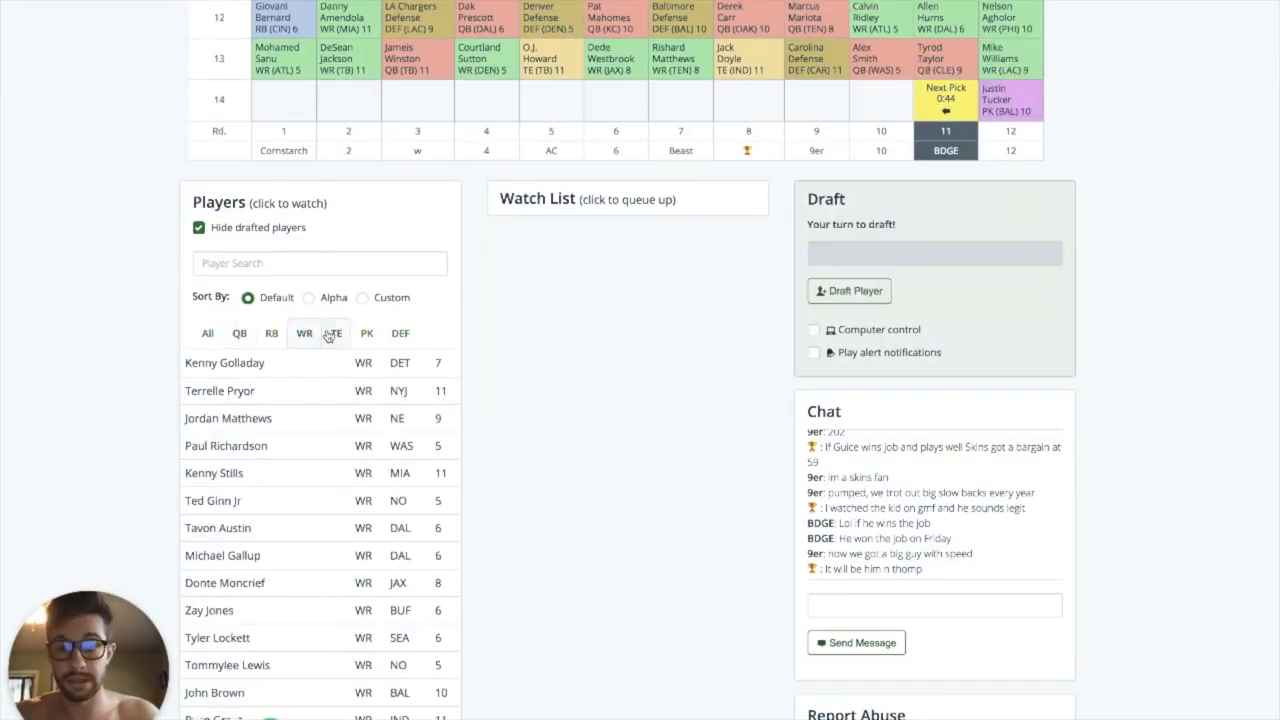
pyautogui.scroll(-3)
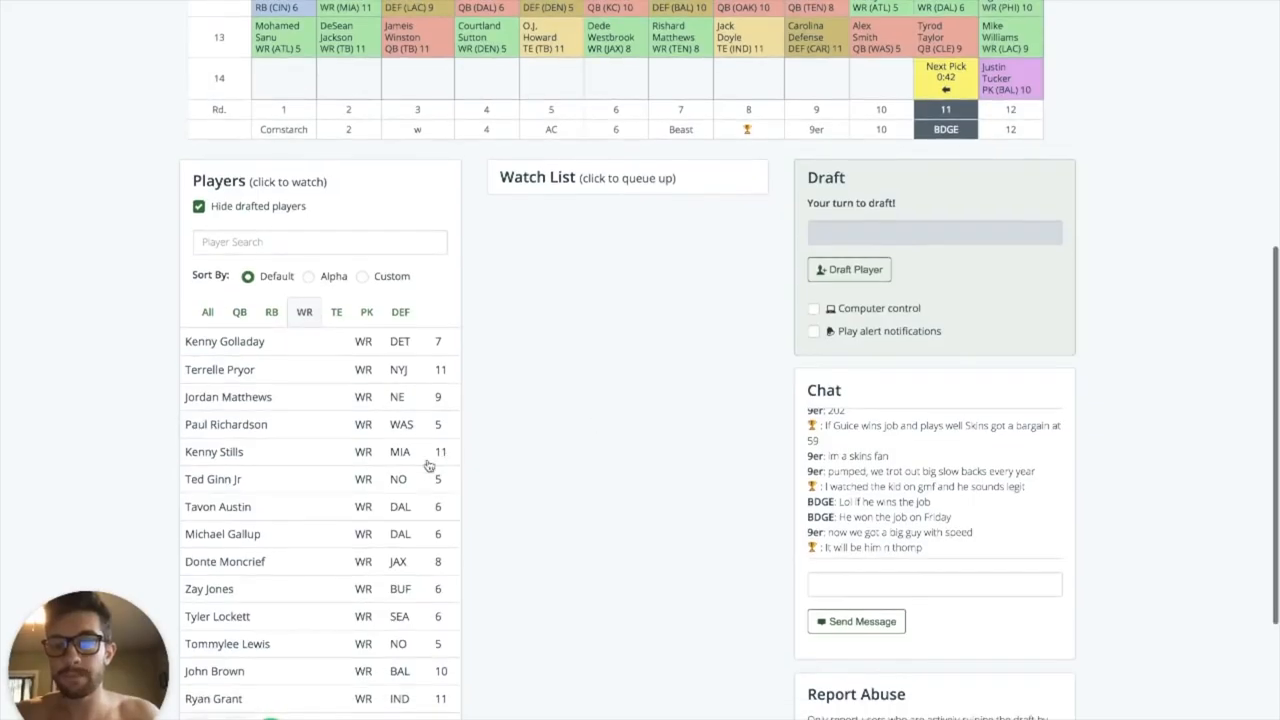
pyautogui.scroll(-3)
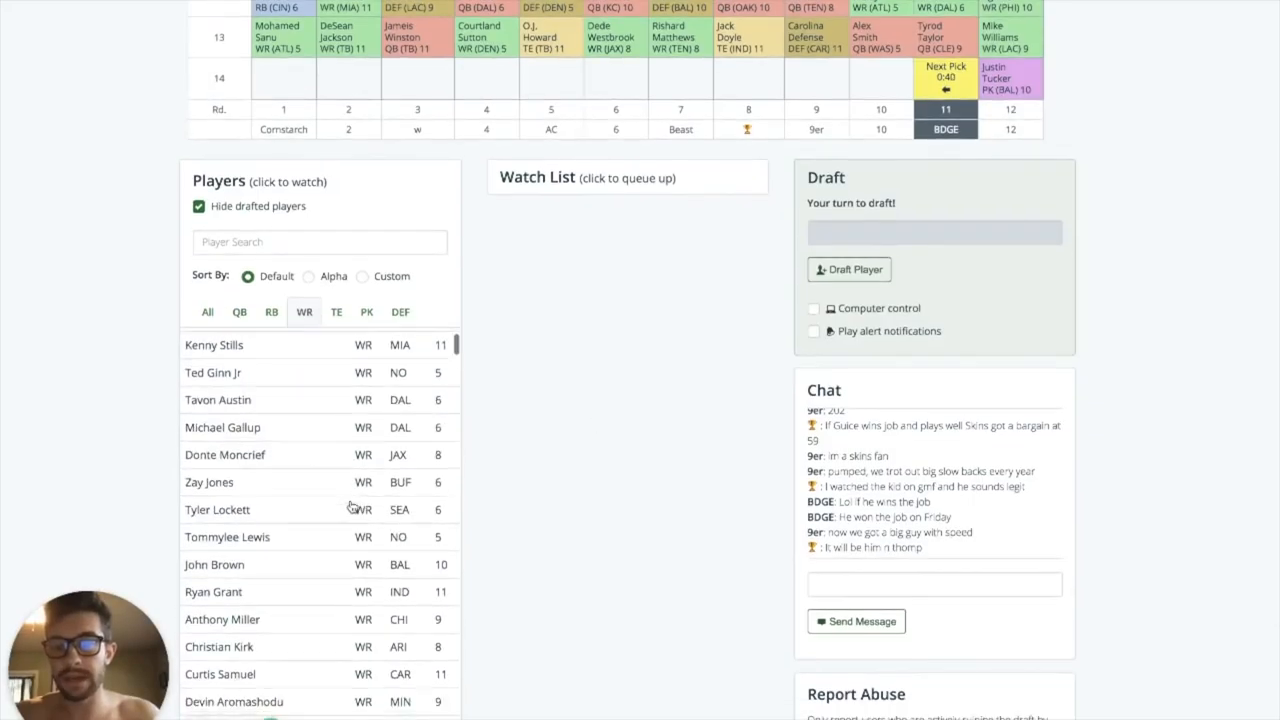
pyautogui.click(222, 620)
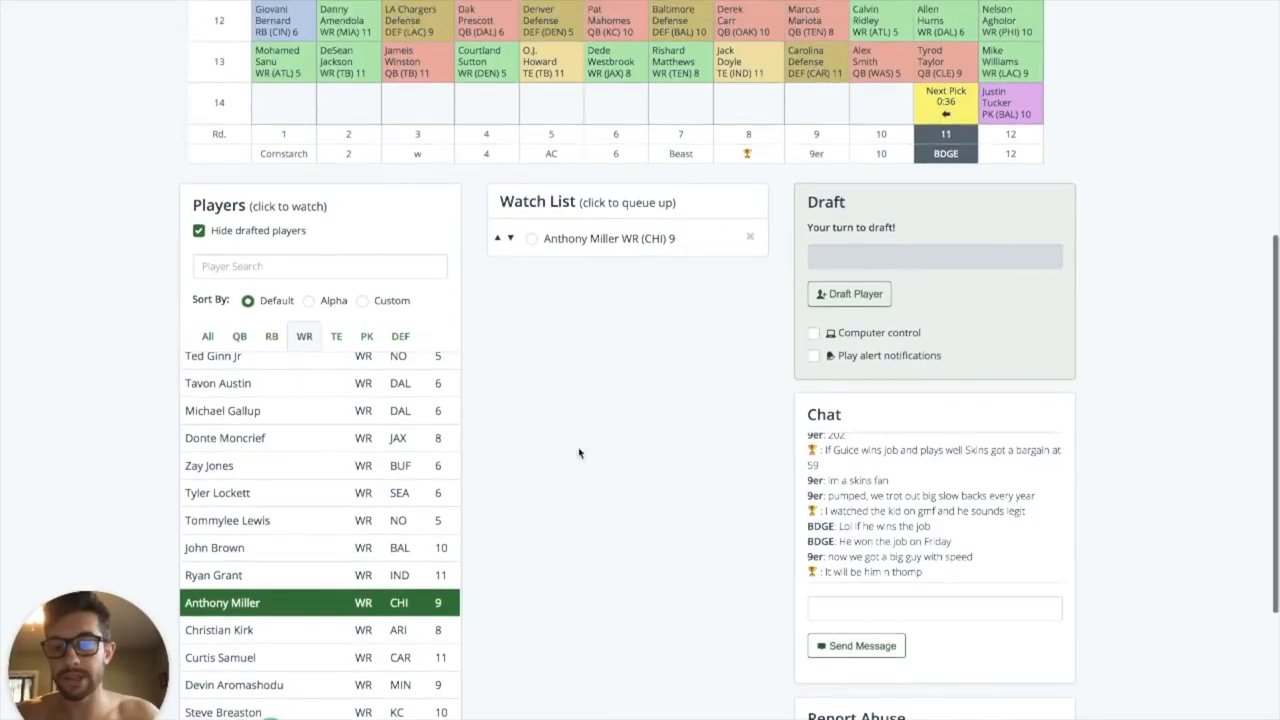
pyautogui.click(532, 238)
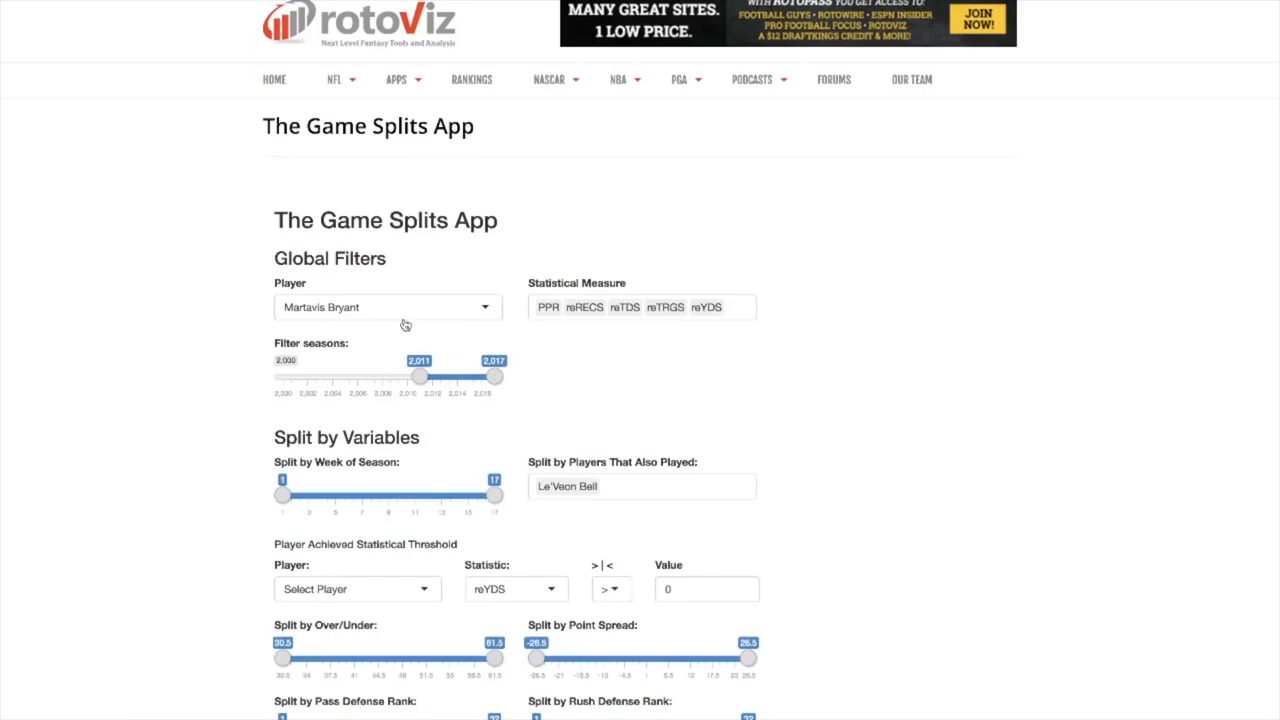
# Step: Show Eli Manning's 2014–2017 game splits by whether Odell Beckham Jr. played
pyautogui.write('el')
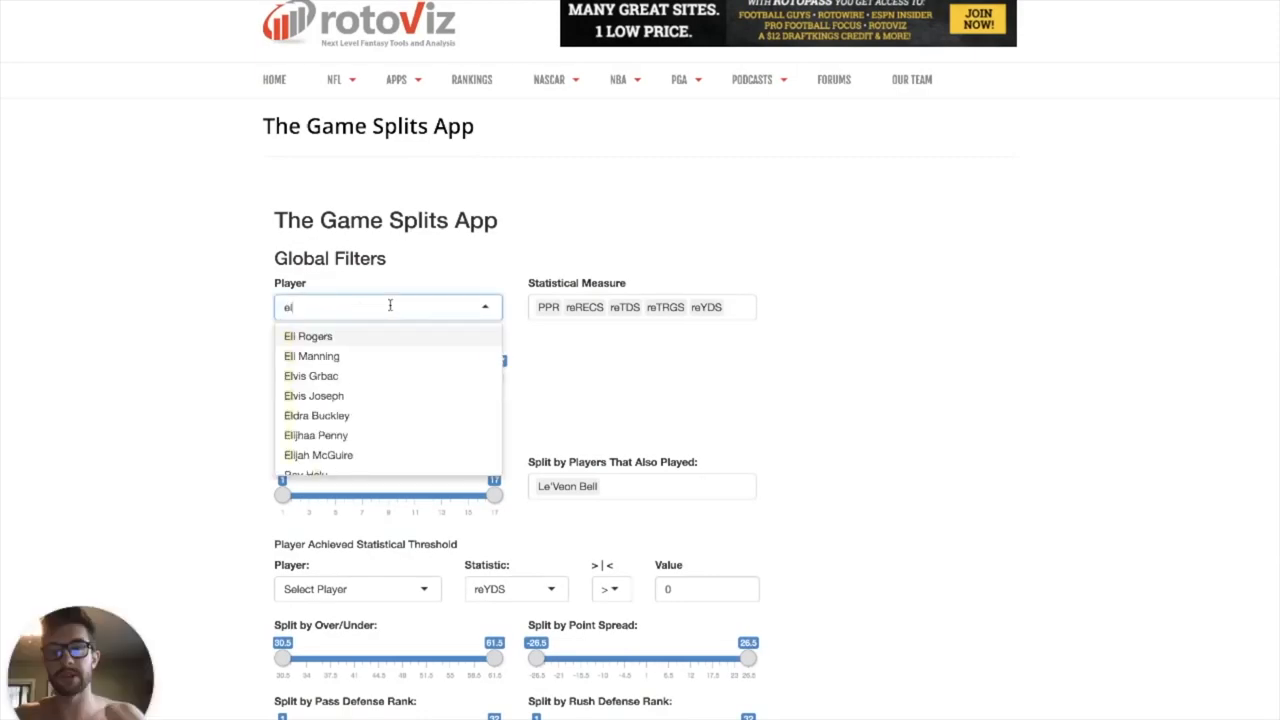
pyautogui.click(312, 356)
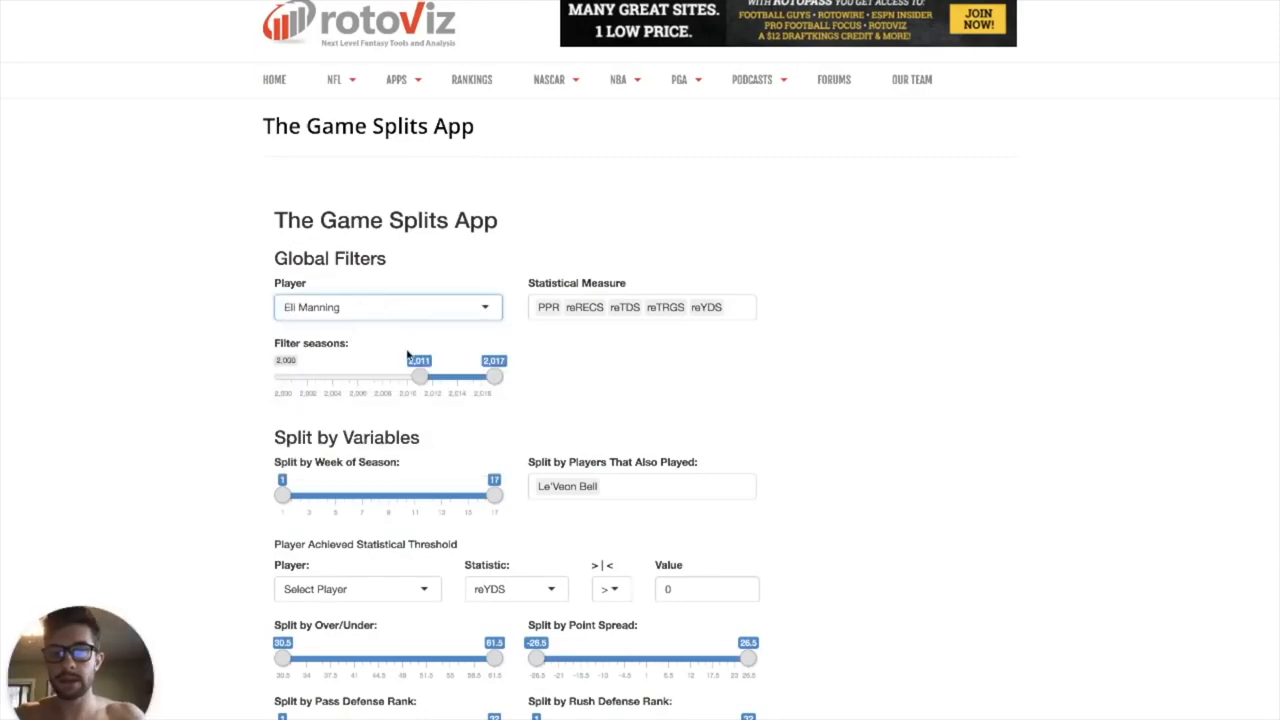
pyautogui.write('odell')
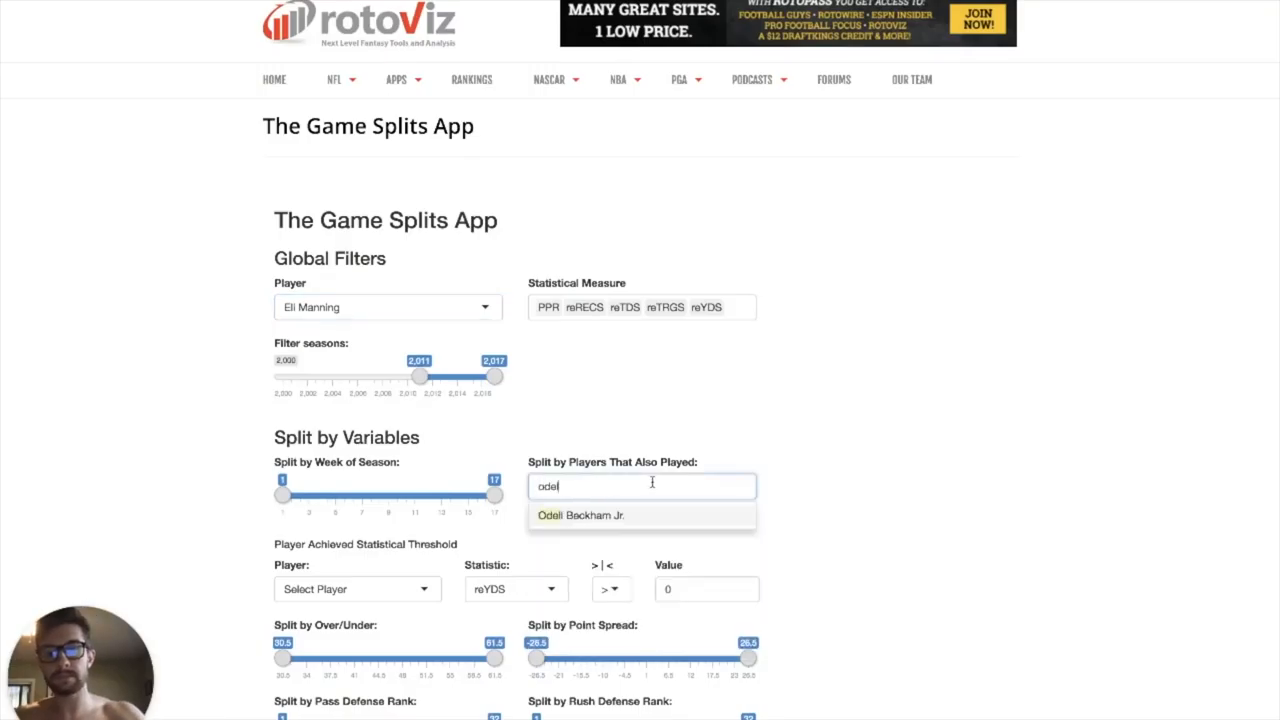
pyautogui.click(580, 516)
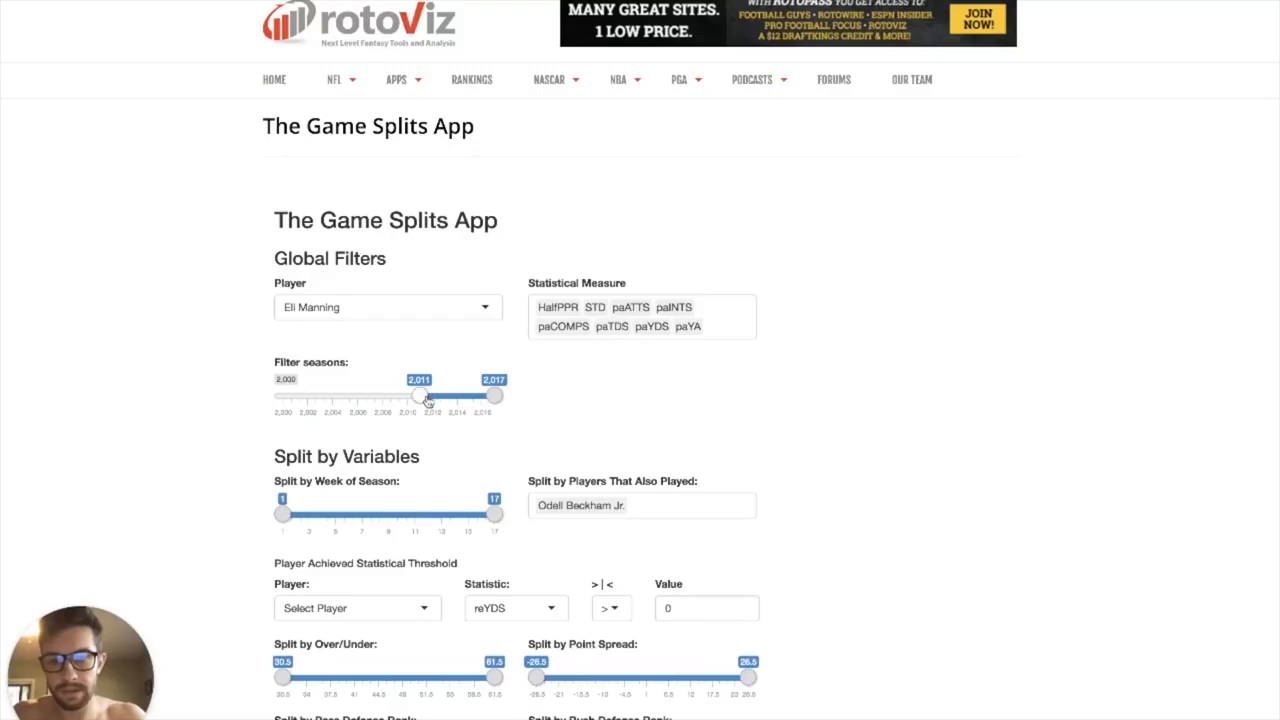
pyautogui.moveTo(418, 396); pyautogui.dragTo(456, 396)
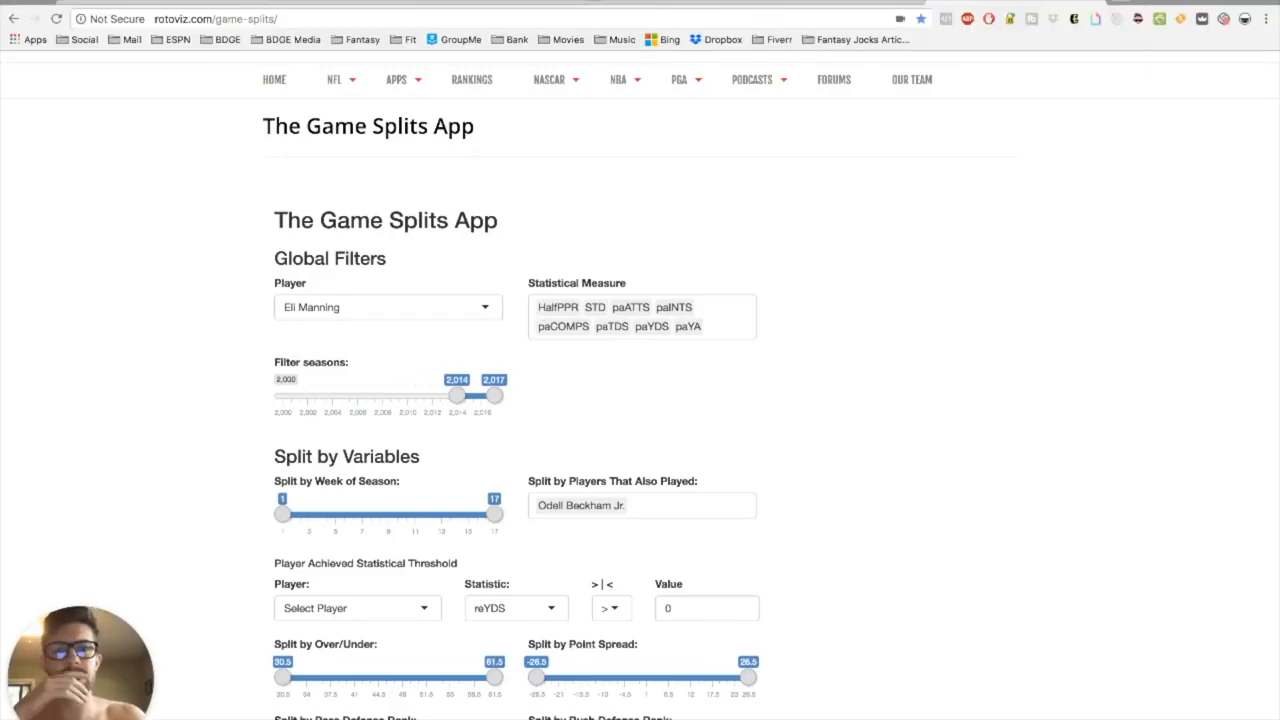
pyautogui.scroll(-3)
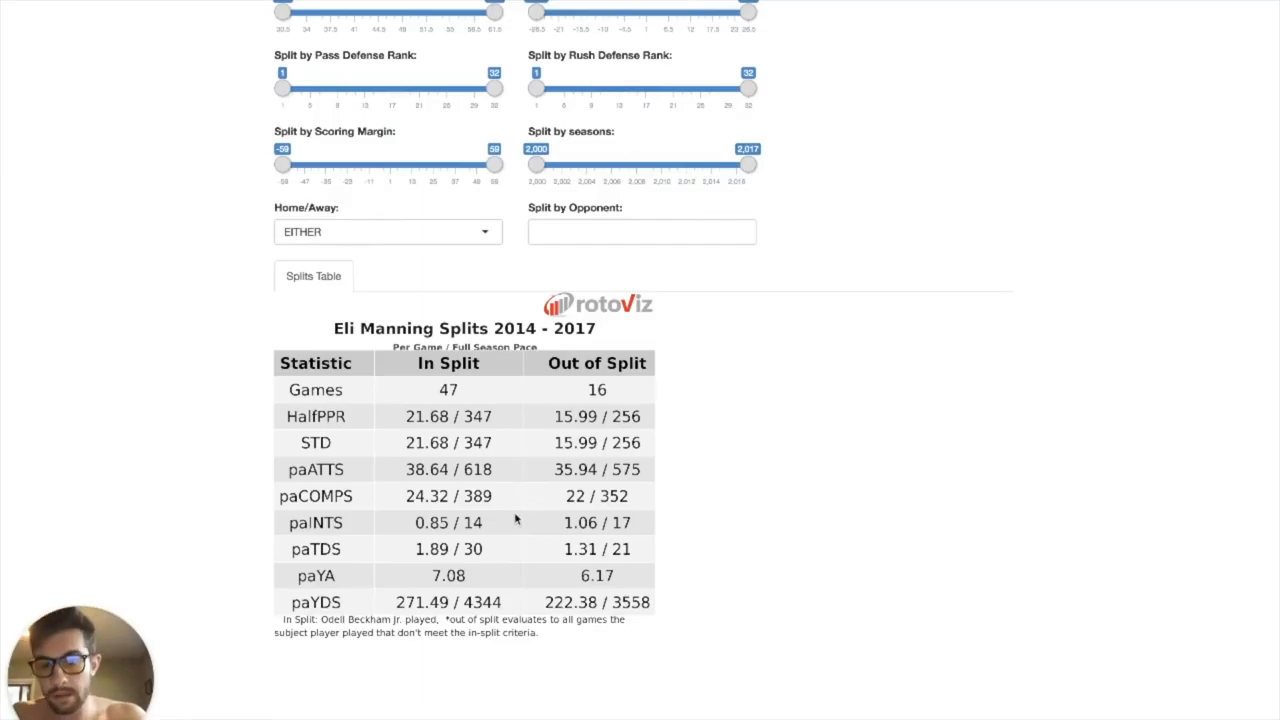
pyautogui.moveTo(496, 556)
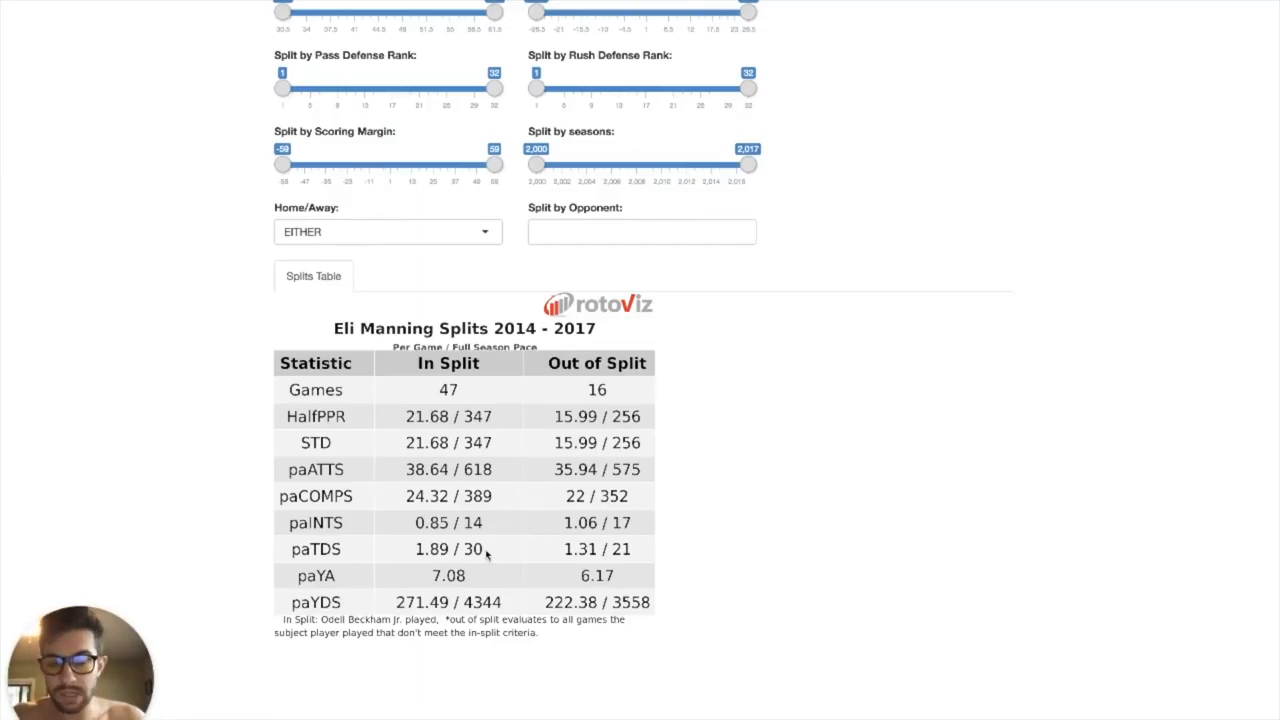
pyautogui.moveTo(456, 616)
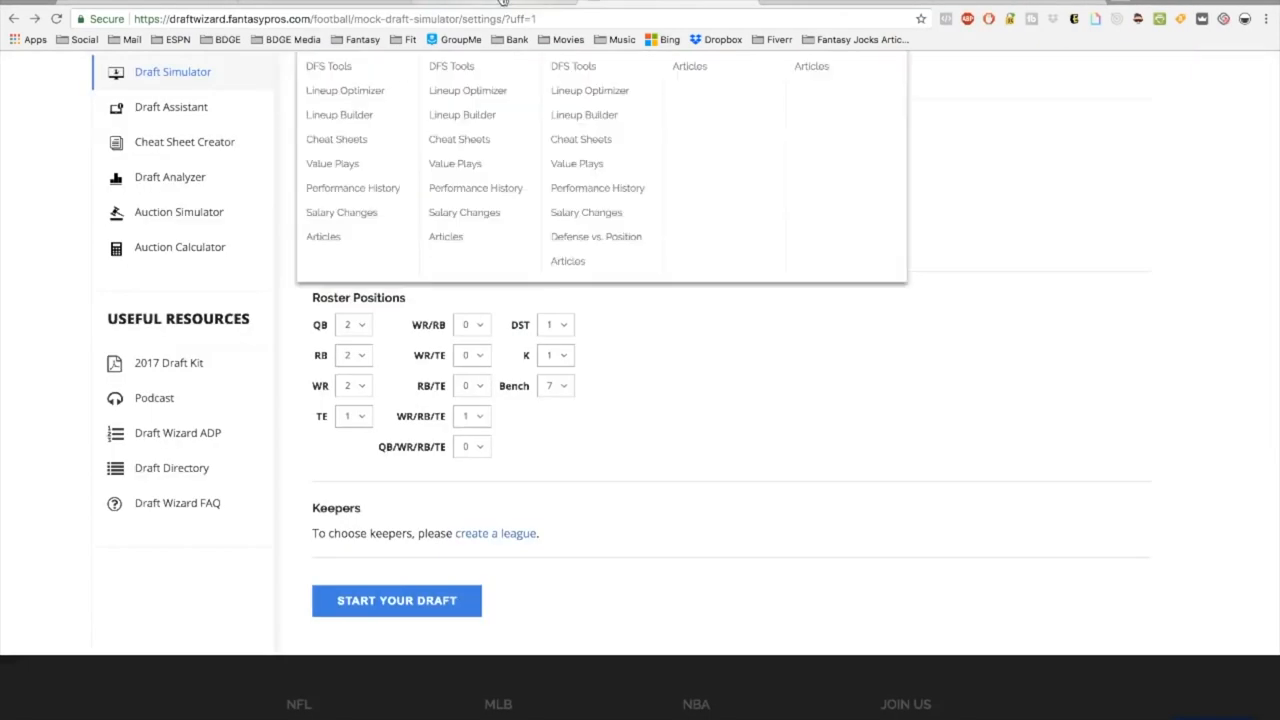
# Step: Return to the mock draft and add running back Chris Thompson to the watch list
pyautogui.click(396, 600)
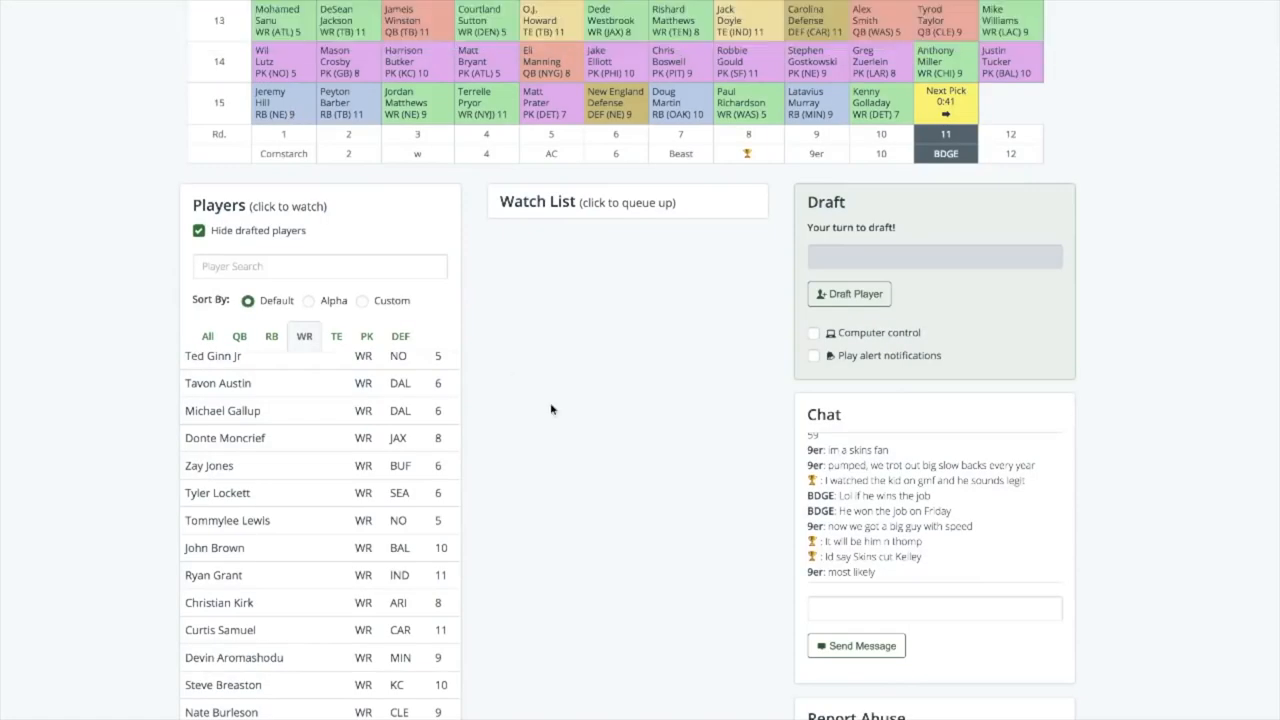
pyautogui.scroll(3)
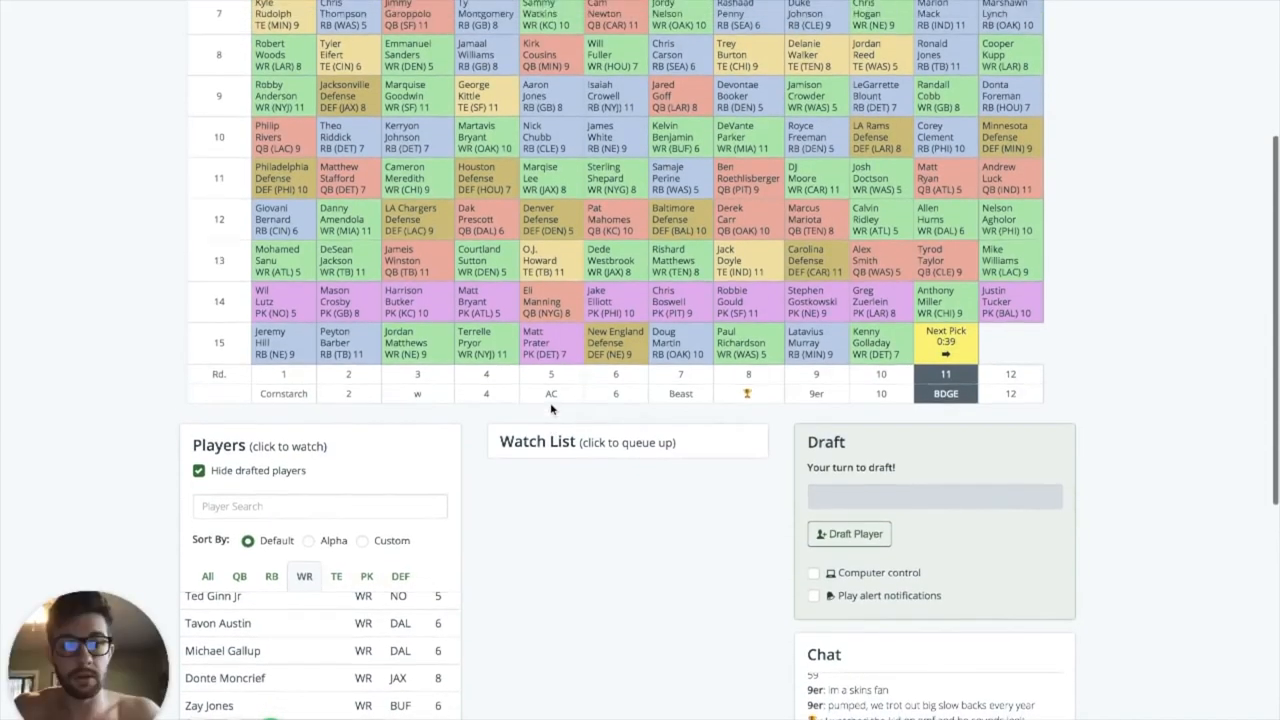
pyautogui.scroll(-3)
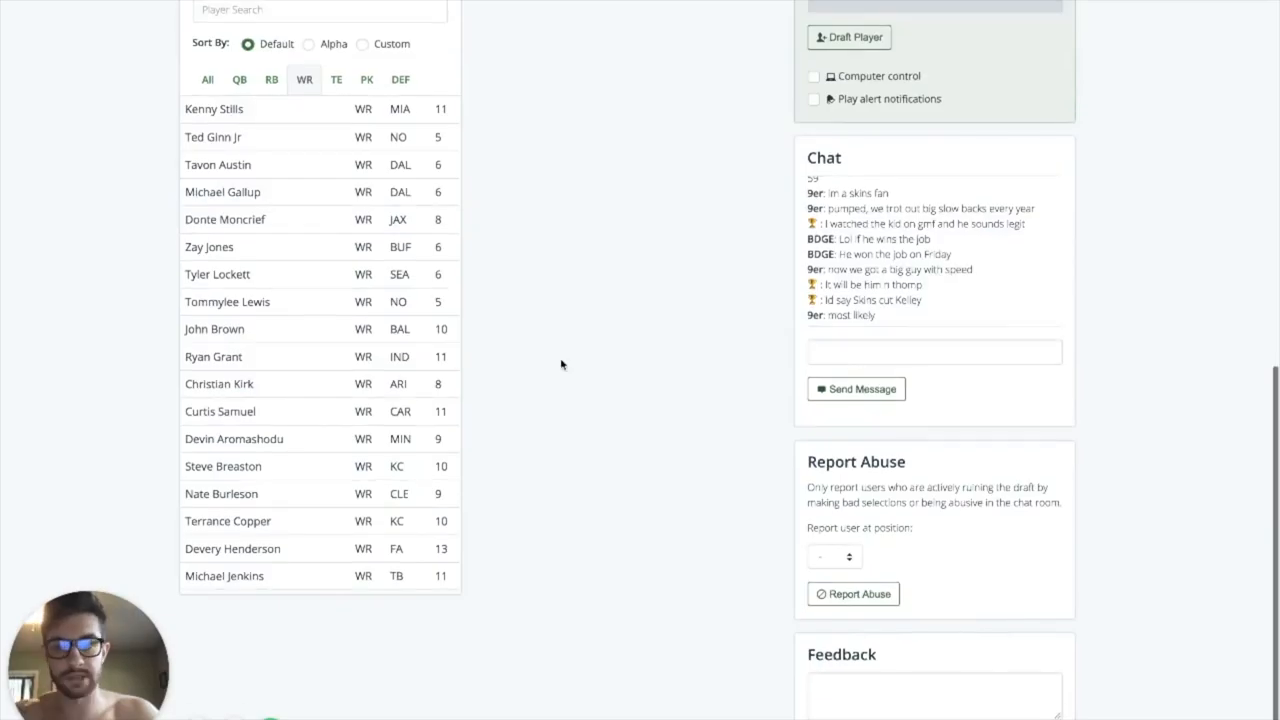
pyautogui.click(272, 228)
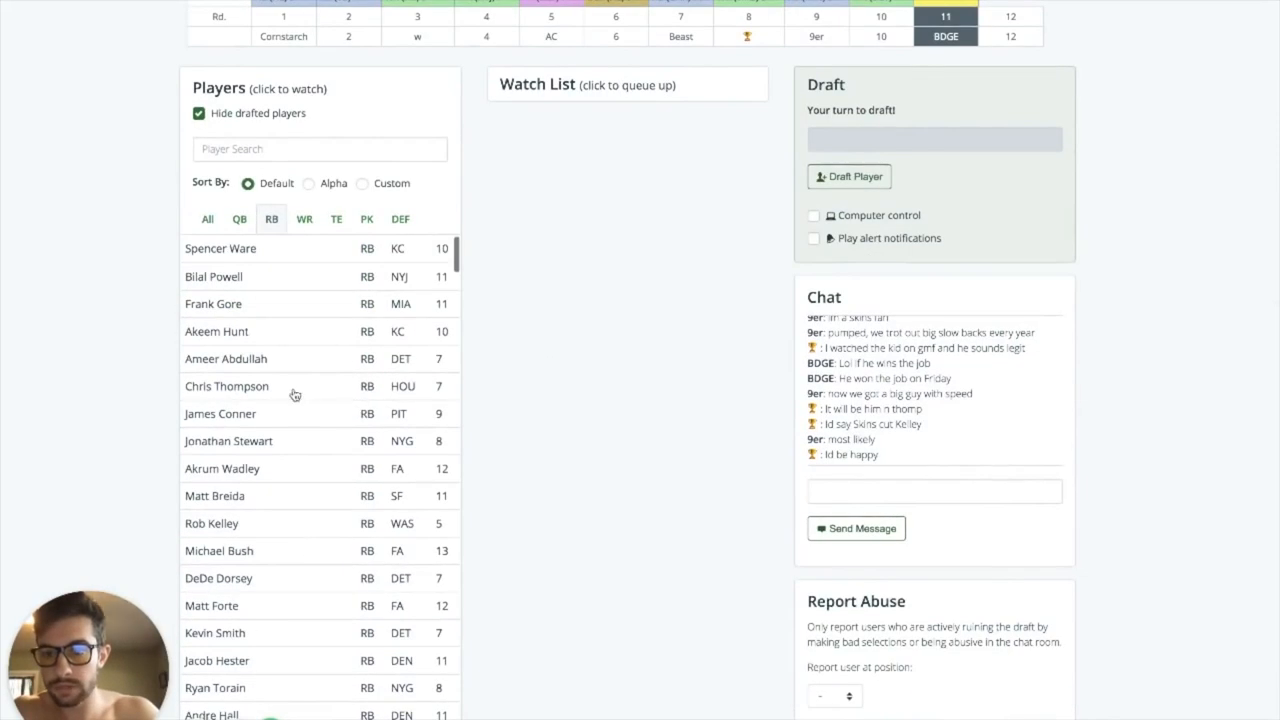
pyautogui.click(228, 386)
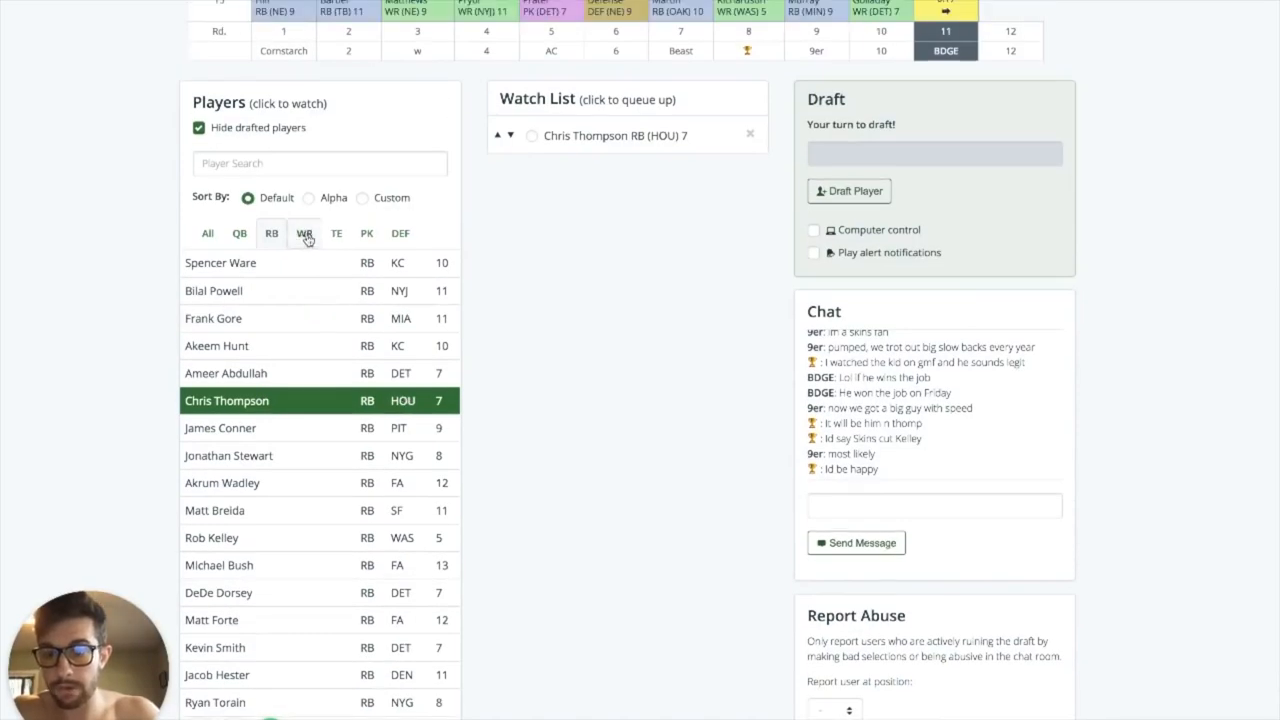
# Step: Select Christian Kirk (WR, ARI) and draft him as the round 15 pick
pyautogui.click(304, 232)
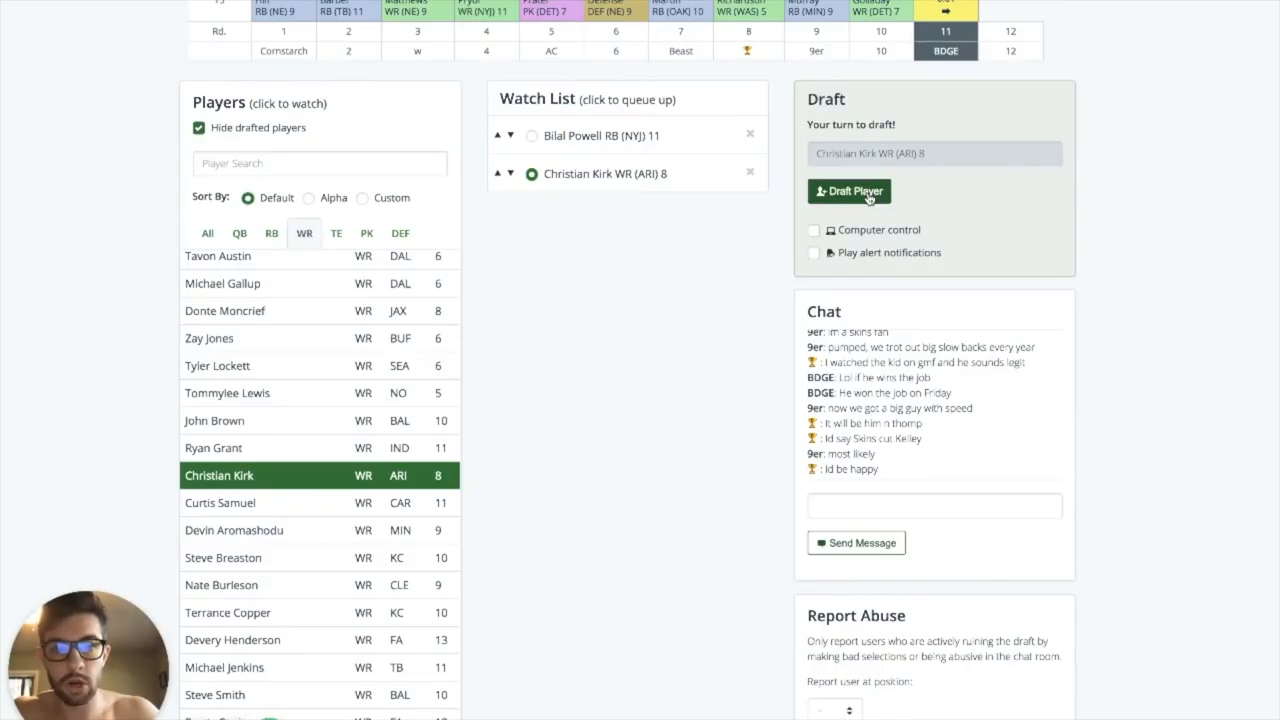
pyautogui.click(848, 192)
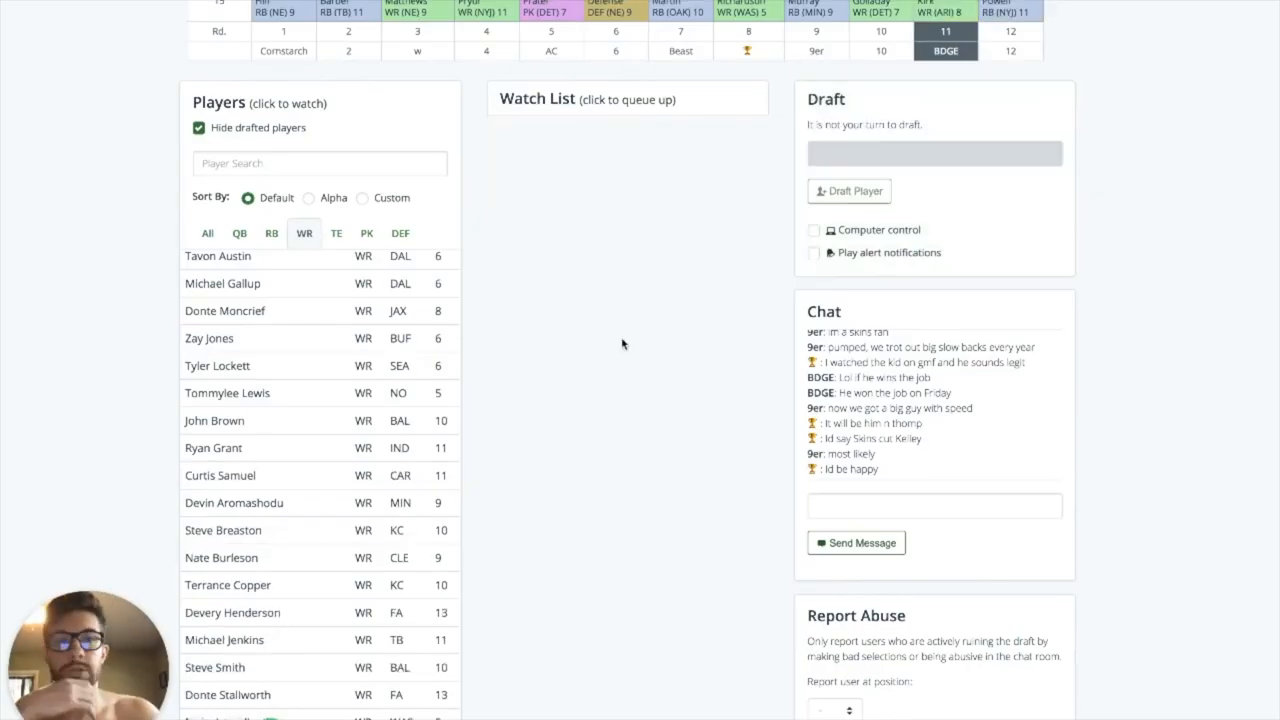